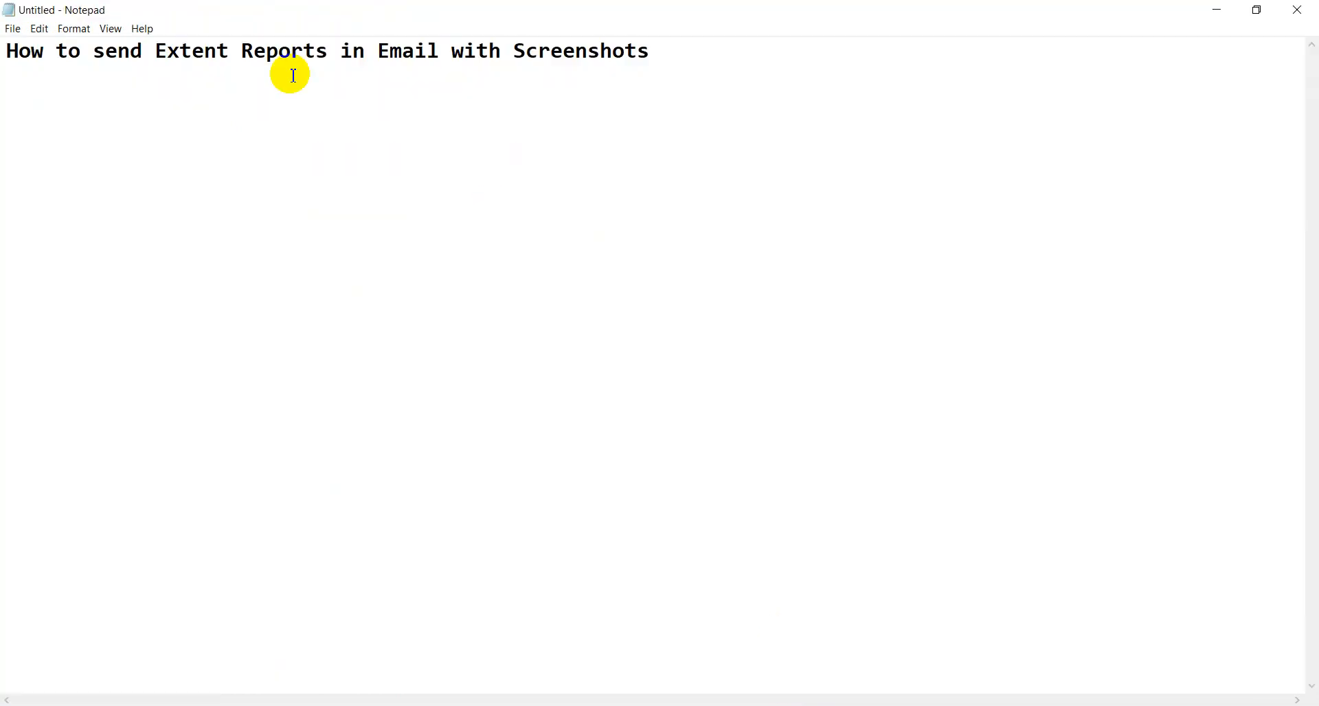
Add an 'Absolute path' heading with the example path d:/project/screenshots below the title.
double_click(579, 51)
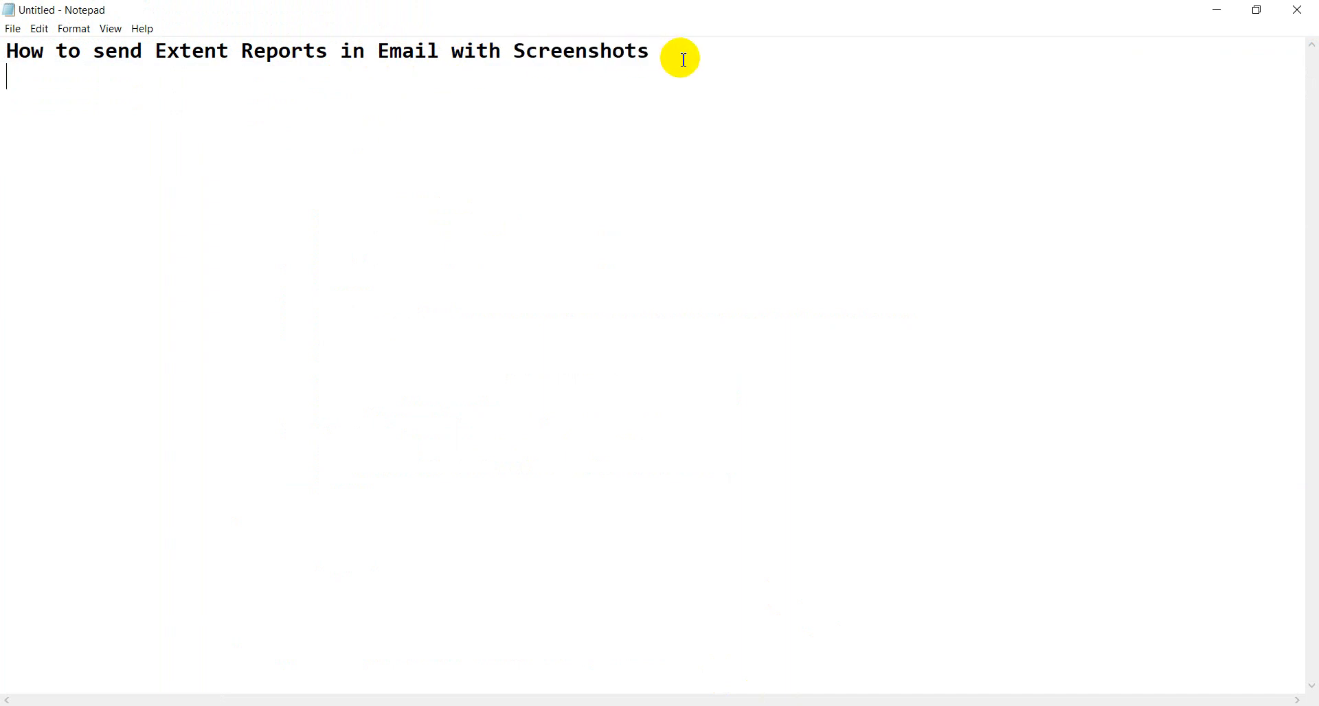
type("Ab")
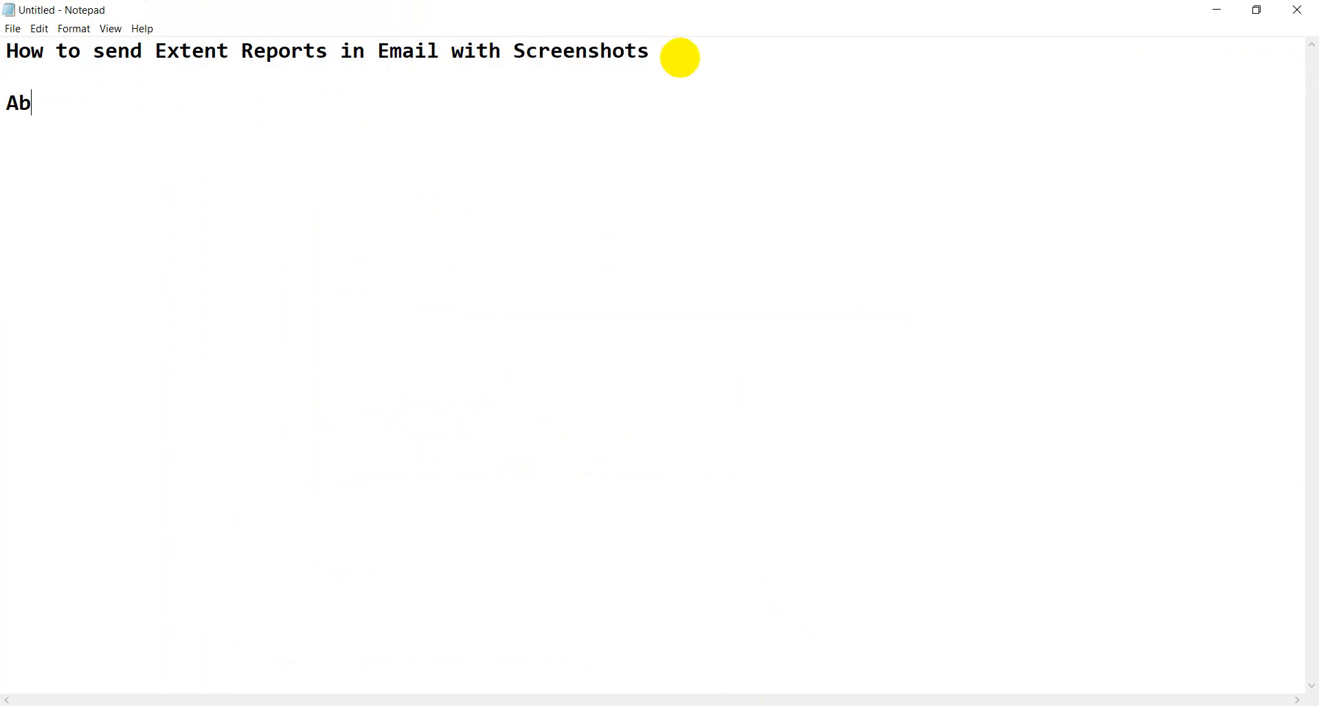
type("solute path")
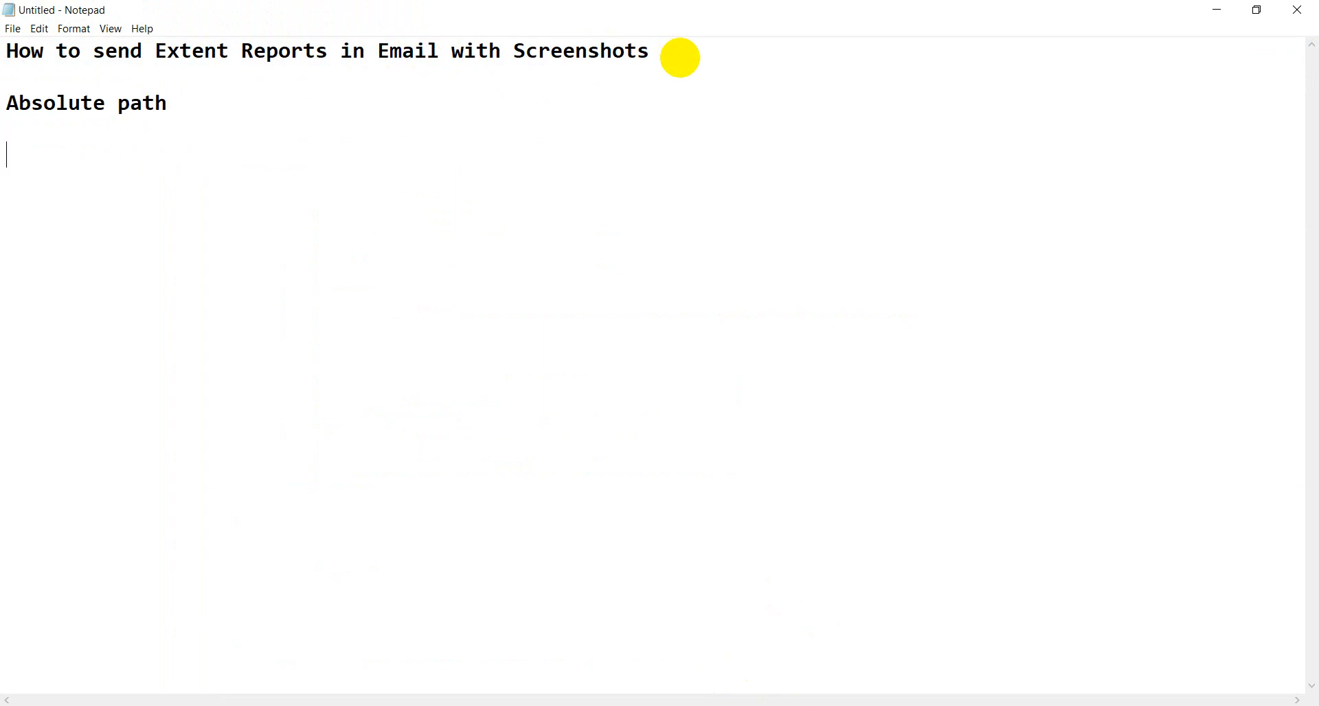
type("d:/")
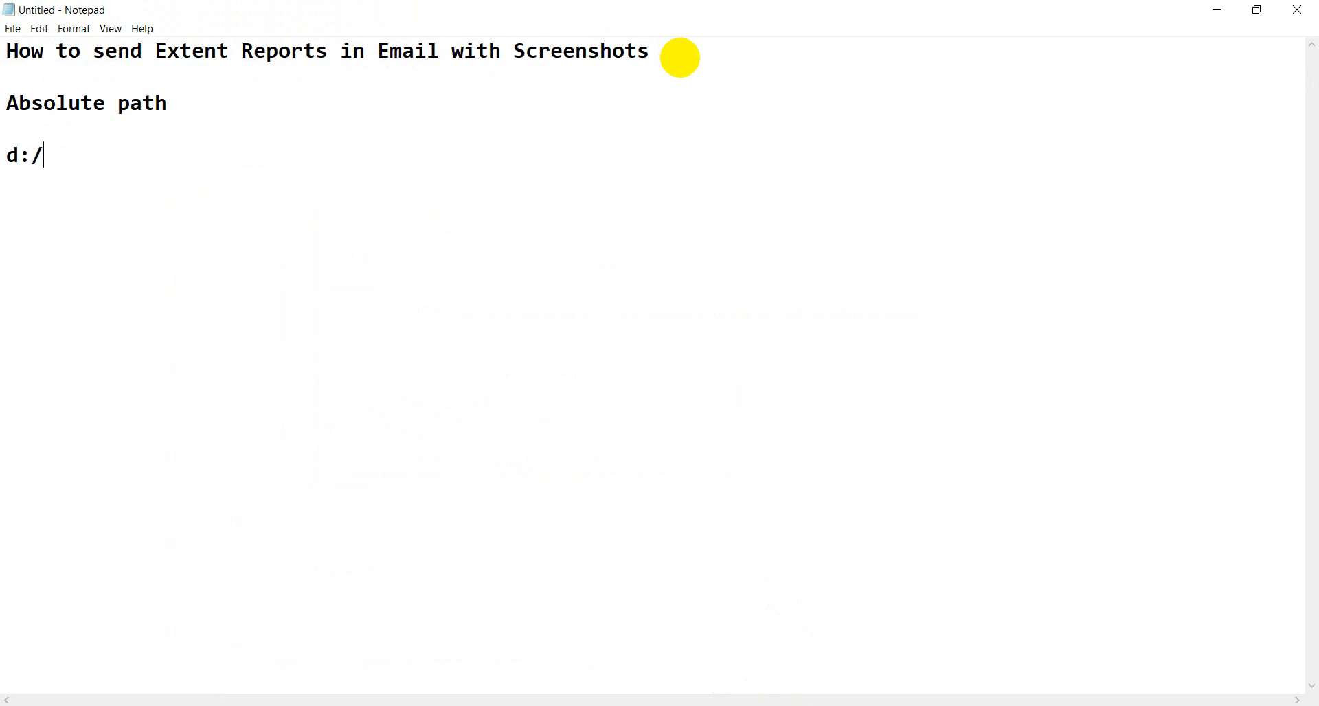
type("proj")
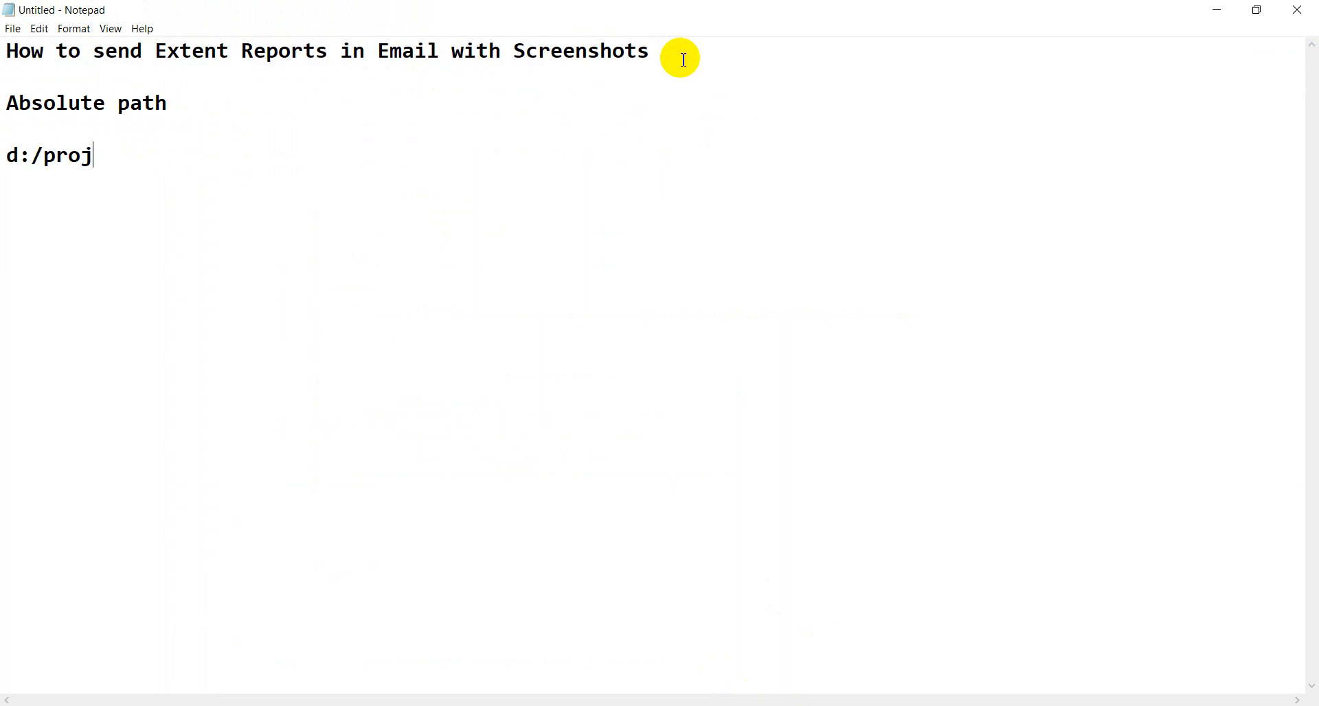
type("ect/")
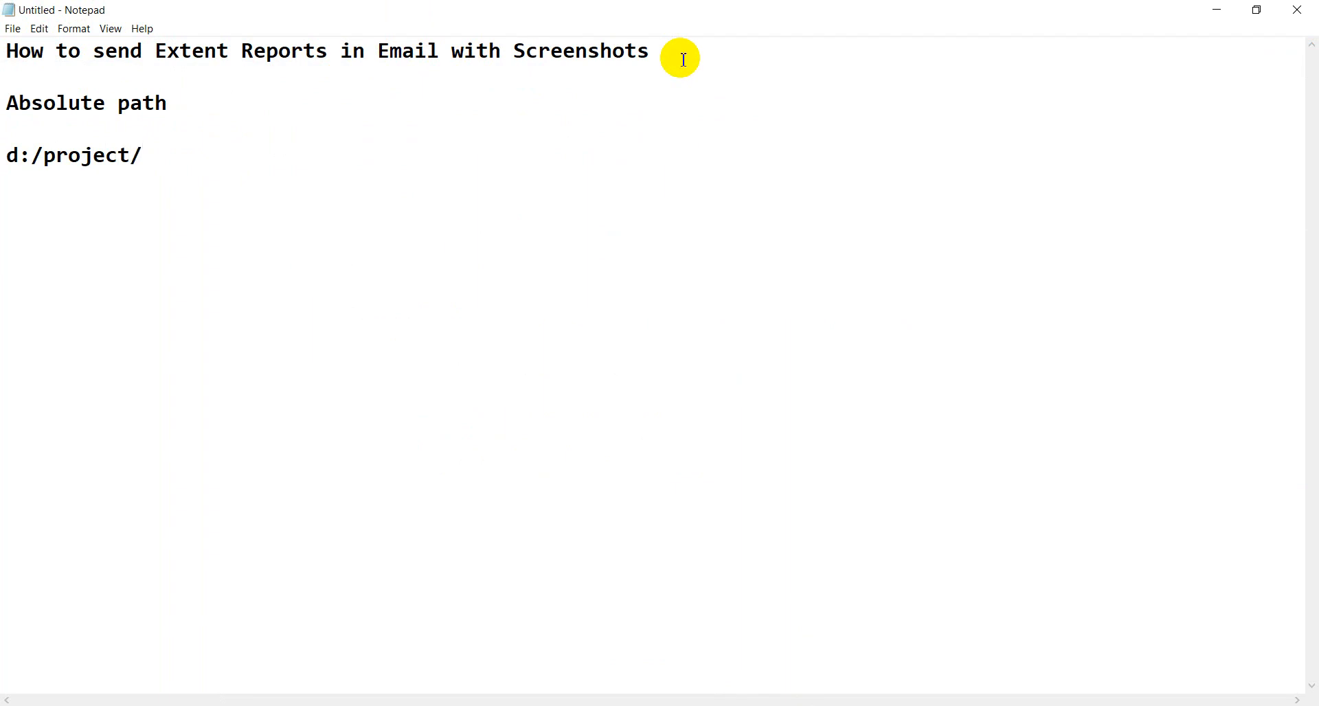
type("scree")
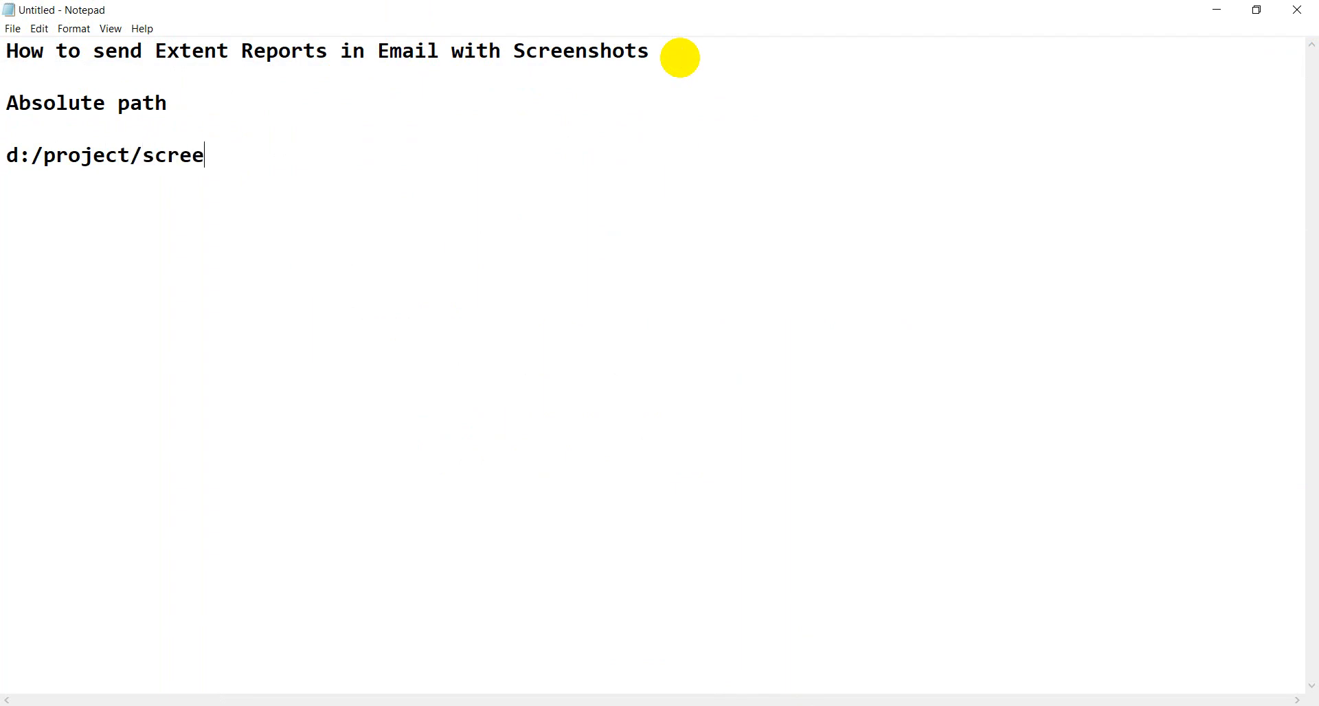
type("nshots")
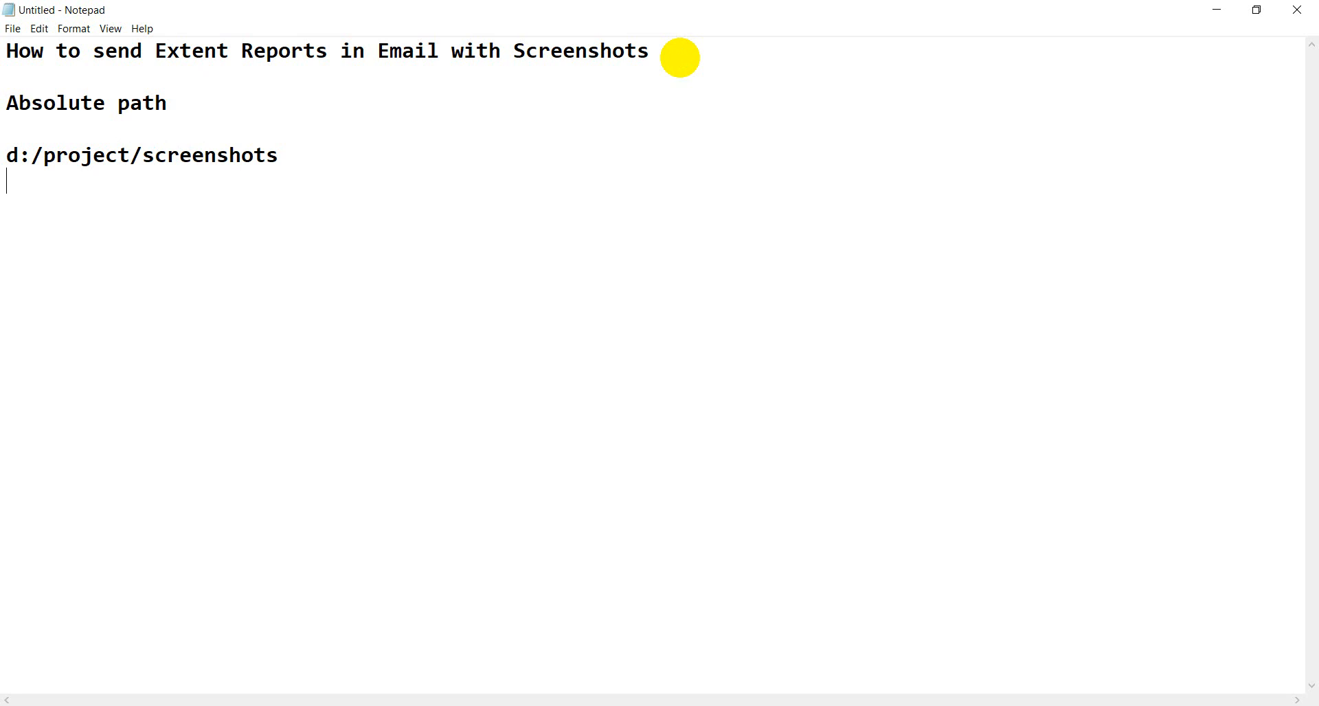
mouse_move(683, 59)
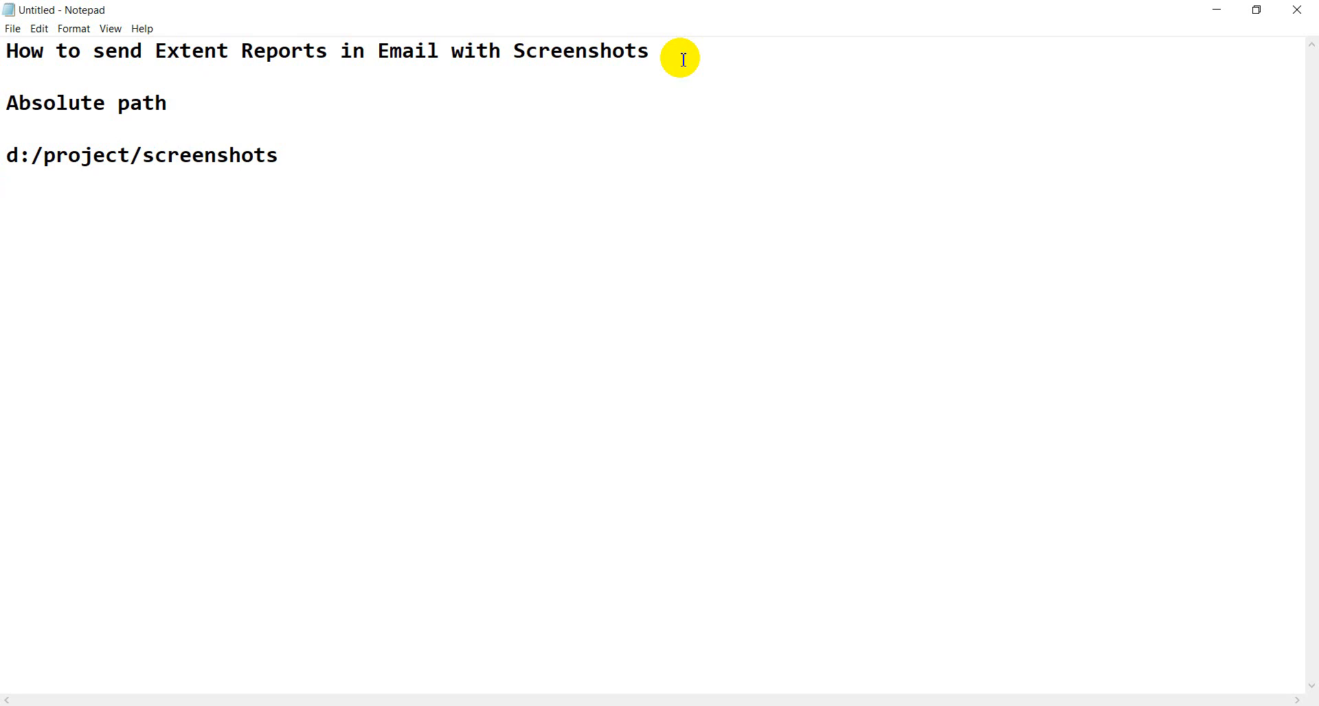
key("Enter")
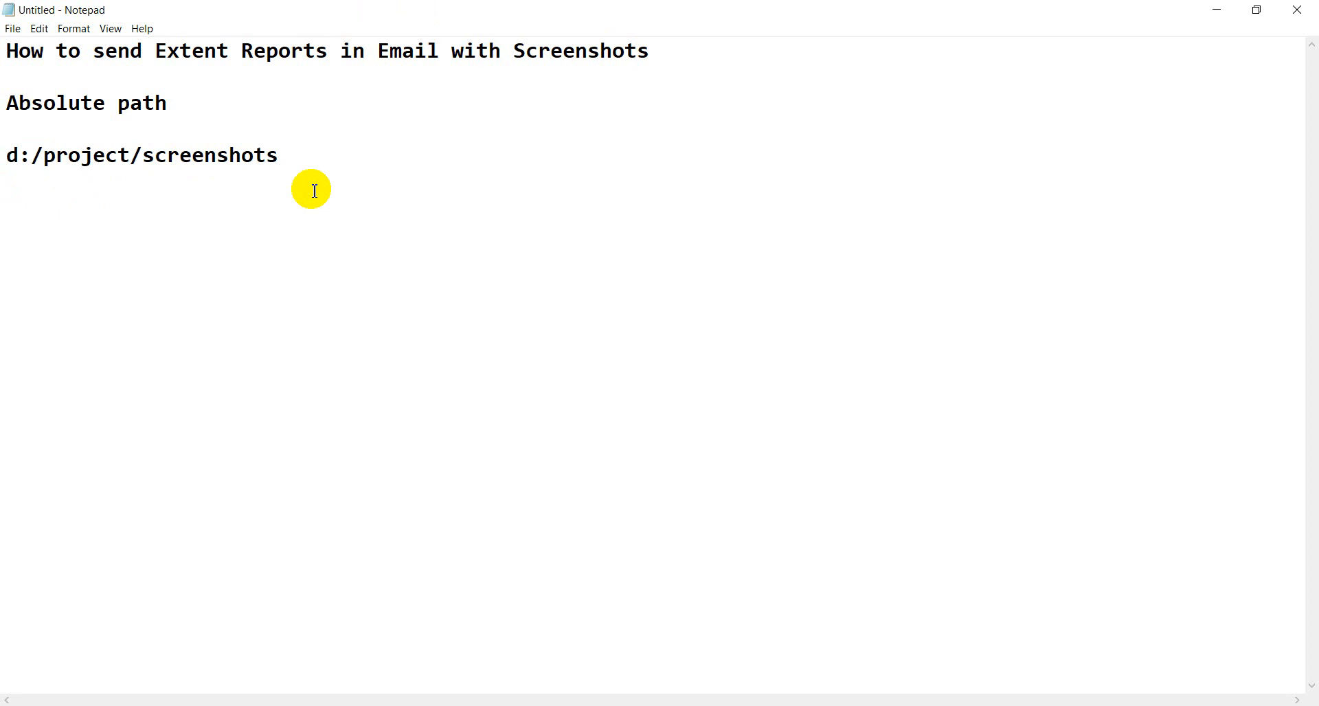
left_click(277, 155)
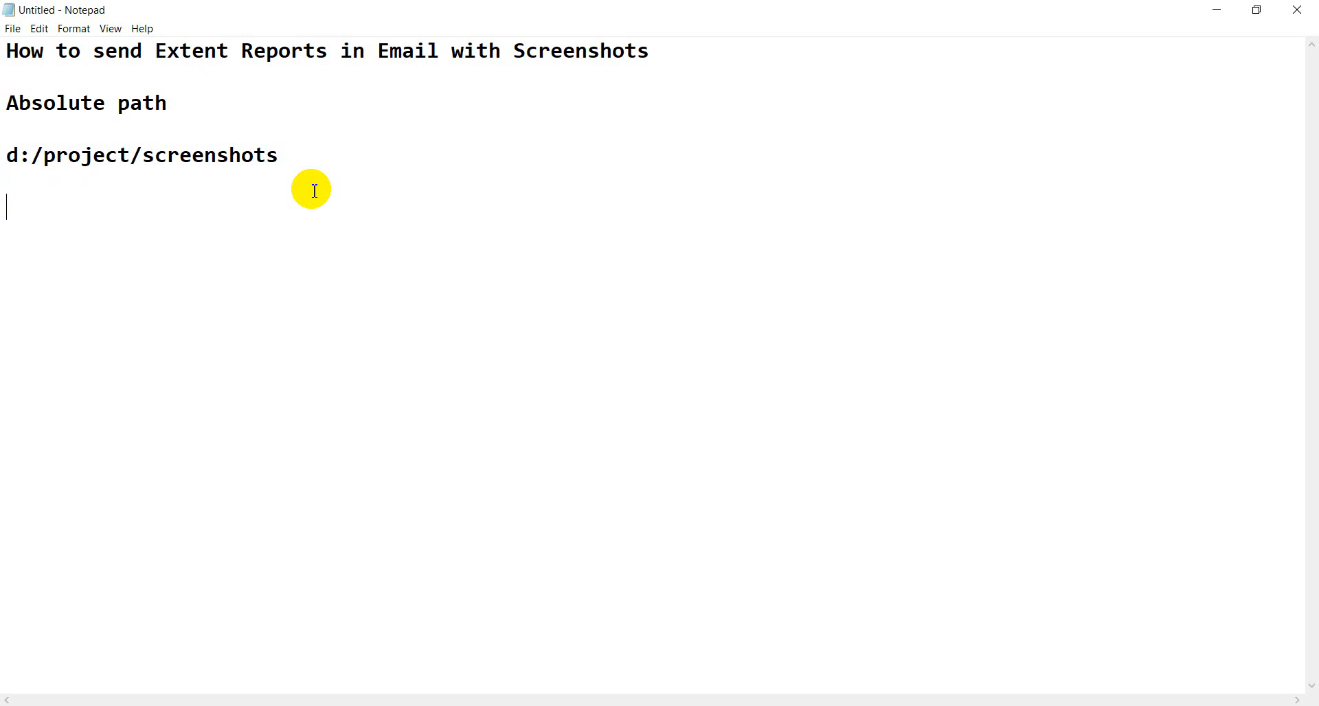
Write a 'Relative Path' heading with the example ./reports/screenshots.
type("Re")
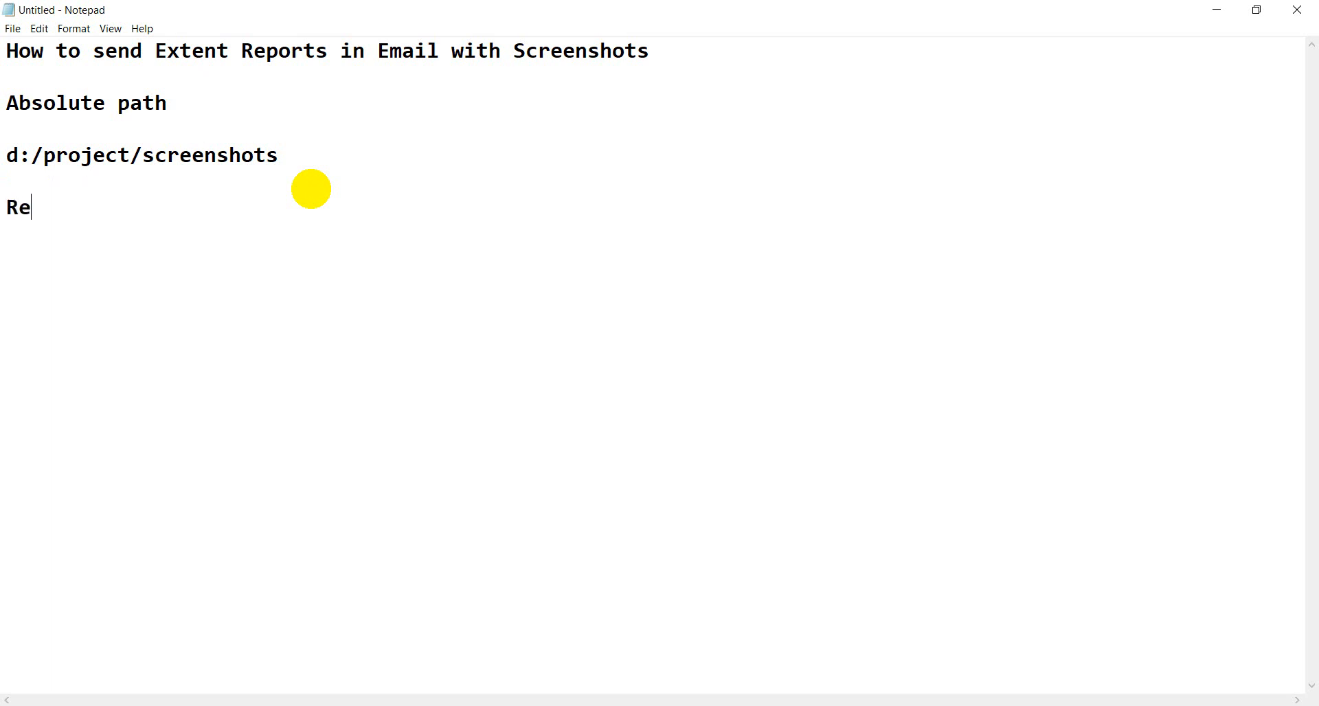
type("lative Path")
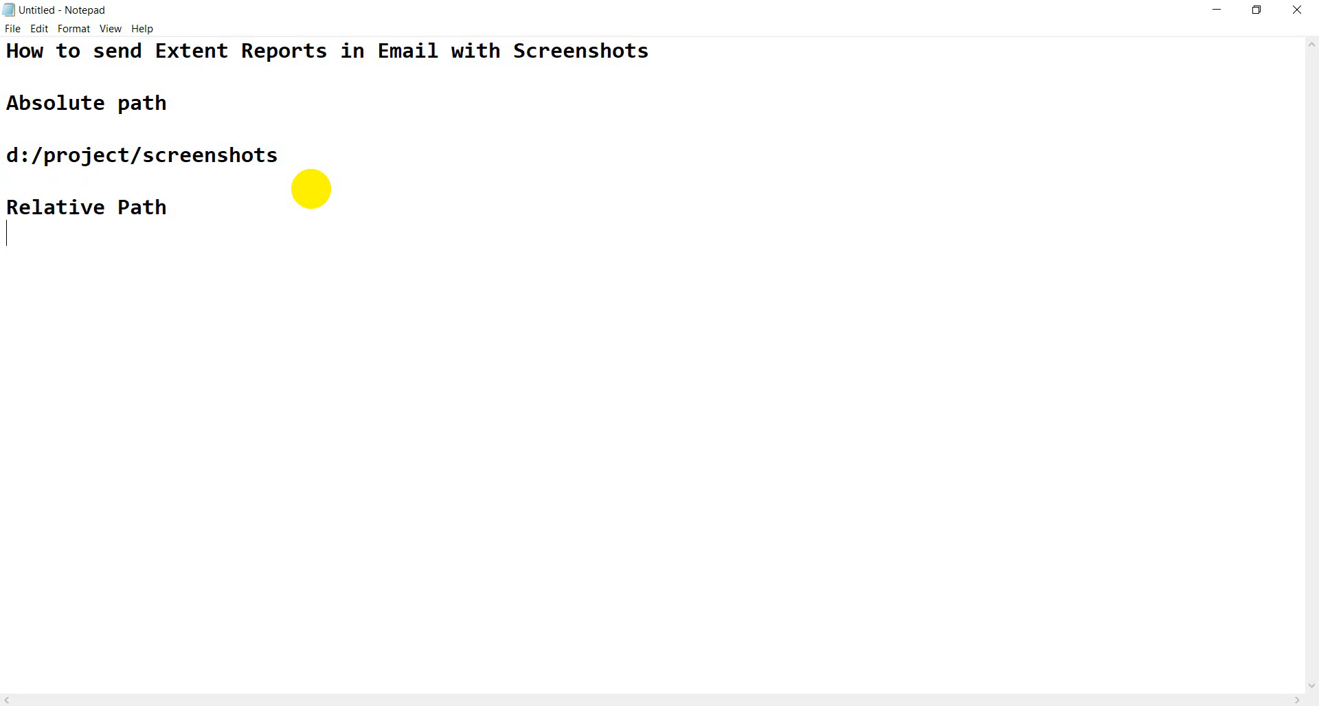
type("./")
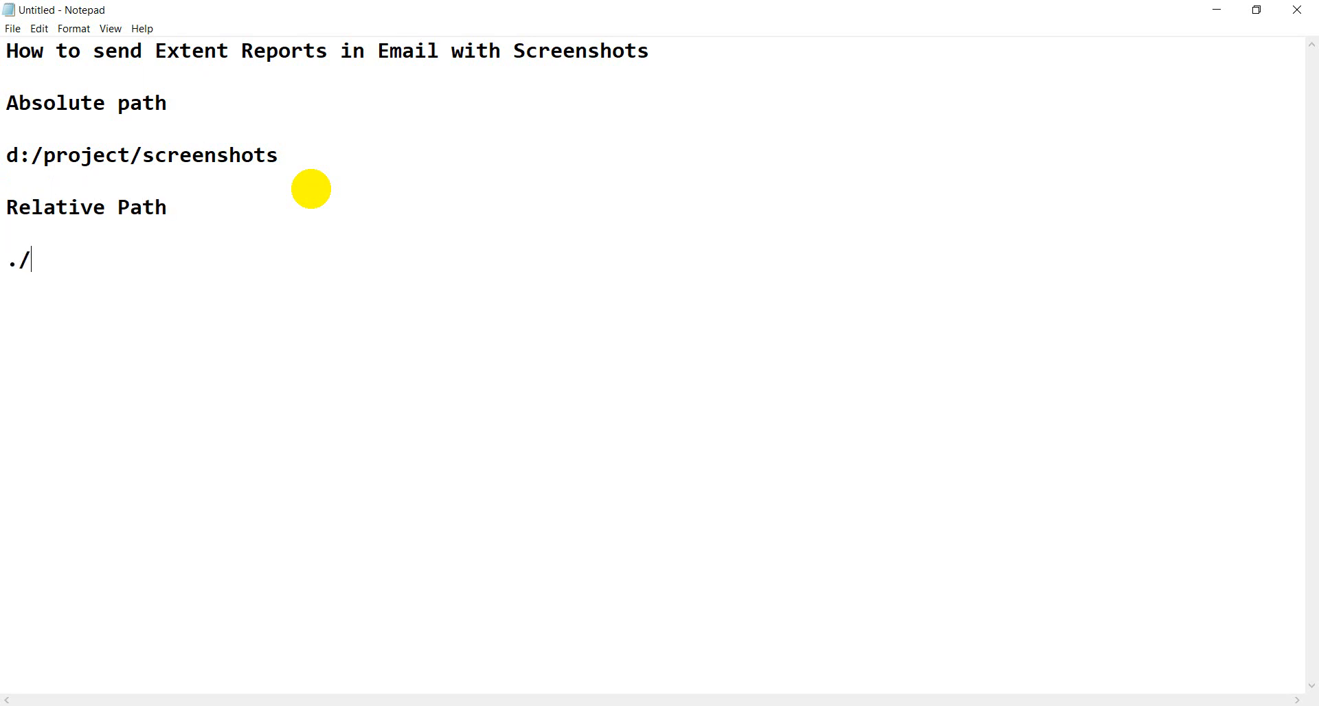
type("reports")
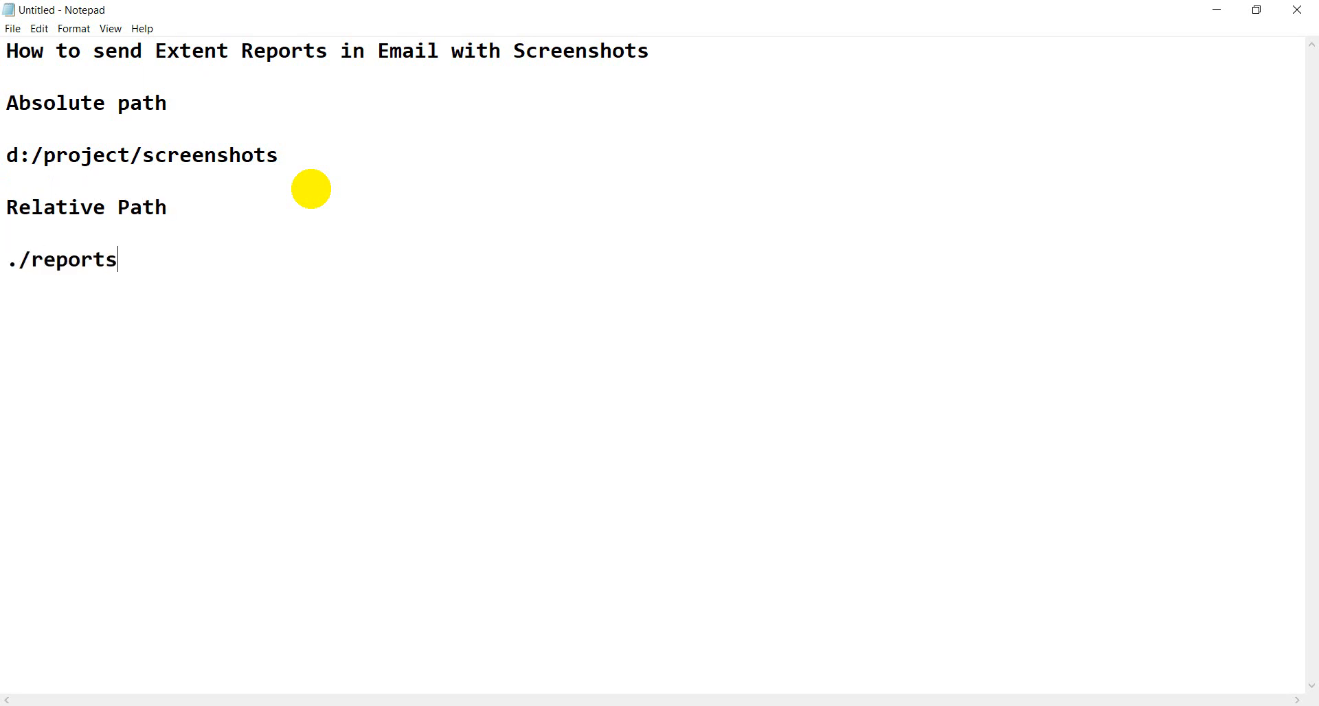
type("/screen")
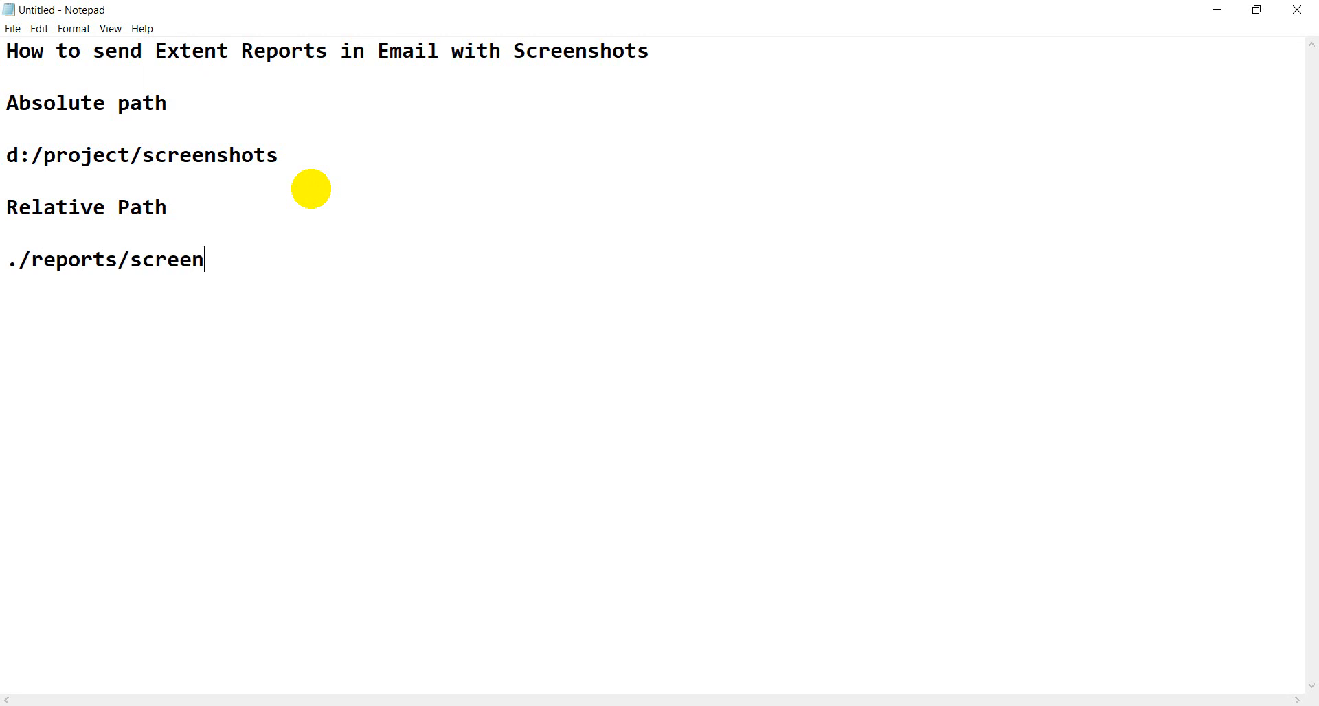
type("shots")
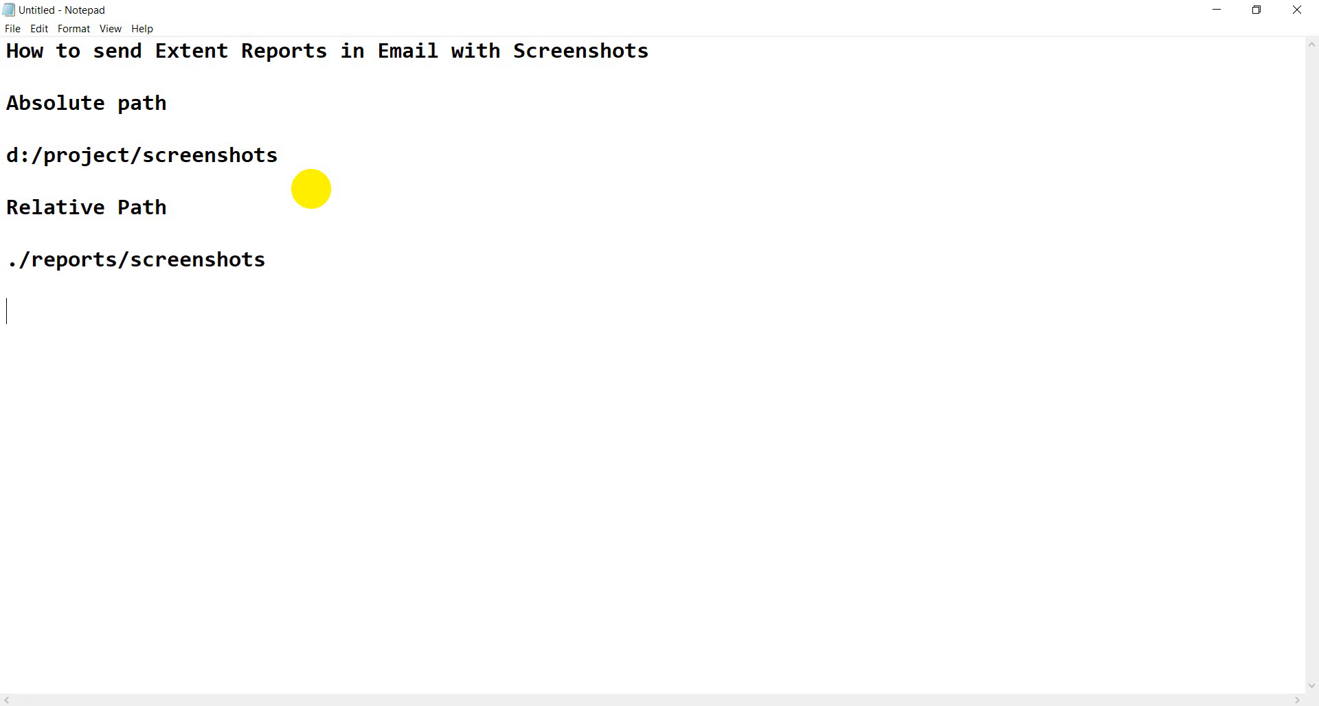
Add the mapping lines 'html -> reports' and 'screenshots -> screenshot folder'.
type("html")
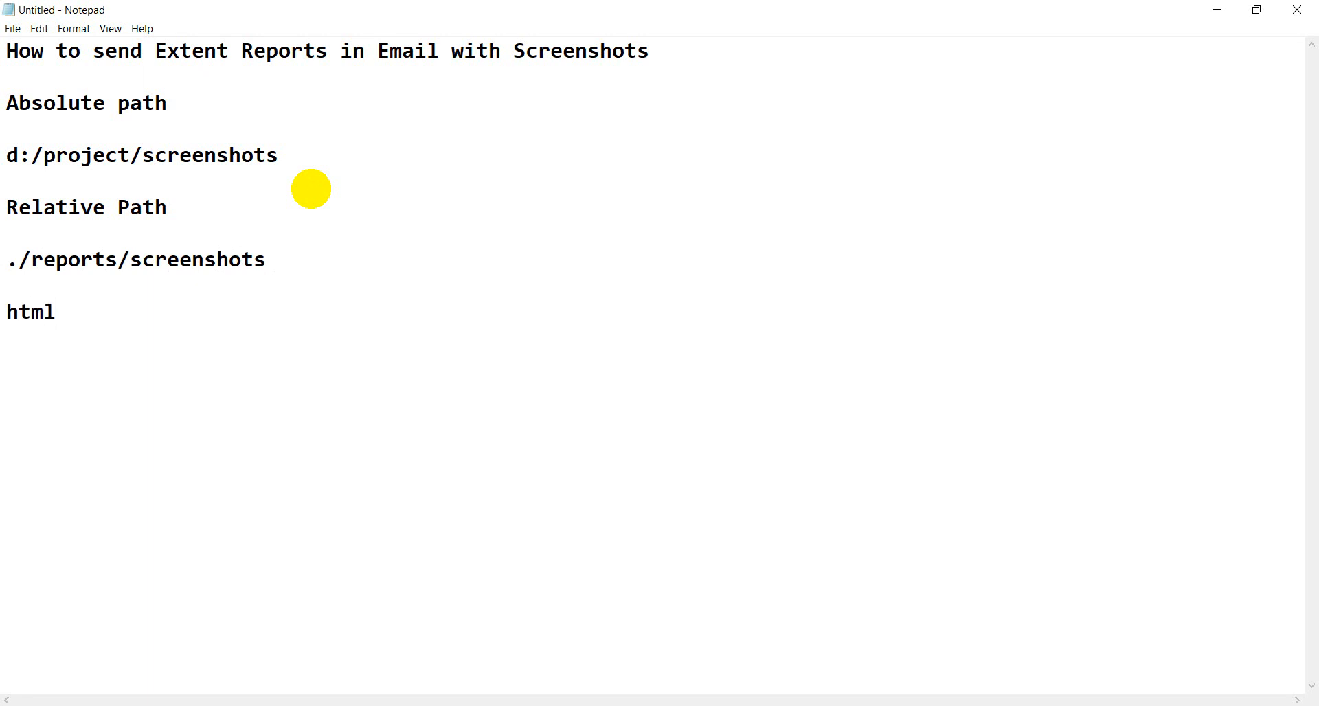
type("-")
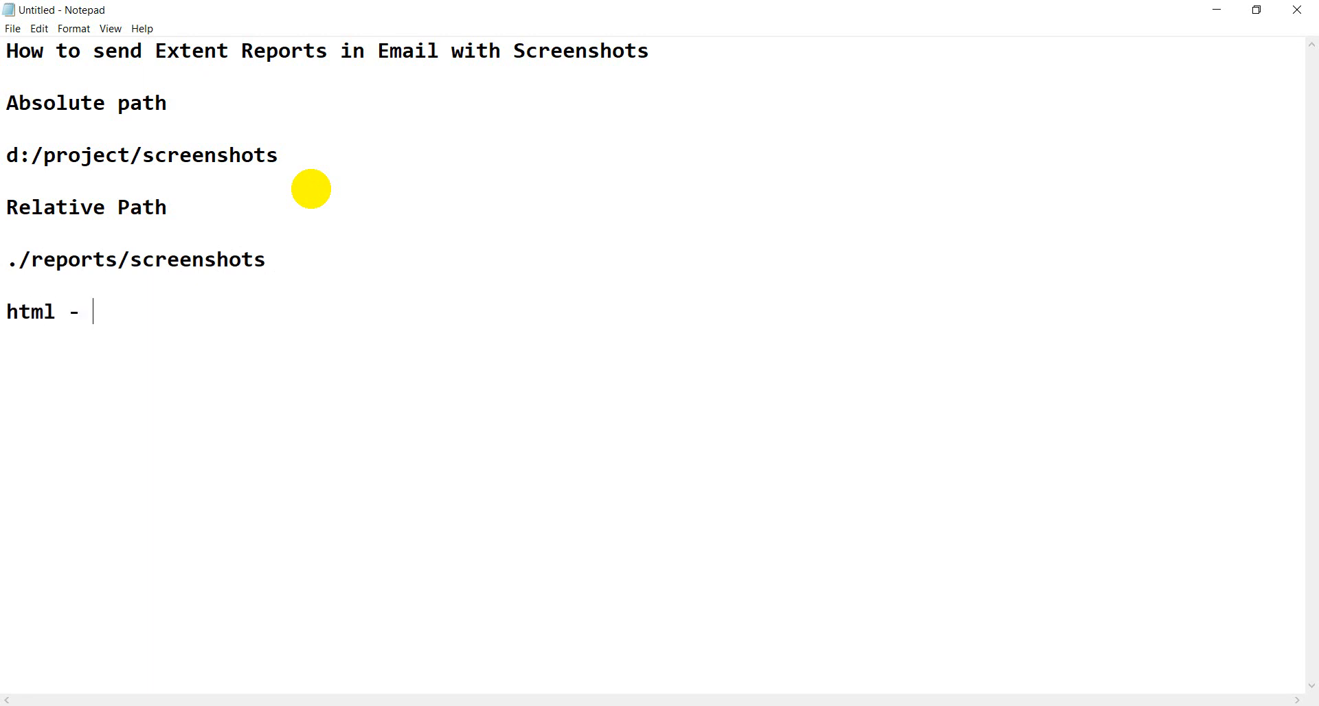
type("> repor")
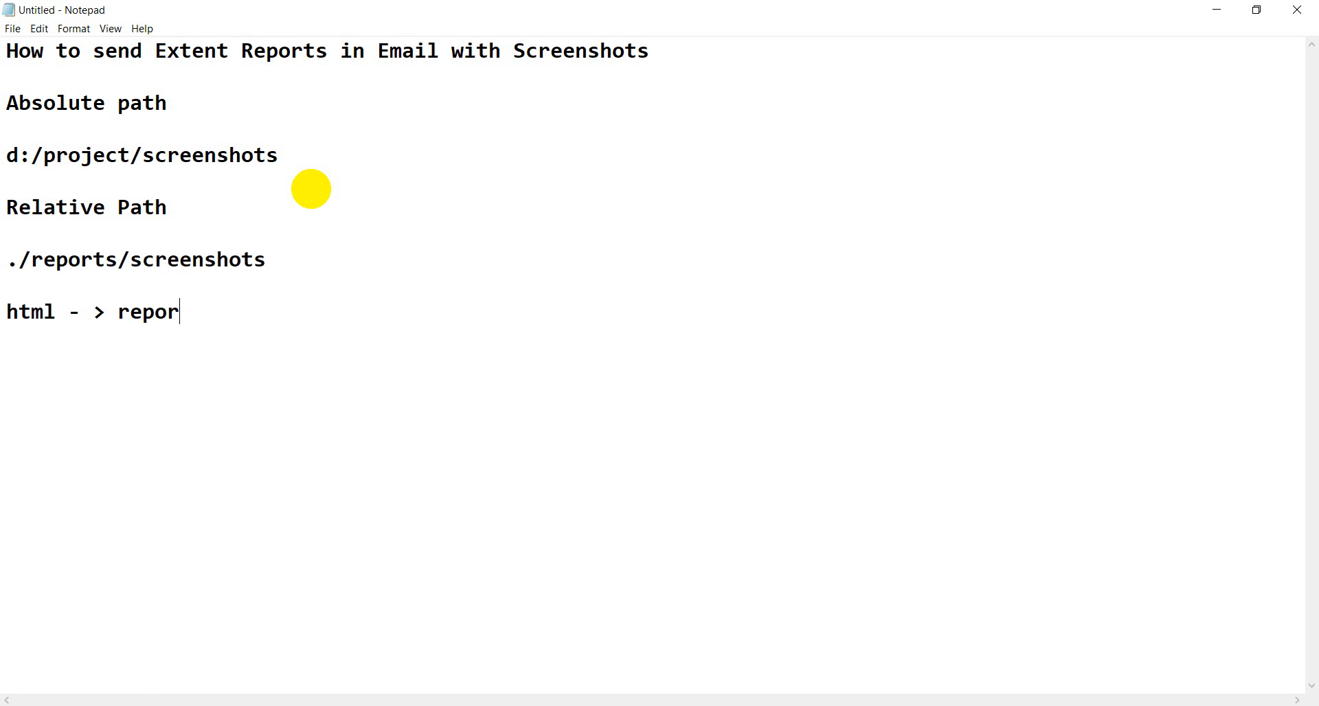
type("ts\\ns")
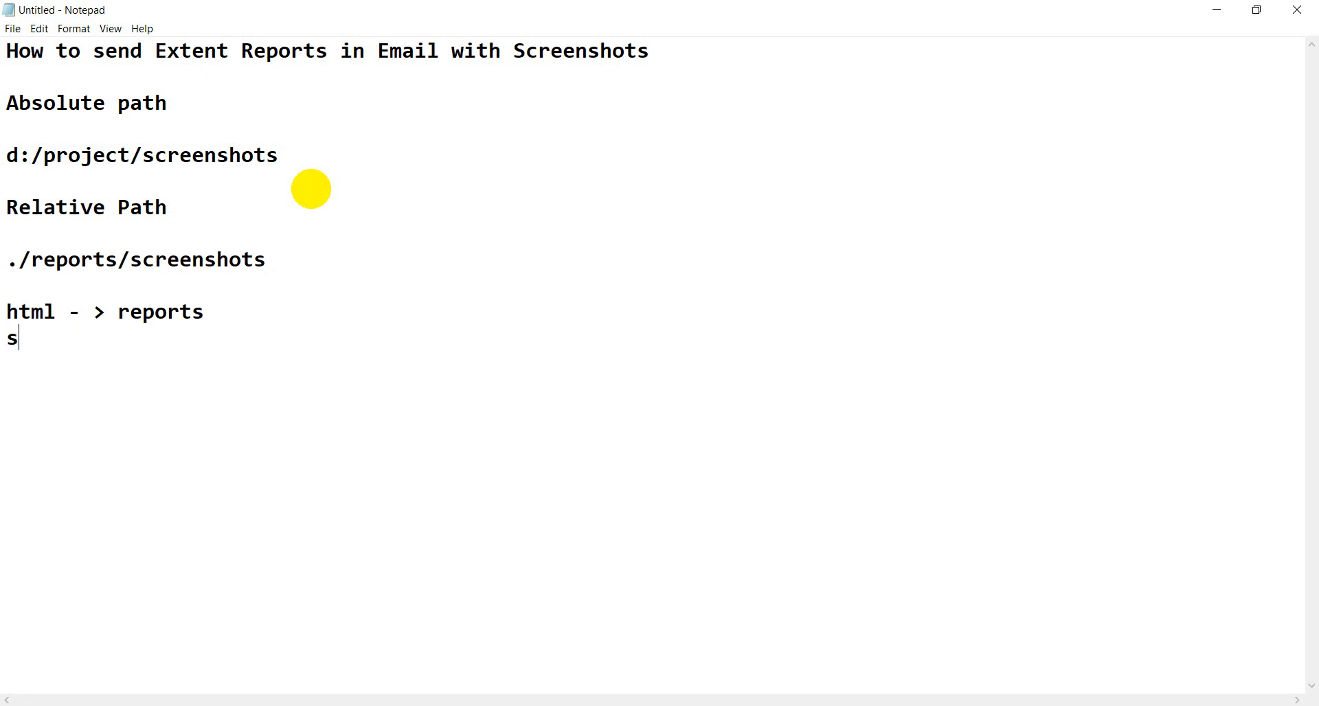
mouse_move(313, 191)
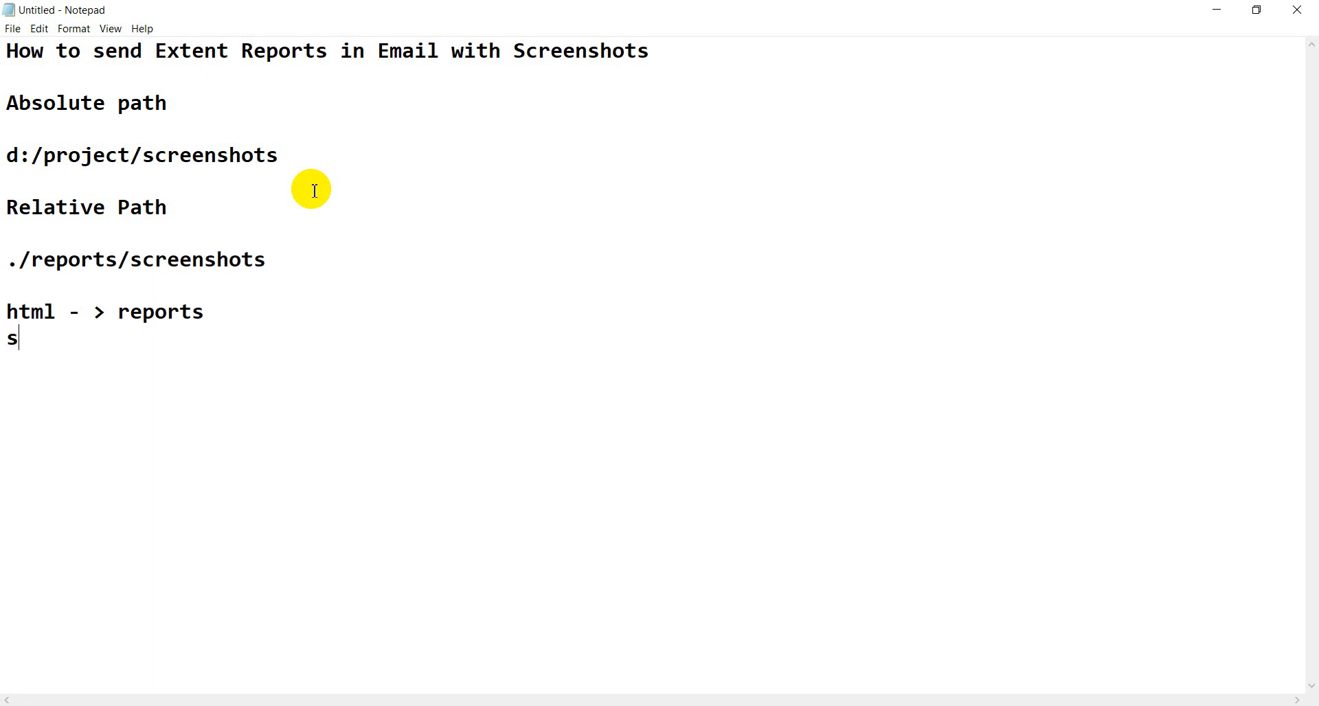
type("creenshots -")
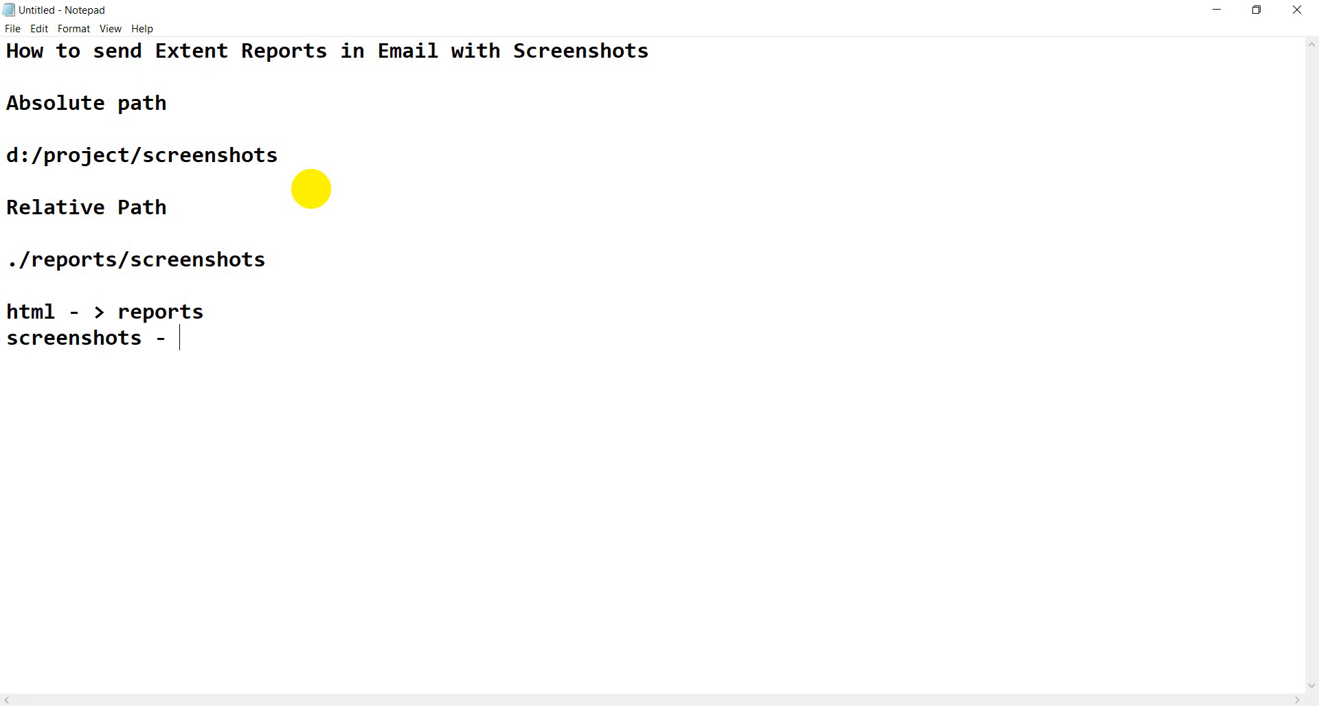
type("> scree")
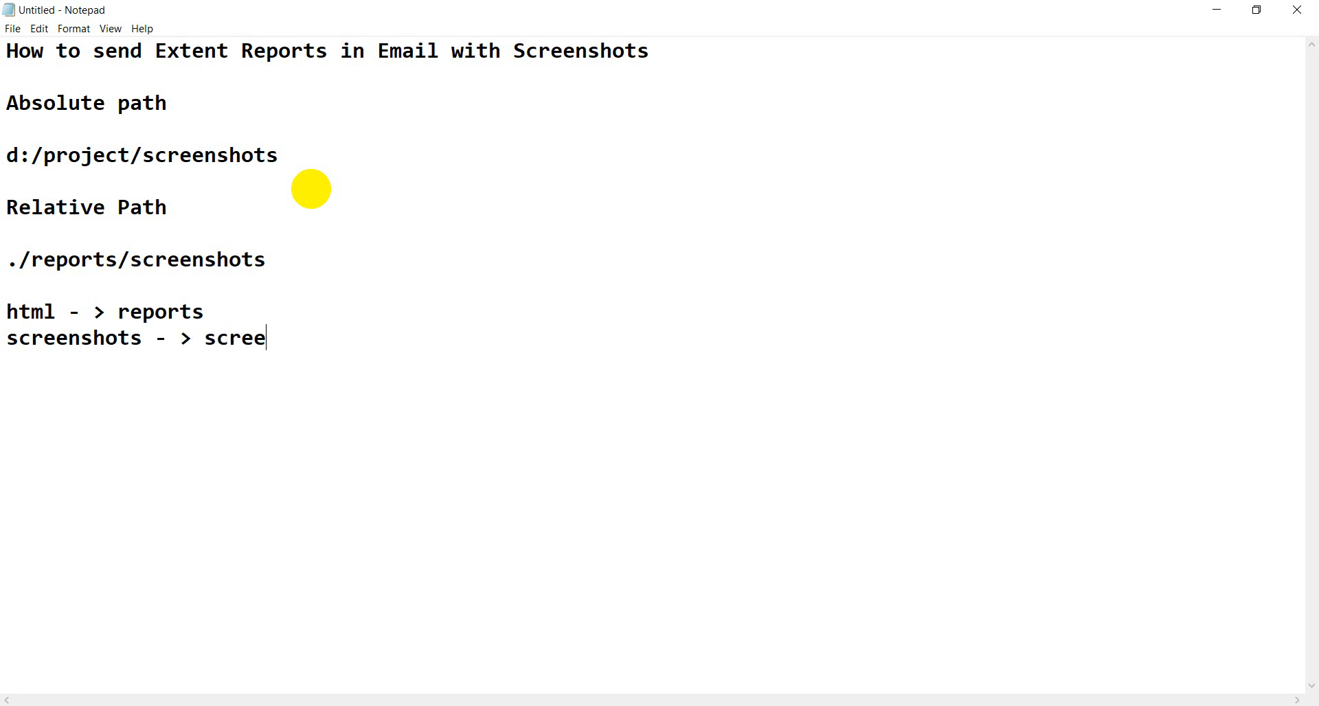
type("nshot folder")
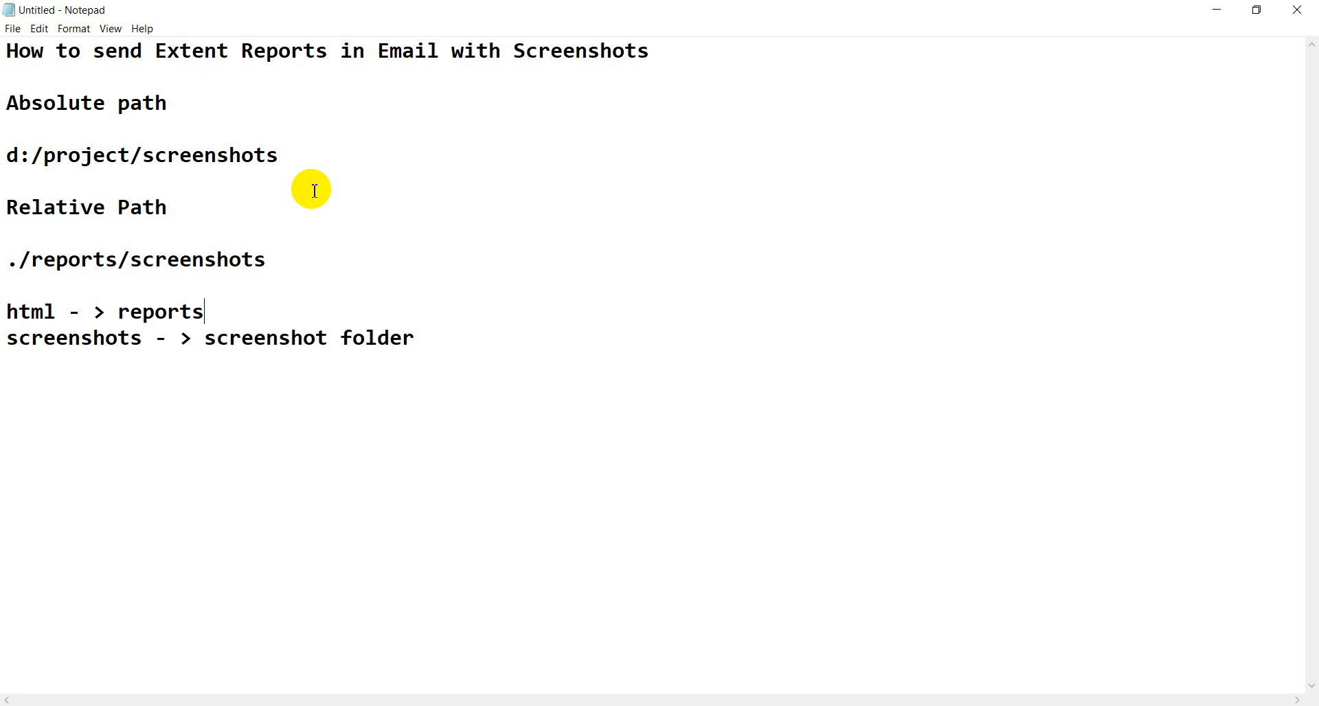
mouse_move(413, 296)
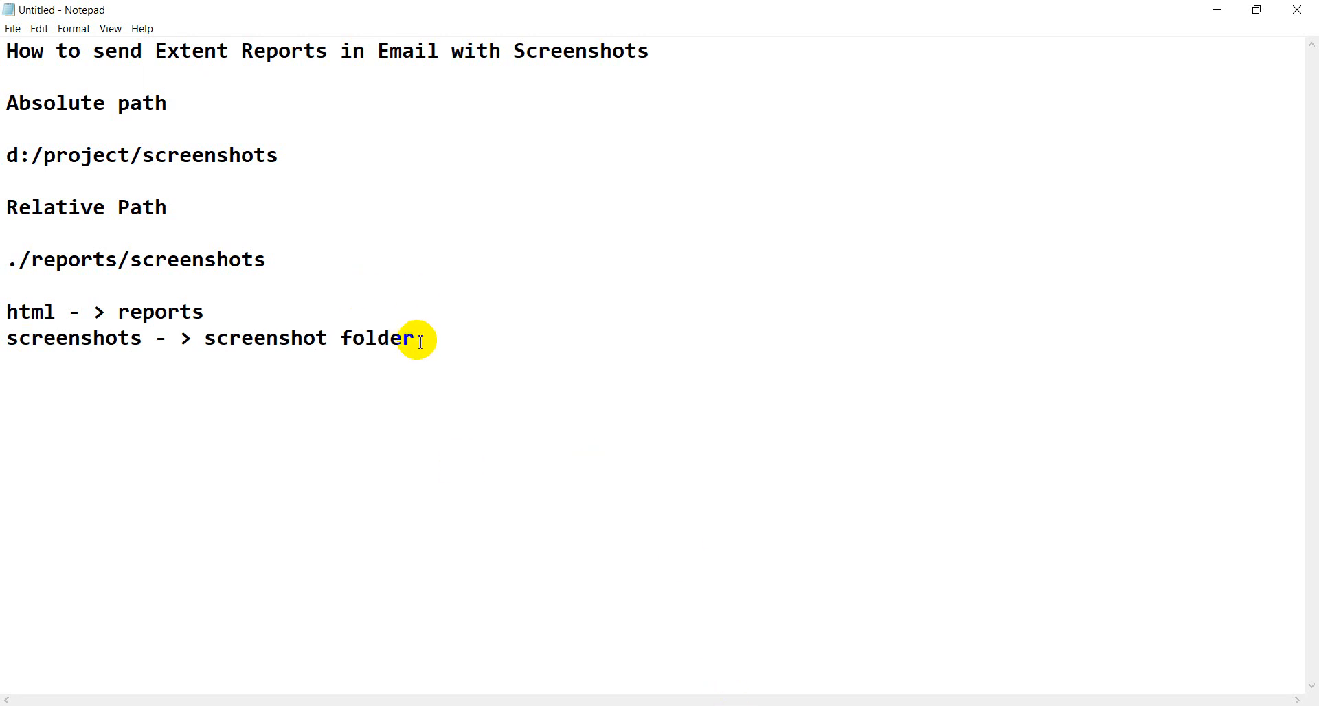
mouse_move(229, 284)
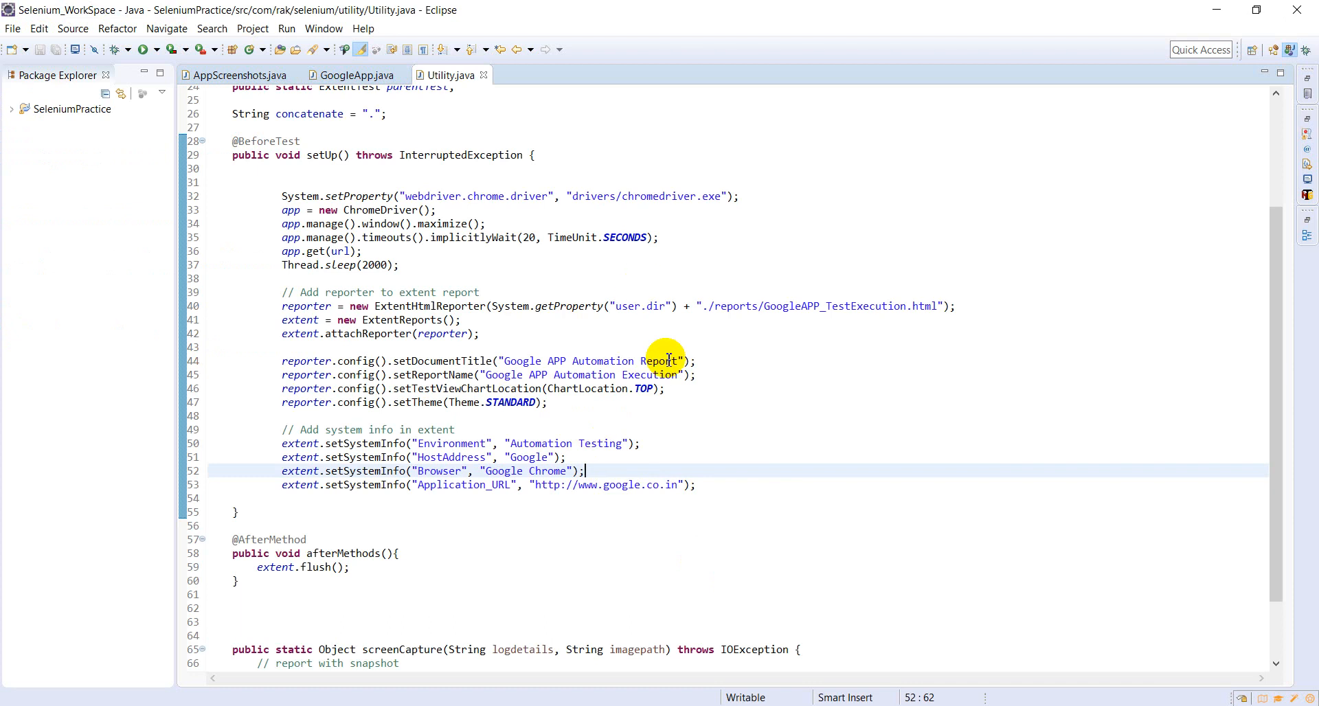
mouse_move(648, 305)
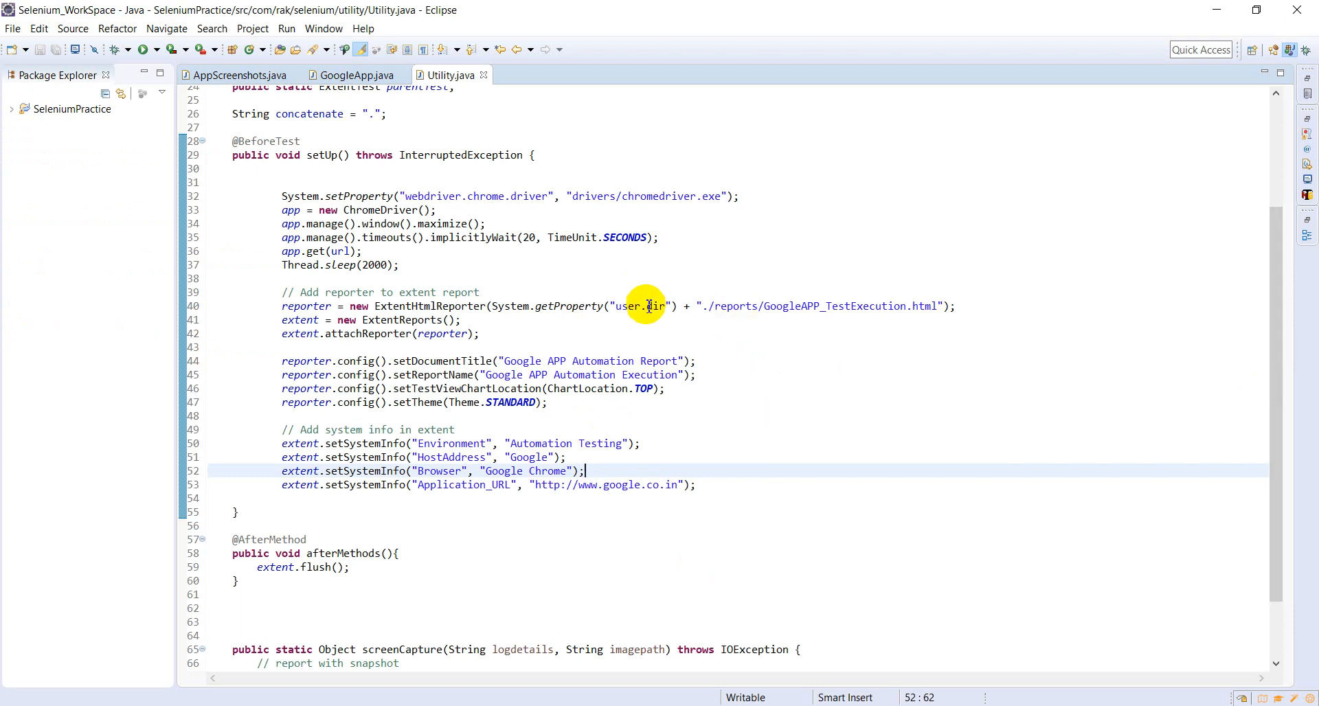
Highlight getProperty and user.dir in Utility.java's Extent report path line.
double_click(569, 305)
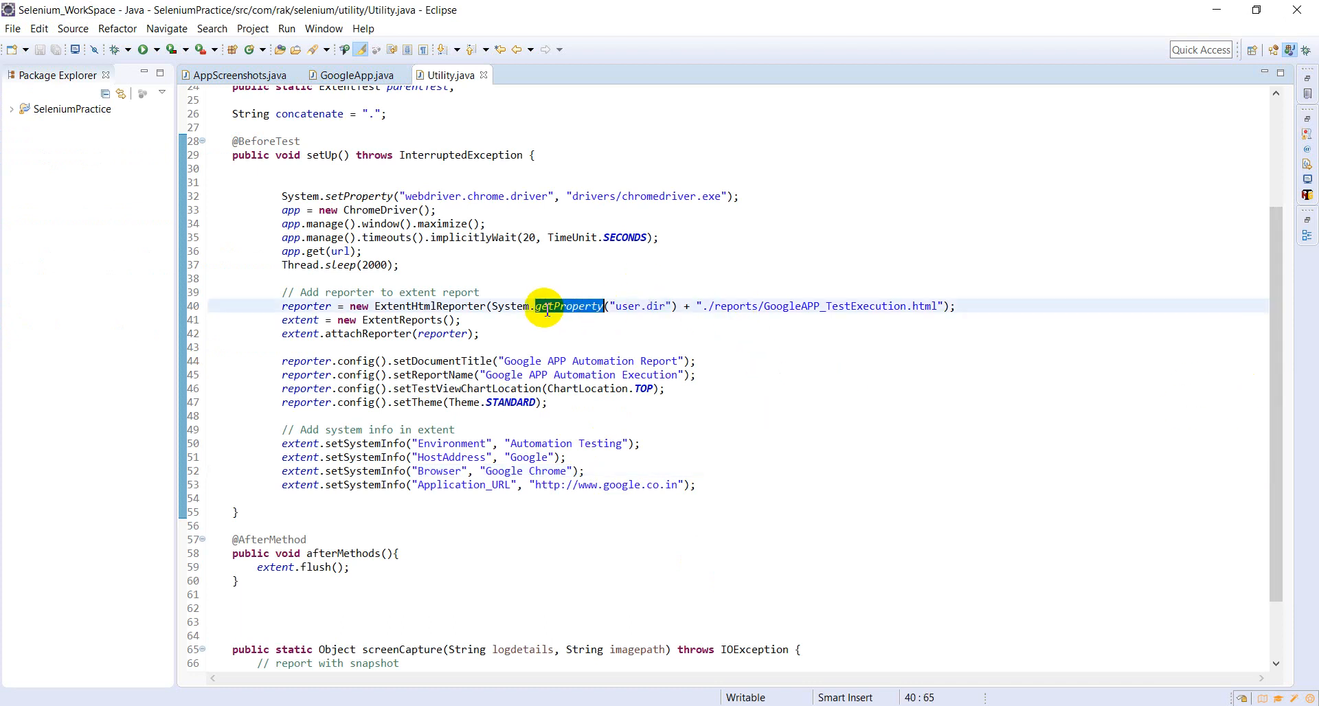
double_click(656, 306)
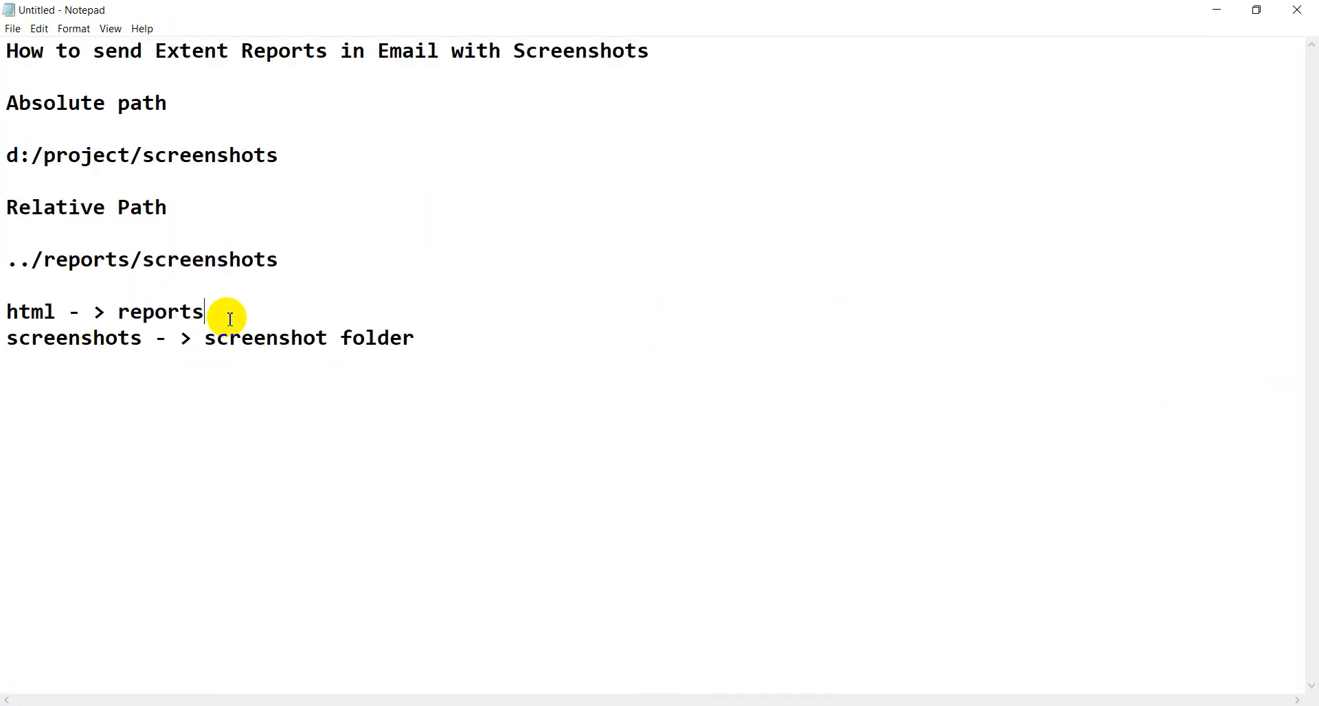
Append '->screenshots' to the 'html -> reports' line of the notes.
type("->")
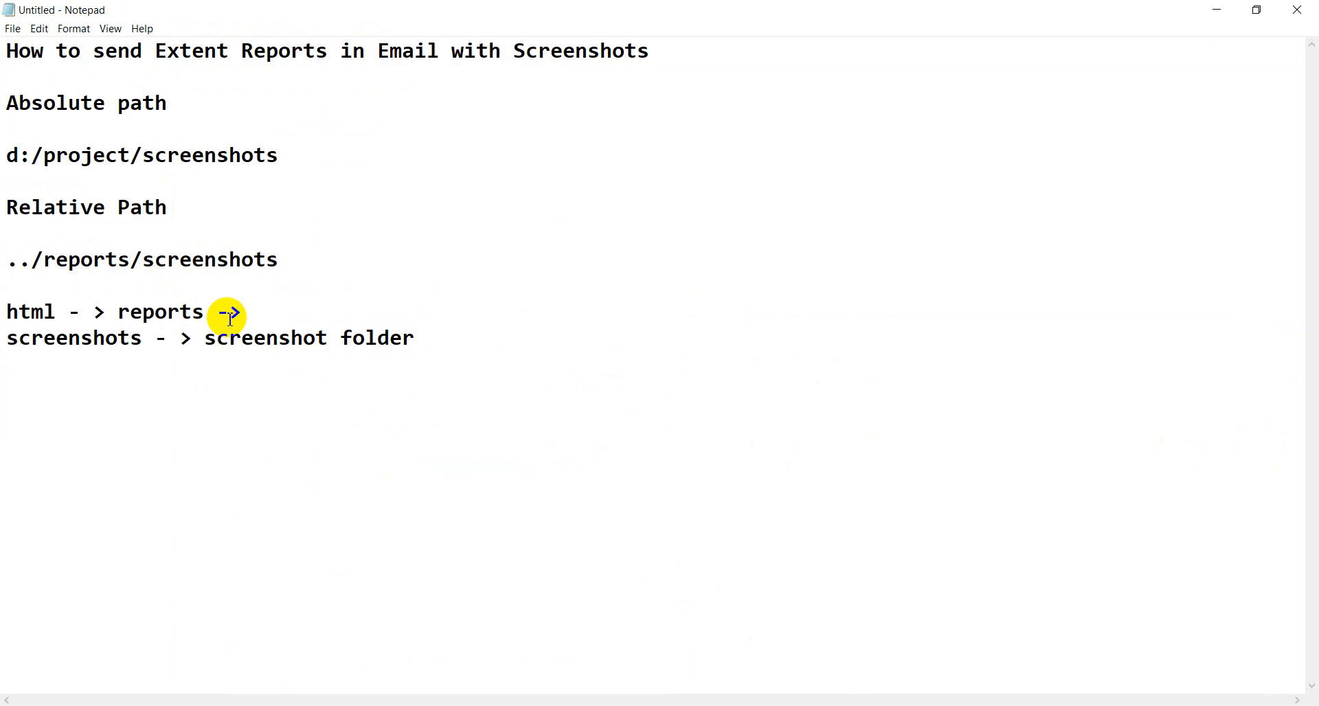
type("screen")
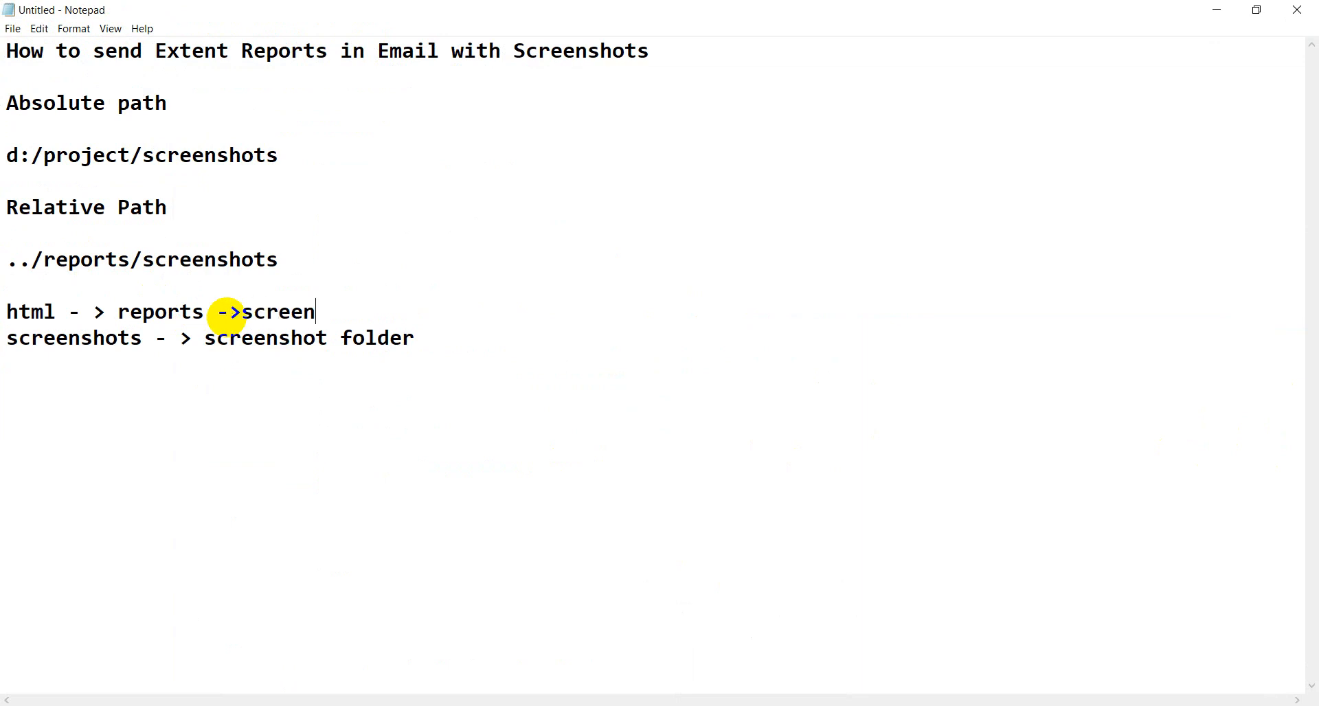
type("shots")
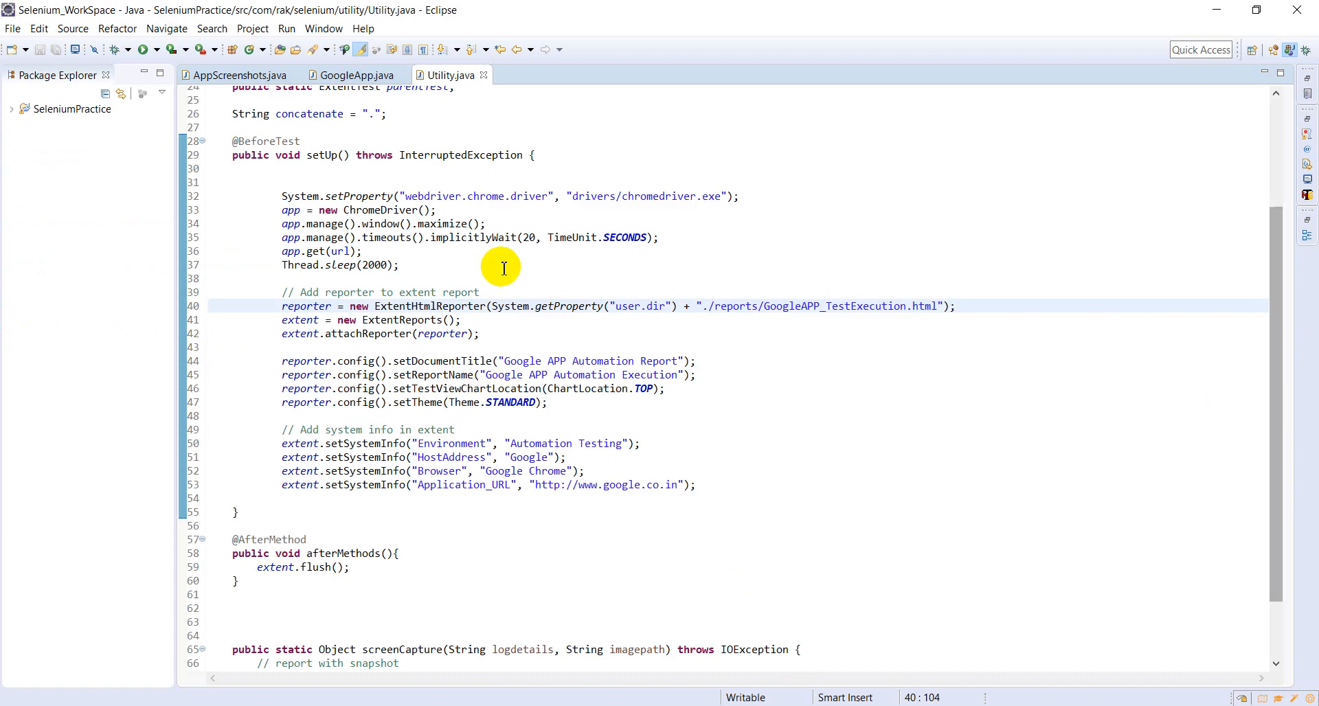
Expand SeleniumPractice and reports to show Screenshots, then highlight screenCapture's logdetails argument.
left_click(11, 109)
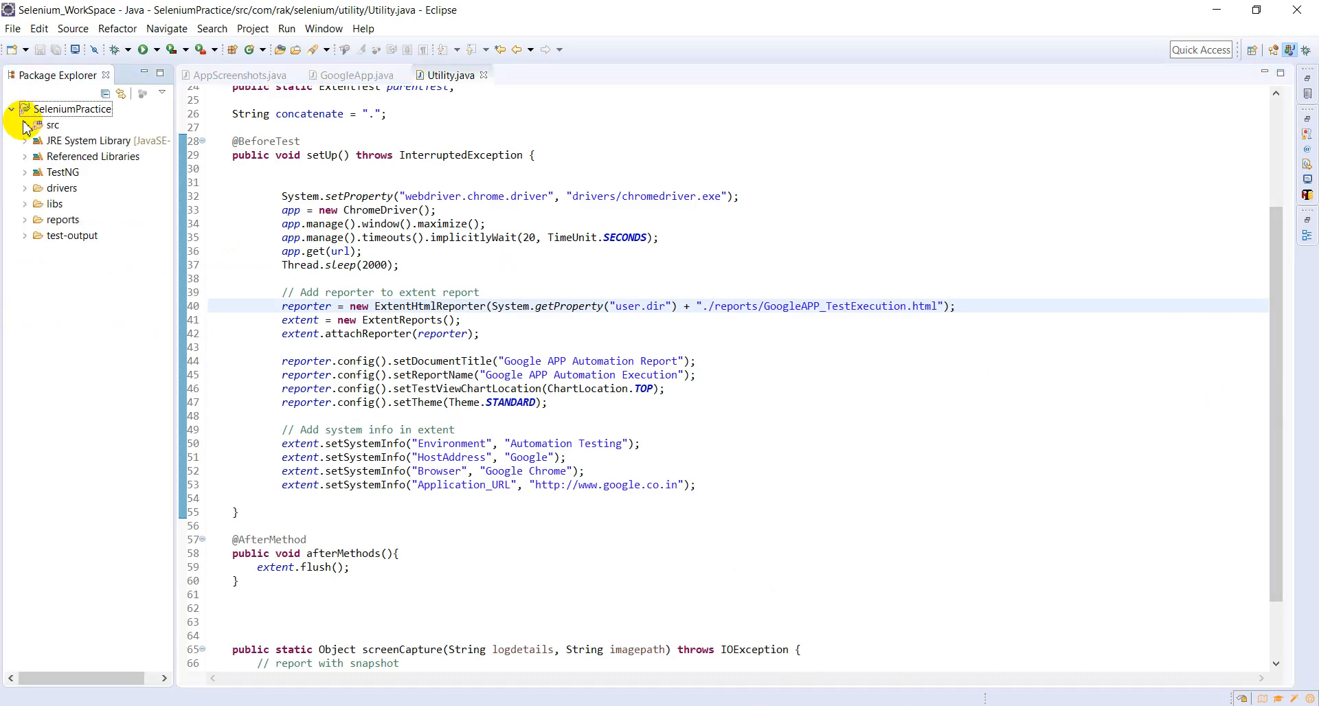
left_click(25, 219)
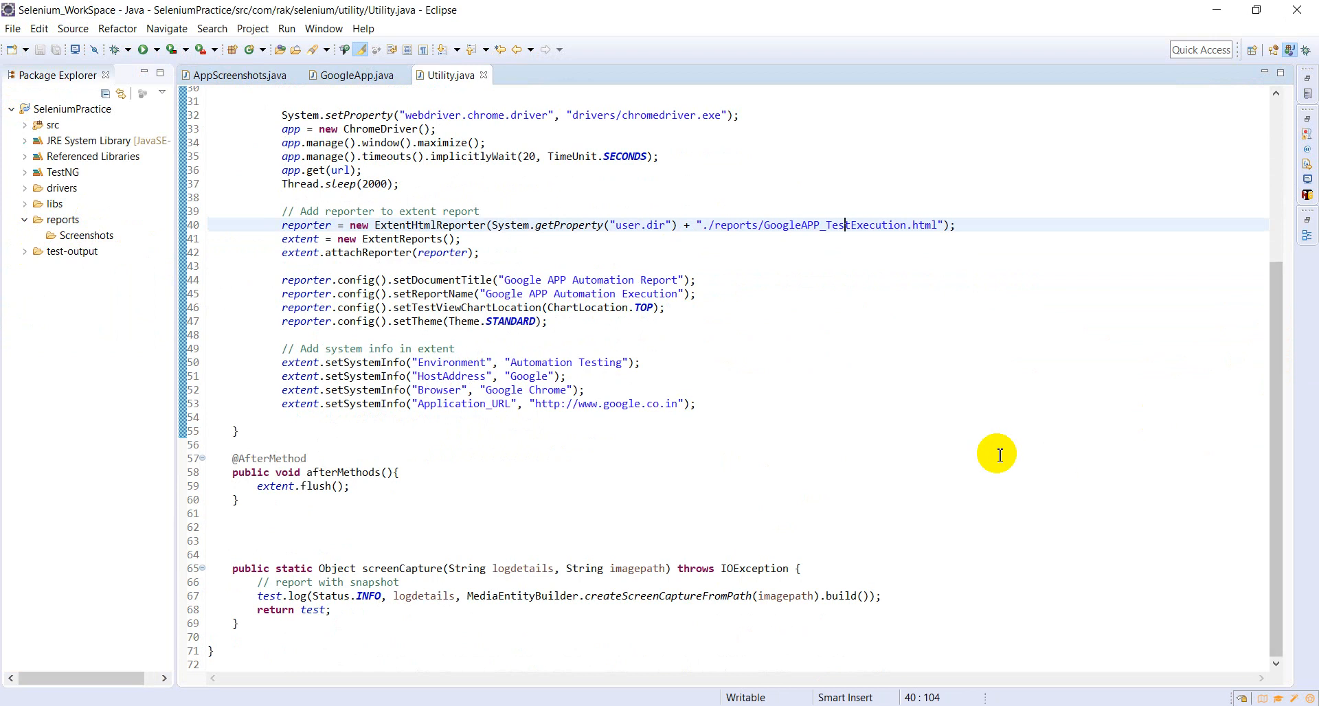
mouse_move(278, 565)
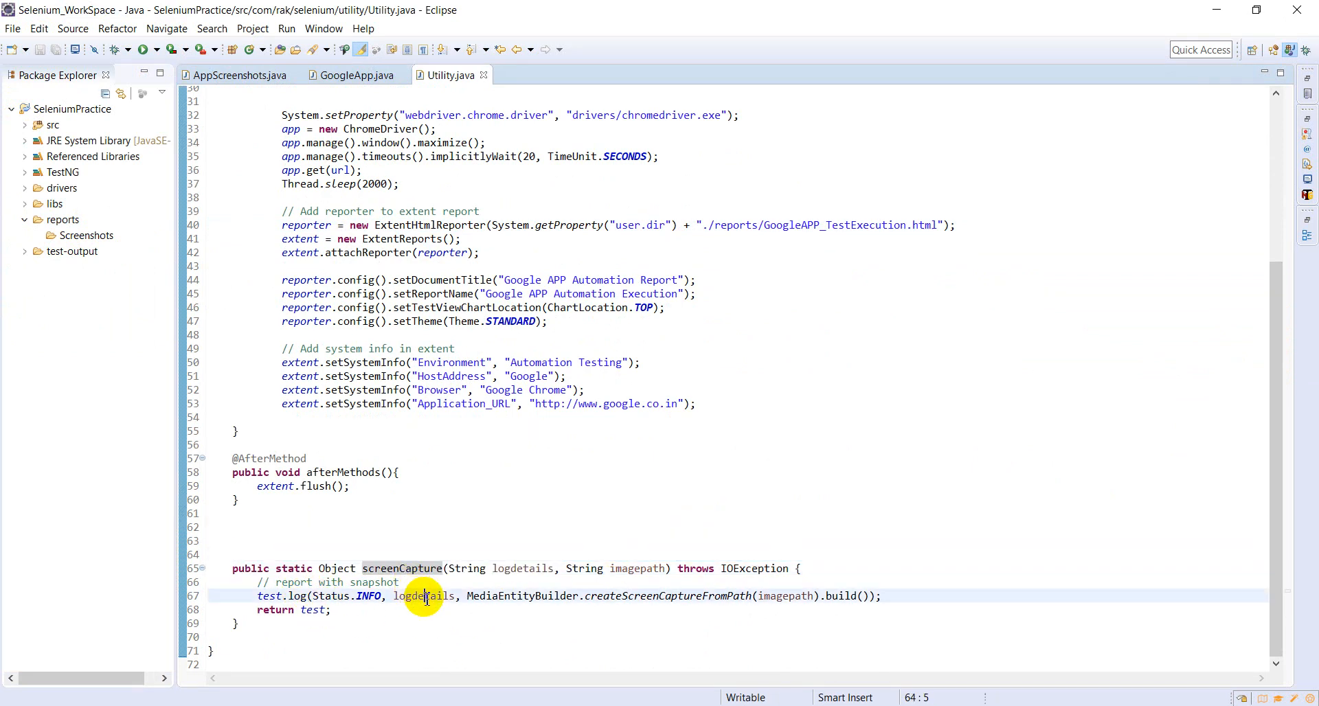
double_click(521, 596)
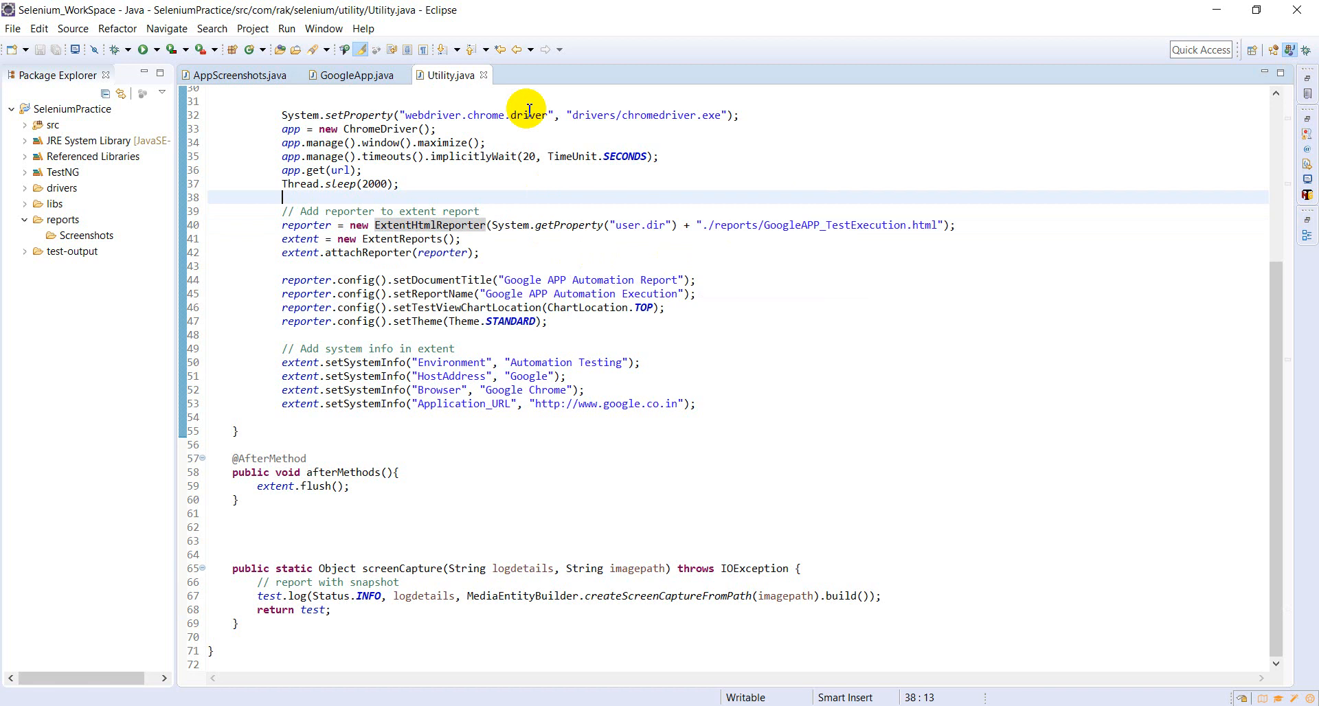
Review AppScreenshots.java's class, its getScreenshot method and the imgPath variable.
left_click(238, 75)
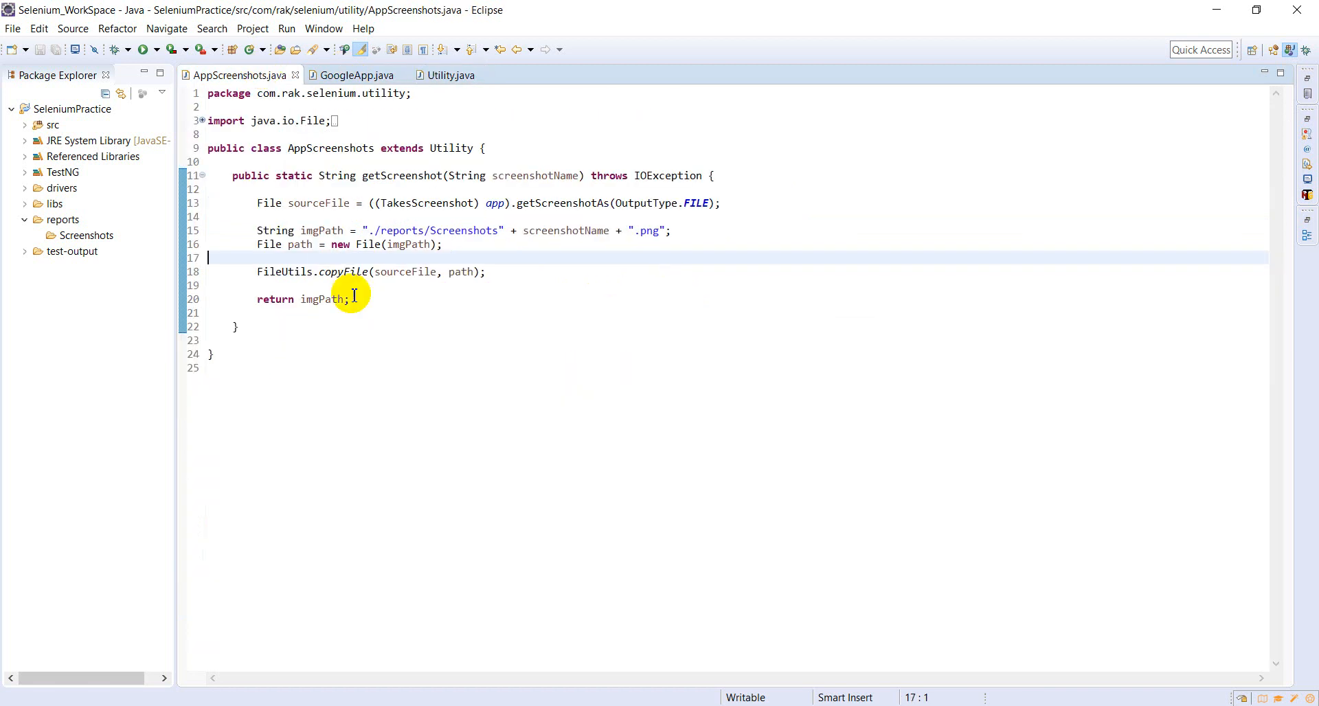
double_click(330, 148)
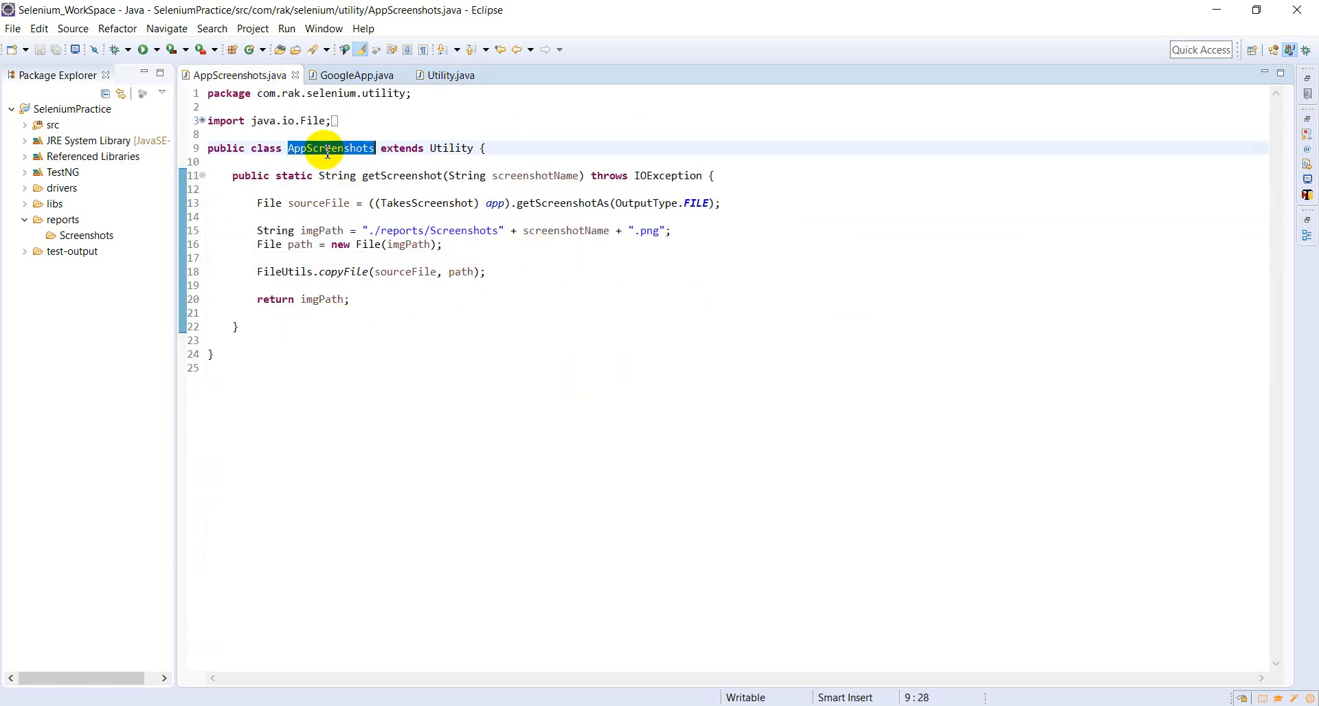
left_click(528, 148)
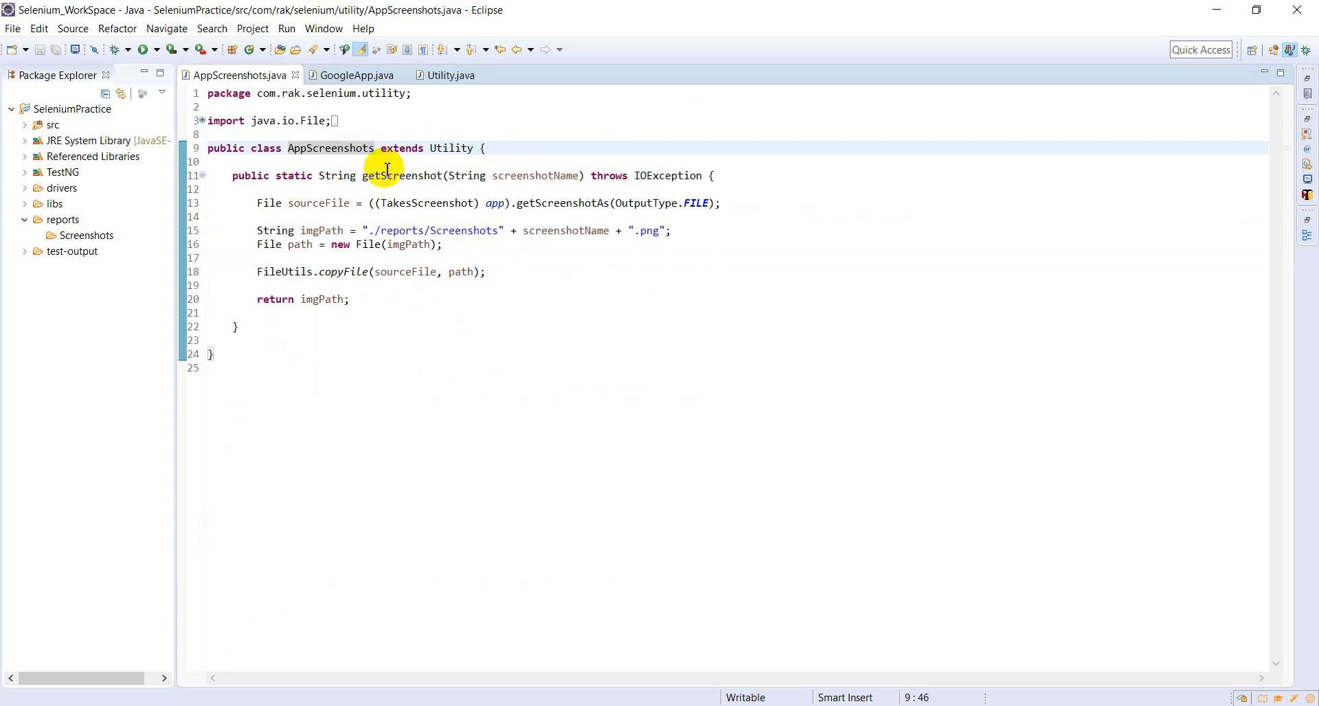
mouse_move(409, 175)
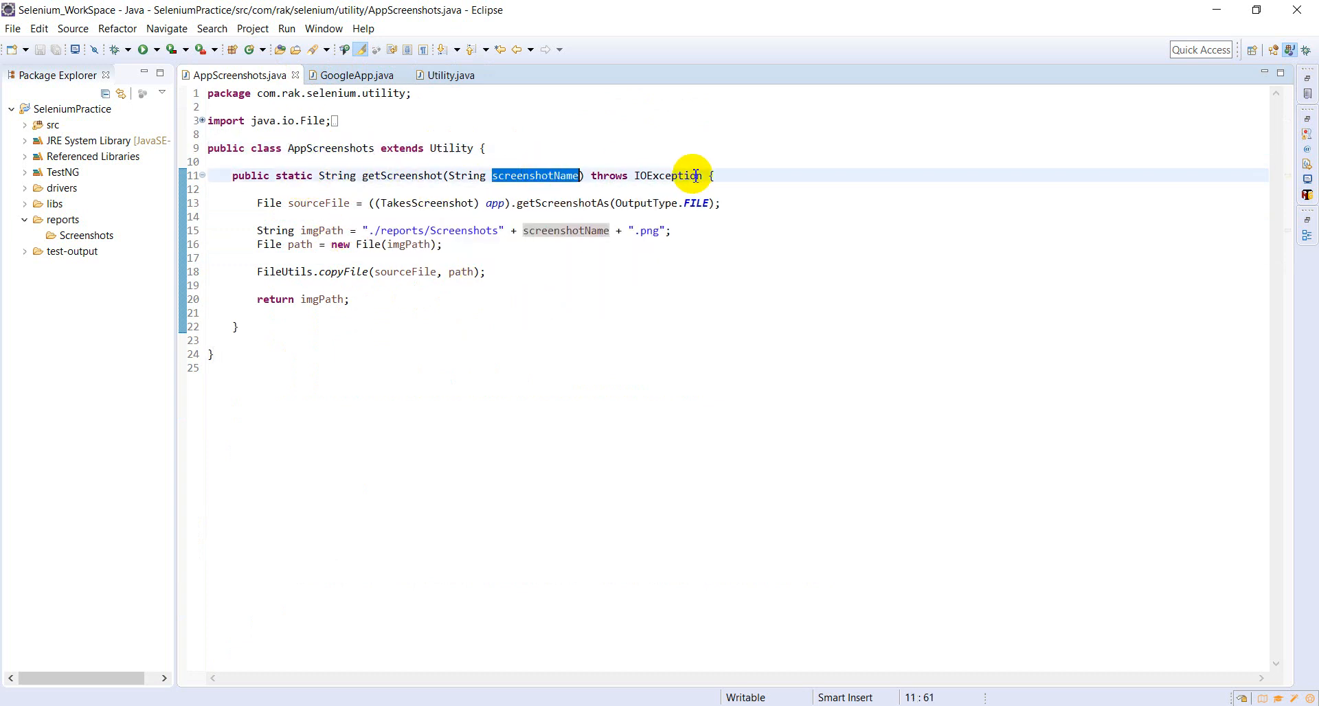
left_click(712, 176)
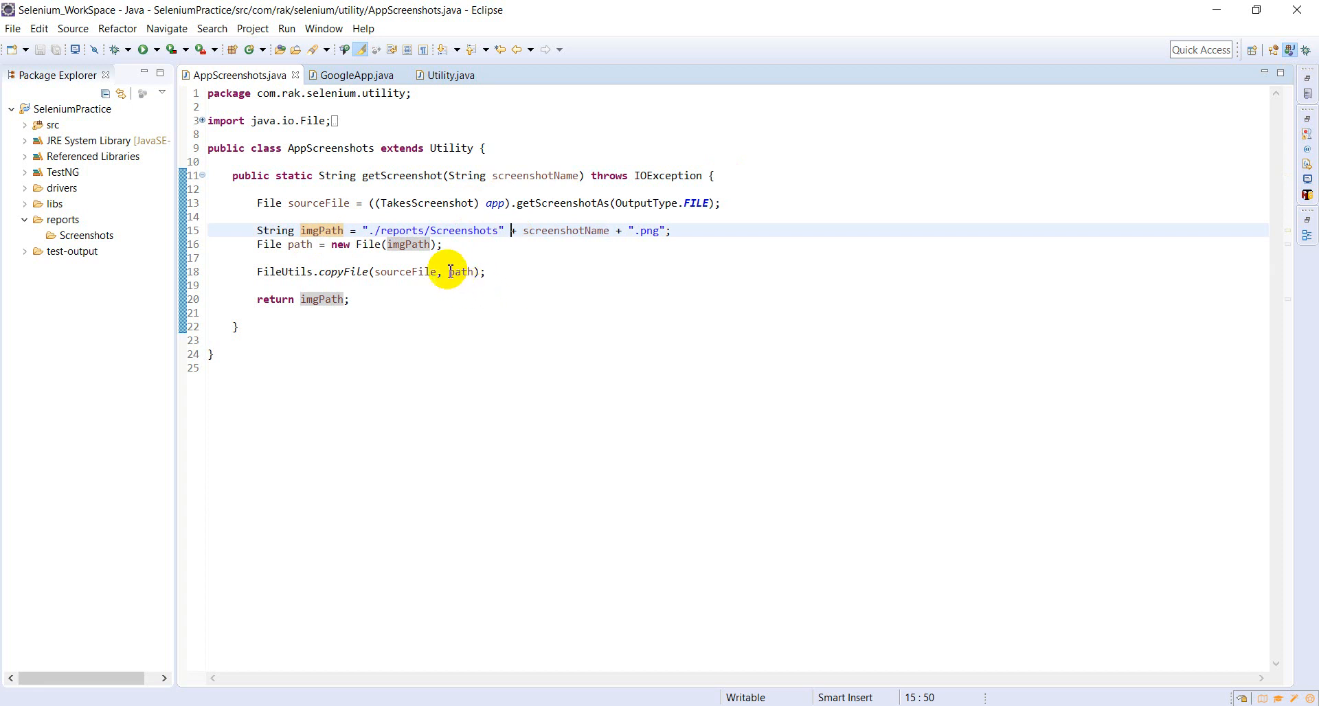
double_click(402, 230)
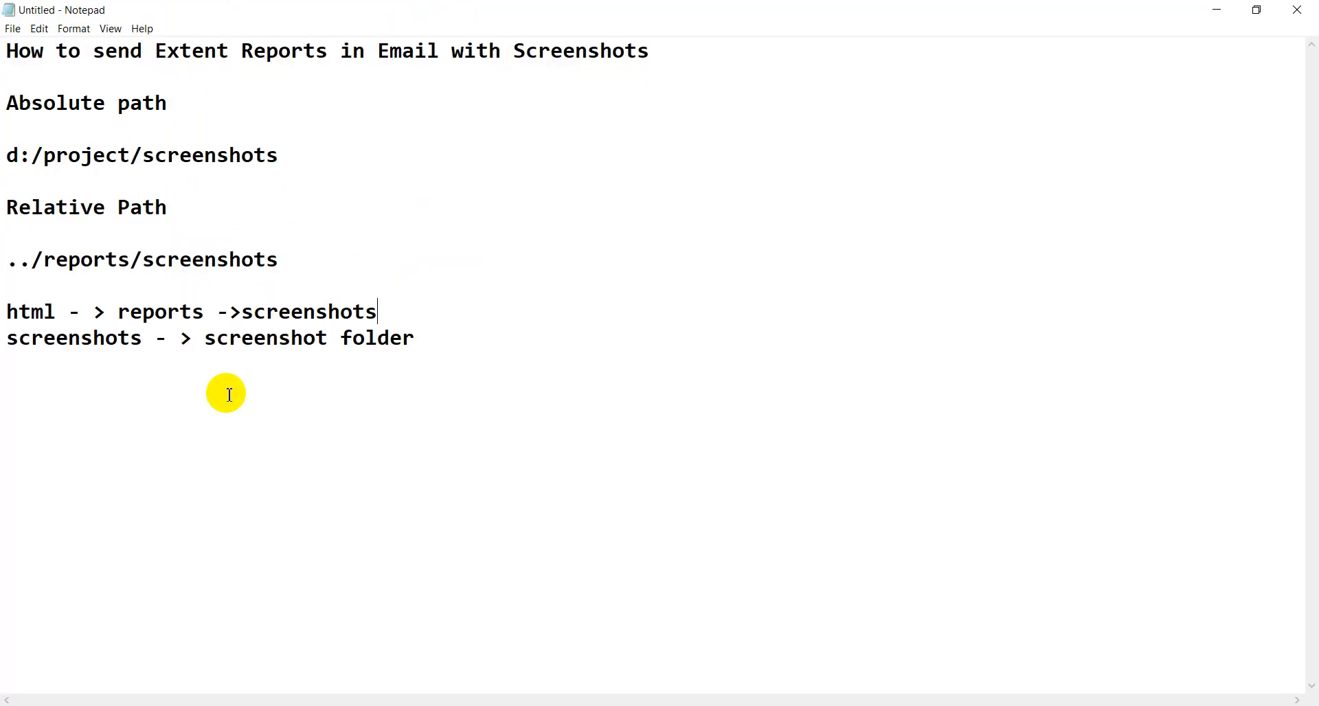
mouse_move(424, 360)
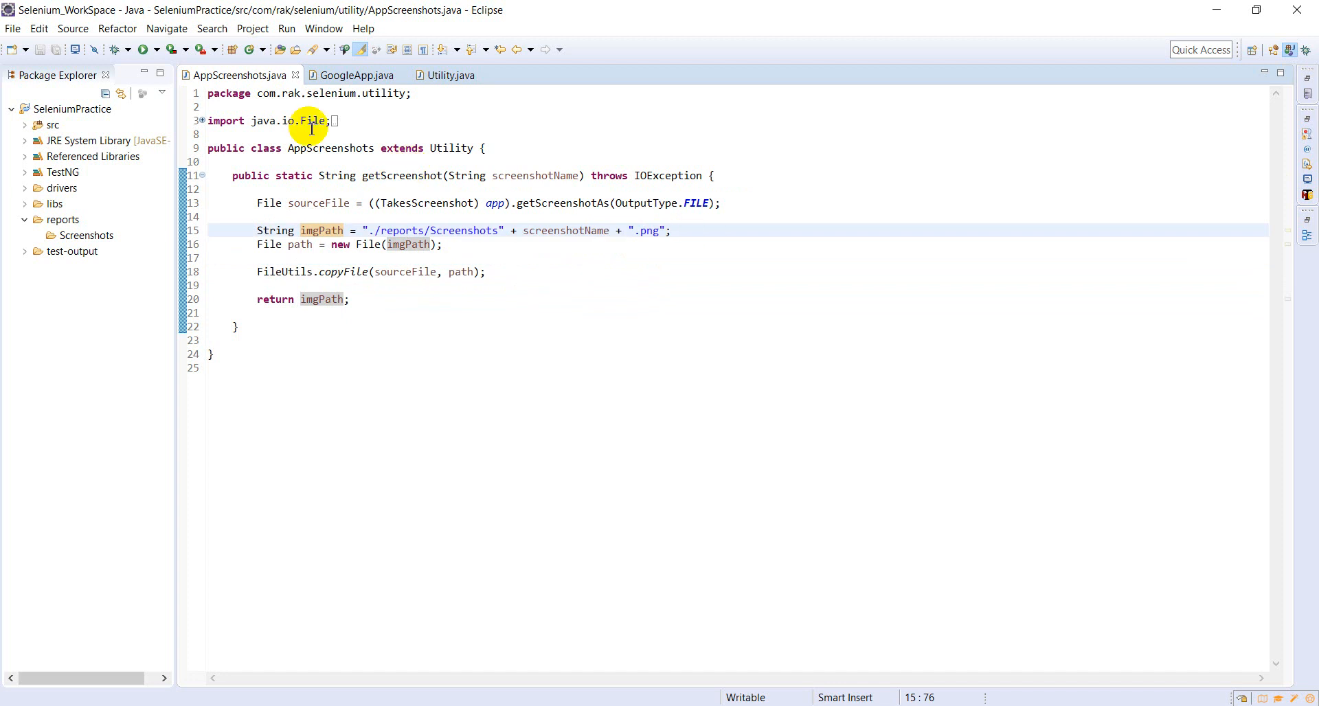
In GoogleApp.java, insert a blank line after the search-text sendKeys line.
left_click(355, 75)
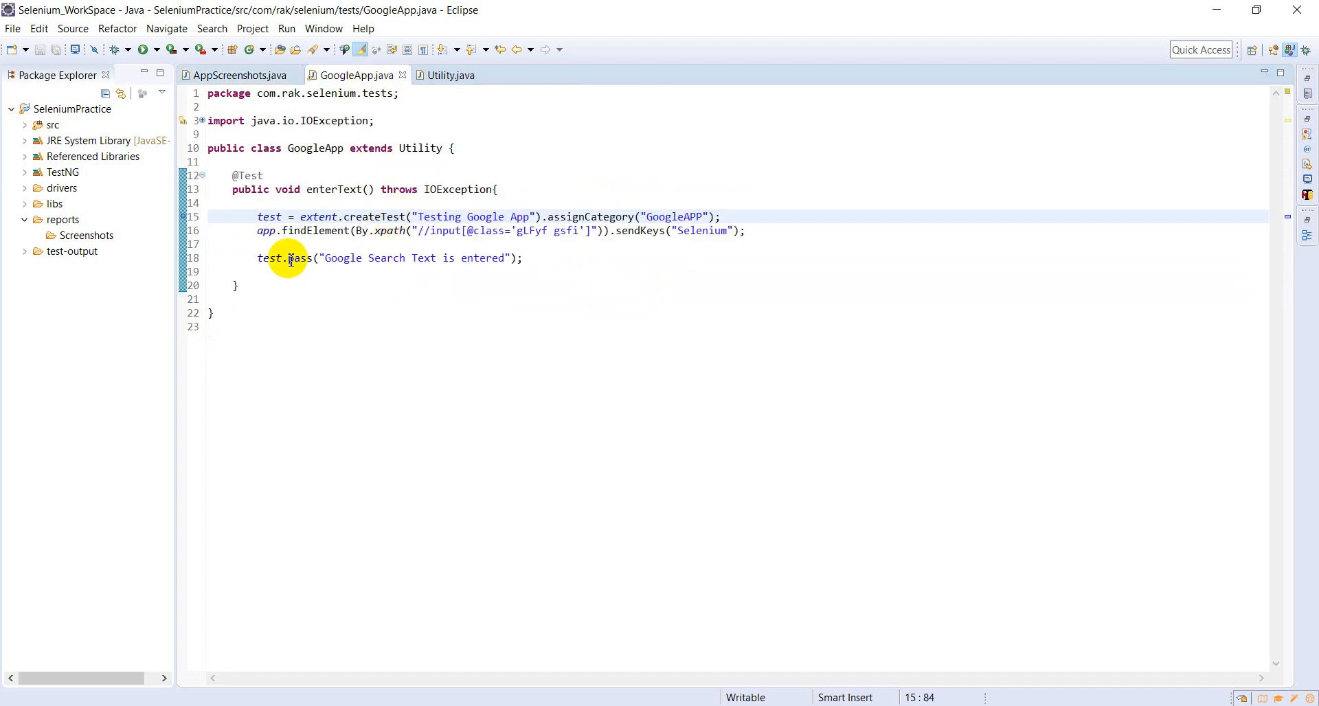
double_click(375, 217)
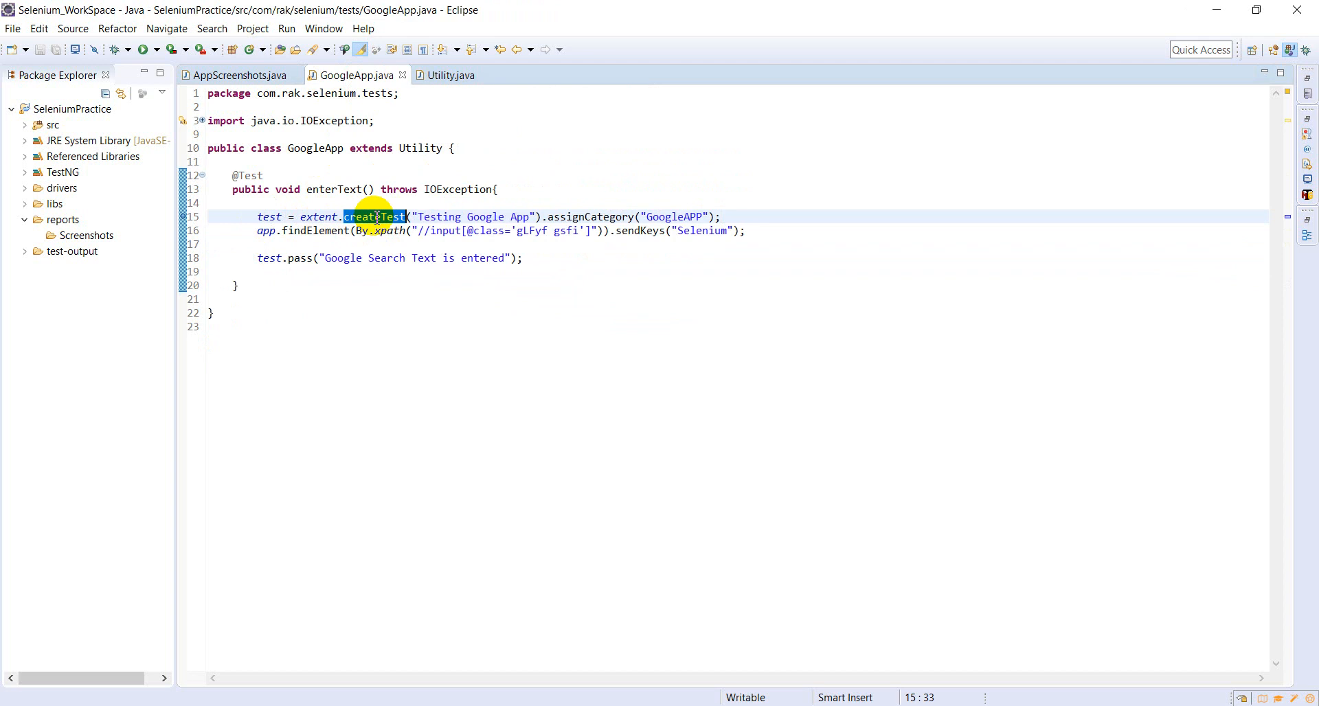
left_click(686, 216)
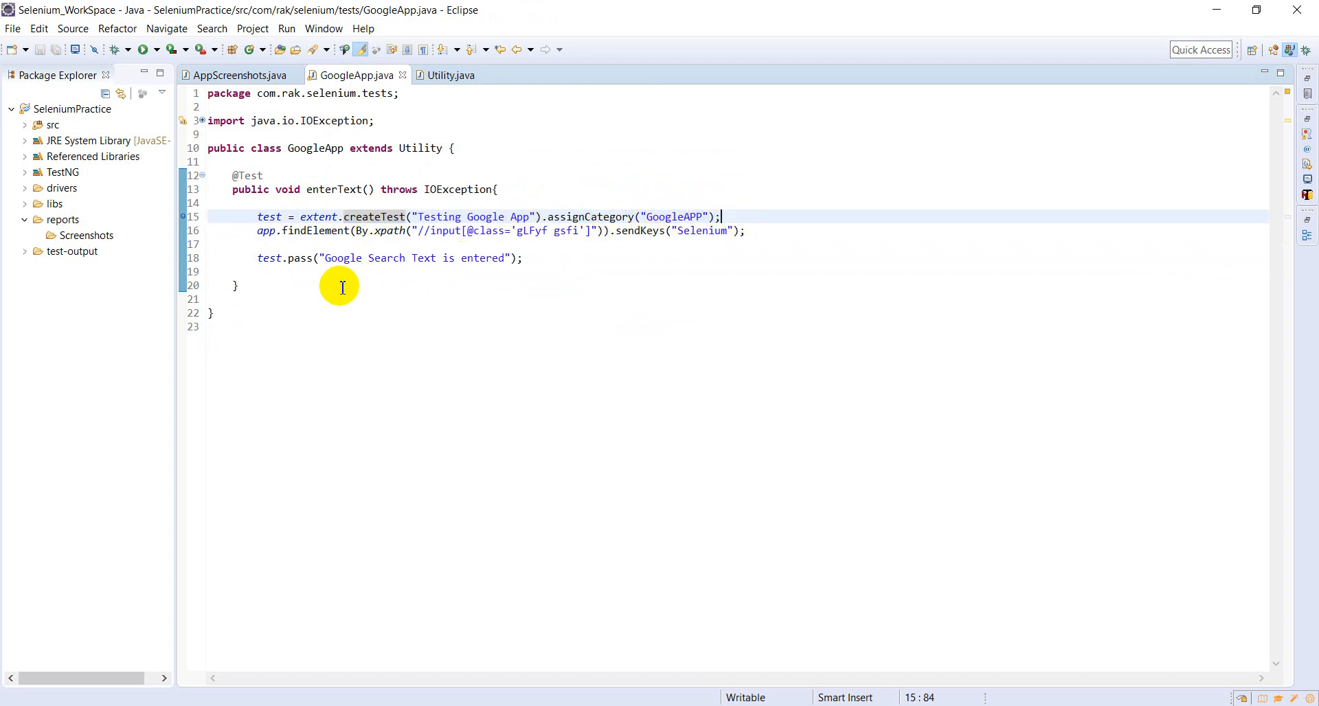
double_click(314, 230)
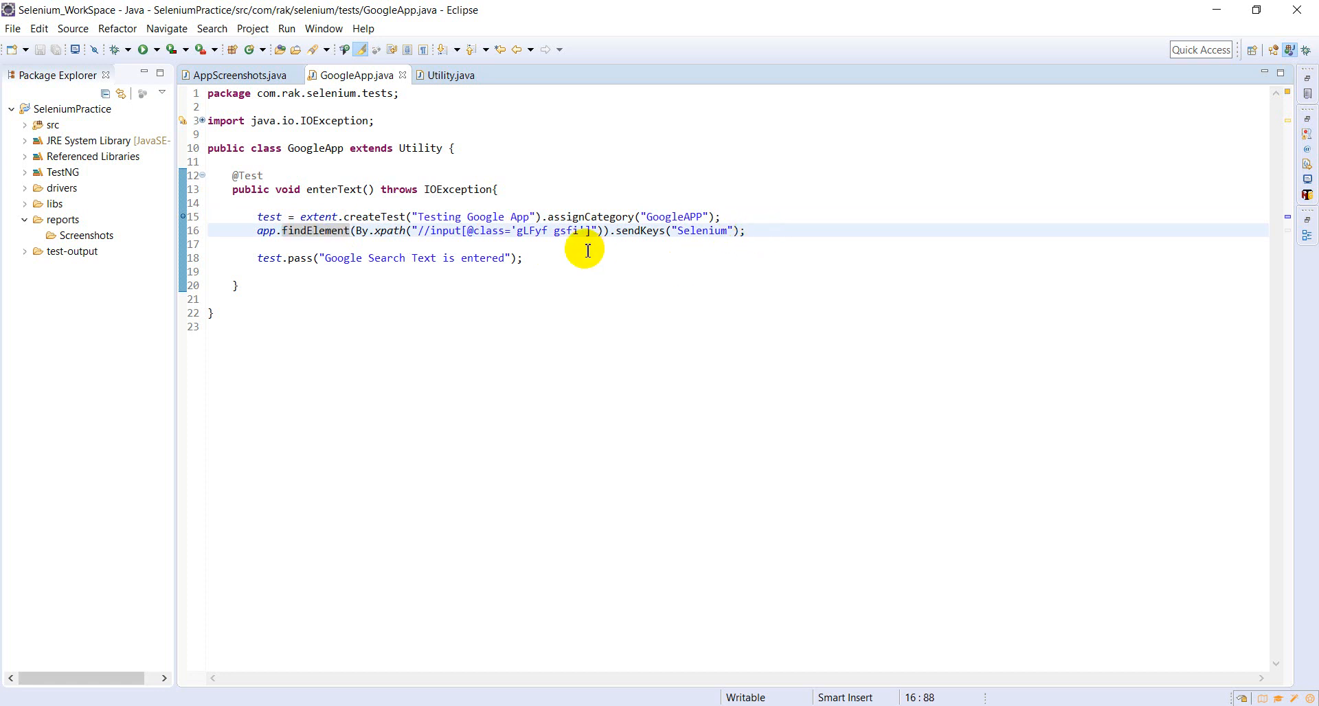
key("enter")
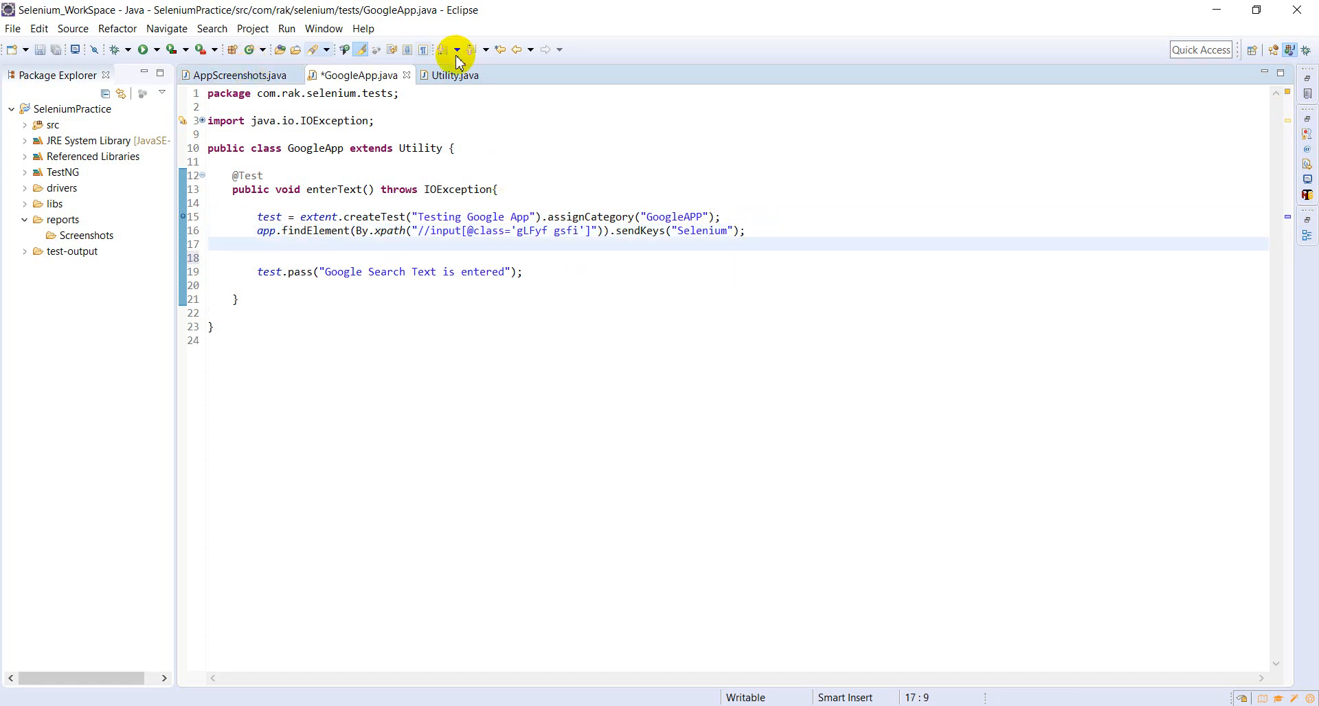
Insert a screenCapture call with the 'Testing' log message using code completion.
left_click(453, 75)
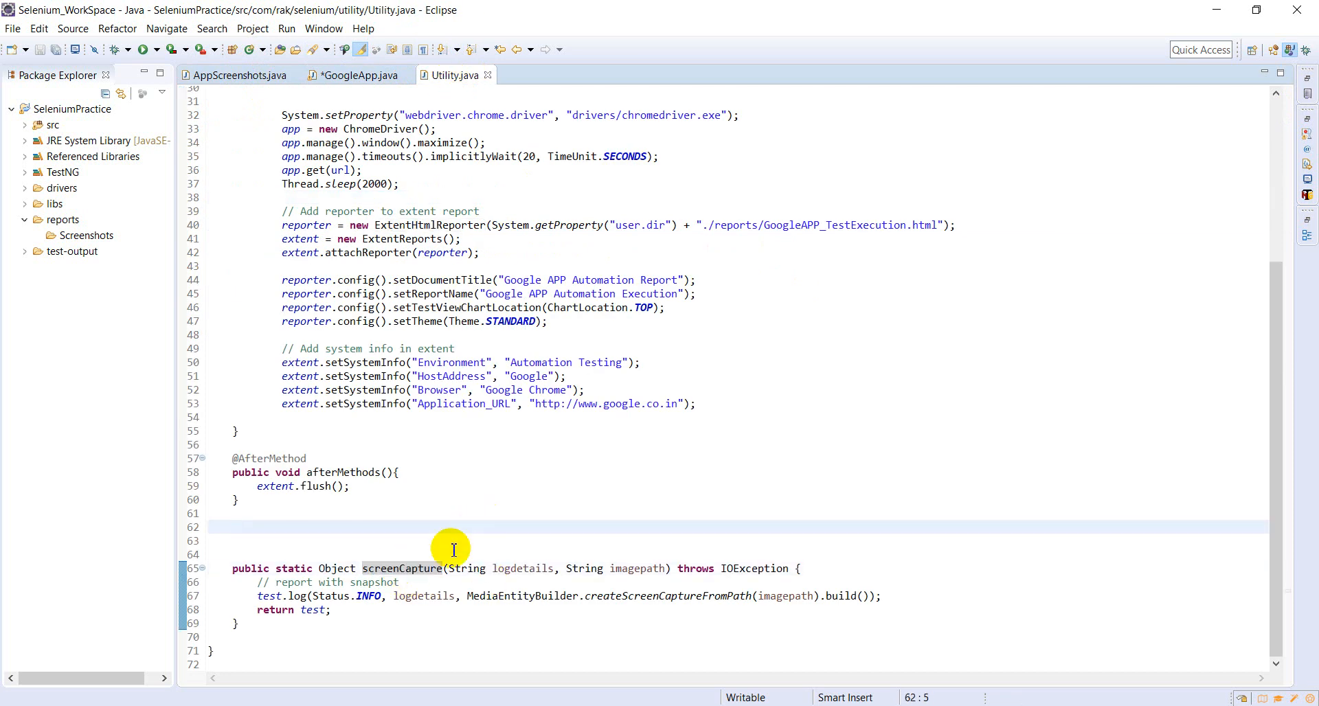
left_click(358, 75)
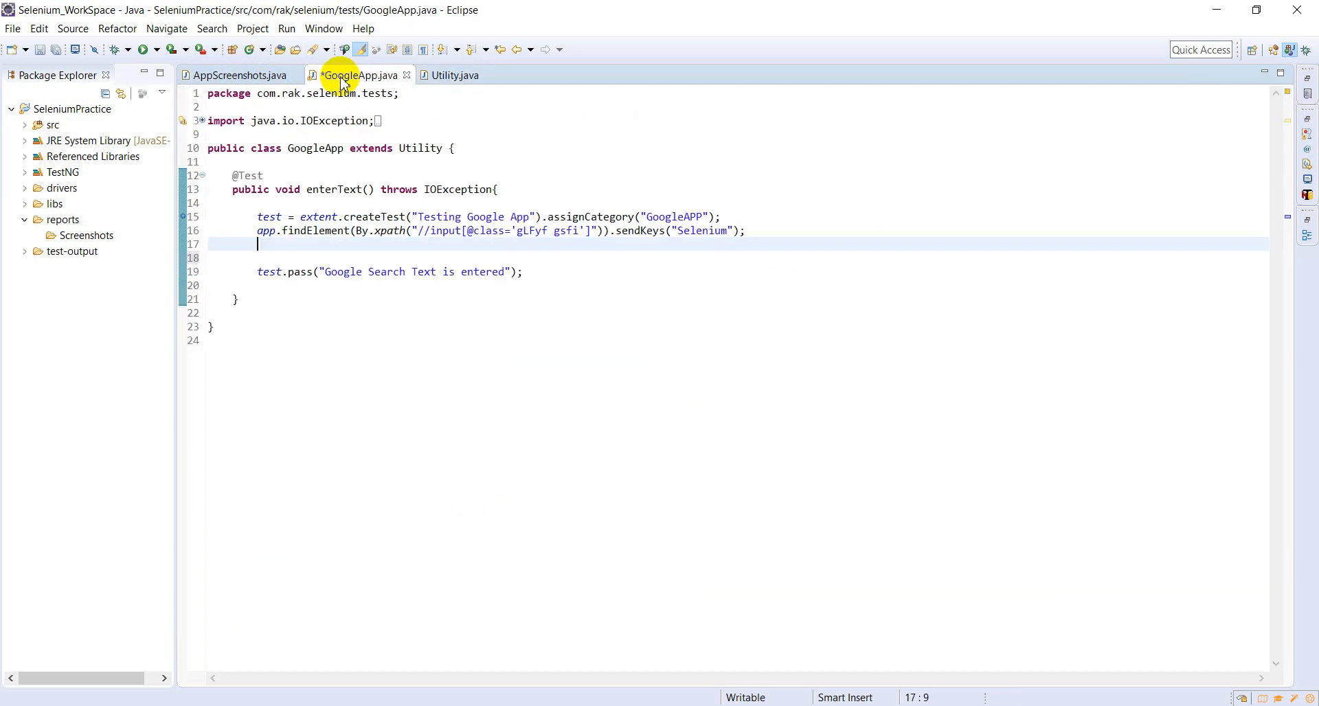
type("scree")
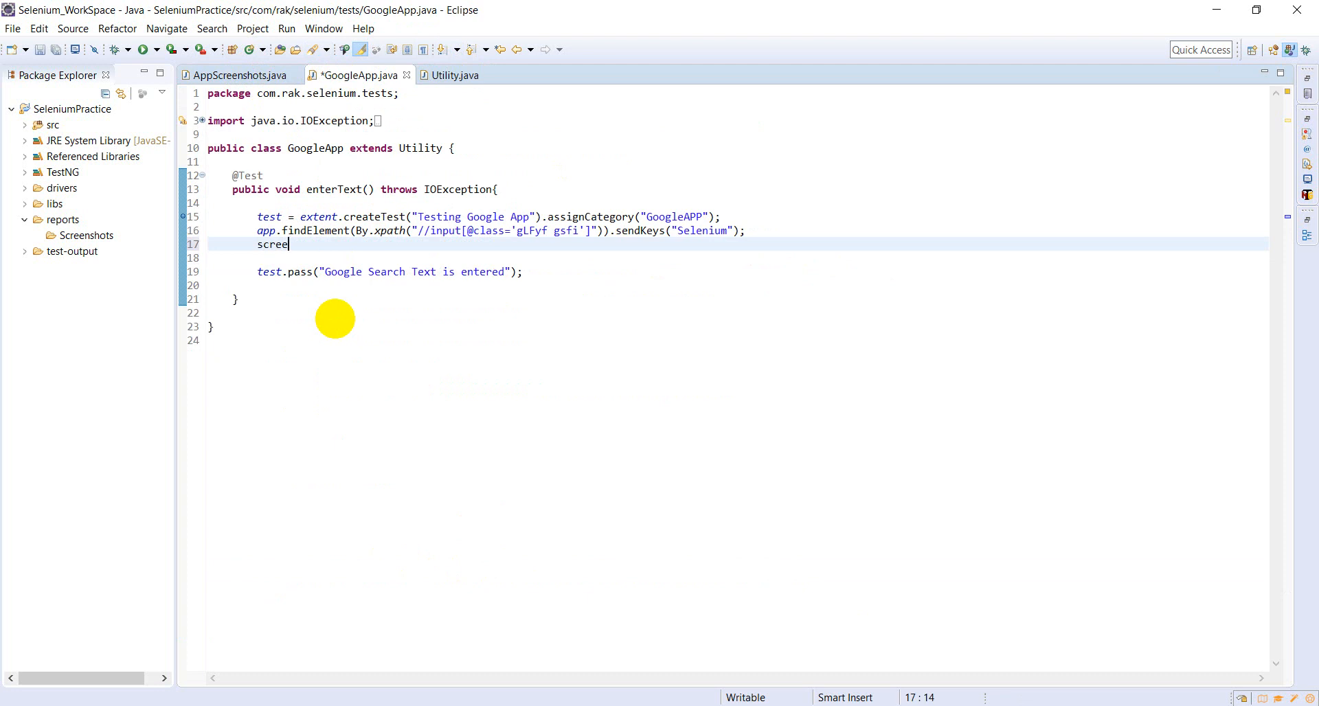
type("n")
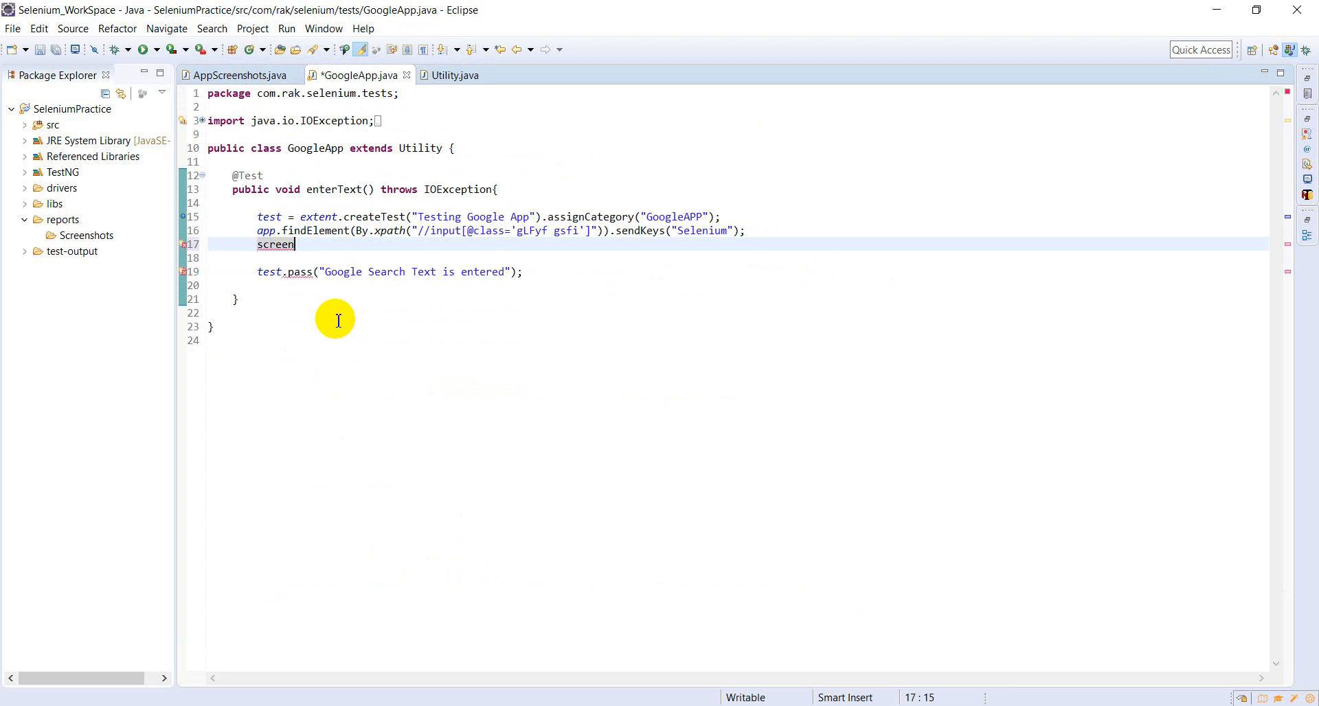
key("ctrl+space")
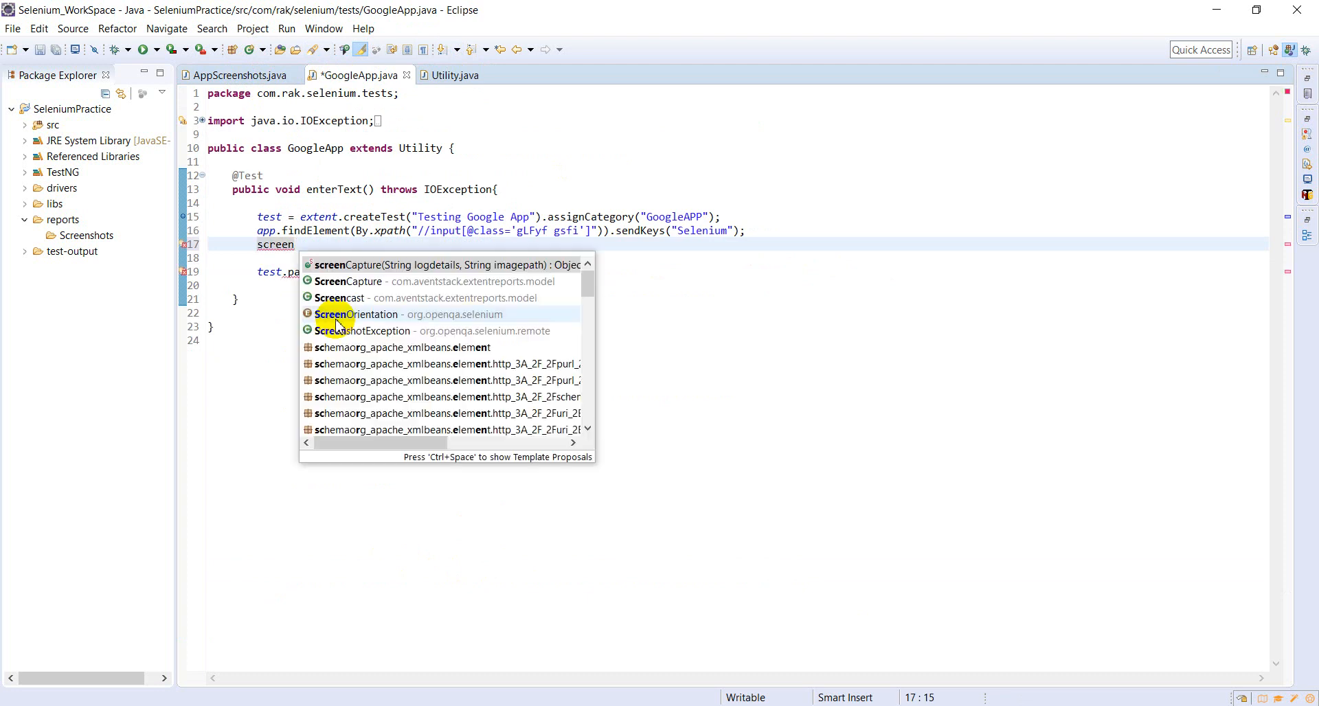
key("Escape")
type("Capture(\"\", imagepath")
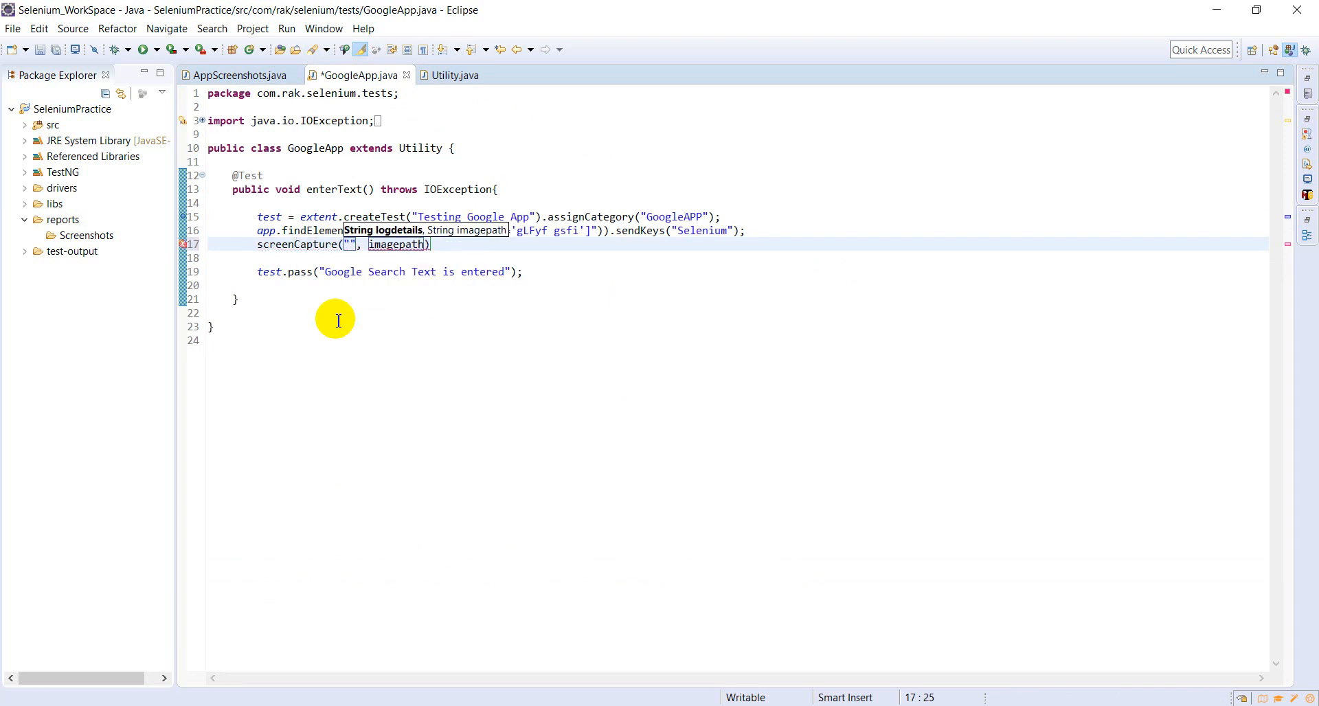
type("T")
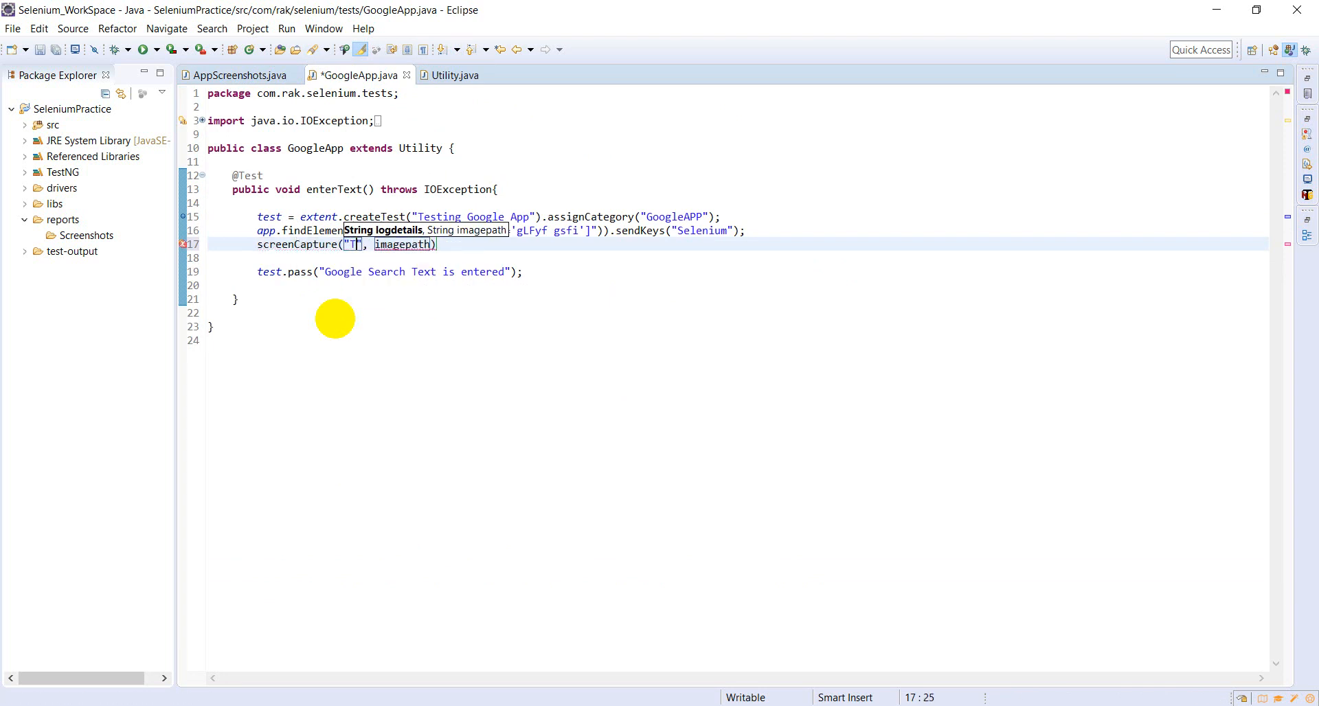
type("esting")
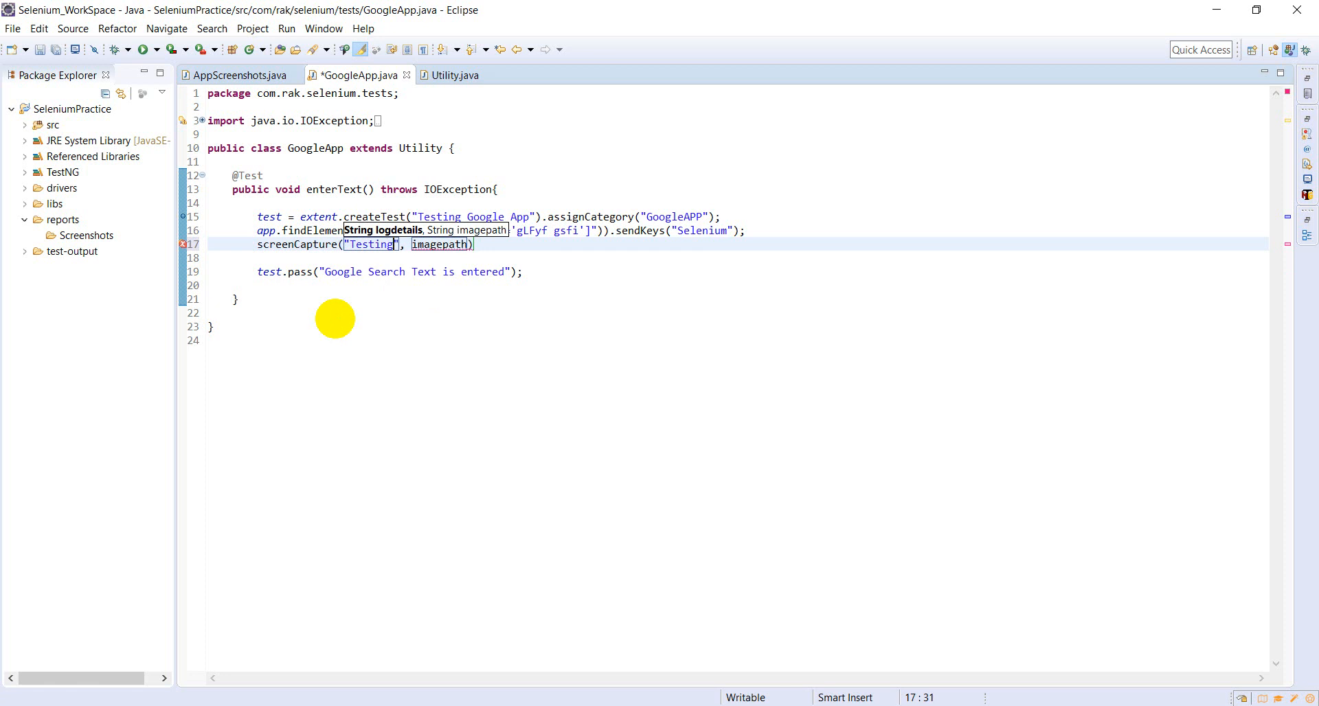
type("Googl")
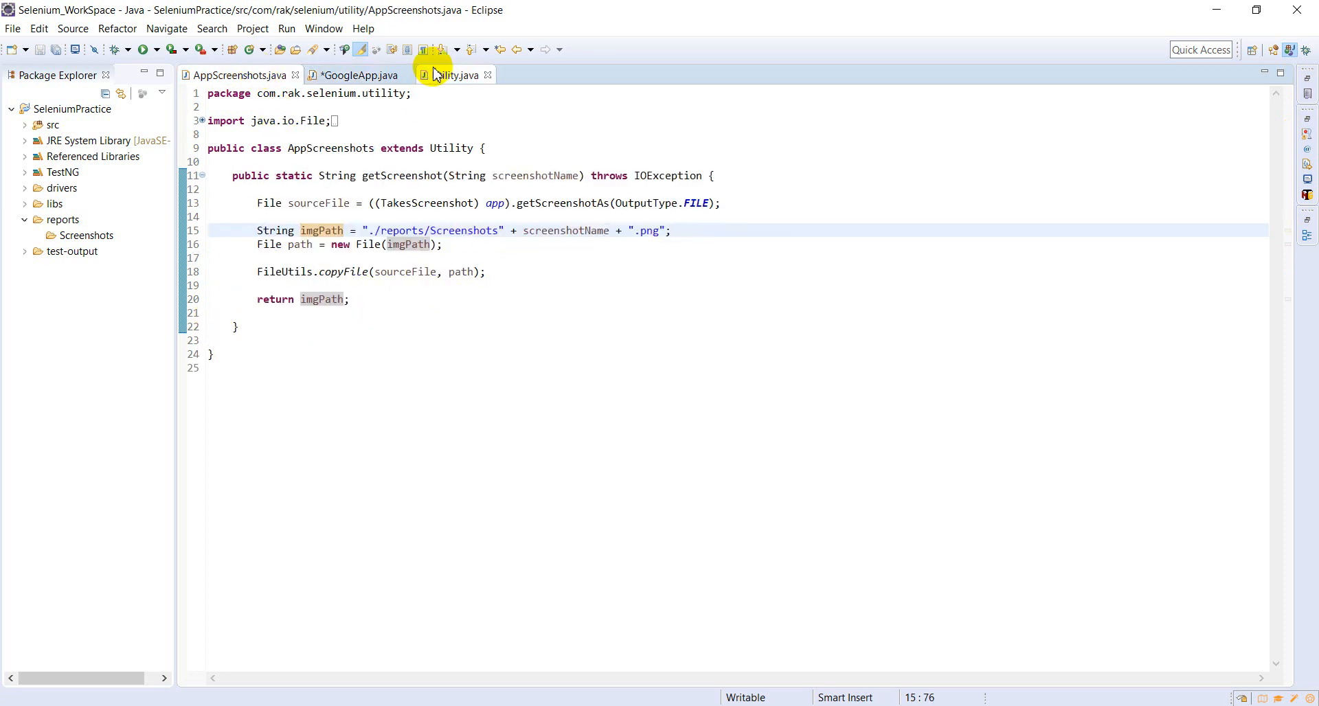
Return to Utility.java and scroll down to the screenCapture method.
left_click(454, 75)
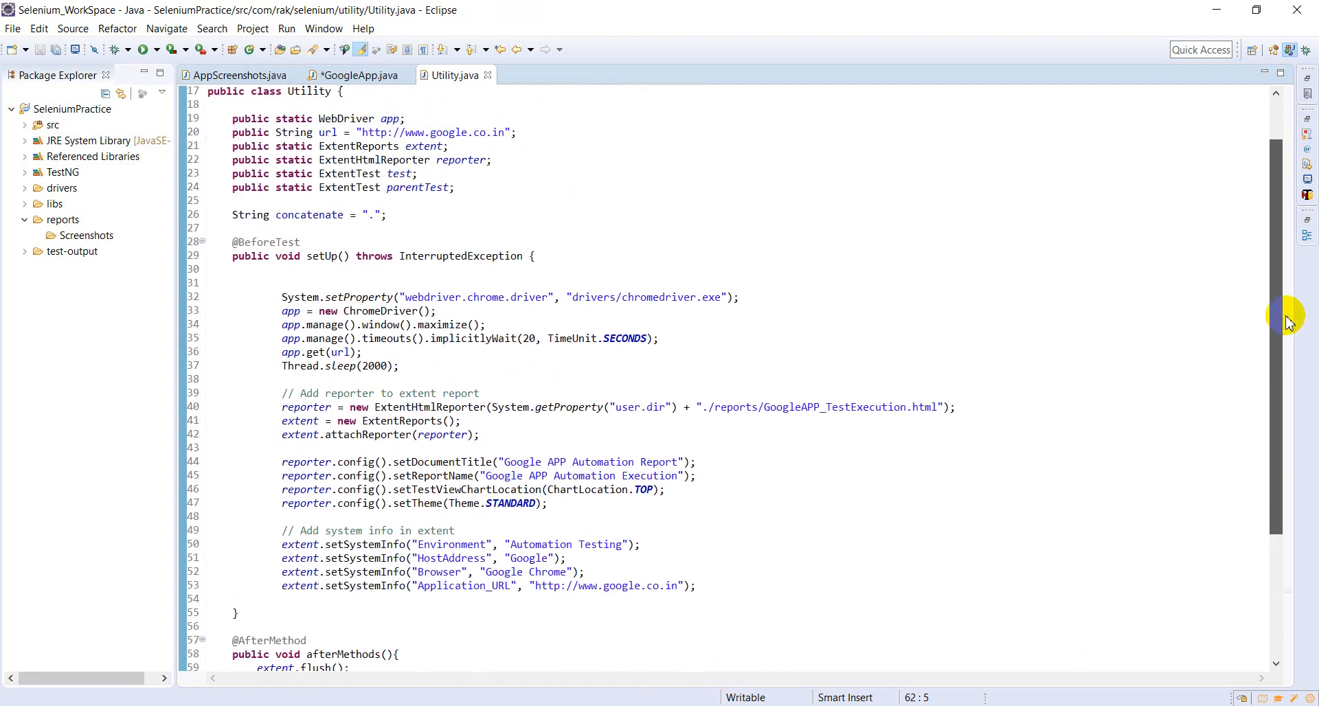
scroll("down", 3)
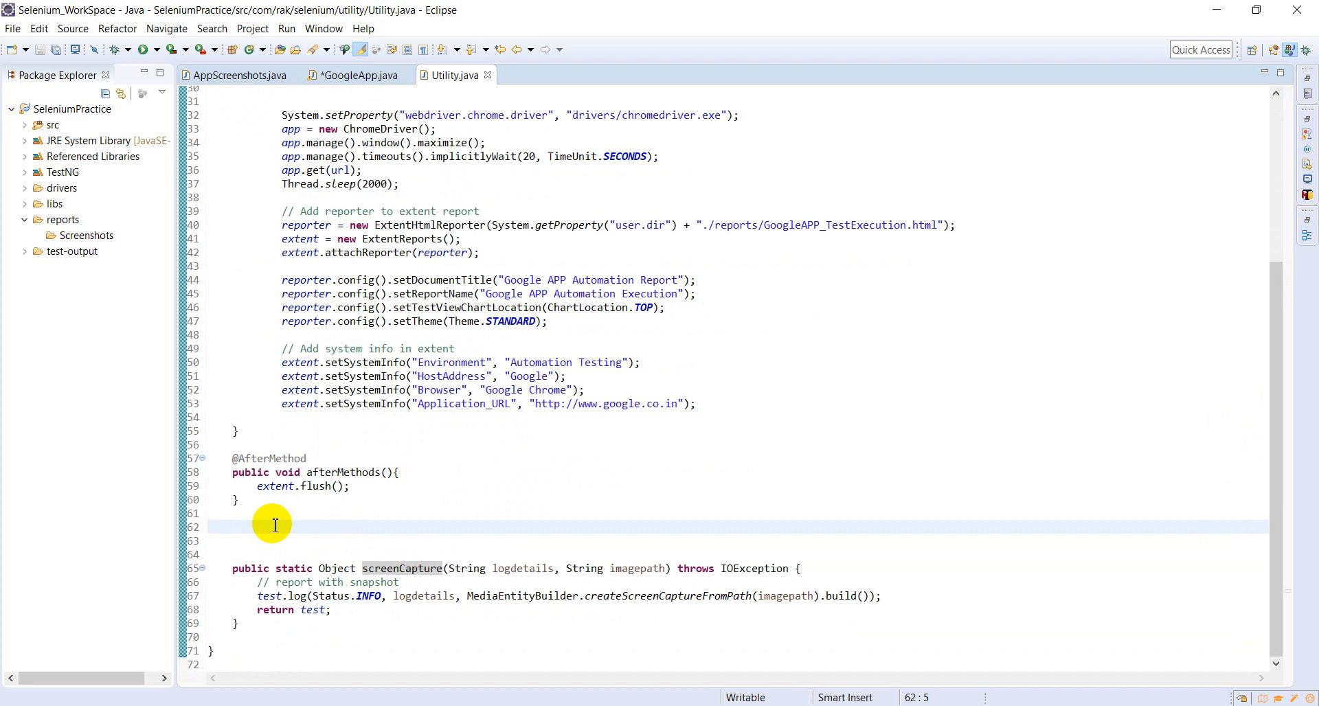
Start a new passFailScreenshot method above screenCapture in Utility.java.
left_click(233, 527)
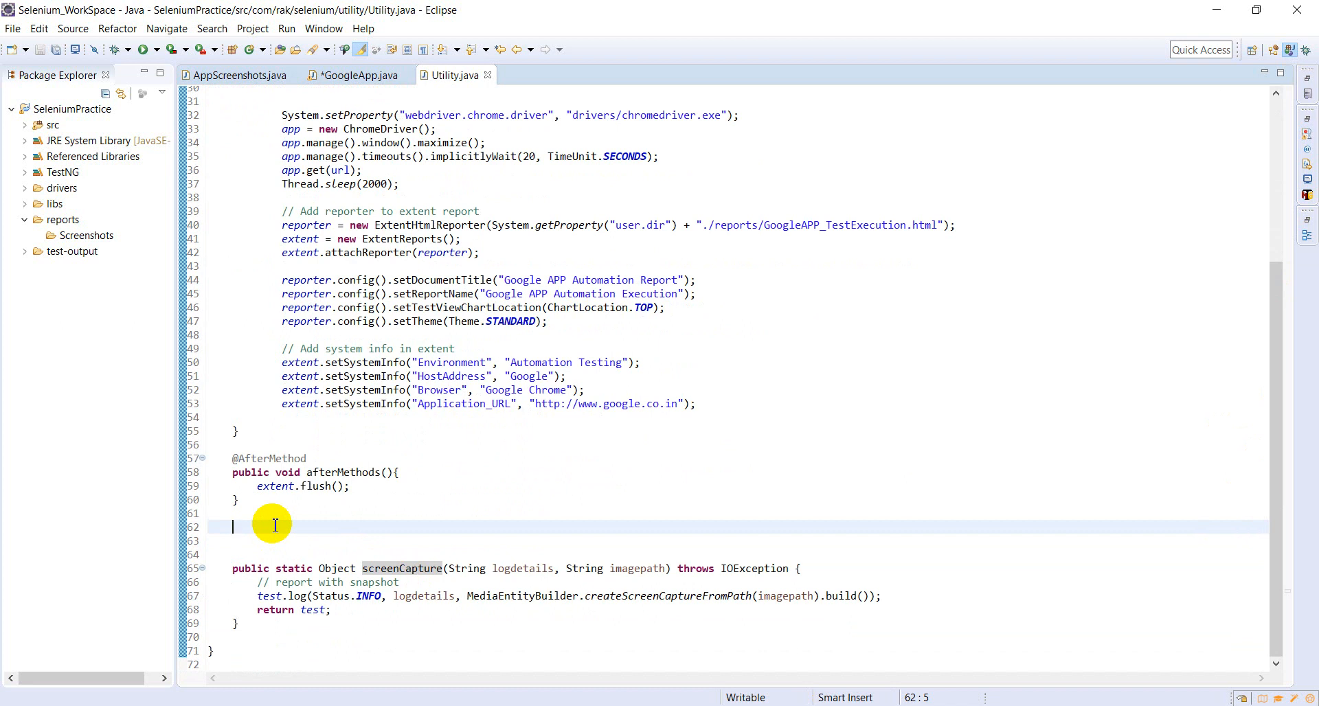
type("public void p")
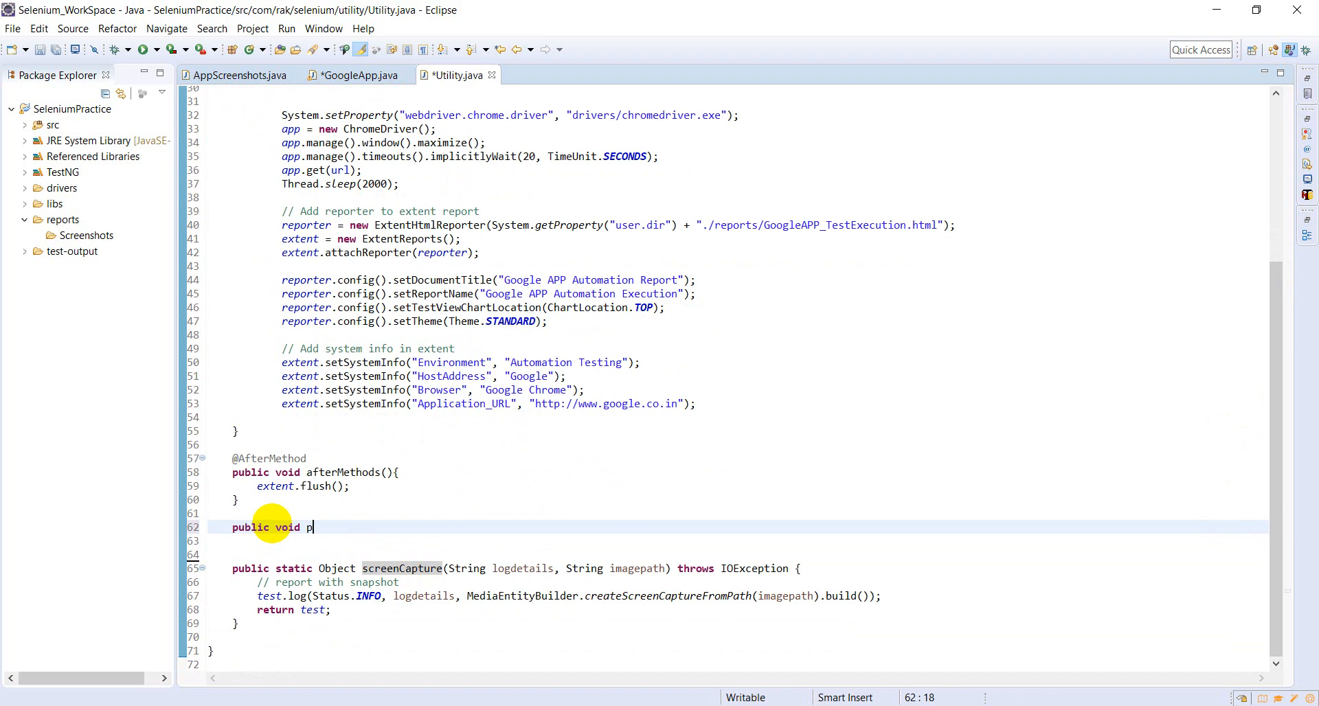
type("ass")
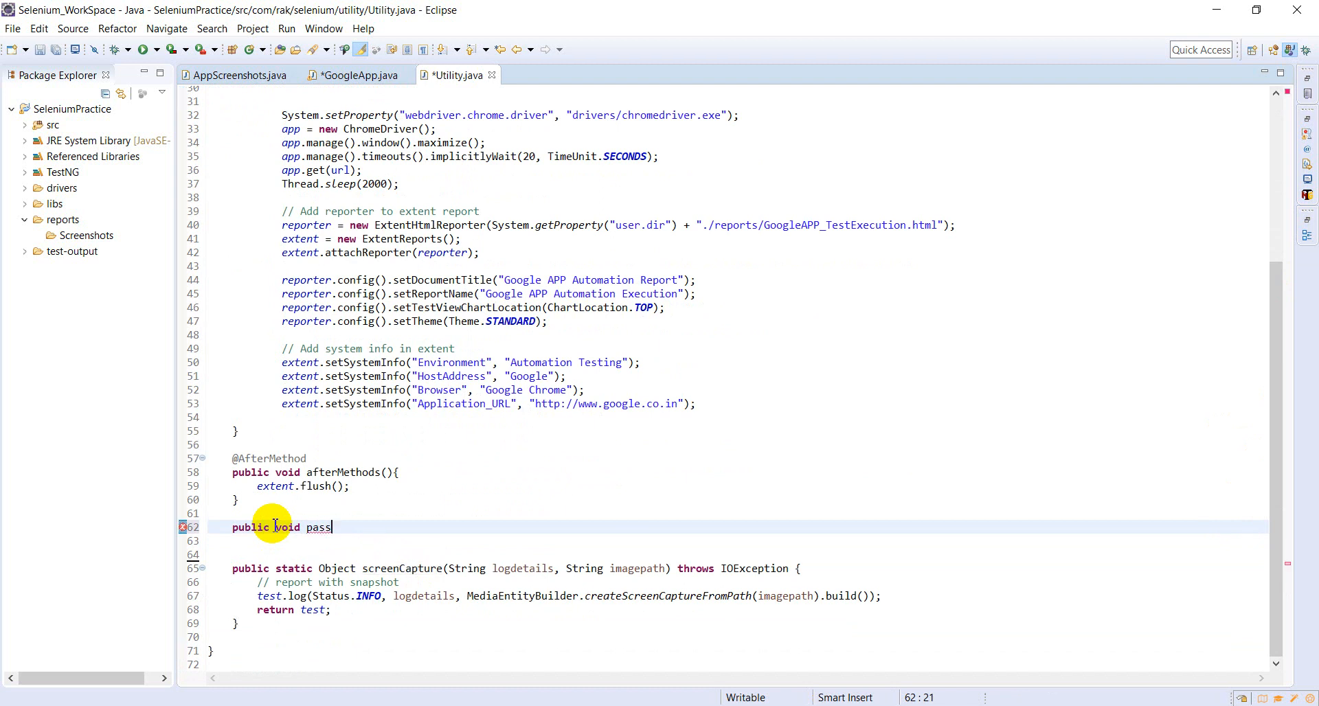
type("FailScree")
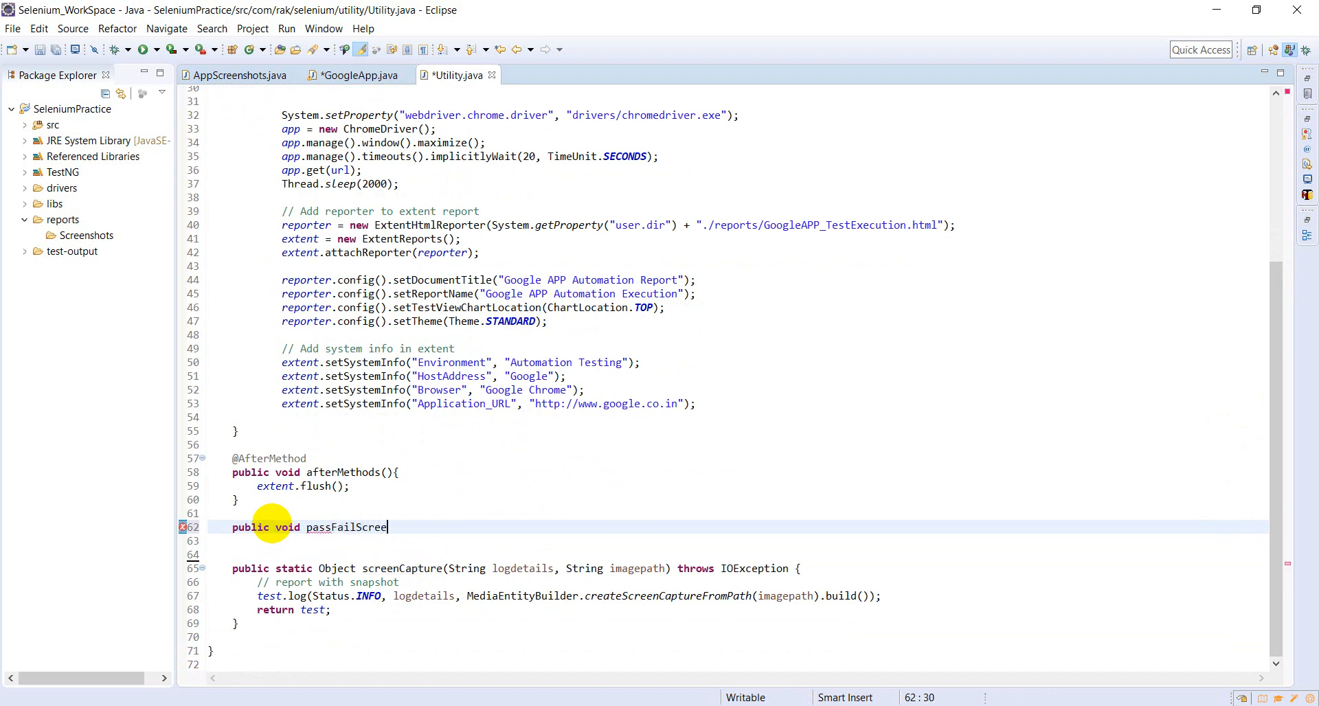
type("nshot(){")
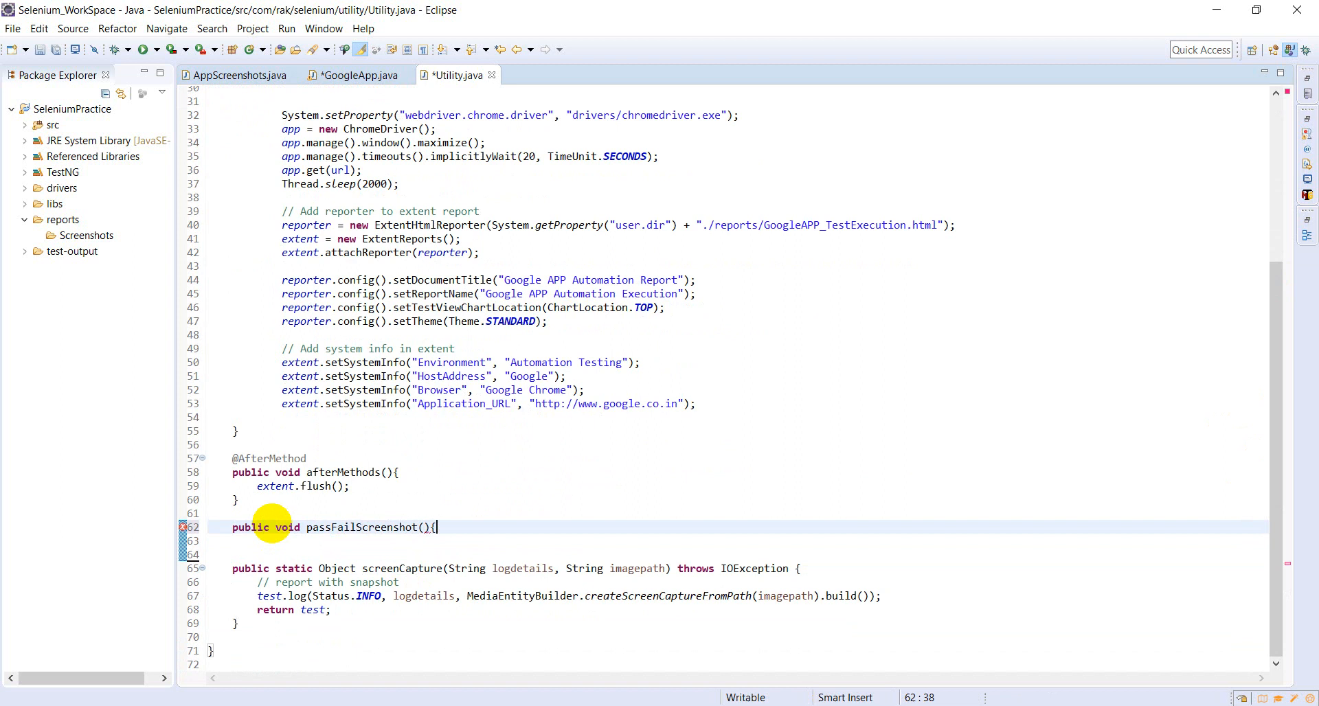
key("Enter")
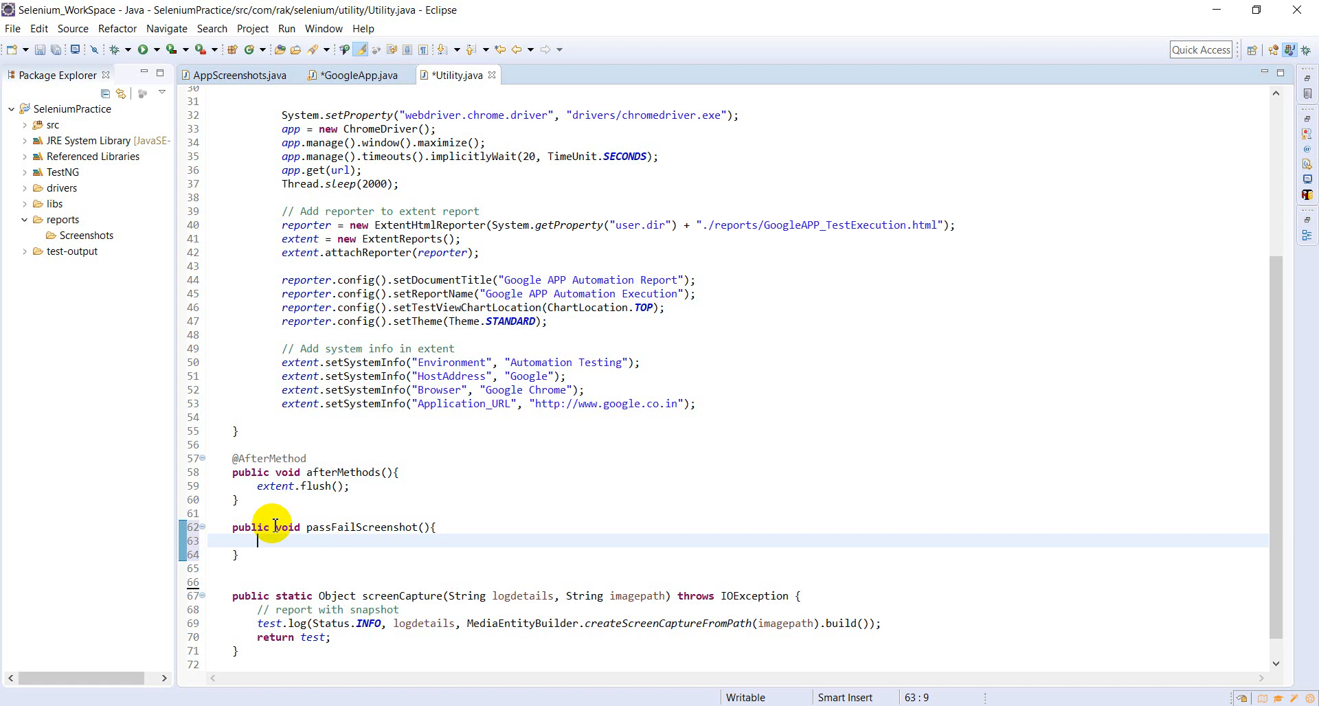
Assign screenshotName from AppScreenshots.getScreenshot(name) and add the throws IOException declaration.
type("String screen")
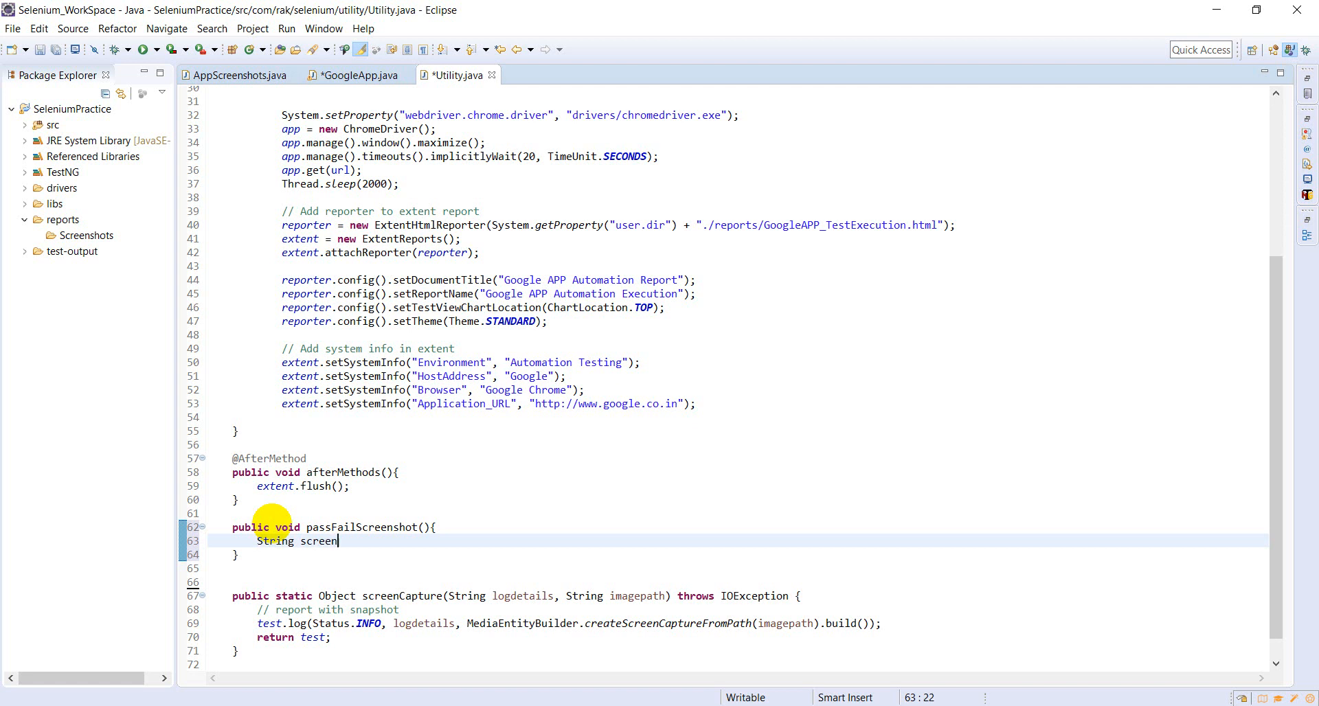
type("shotName =")
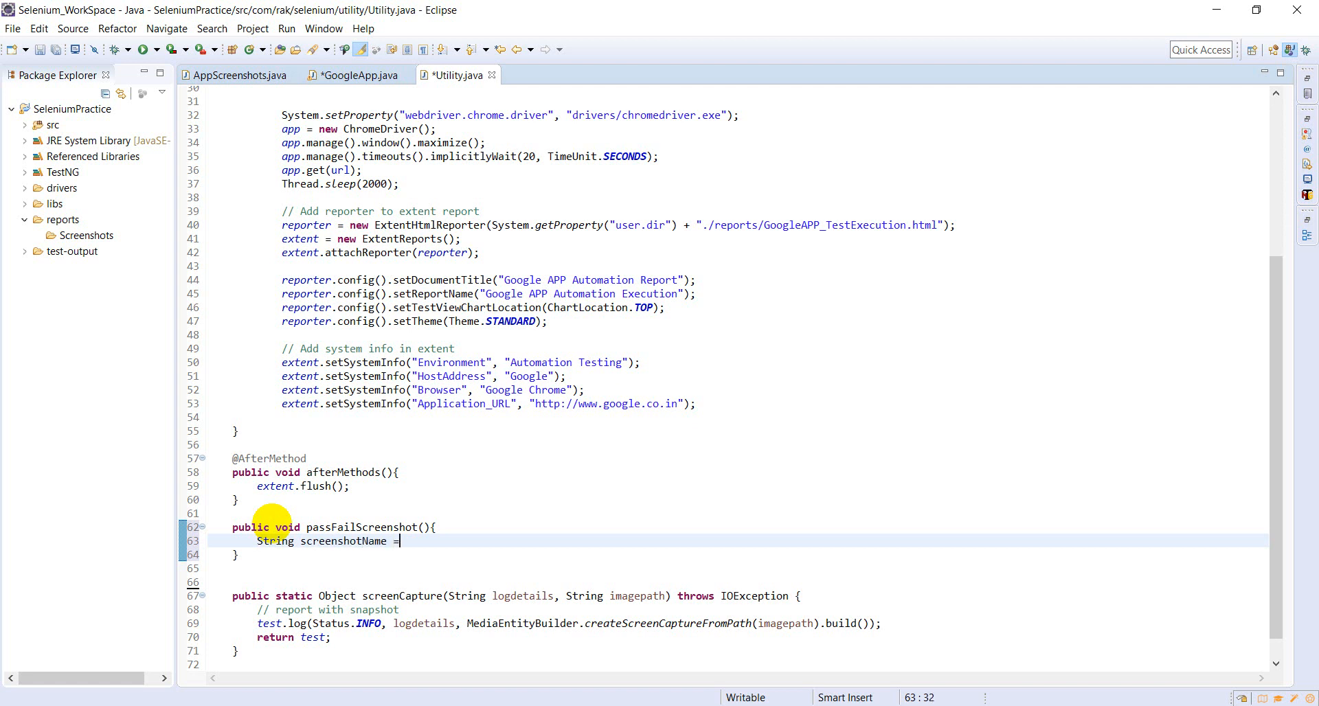
type("App")
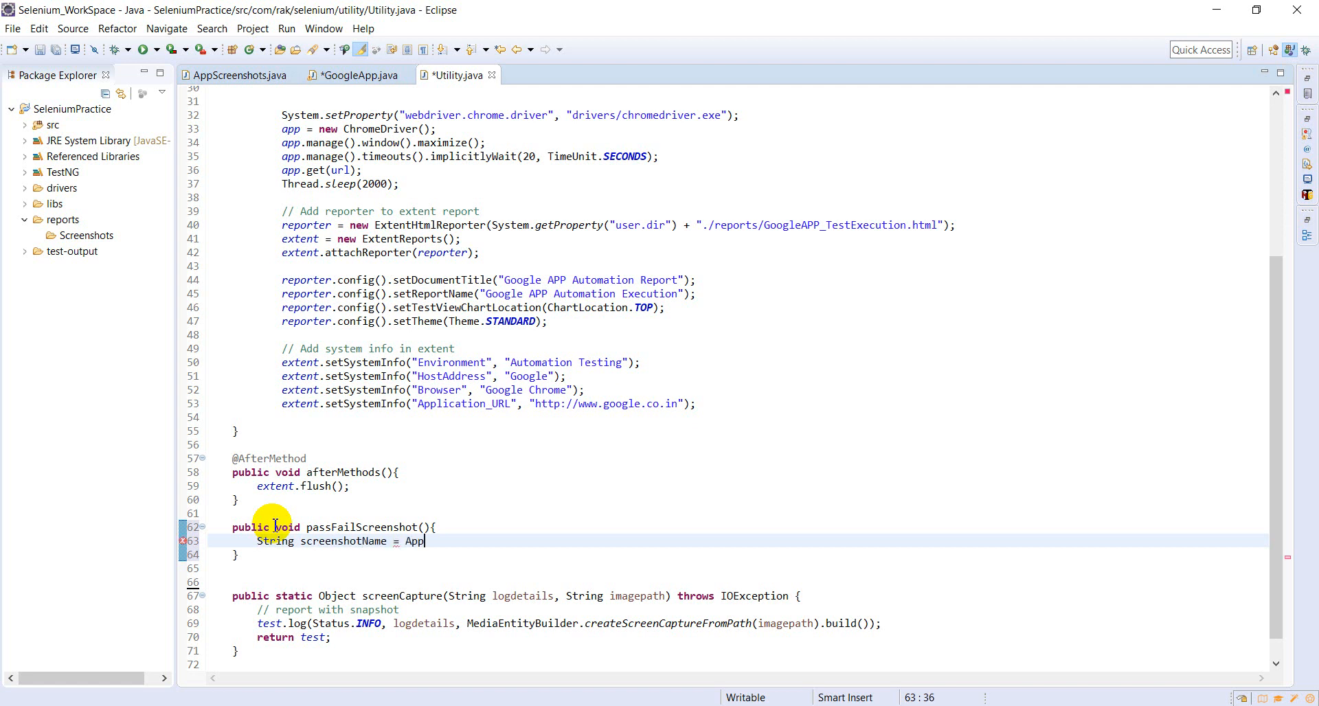
type("App")
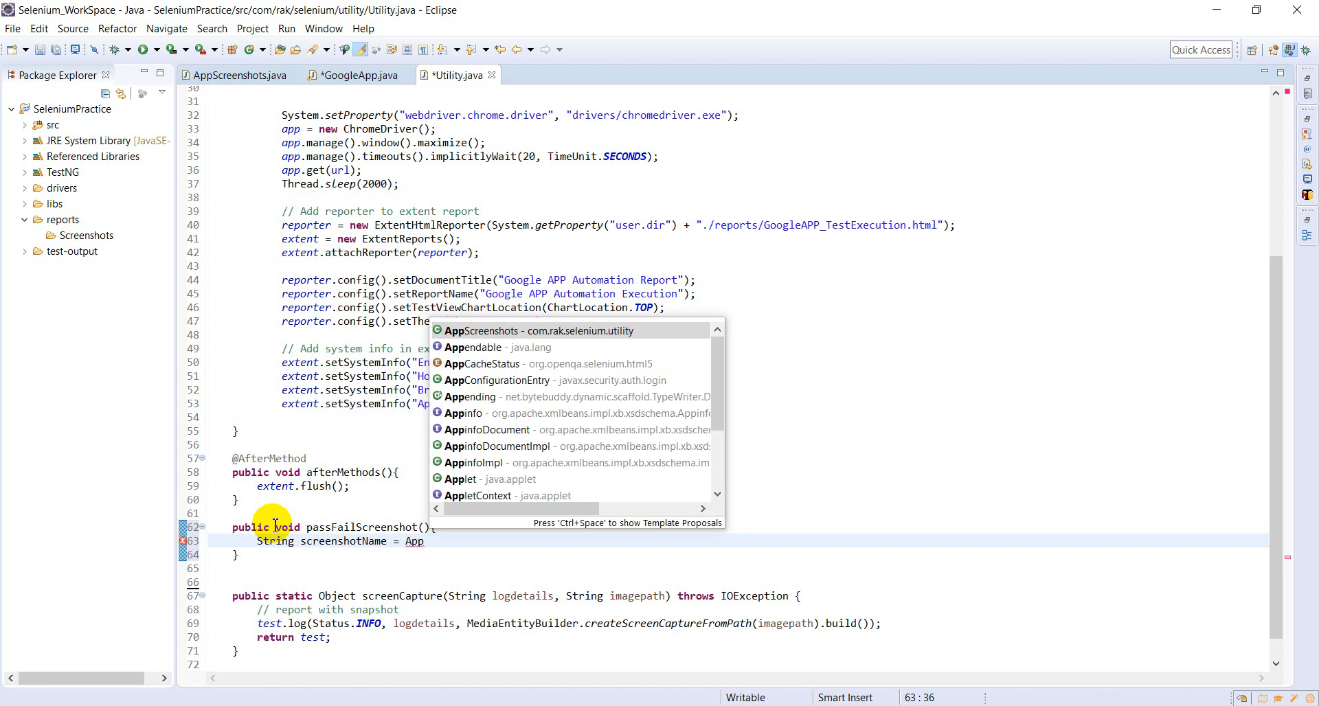
type("Screenshots.getScreenshot(screenshotName")
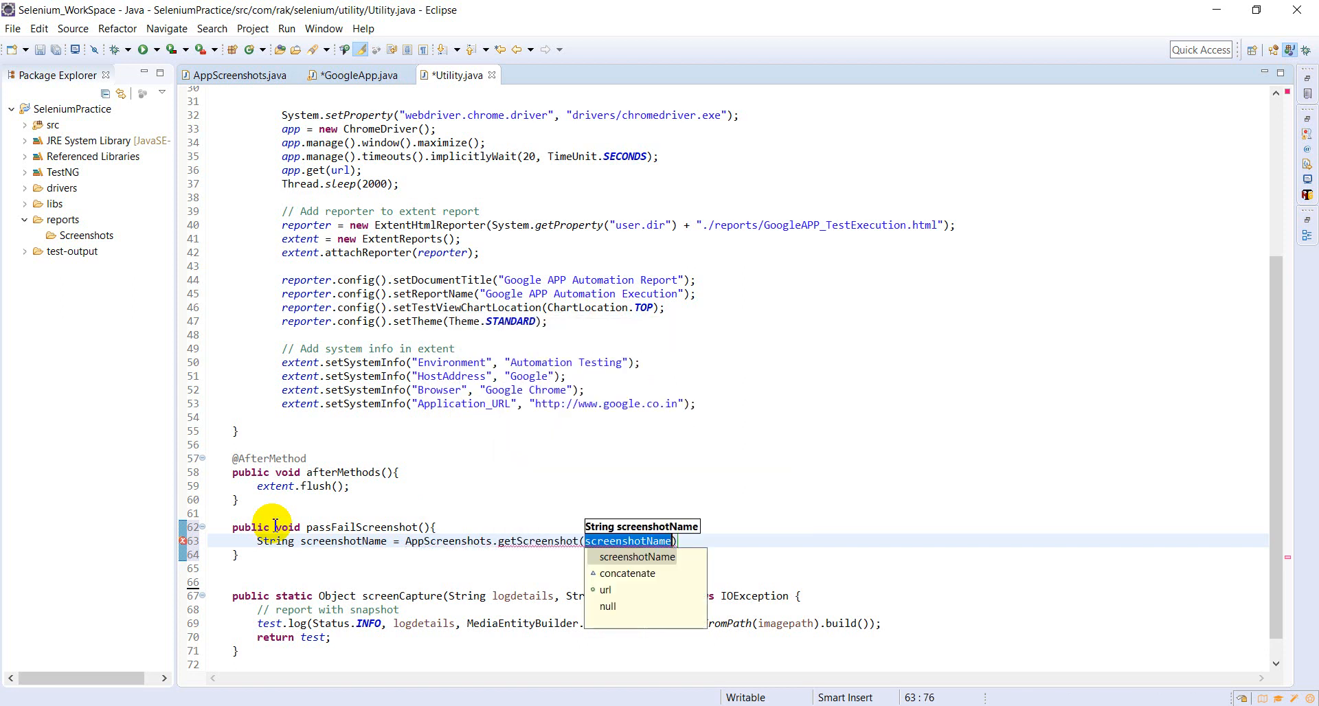
mouse_move(398, 513)
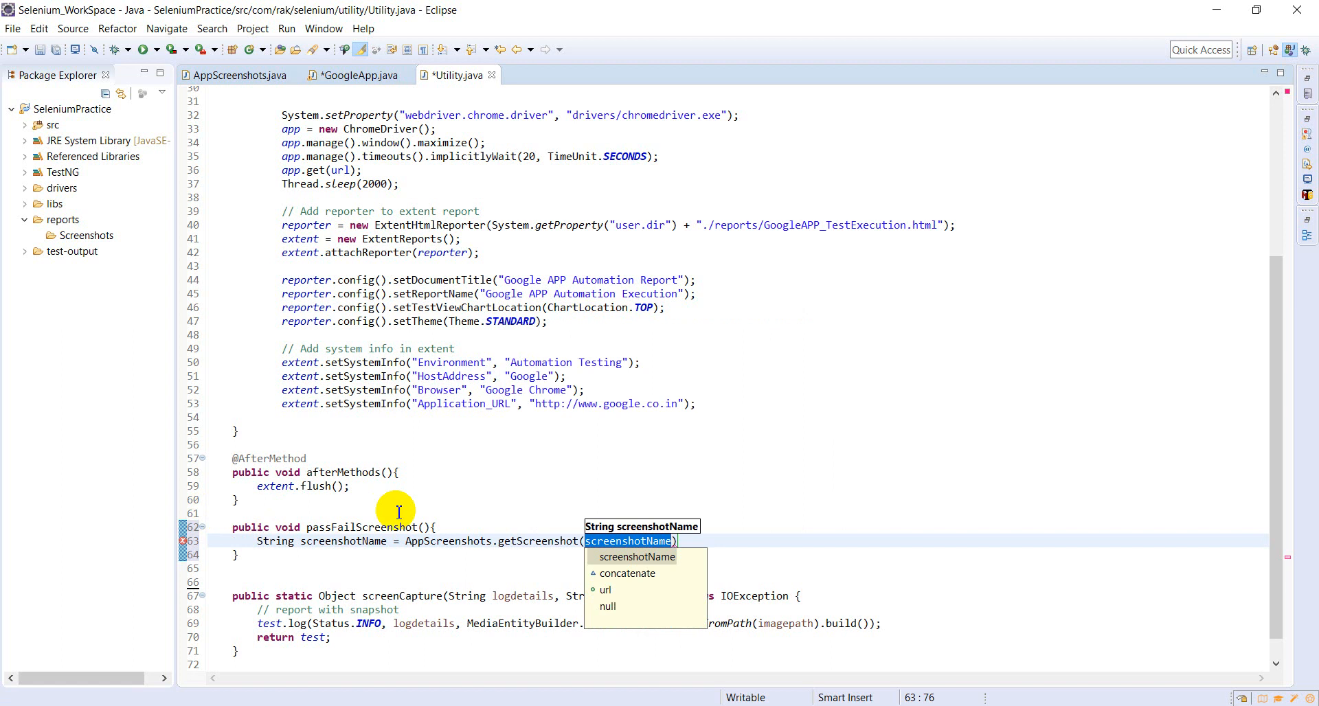
type("String nam")
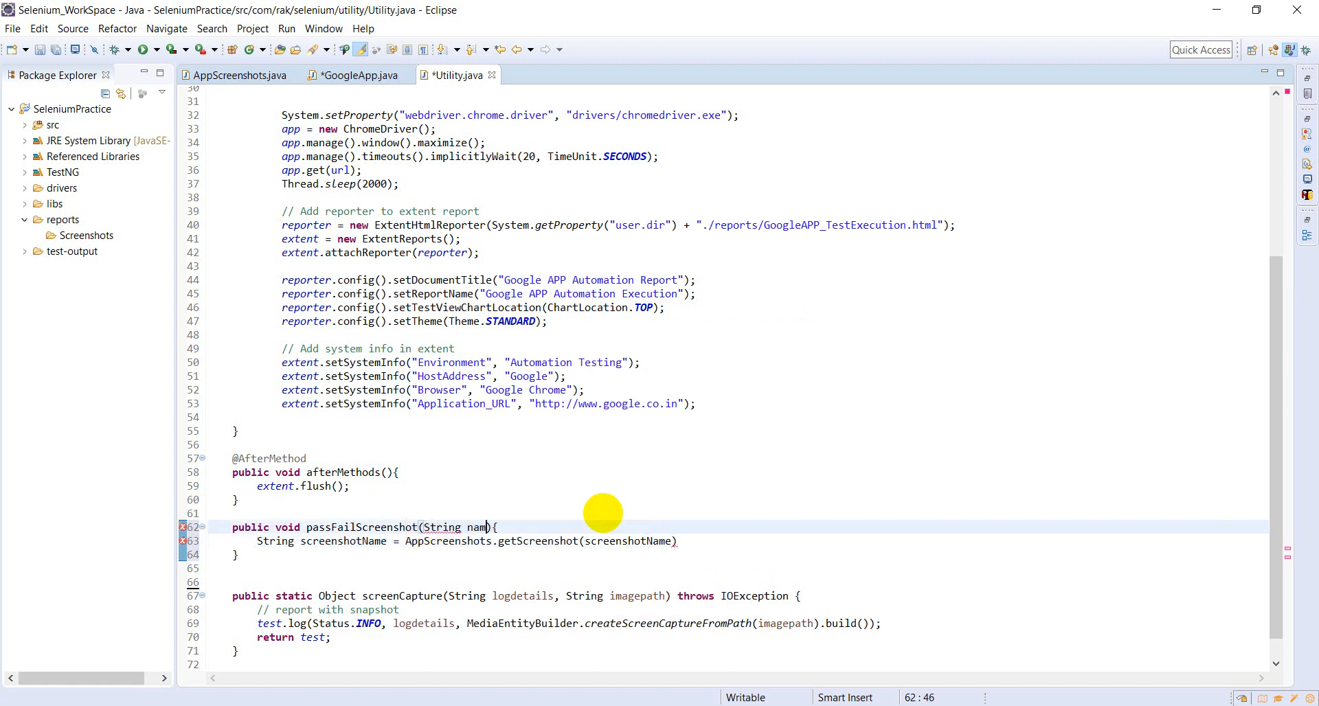
double_click(477, 527)
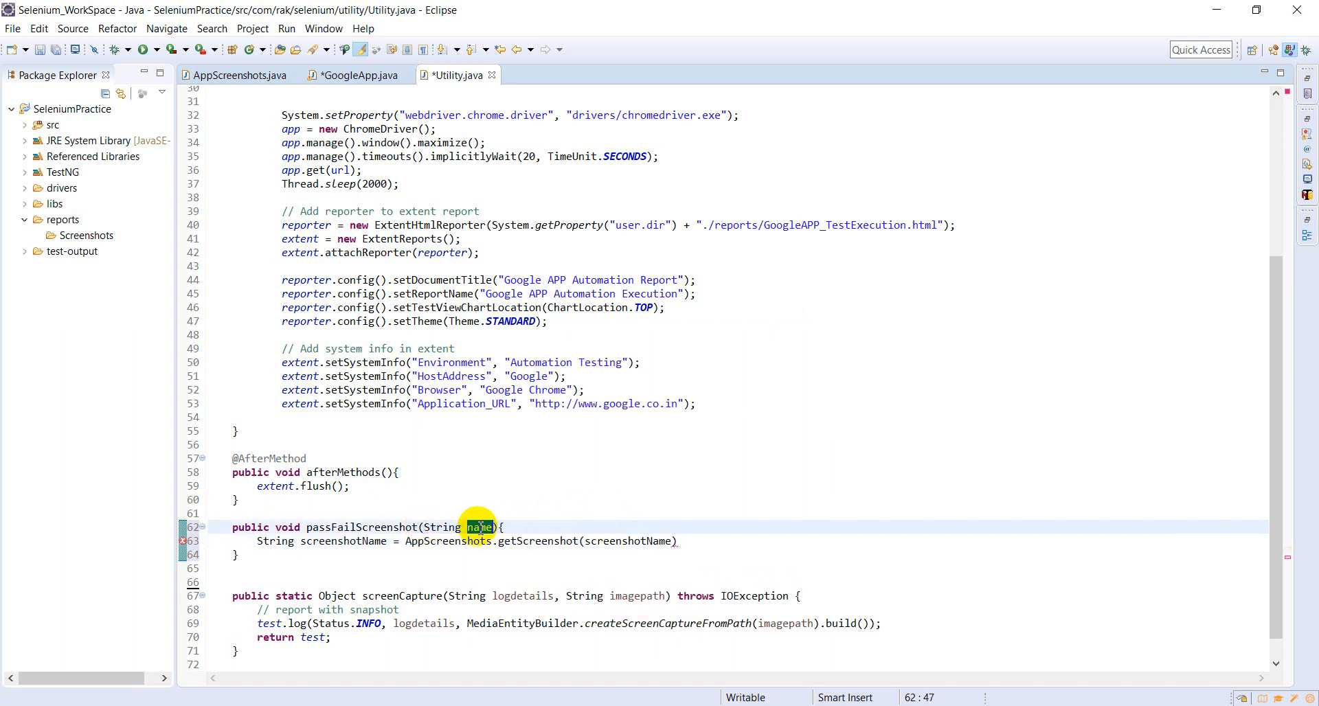
double_click(629, 541)
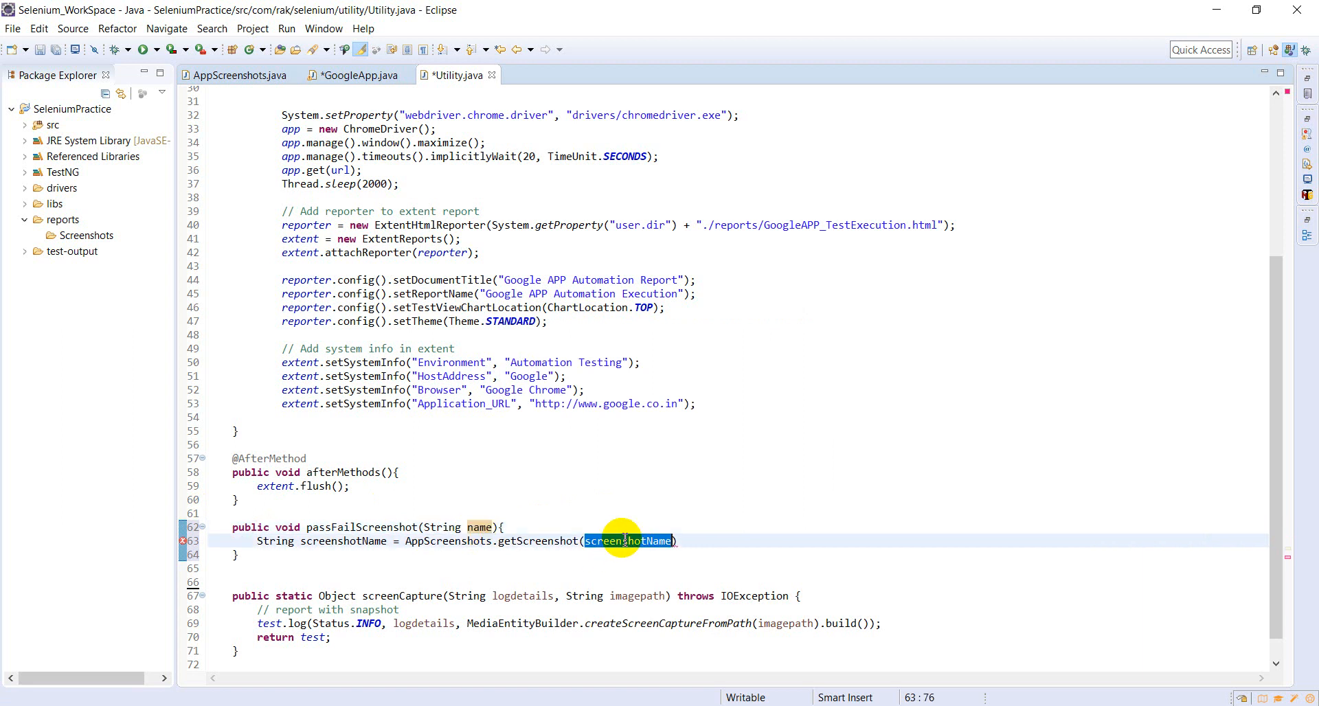
type("name")
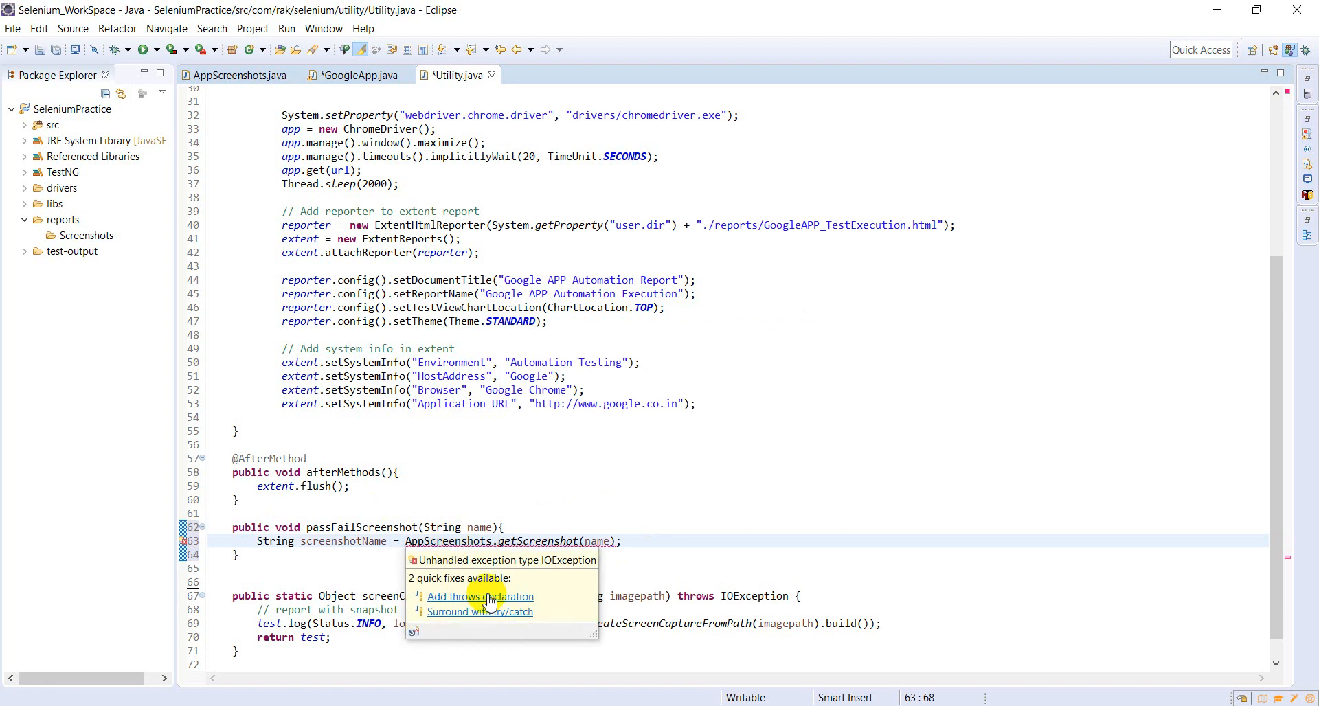
left_click(479, 597)
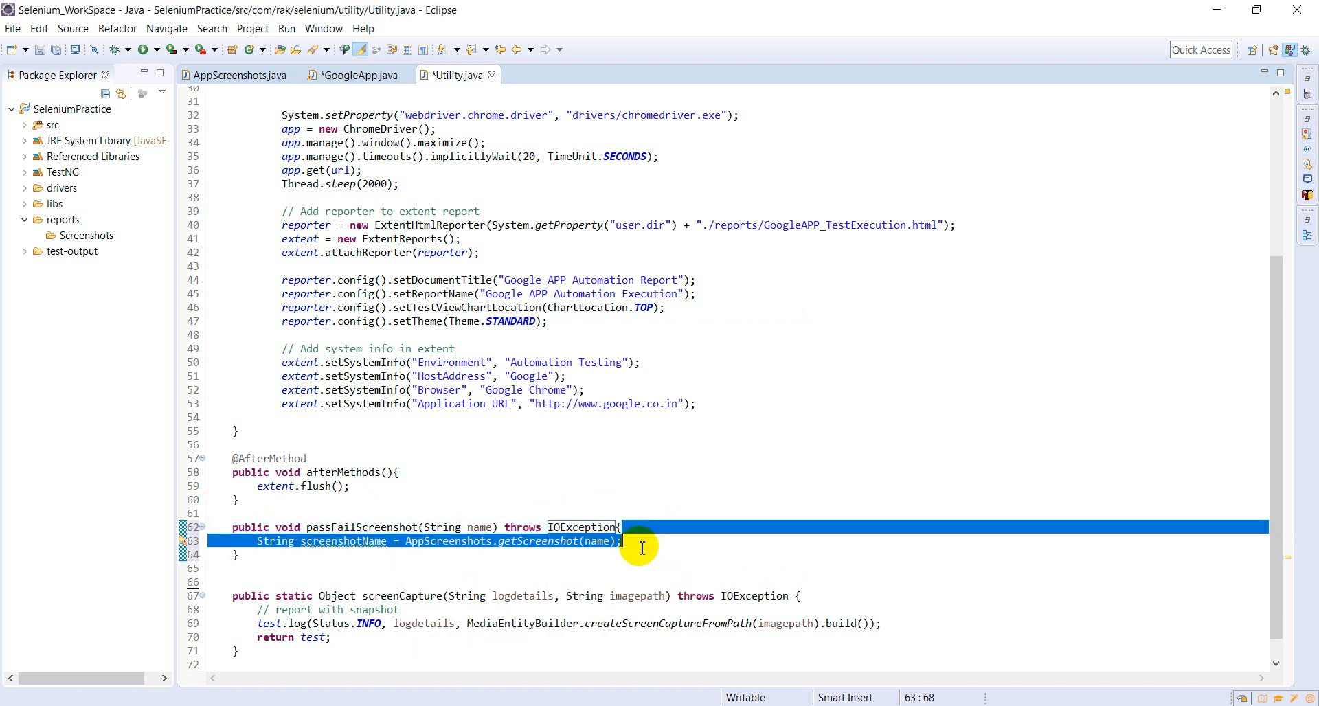
key("enter")
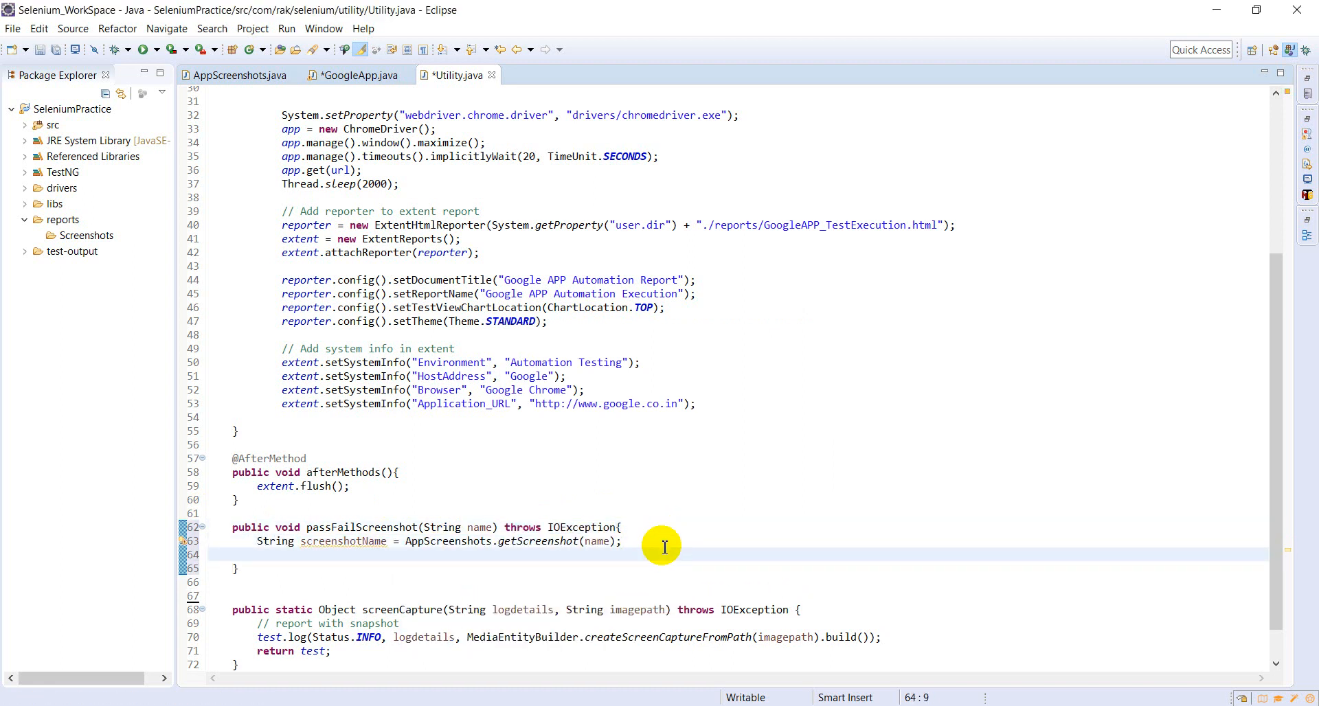
Call screenCapture("testing", screenshotName) in the method and save Utility.java.
double_click(402, 609)
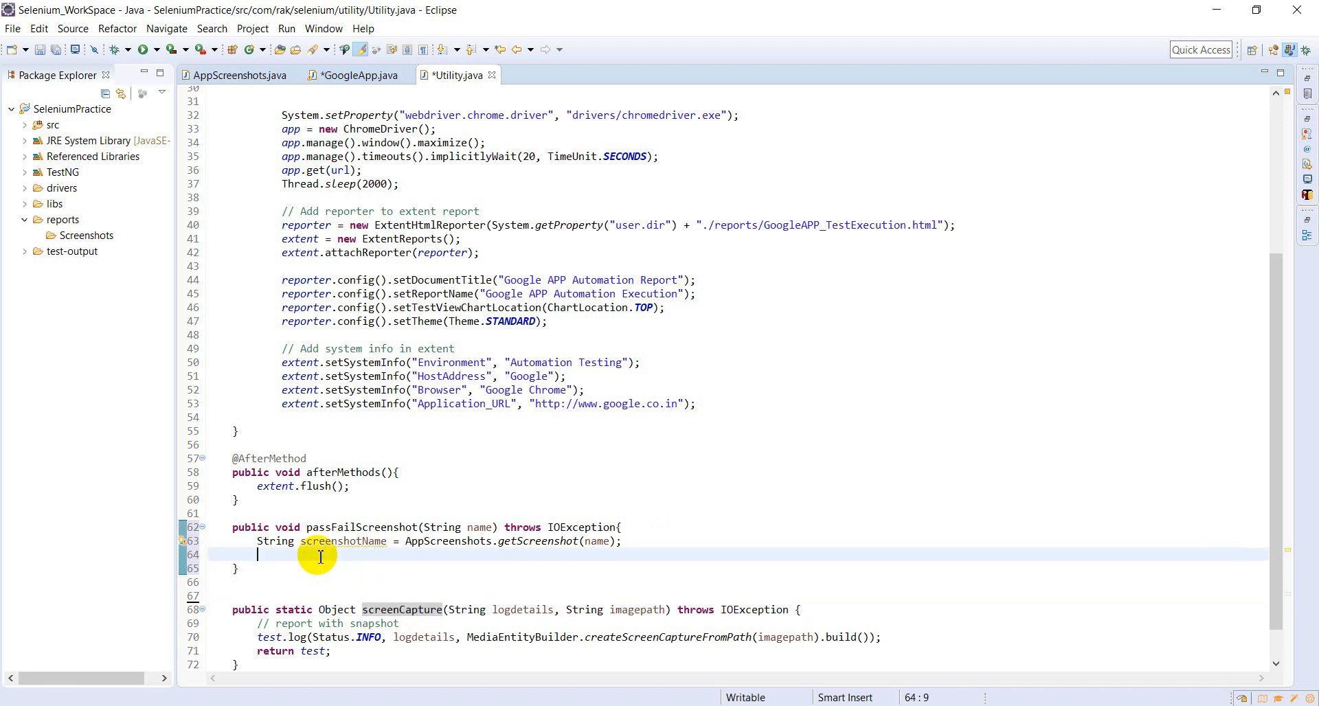
type("screen")
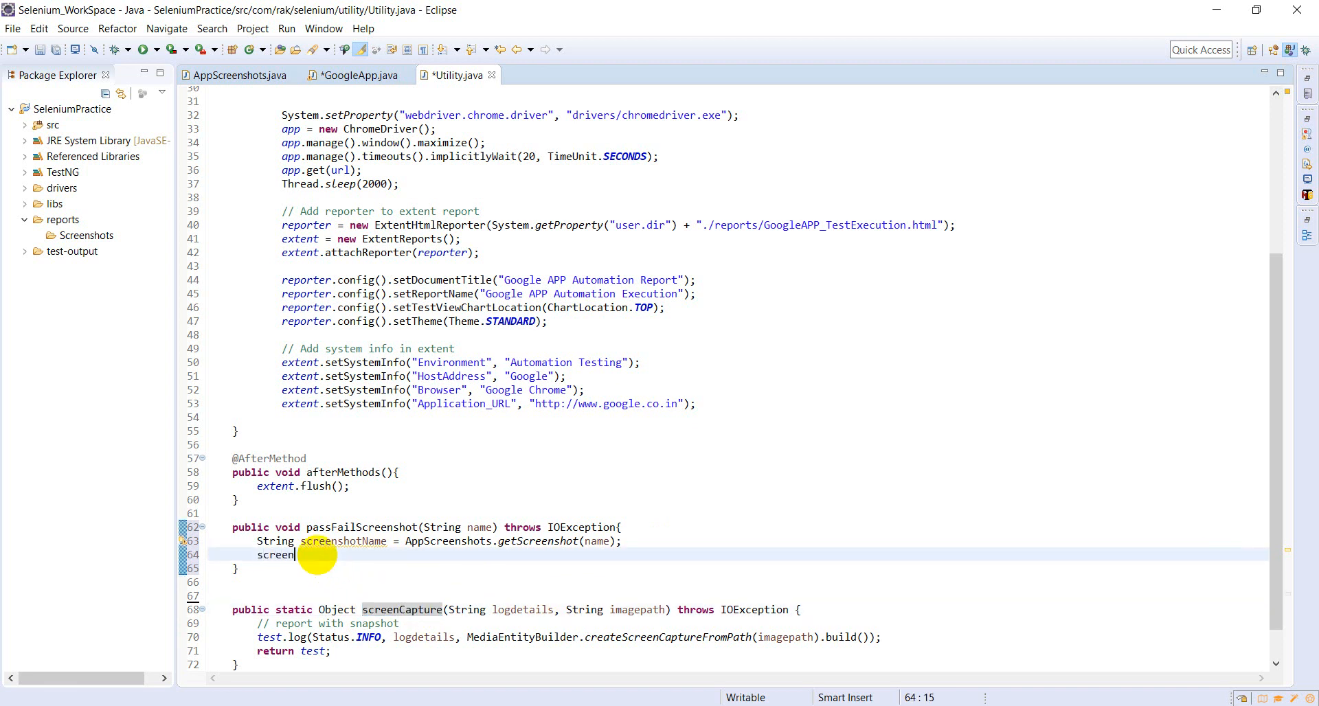
key("BackSpace")
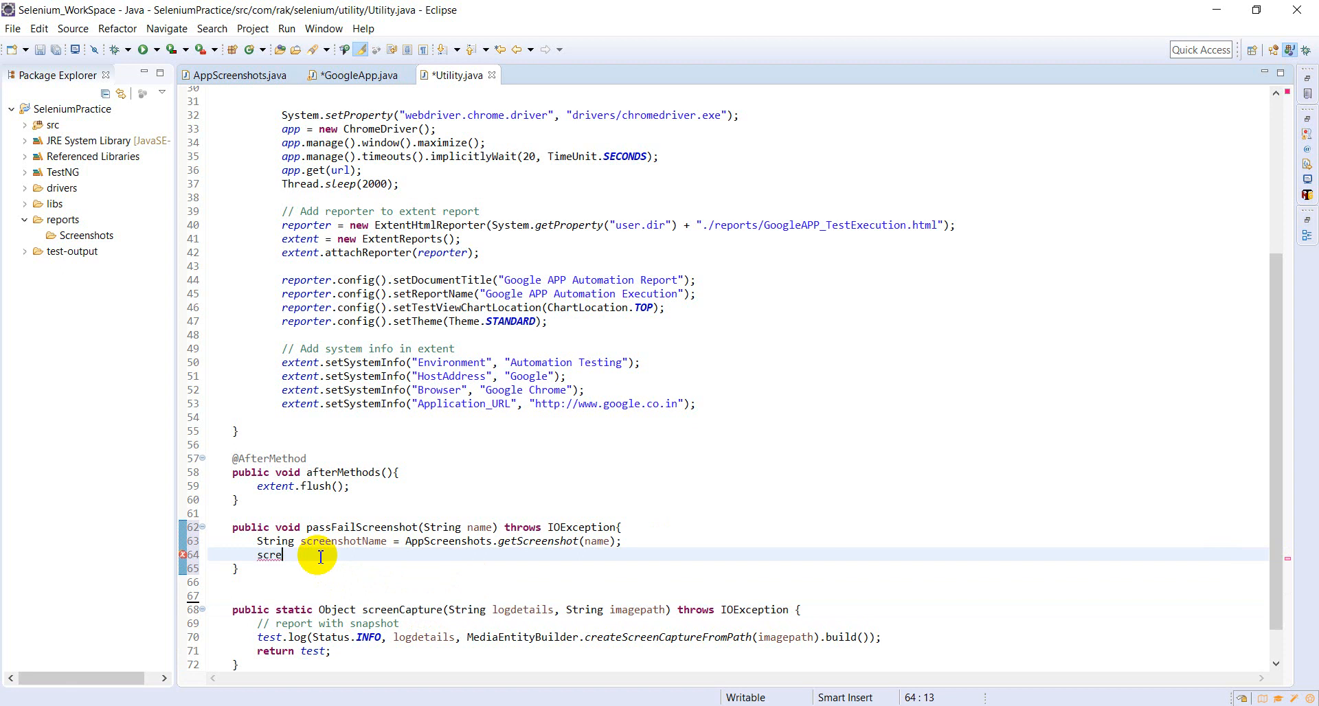
type("test")
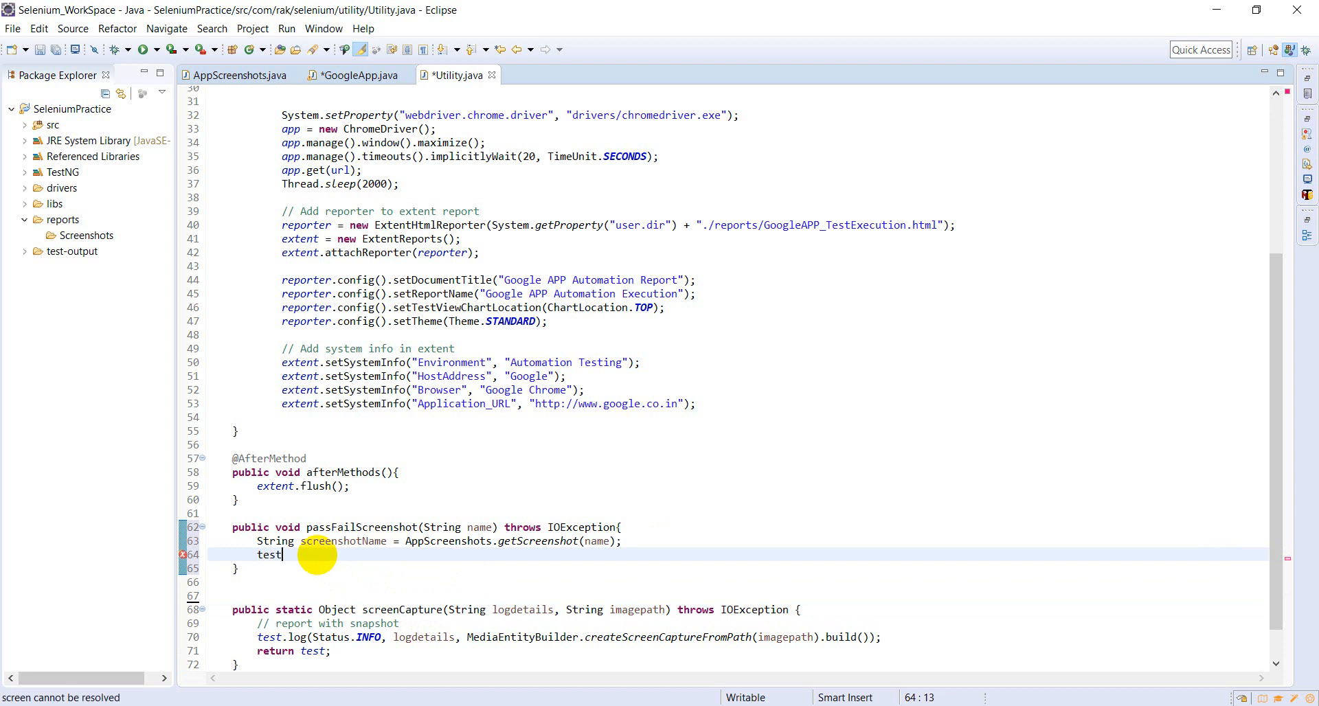
type(".log(Status.PASS, d")
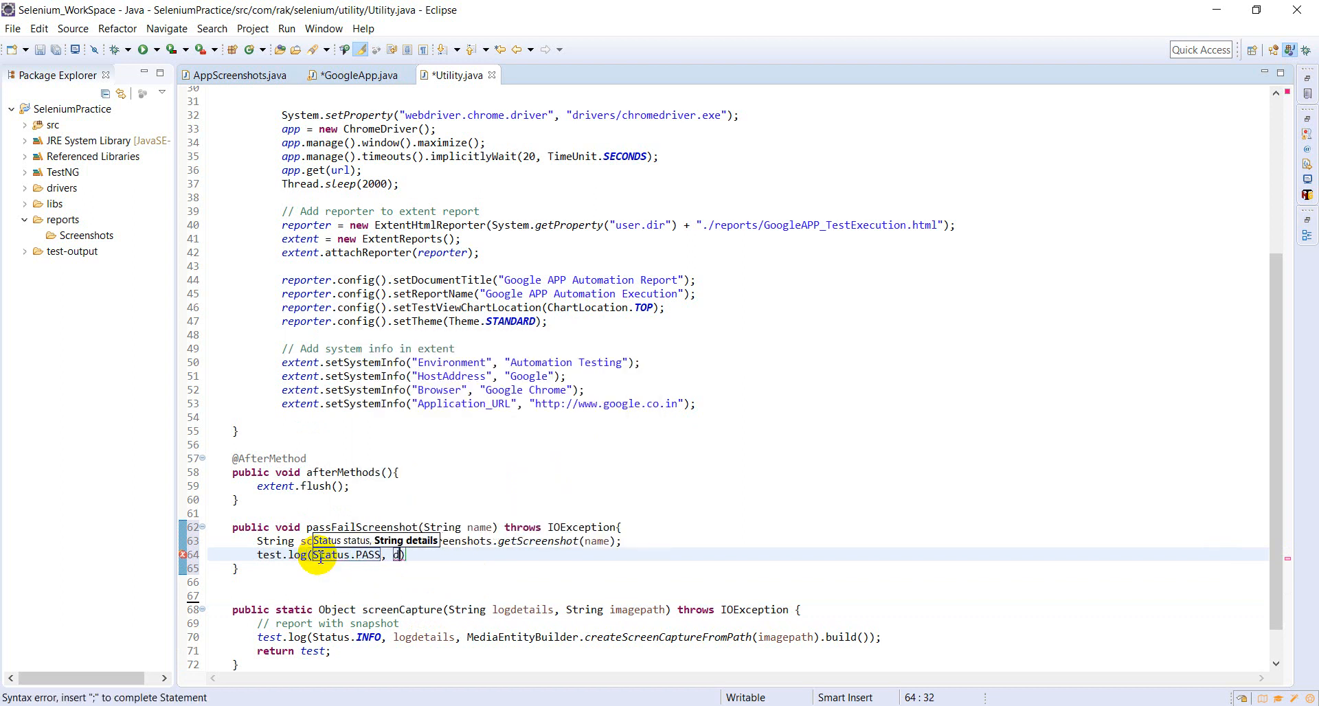
key("BackSpace")
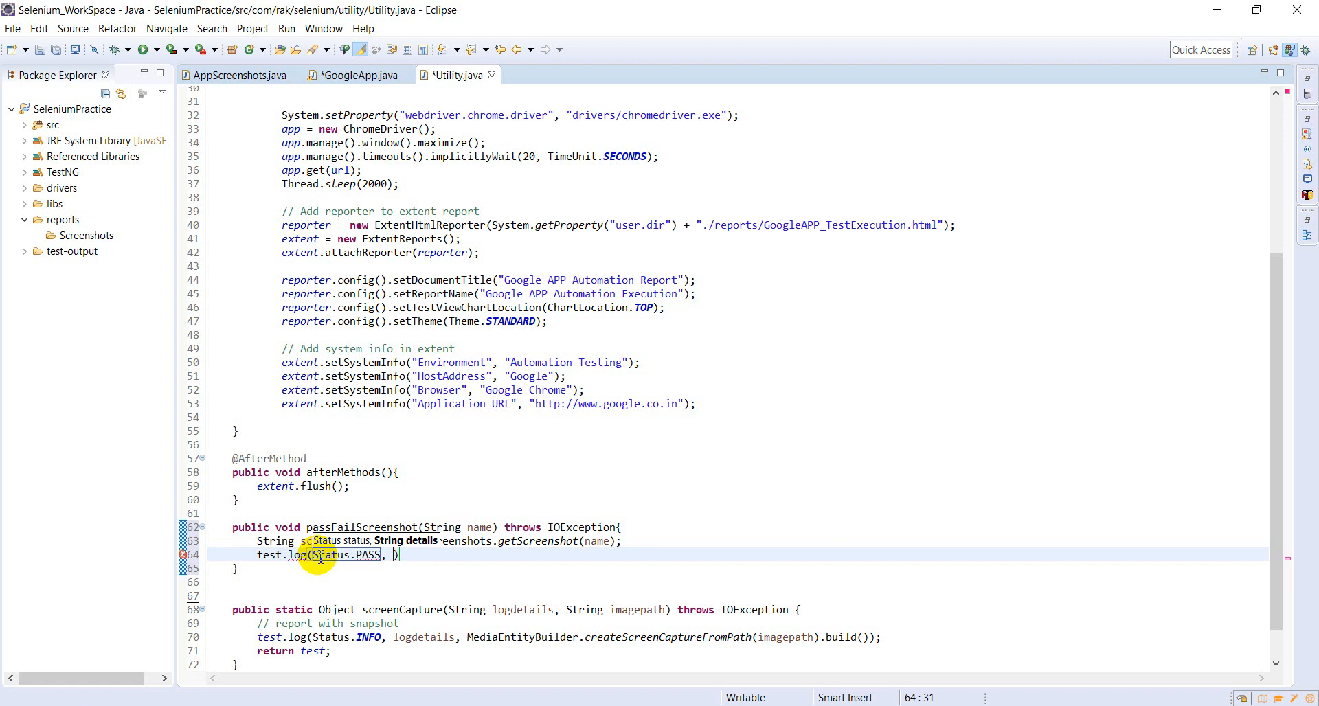
type("screenCapture(\"testing\", imagepath")
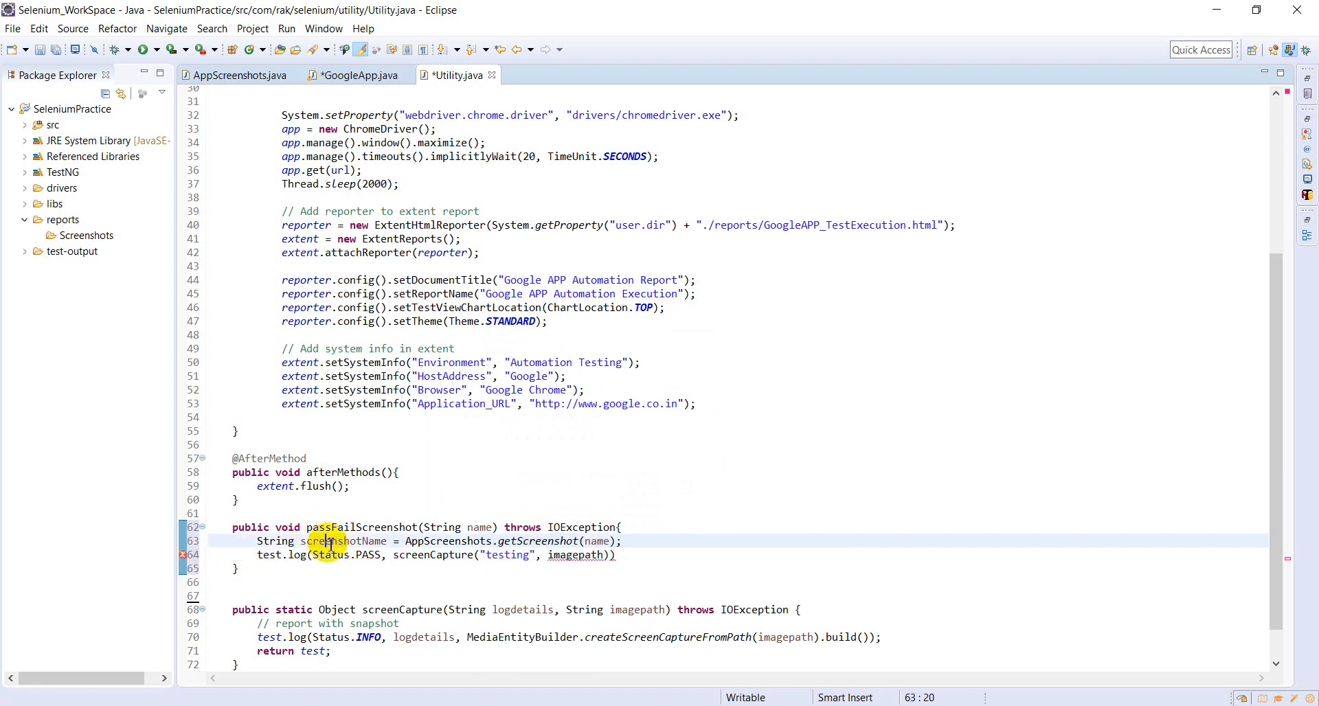
double_click(342, 541)
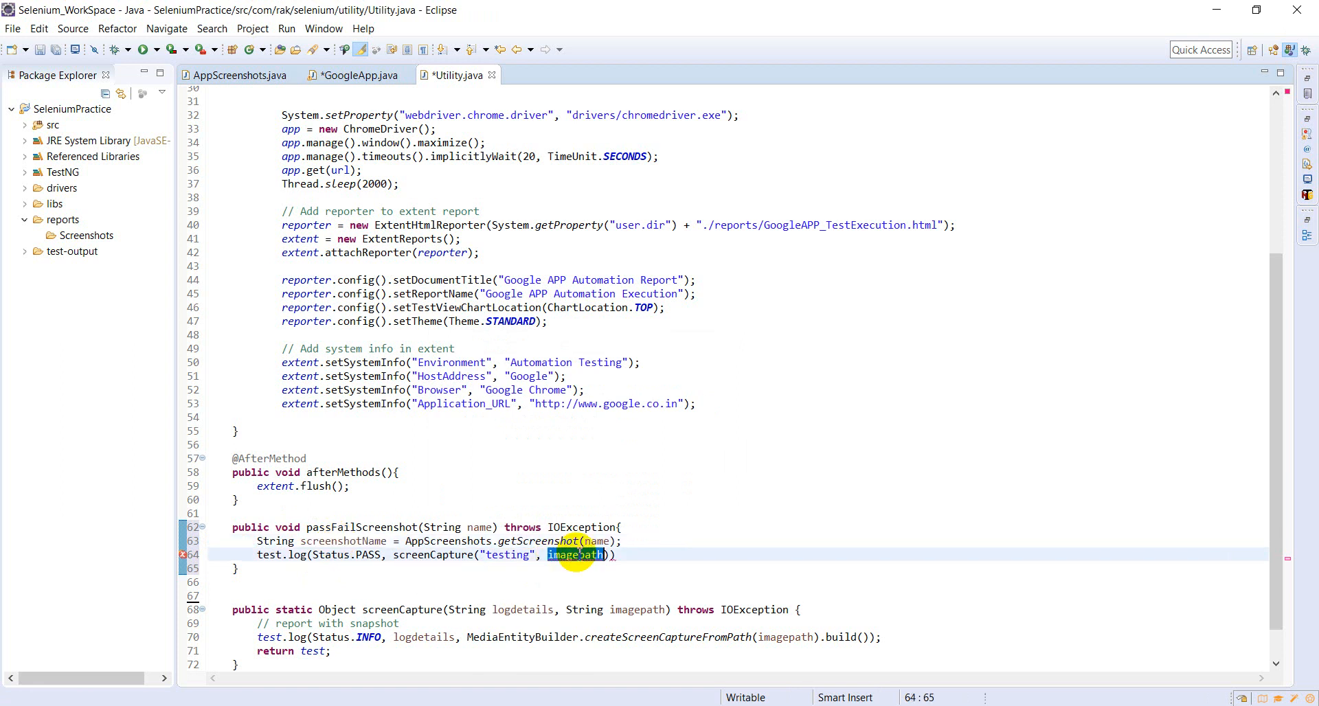
type("screenshotName")
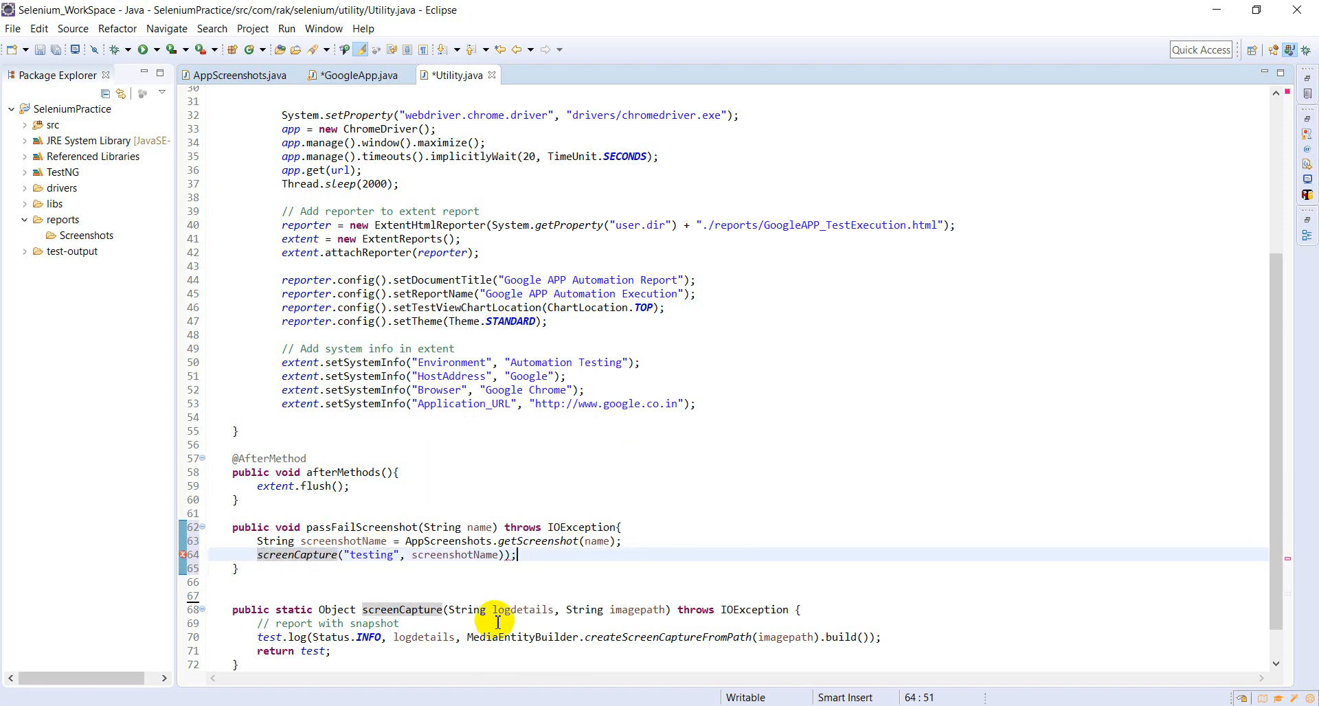
key("Backspace")
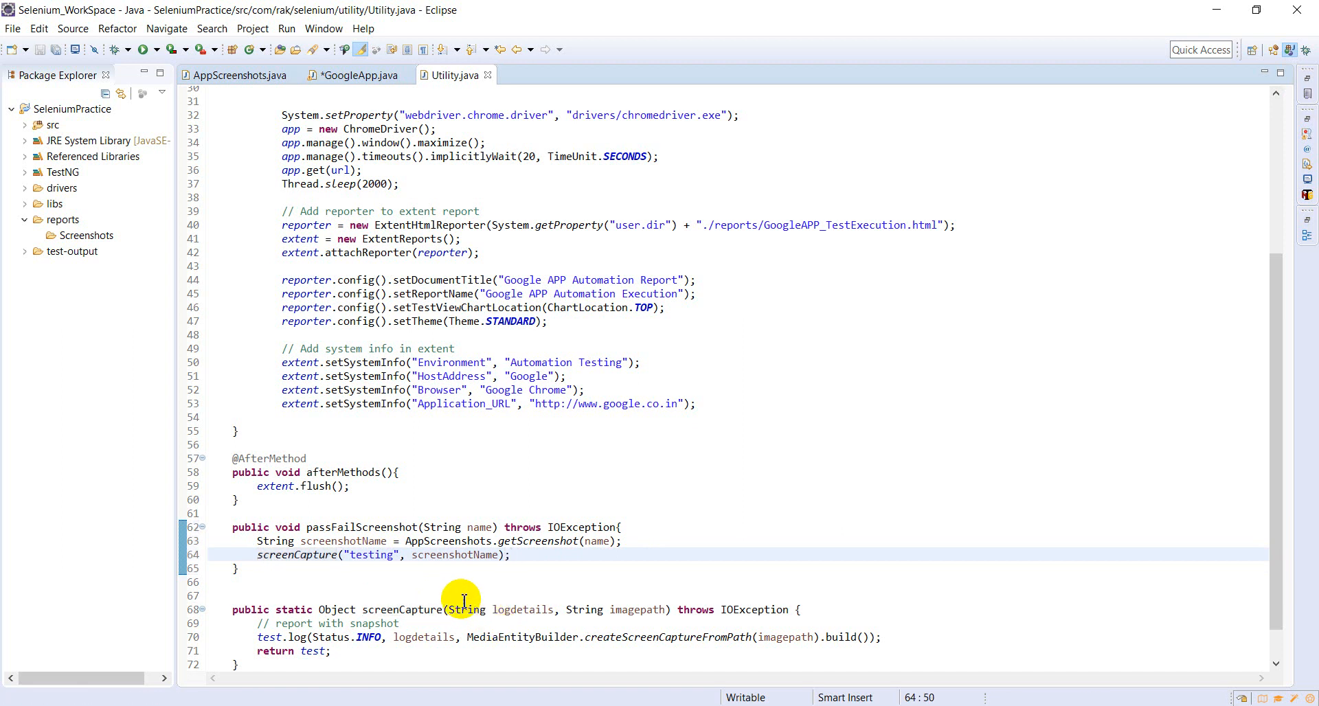
double_click(363, 527)
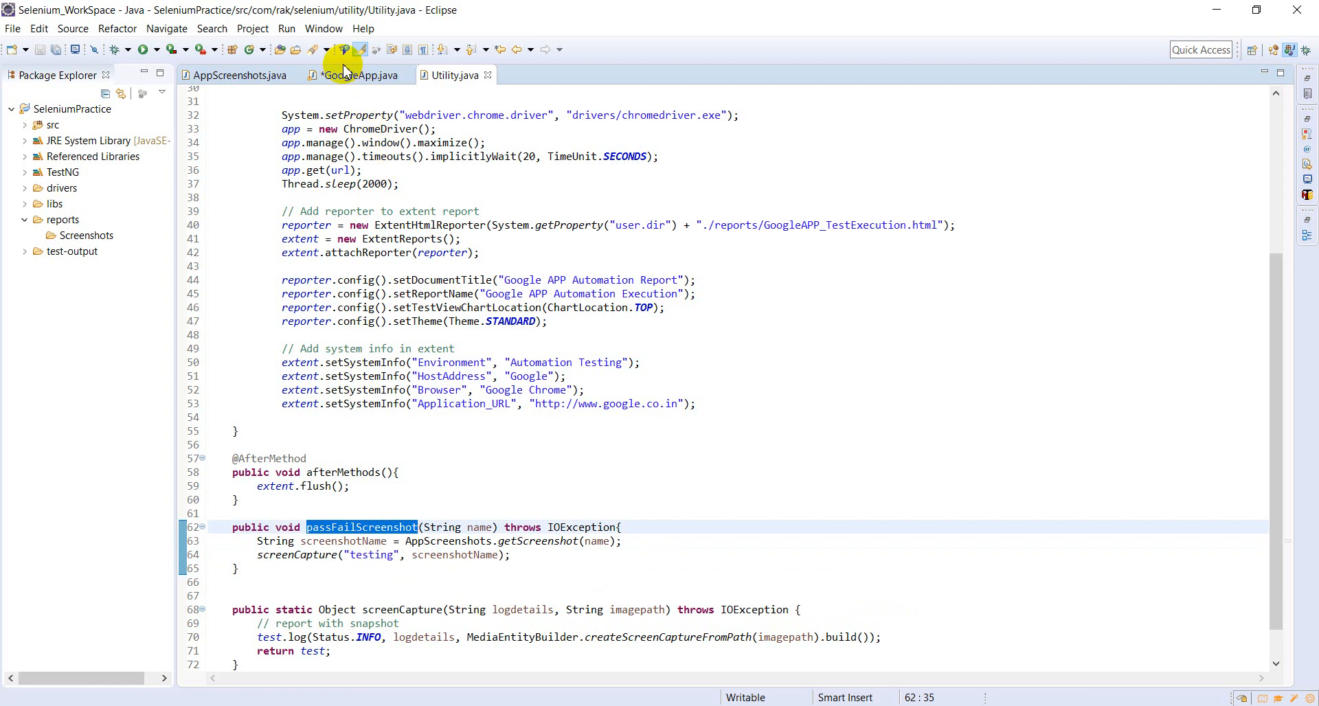
Replace GoogleApp.java's screenCapture line with a passFailScreenshot("GoogleTesting") call.
left_click(353, 75)
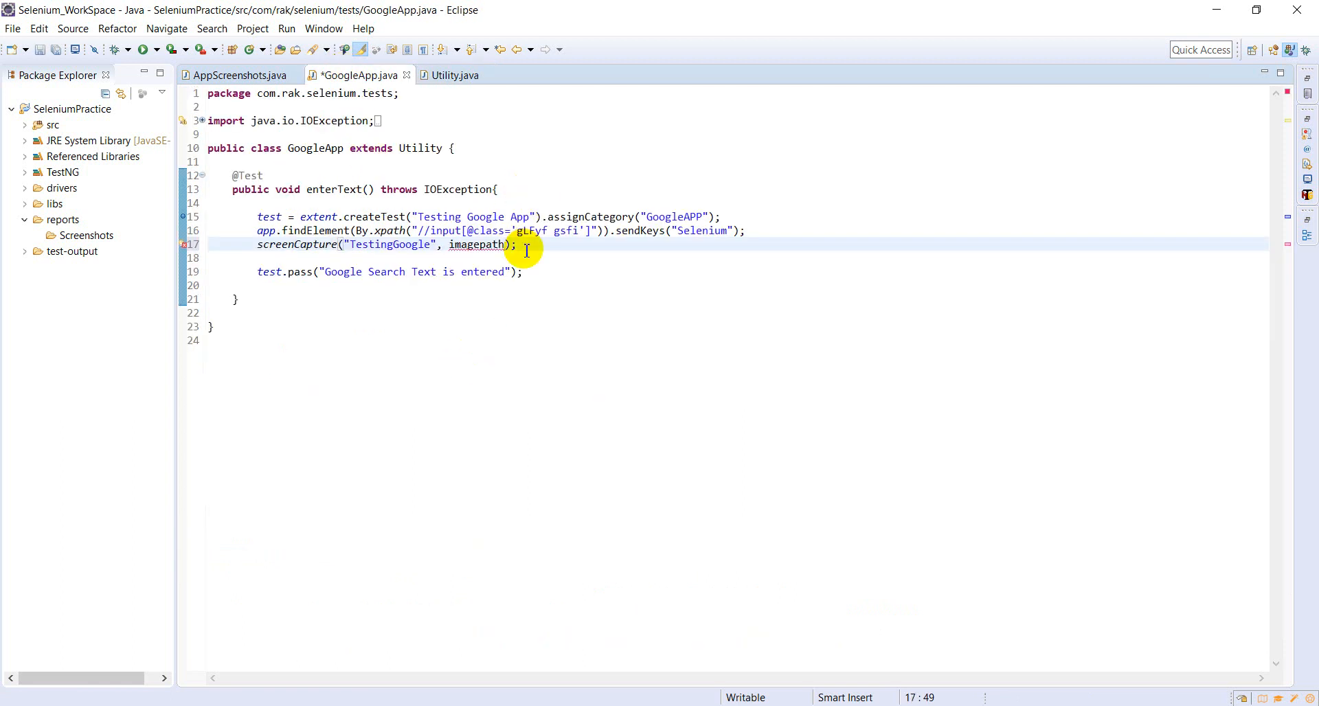
key("Delete")
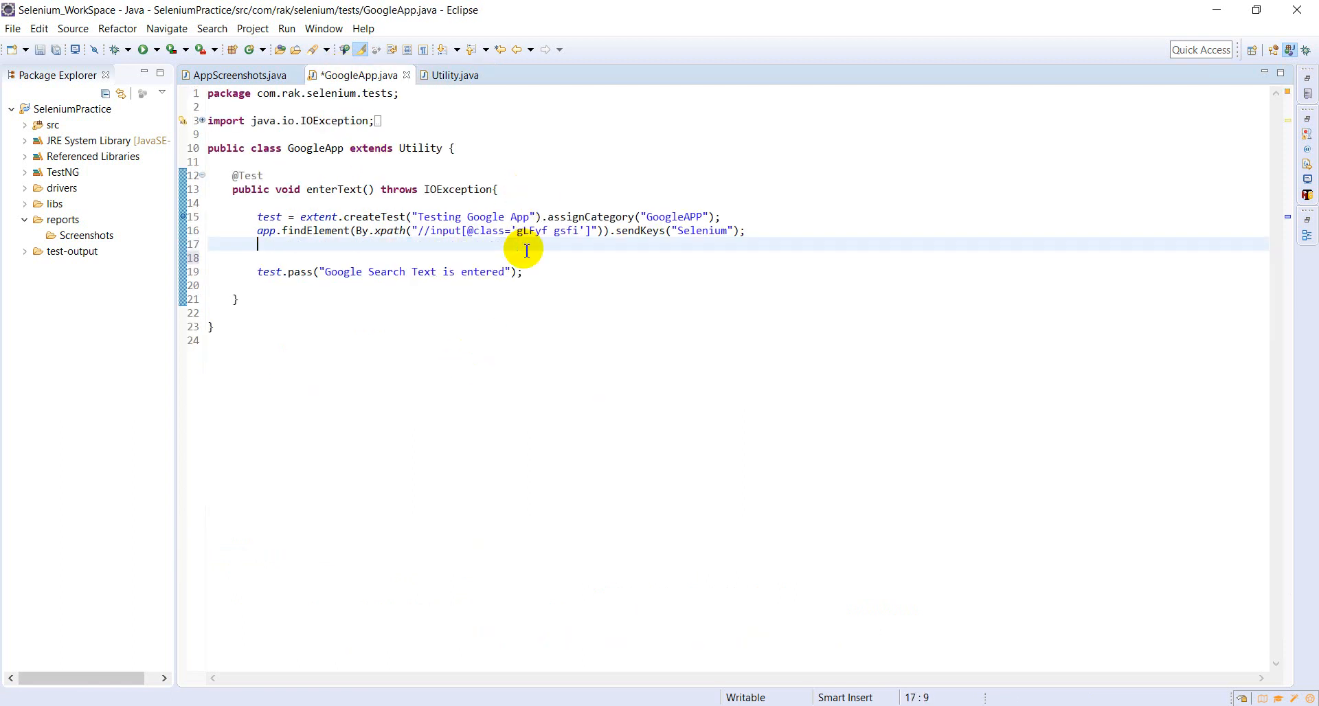
type("passFailScreenshot(\"\");")
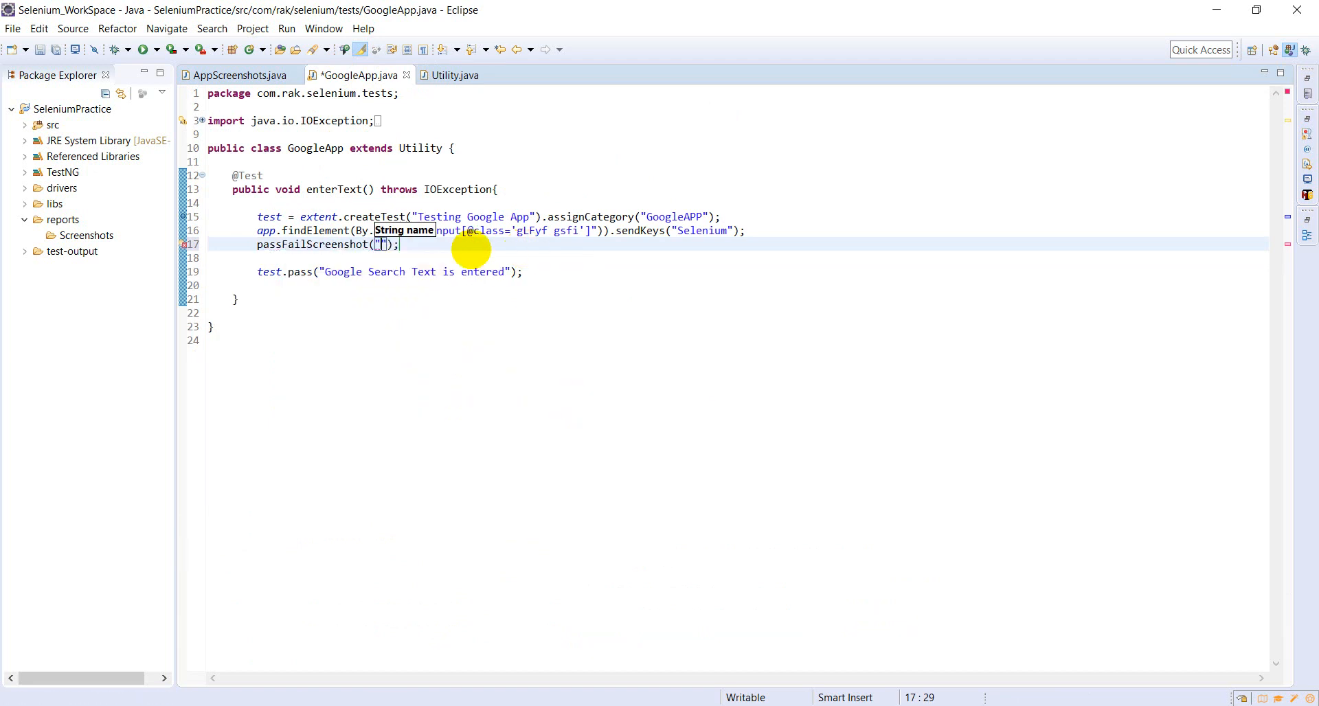
type("Google")
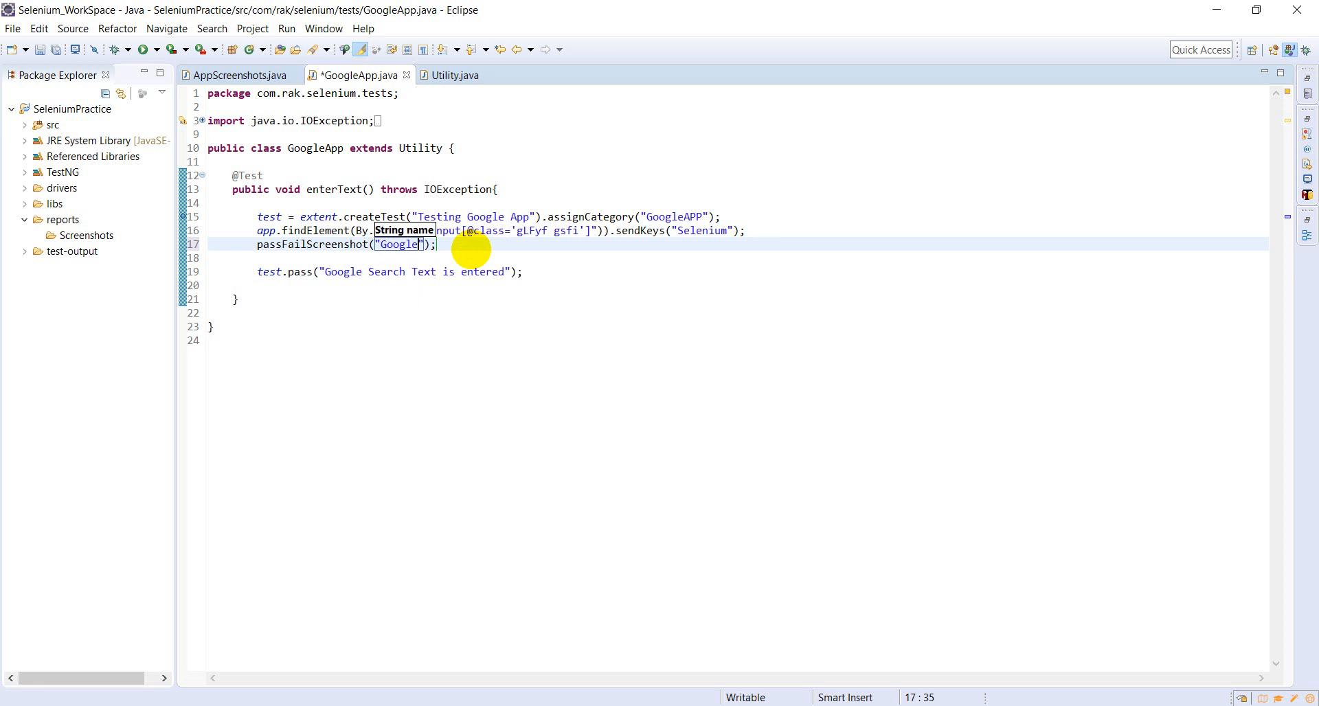
type("Testing")
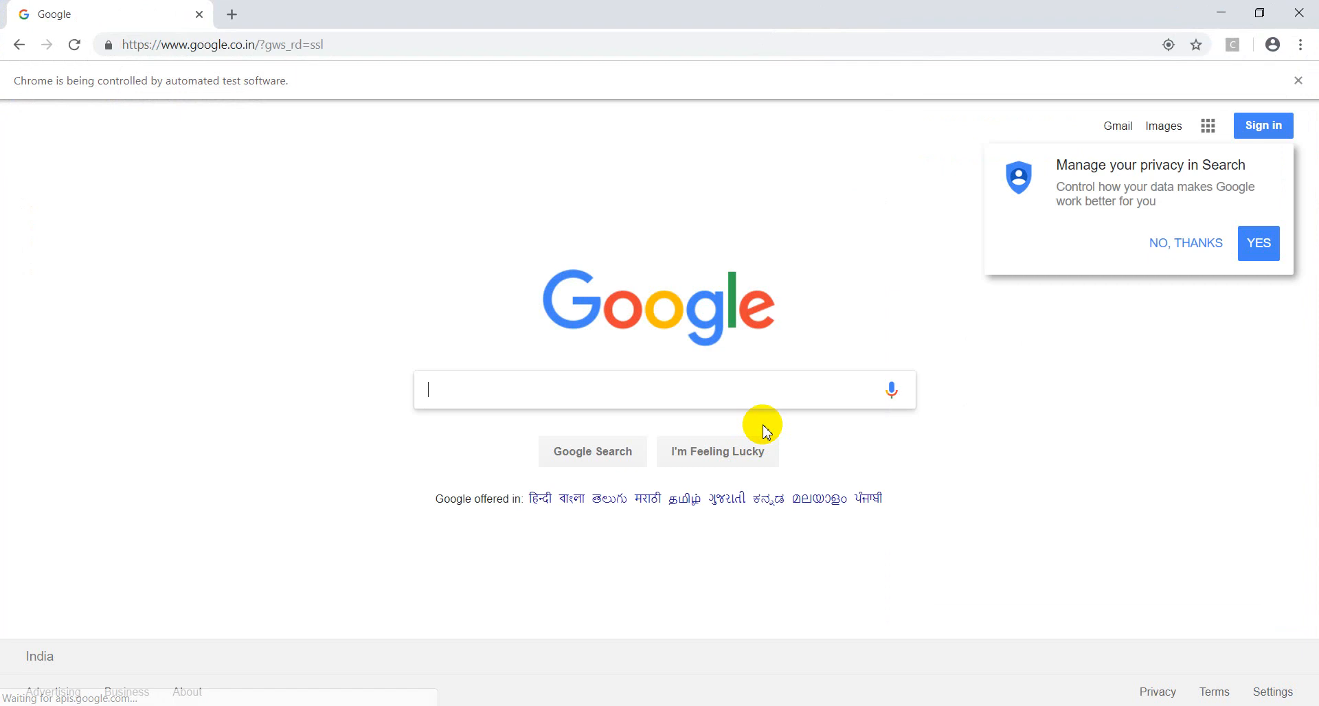
type("Selenium")
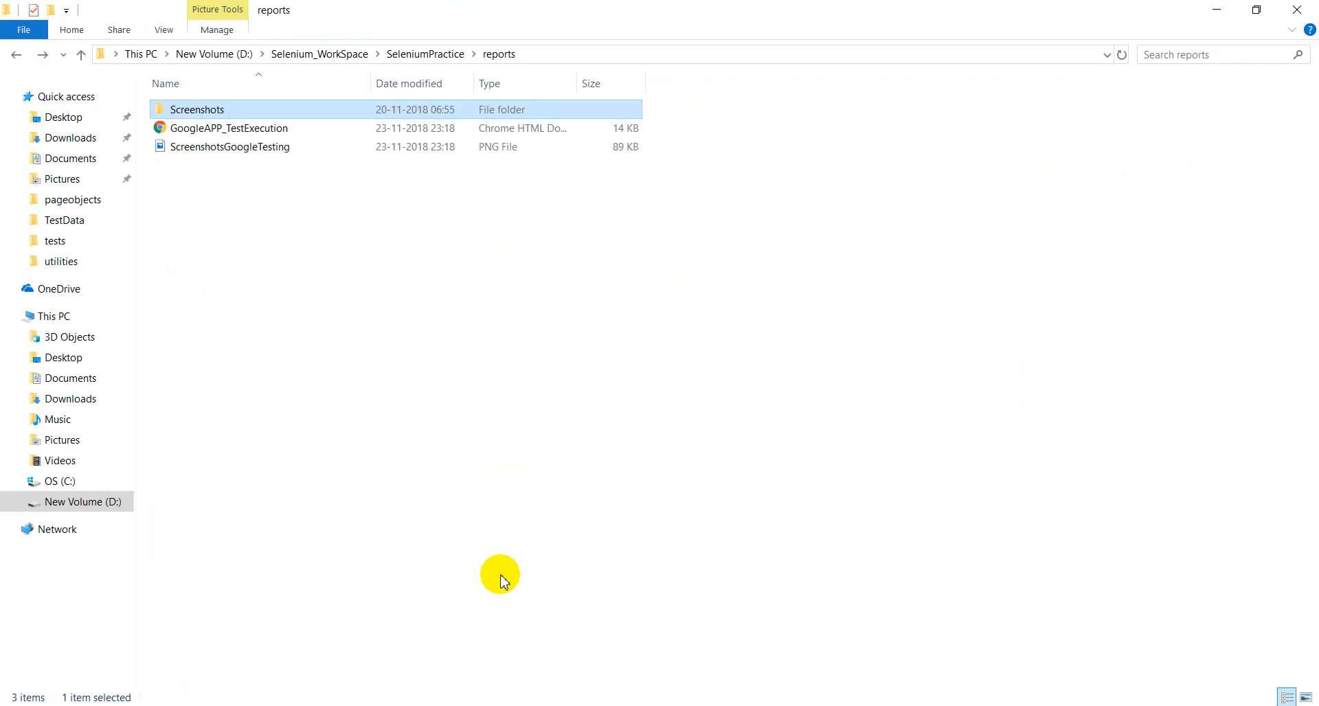
Select ScreenshotsGoogleTesting.png in reports and confirm the Screenshots folder is empty.
left_click(229, 147)
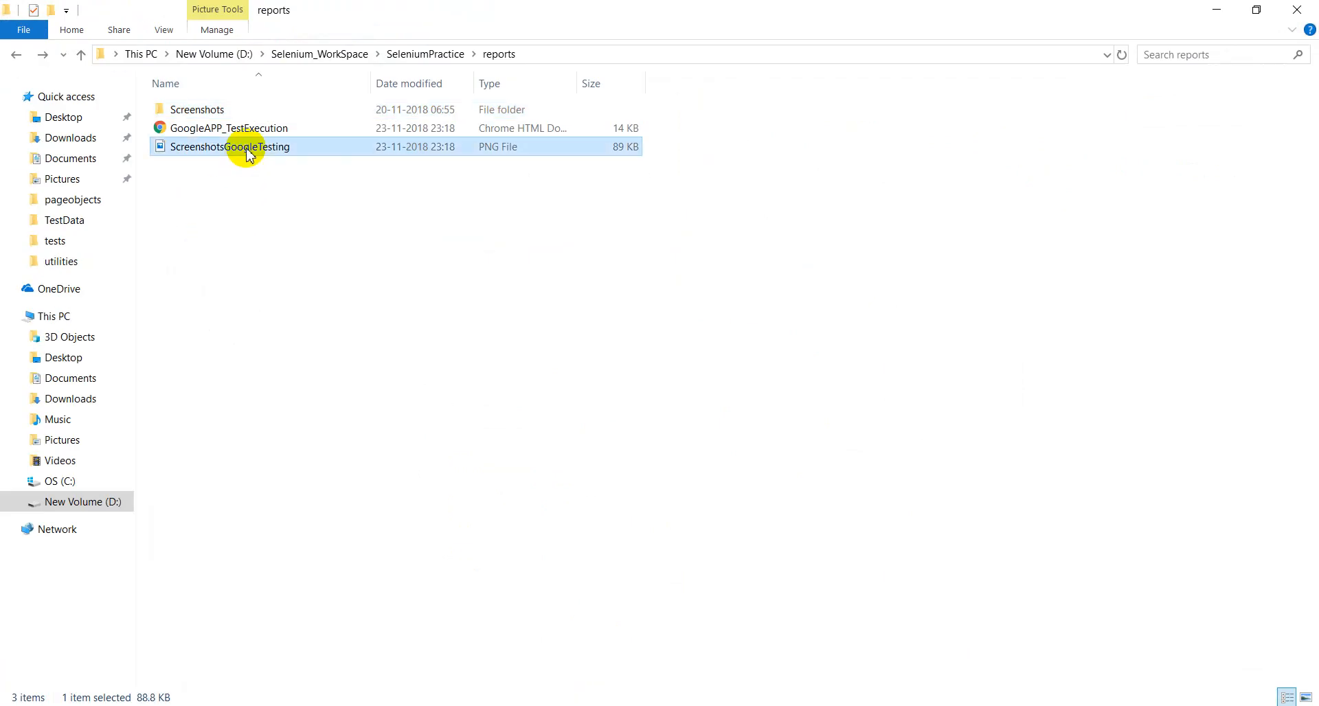
double_click(197, 109)
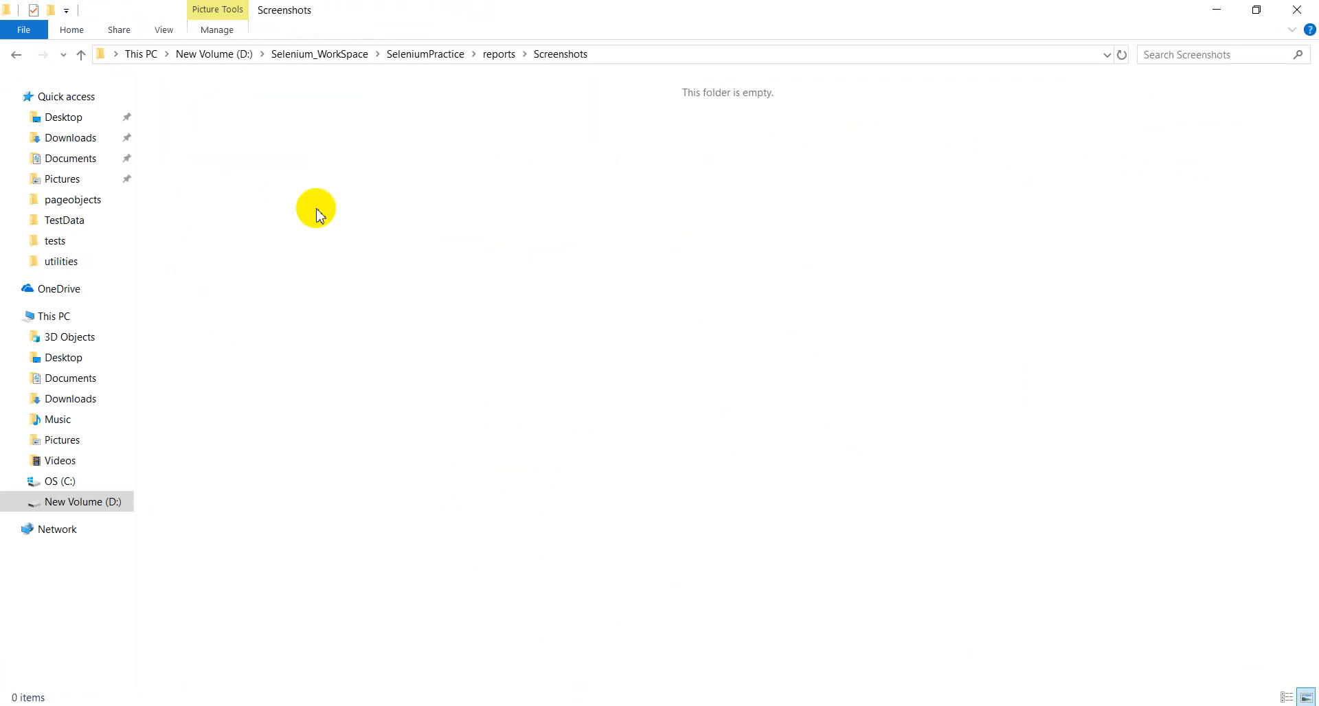
left_click(15, 53)
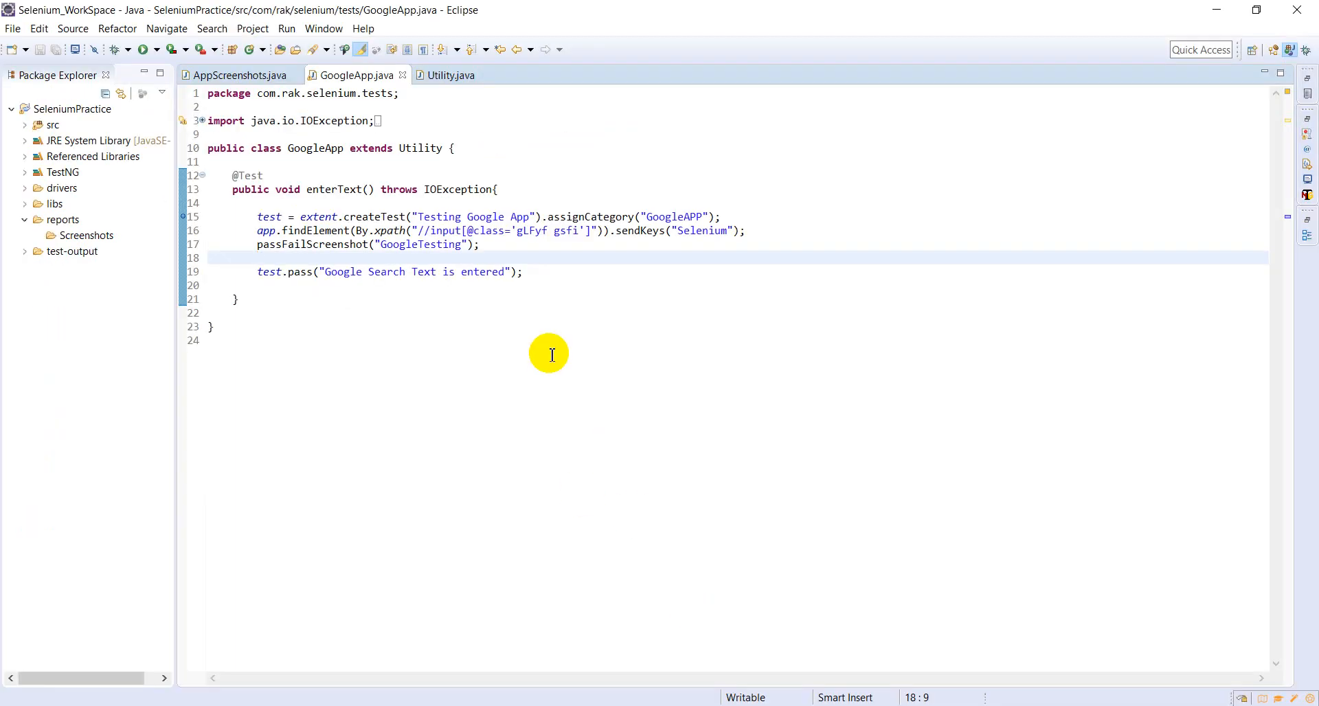
Trace screenshotName in AppScreenshots and passFailScreenshot in Utility, then open the Extent report.
left_click(239, 75)
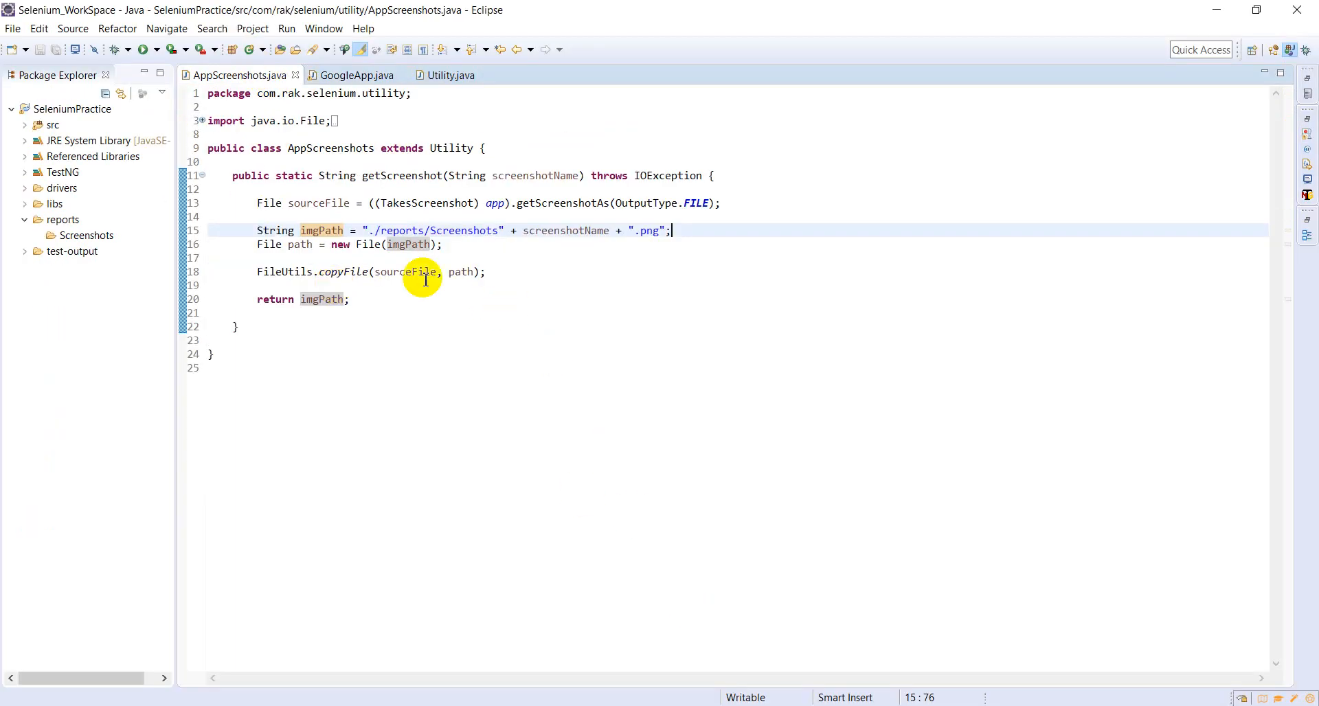
double_click(566, 230)
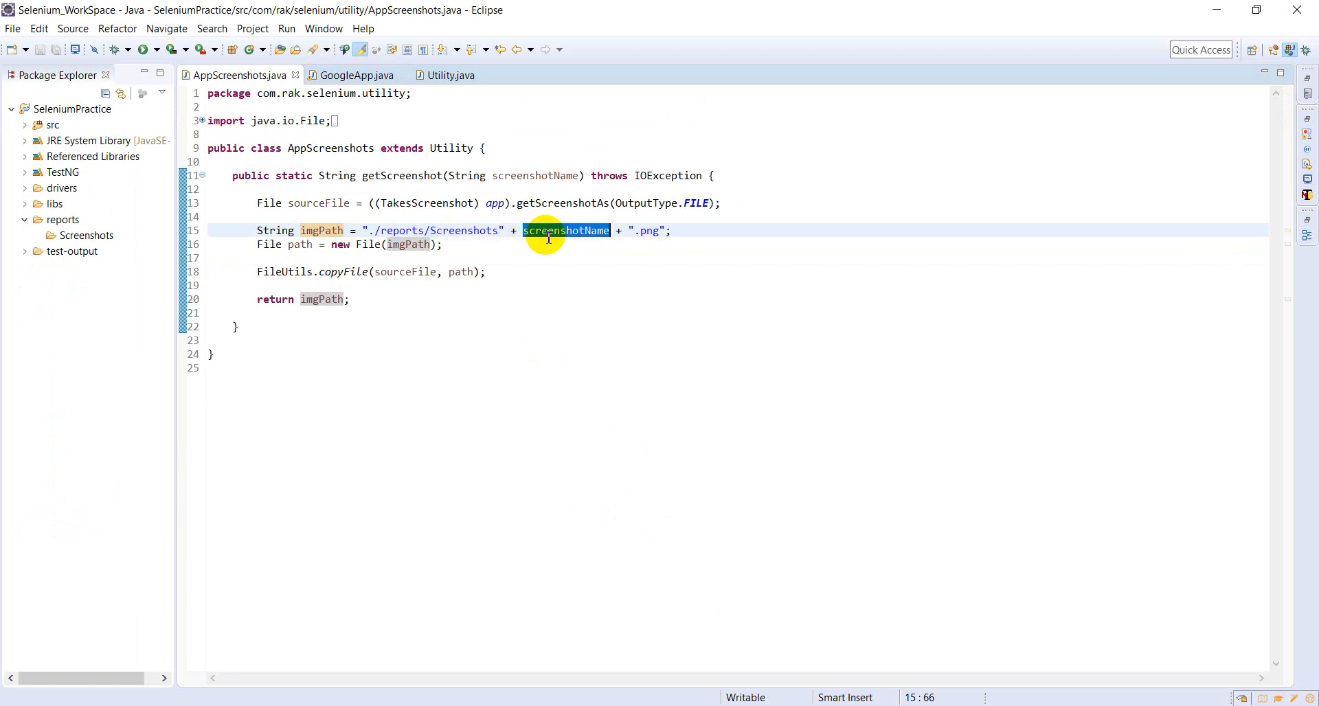
left_click(452, 75)
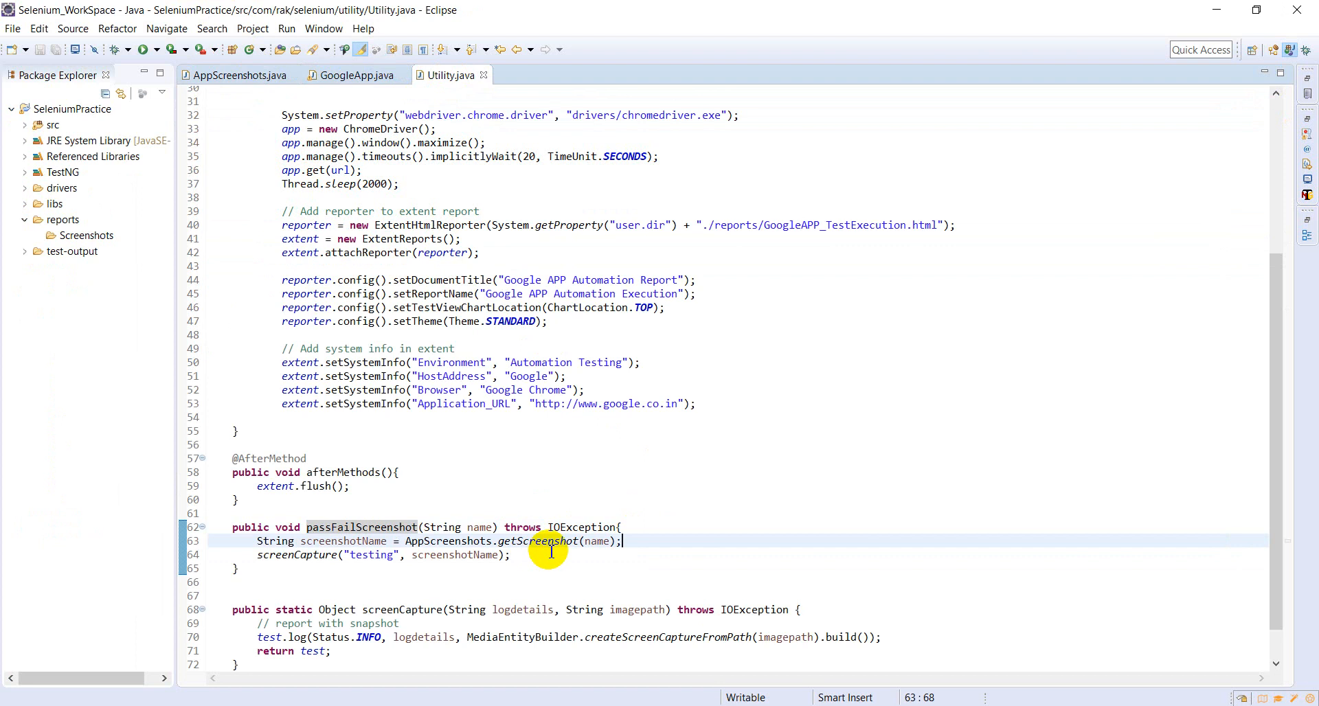
double_click(341, 541)
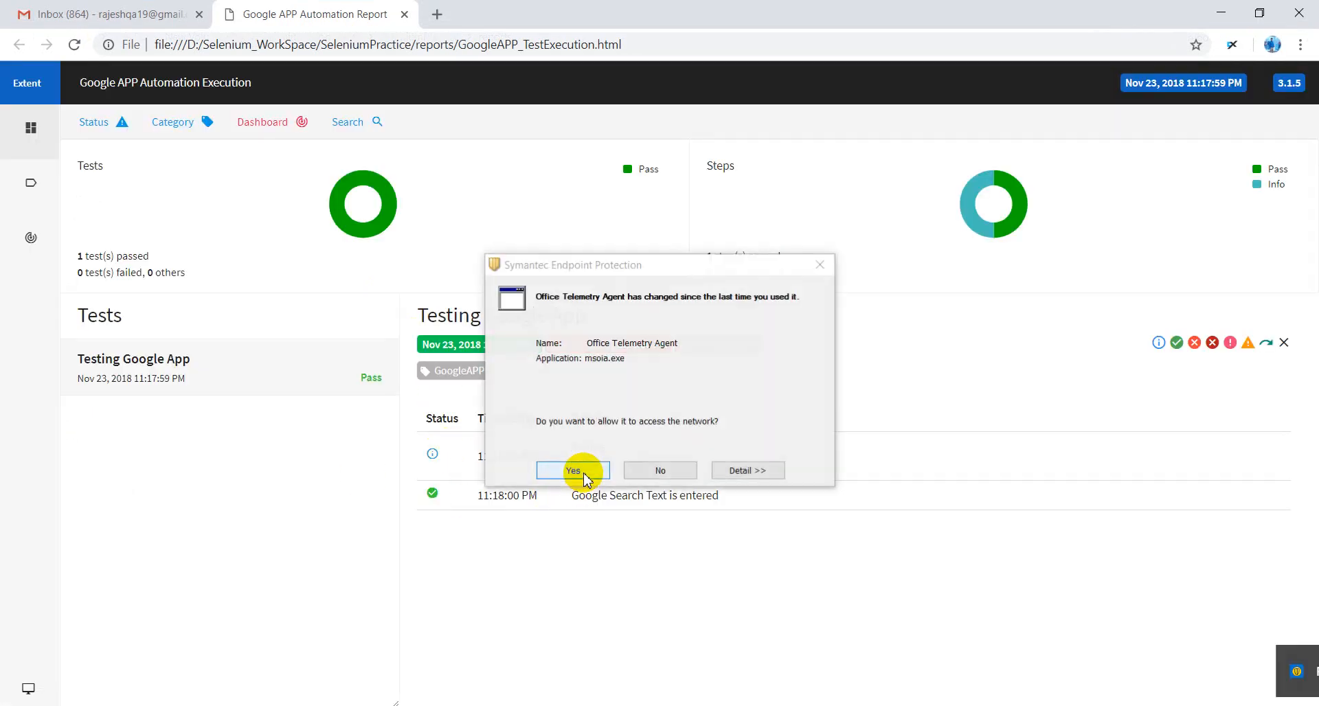
Inspect the broken image's src, ./reports/ScreenshotsGoogleTesting.png, in DevTools.
left_click(573, 470)
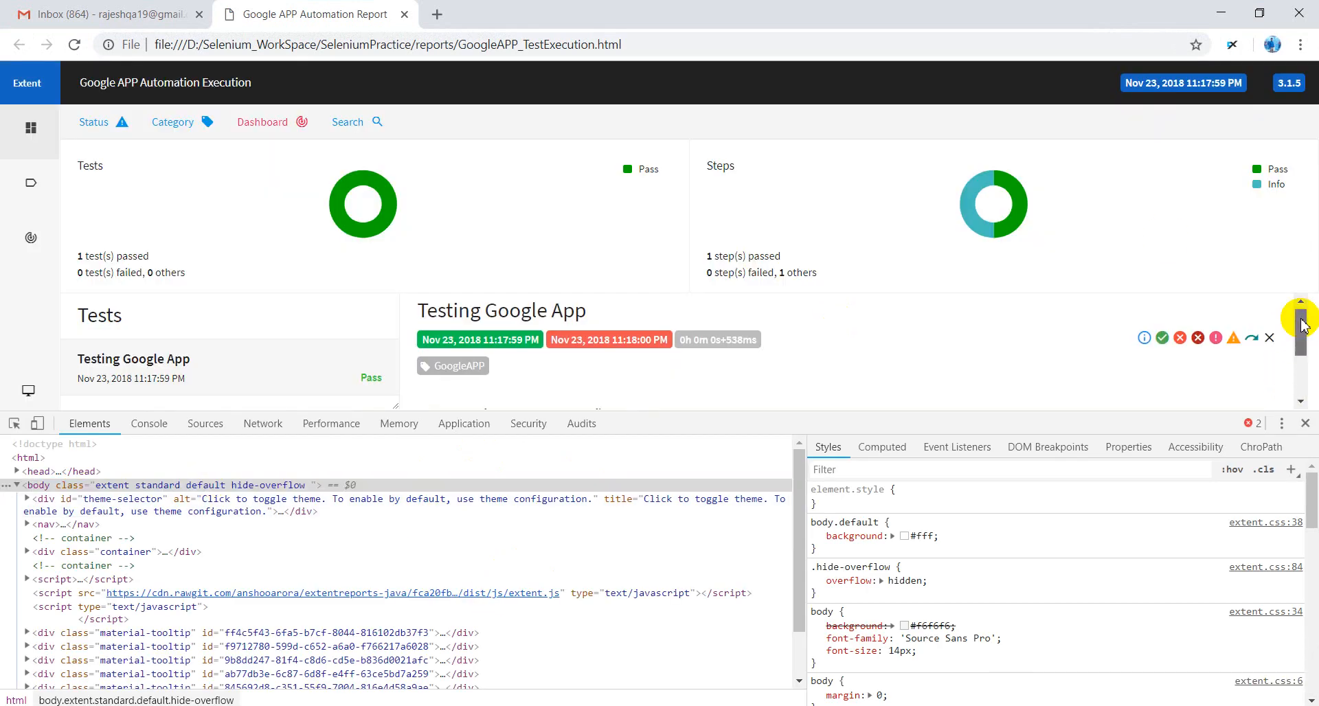
left_click(1144, 337)
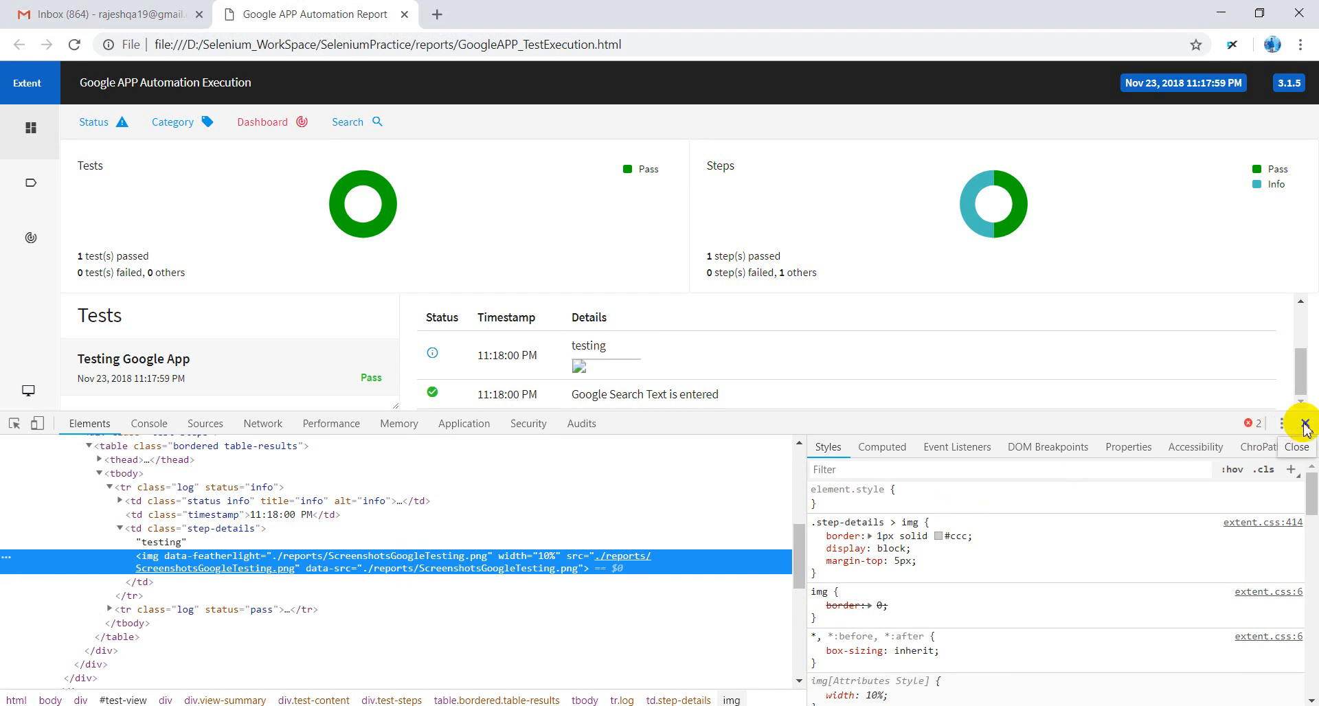
left_click(1305, 423)
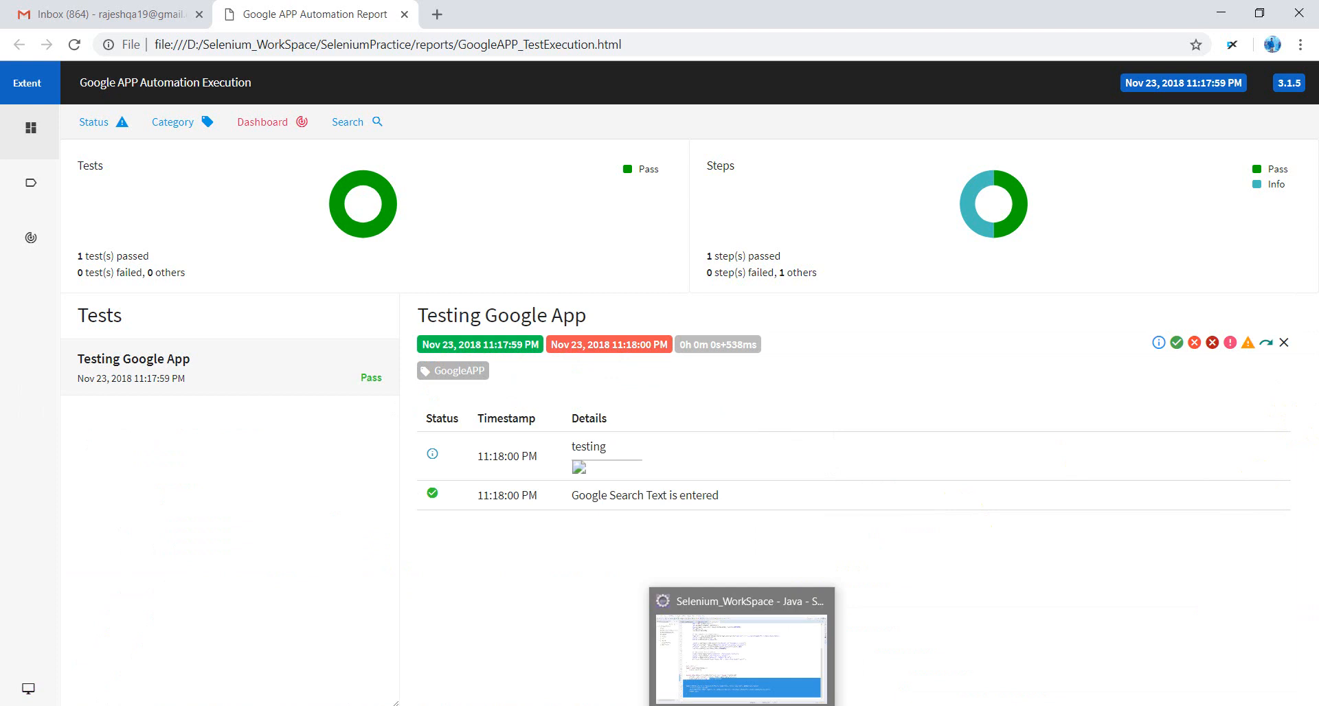
In Utility.java, prefix AppScreenshots.getScreenshot(name) with concatenate +.
left_click(739, 646)
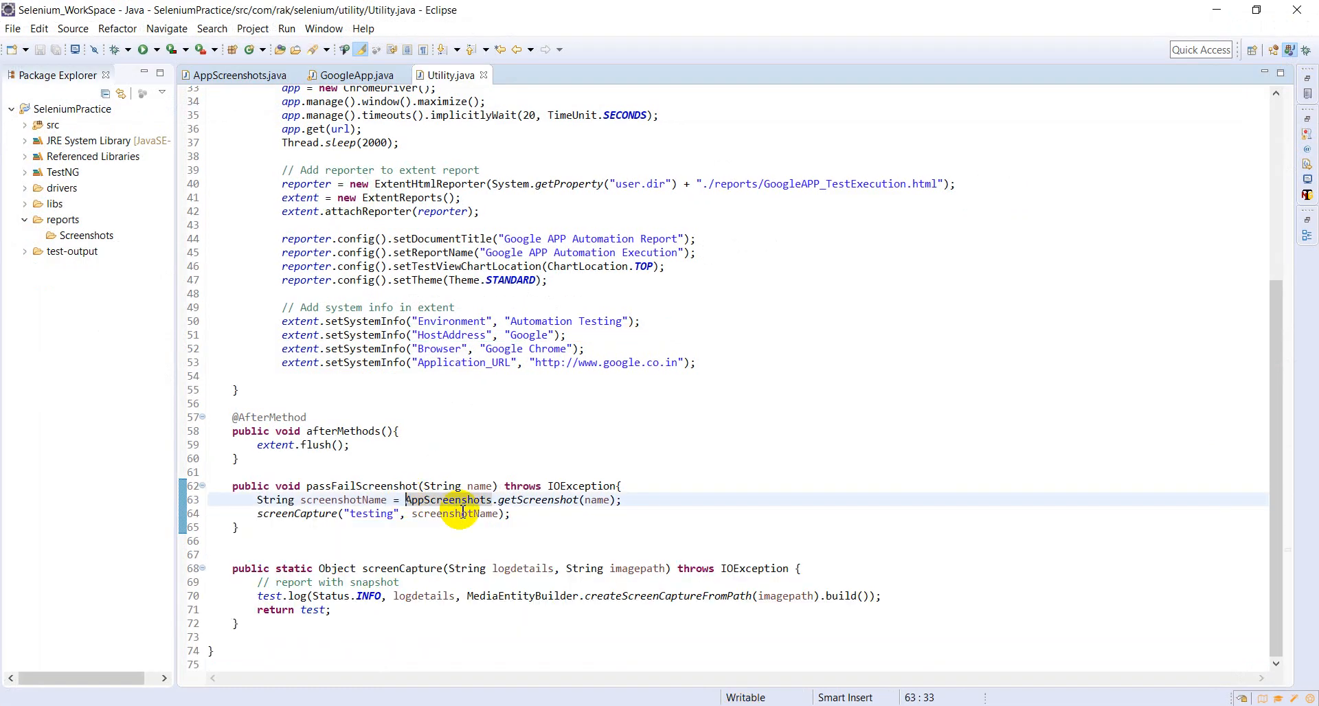
type("+")
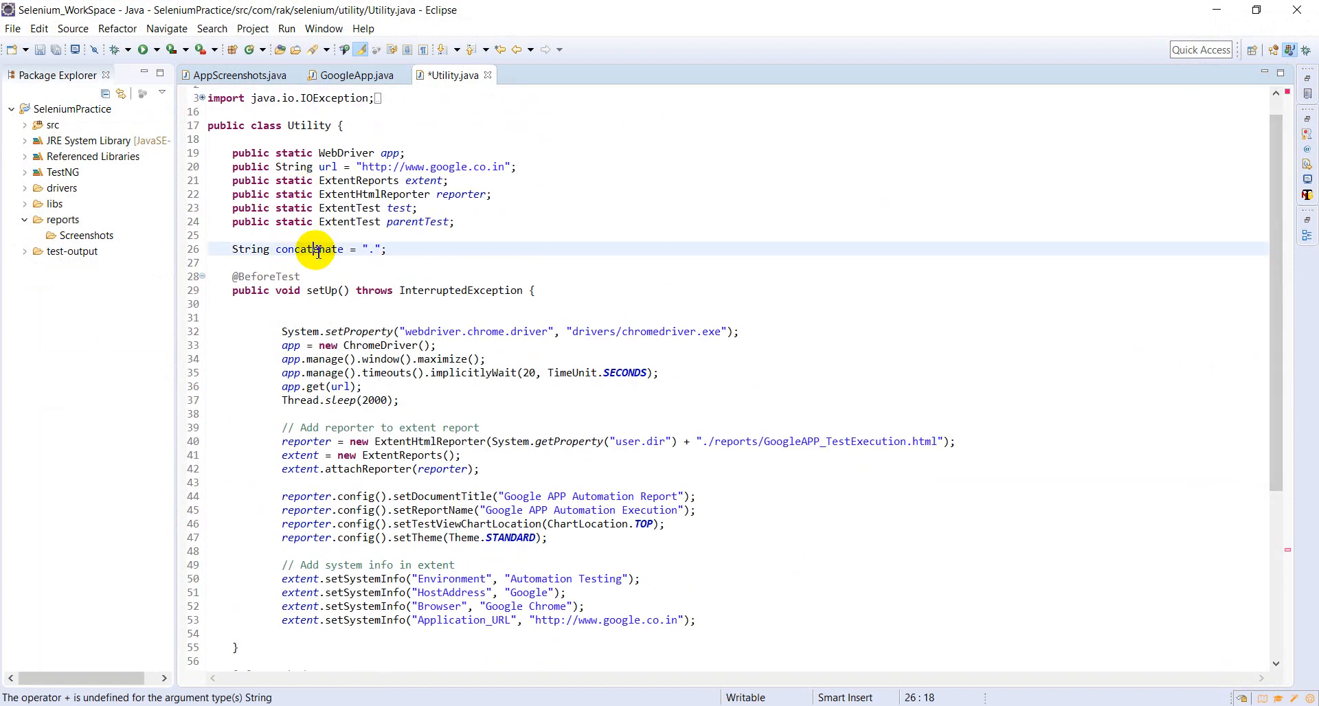
double_click(309, 249)
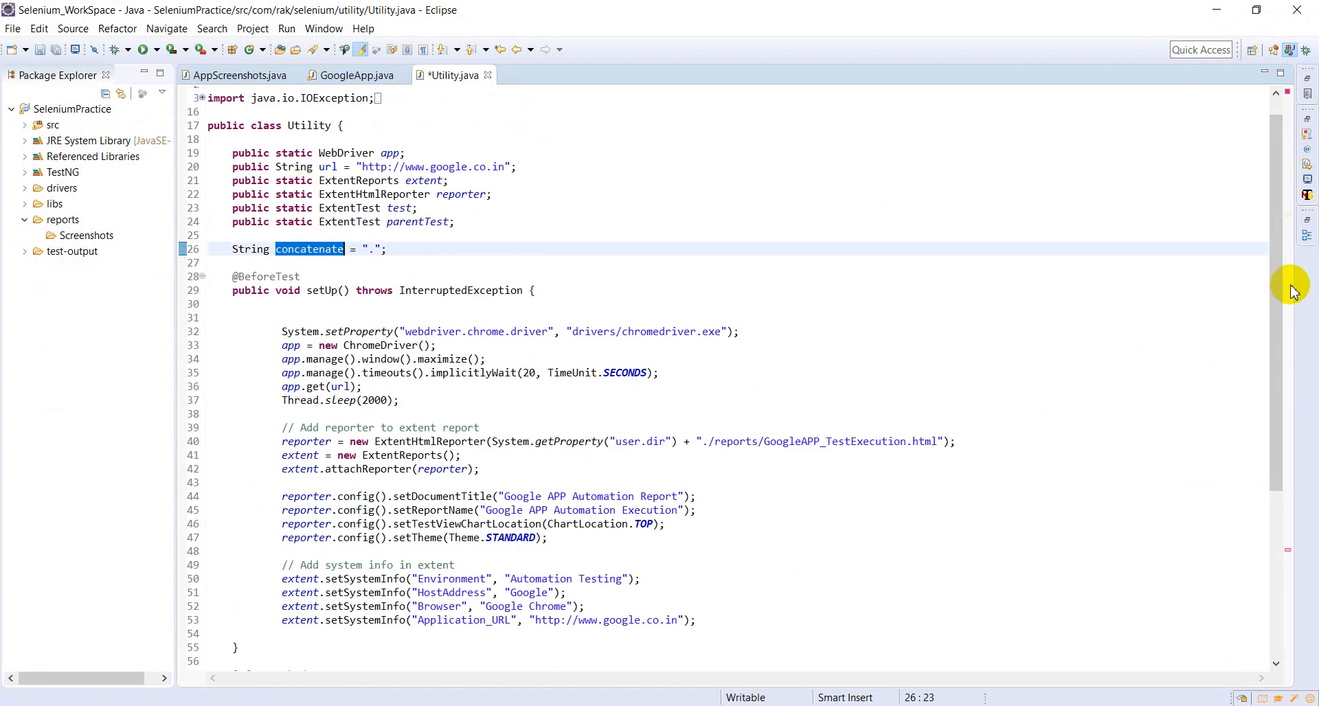
scroll("down", 3)
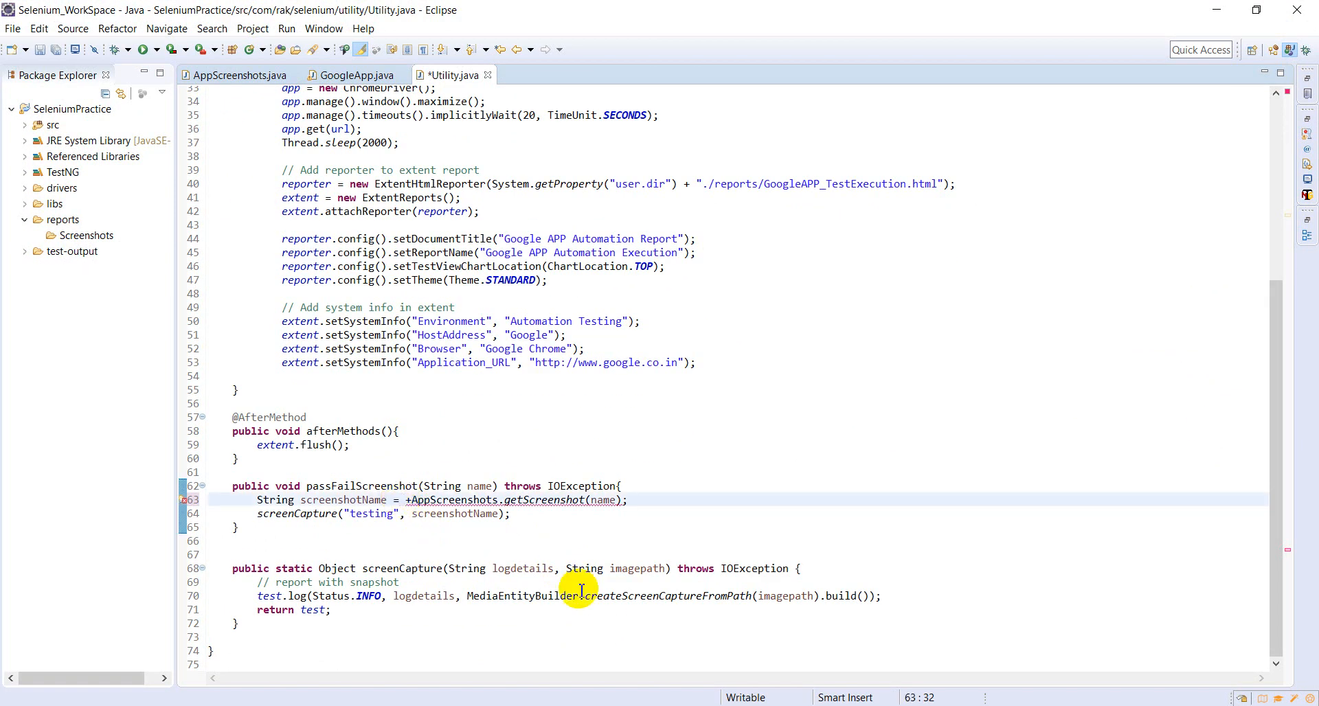
type("concatenate")
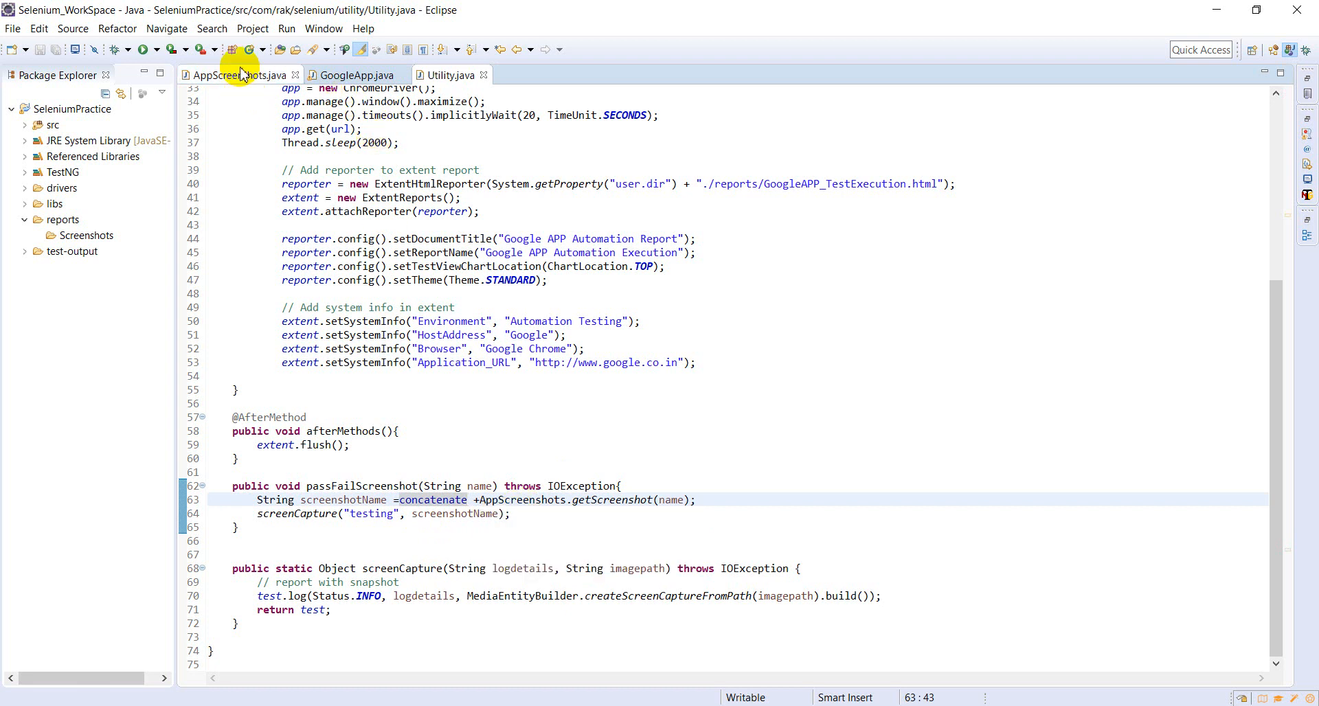
Change the AppScreenshots path to "./reports/Screenshots/".
left_click(240, 75)
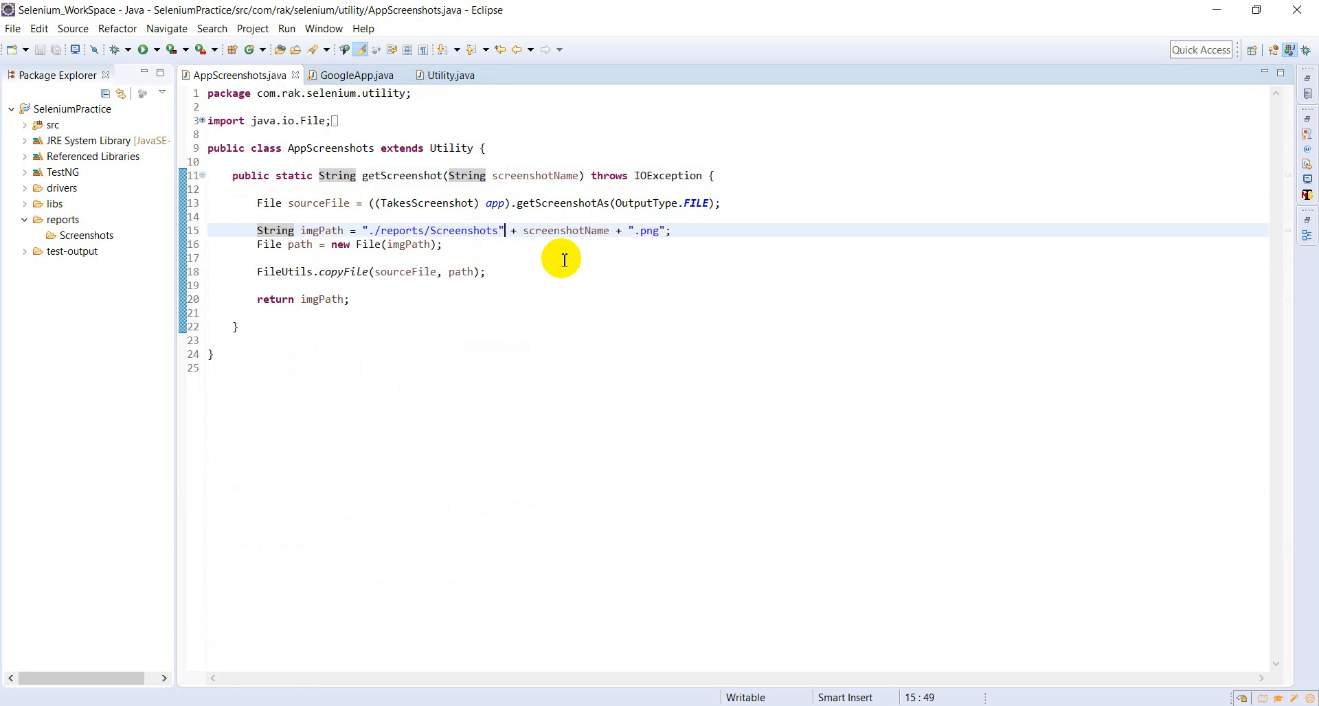
type("/")
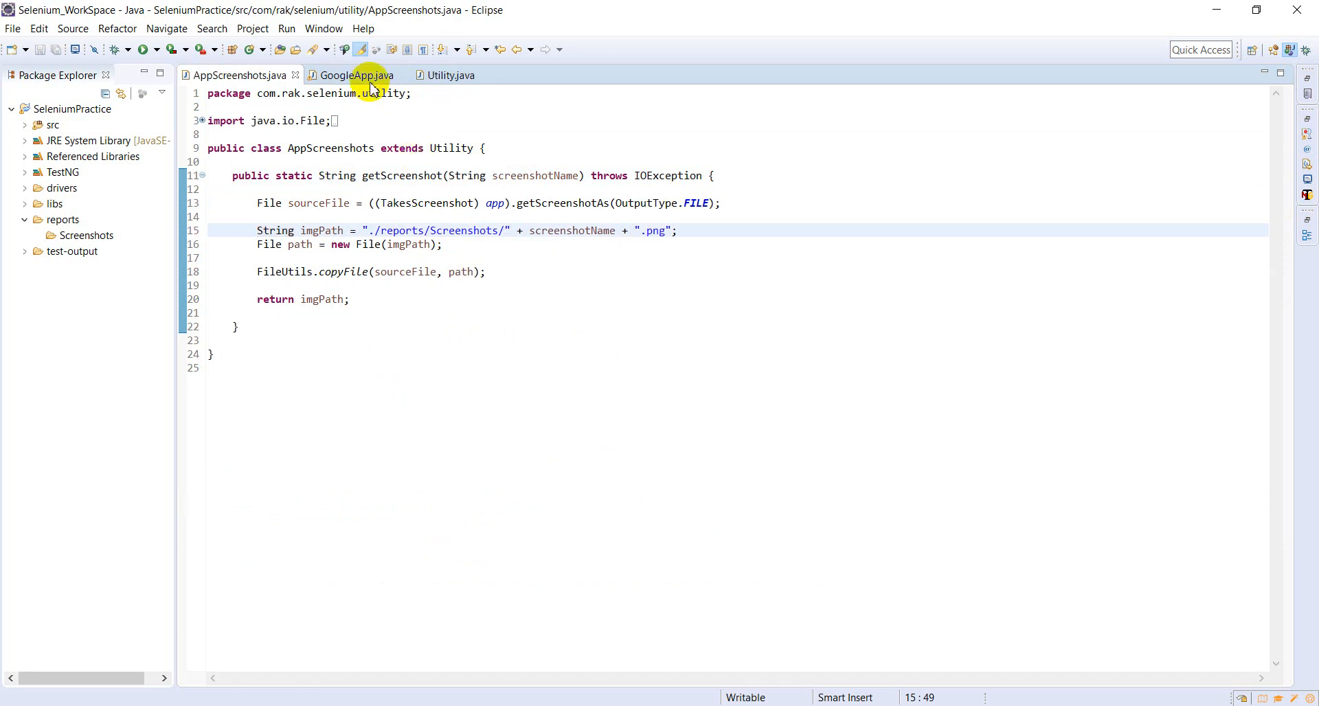
Run GoogleApp.java as a TestNG Test.
left_click(352, 75)
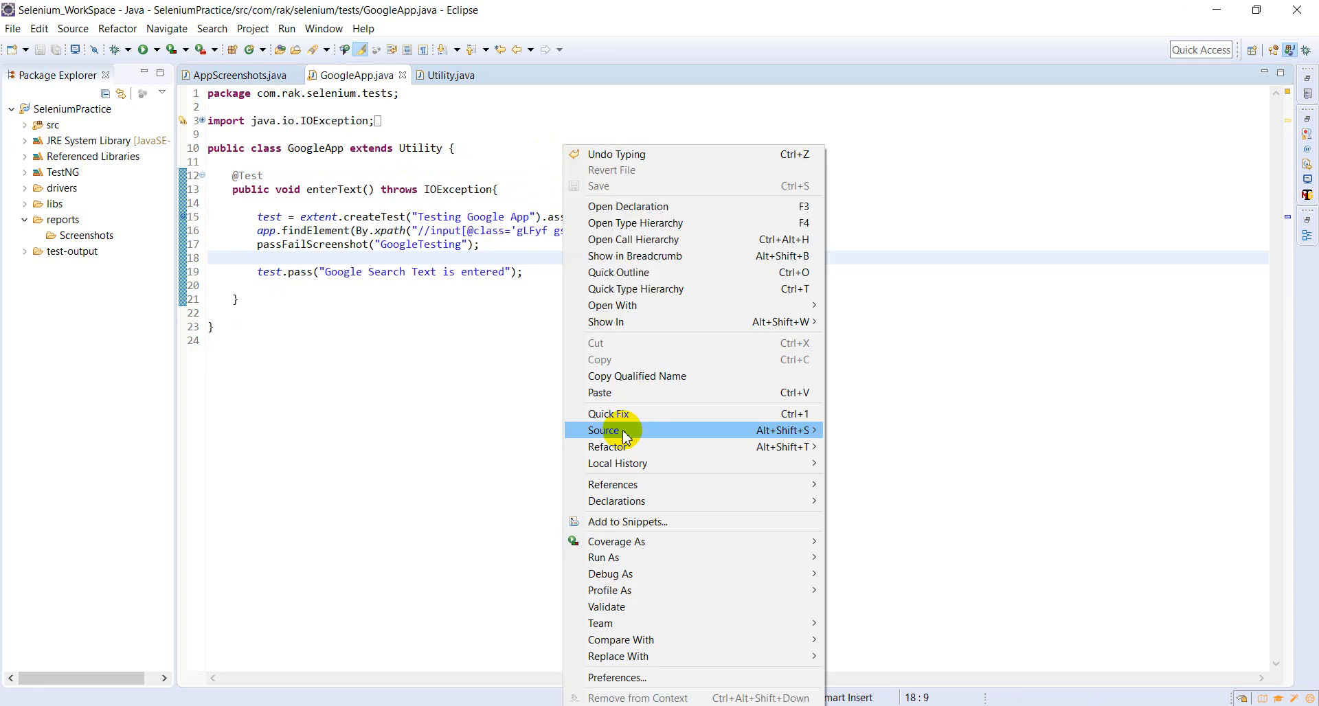
mouse_move(603, 557)
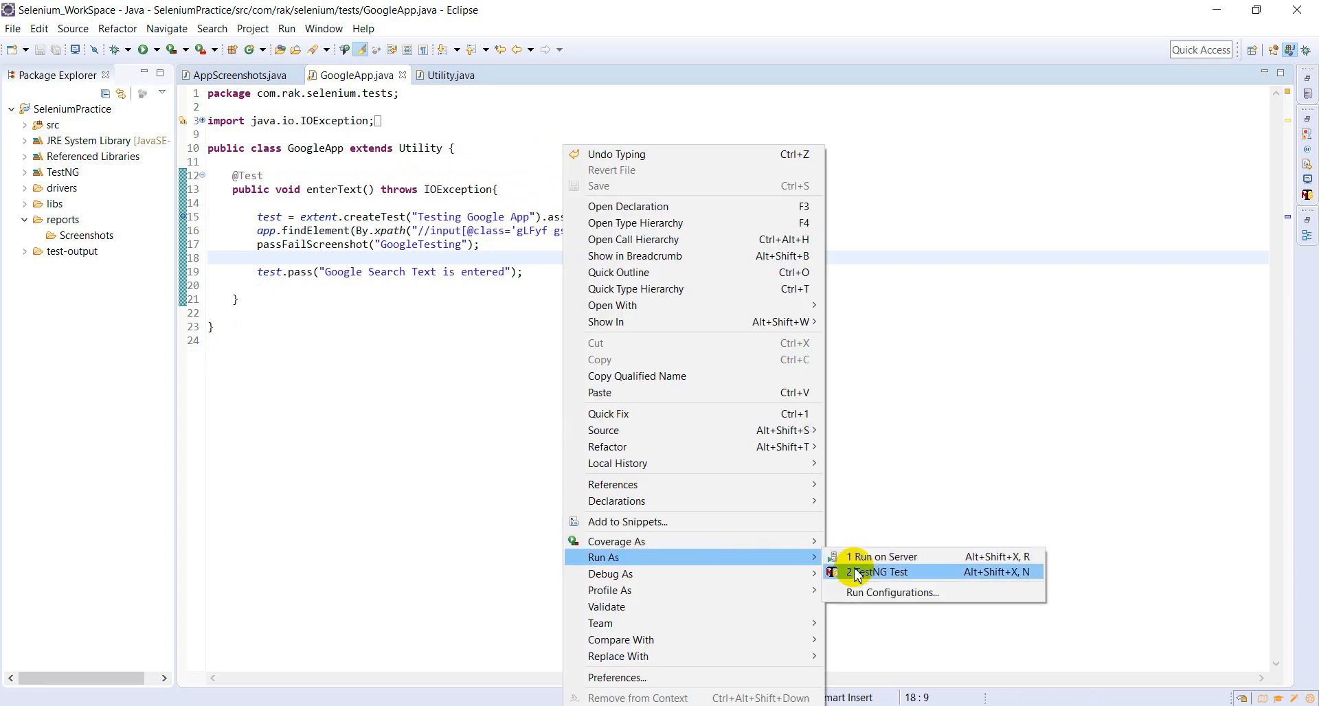
left_click(877, 572)
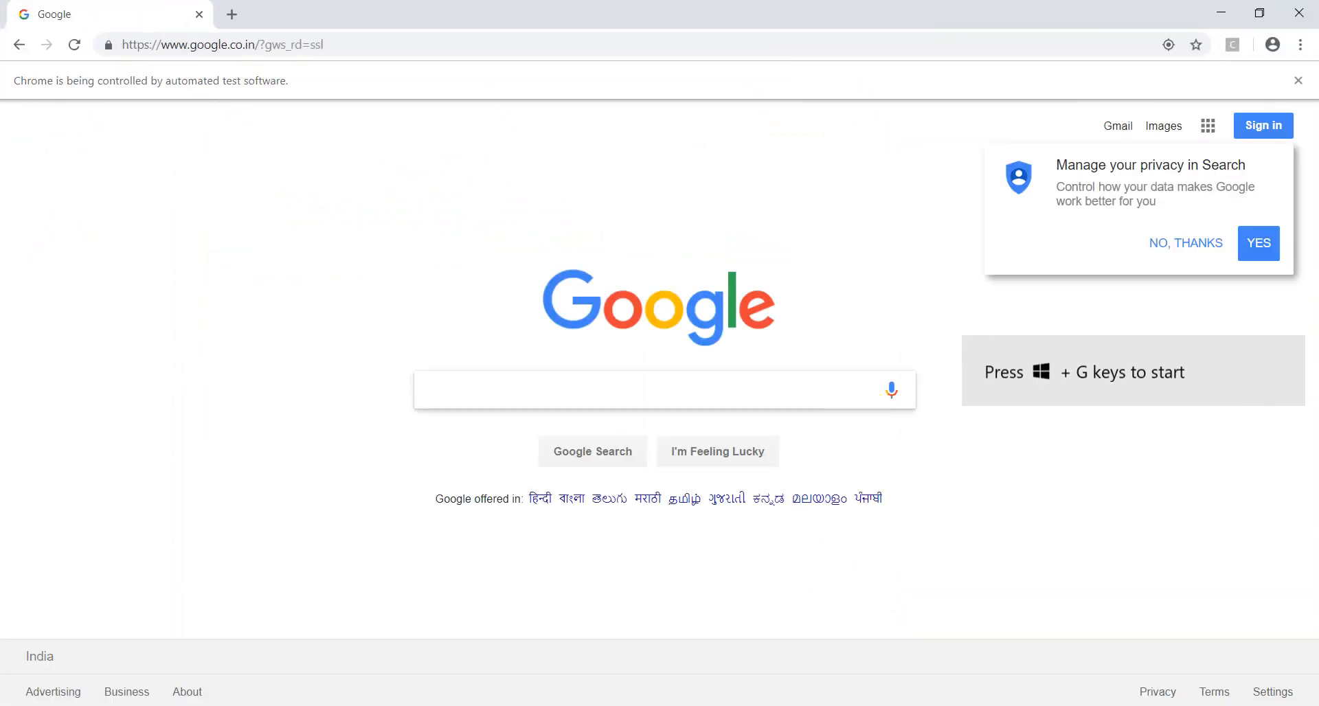
Let the automated run type Selenium into the Google search box.
type("Selenium")
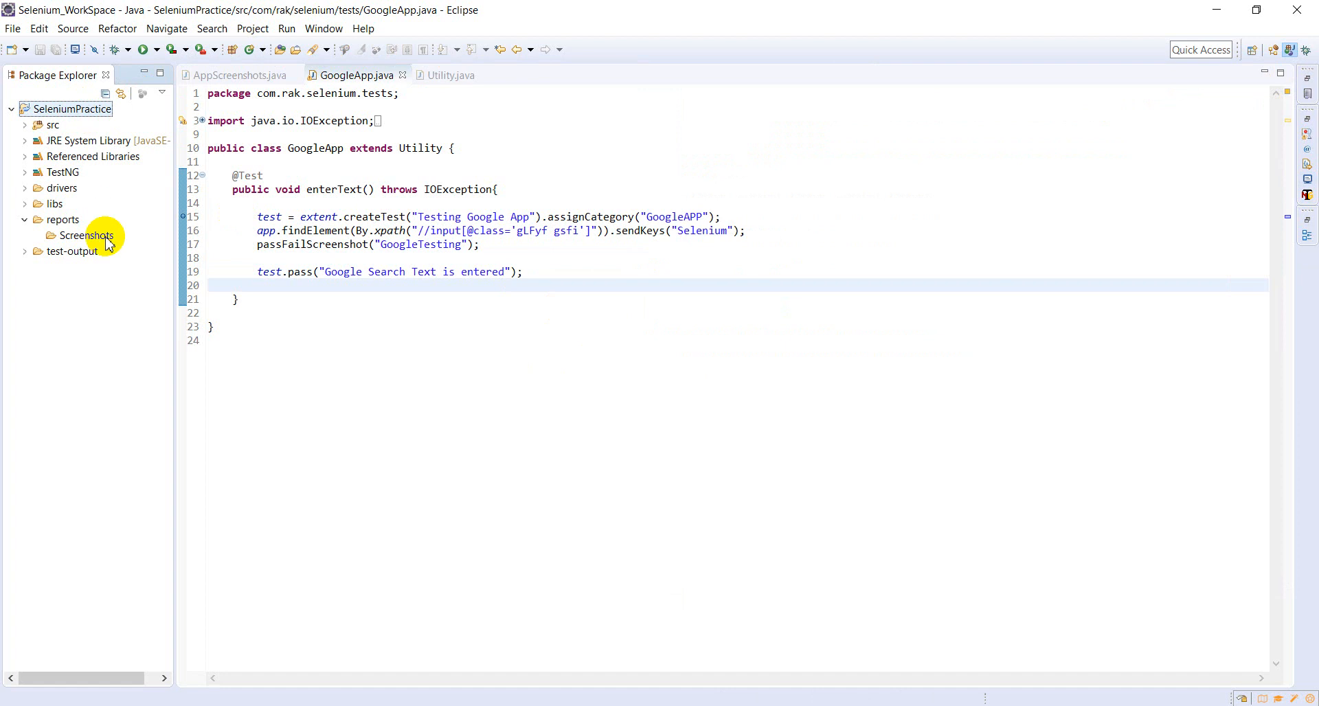
Refresh the SeleniumPractice project from Package Explorer.
right_click(71, 109)
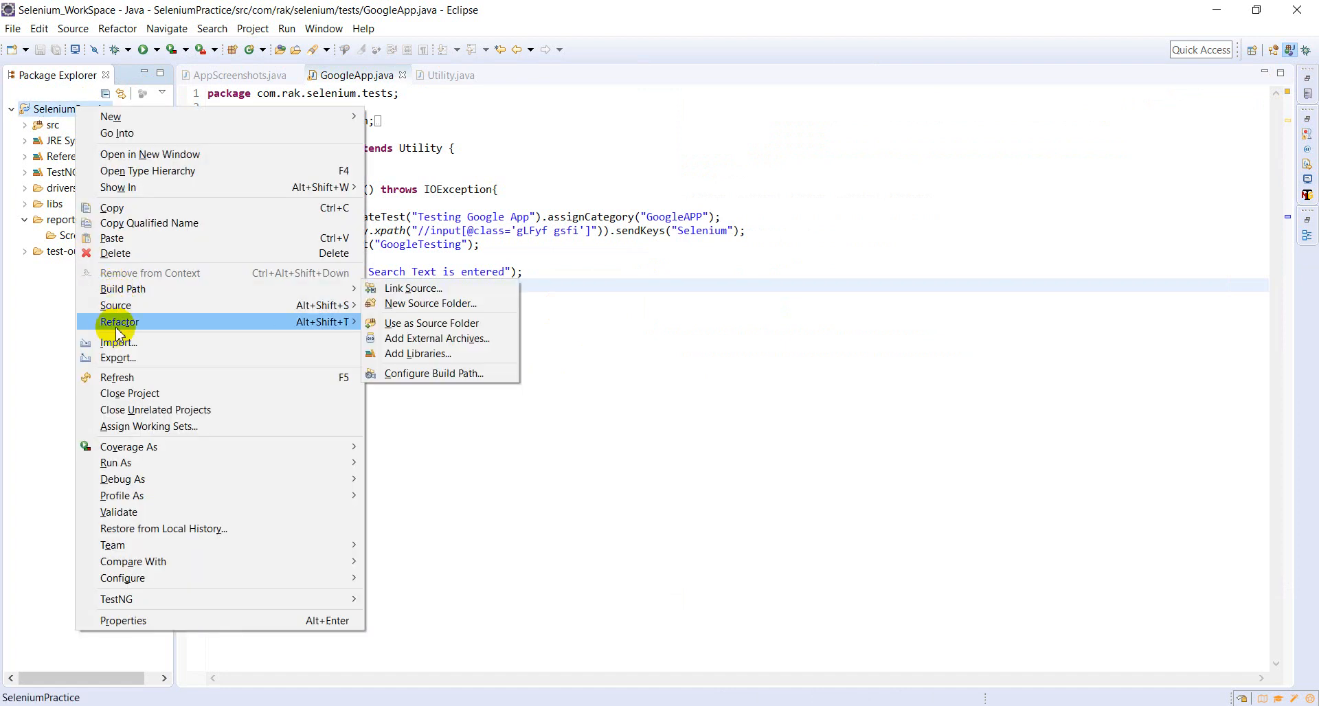
mouse_move(118, 377)
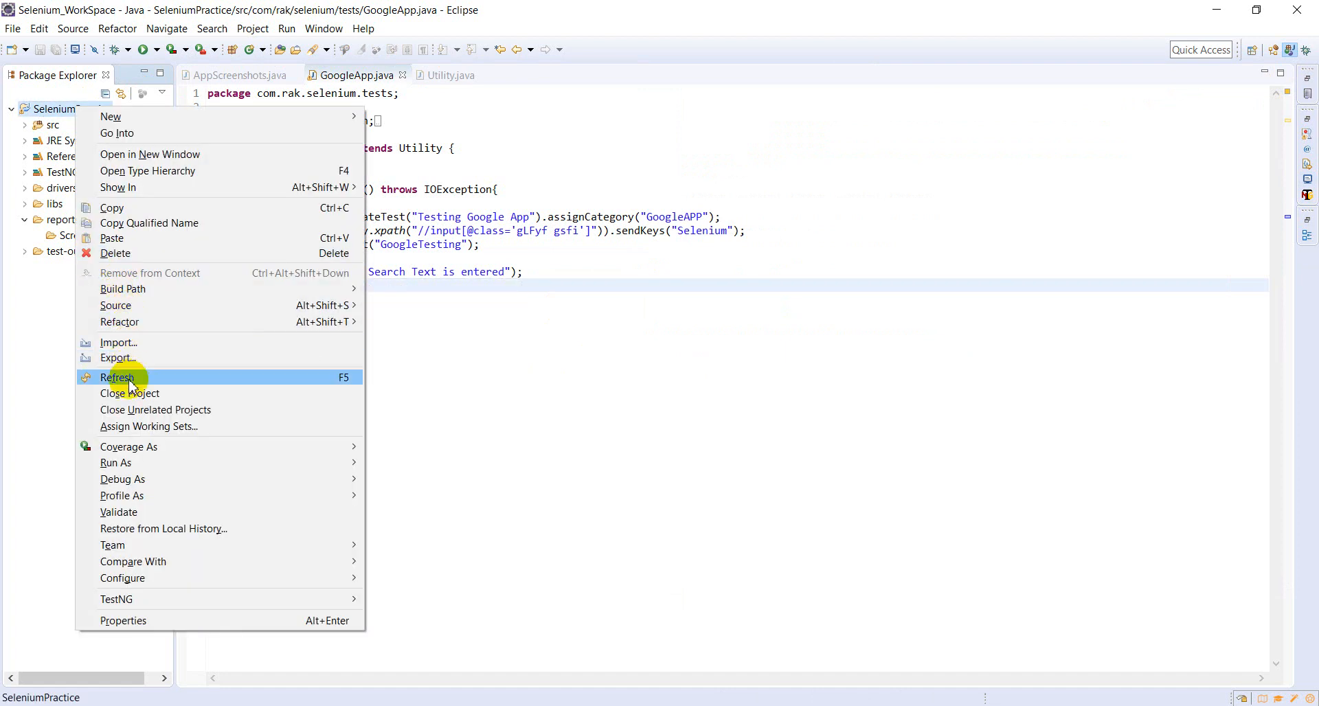
left_click(118, 377)
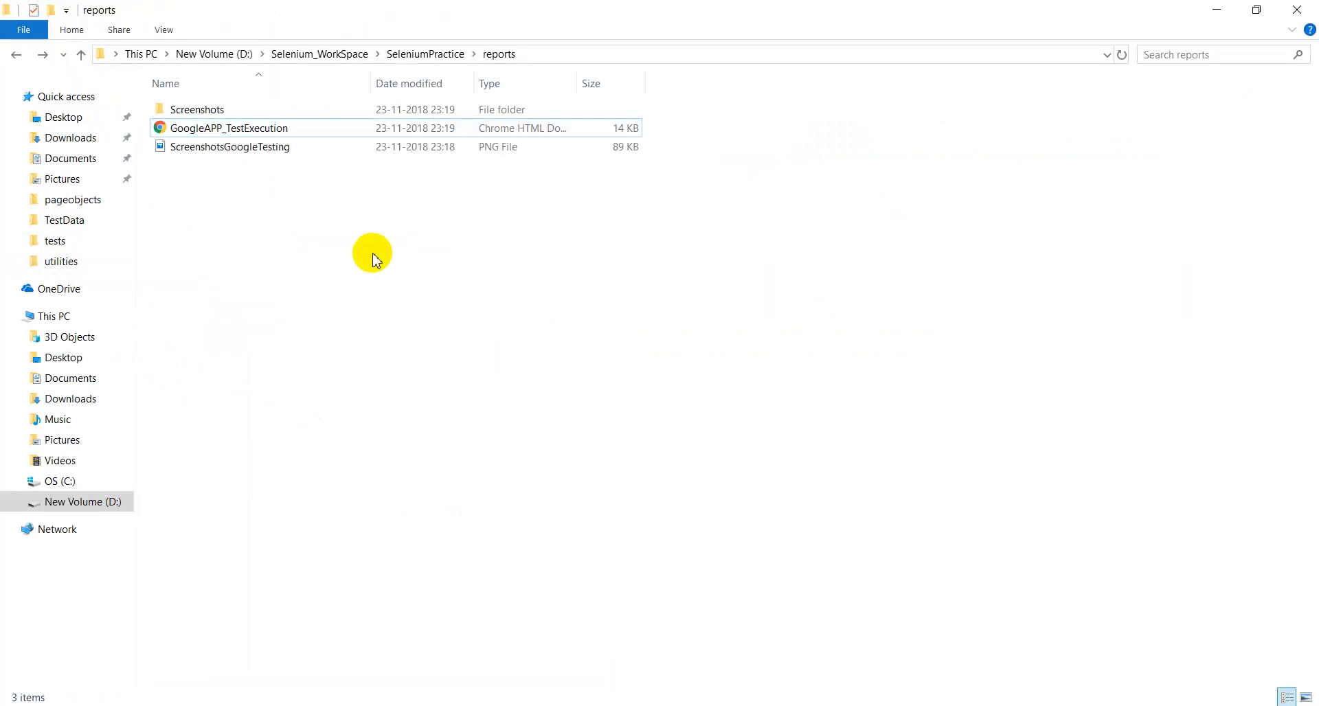
Permanently delete ScreenshotsGoogleTesting.png from reports, then open the Screenshots folder.
left_click(229, 147)
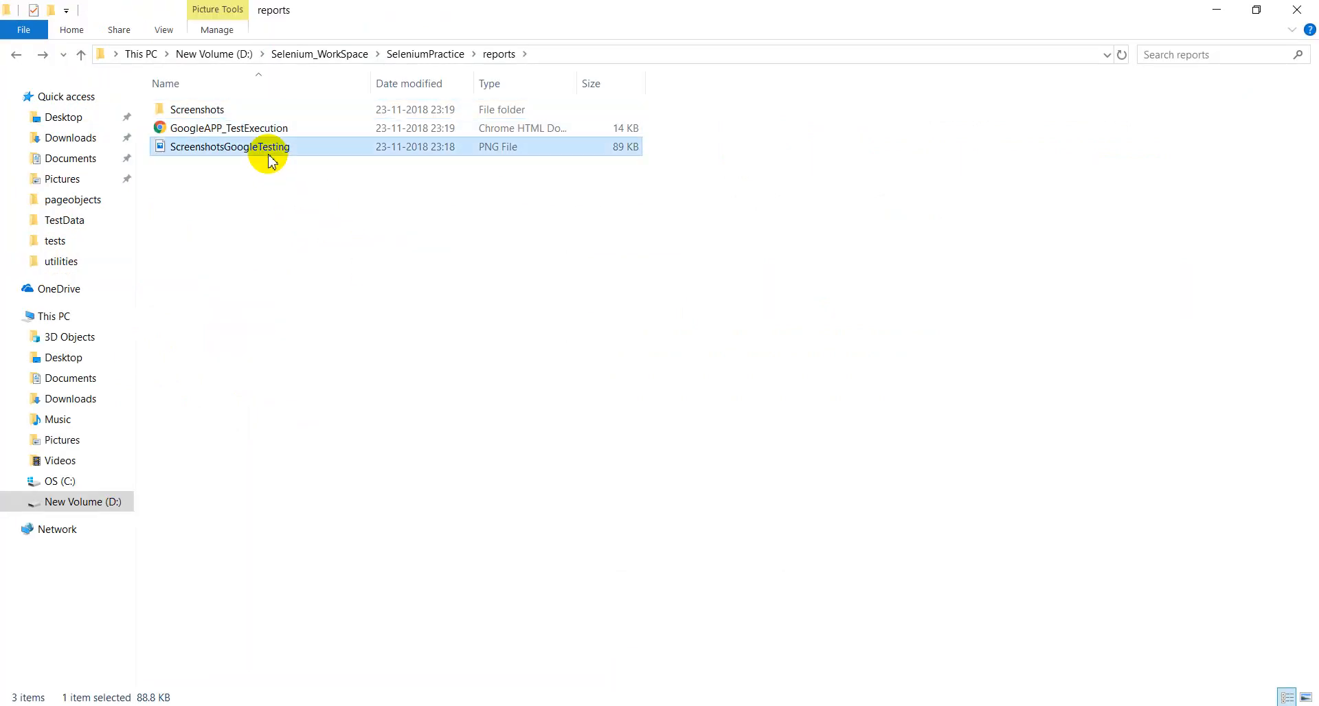
key("Delete")
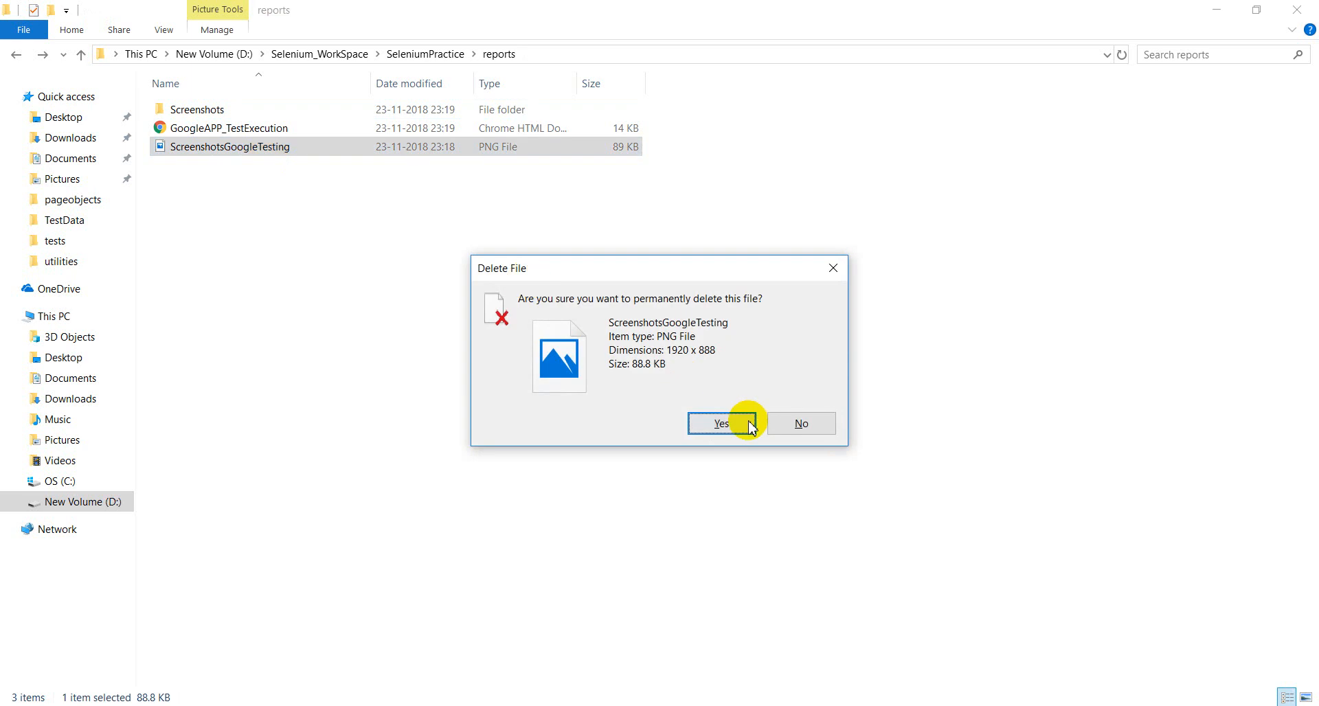
left_click(719, 424)
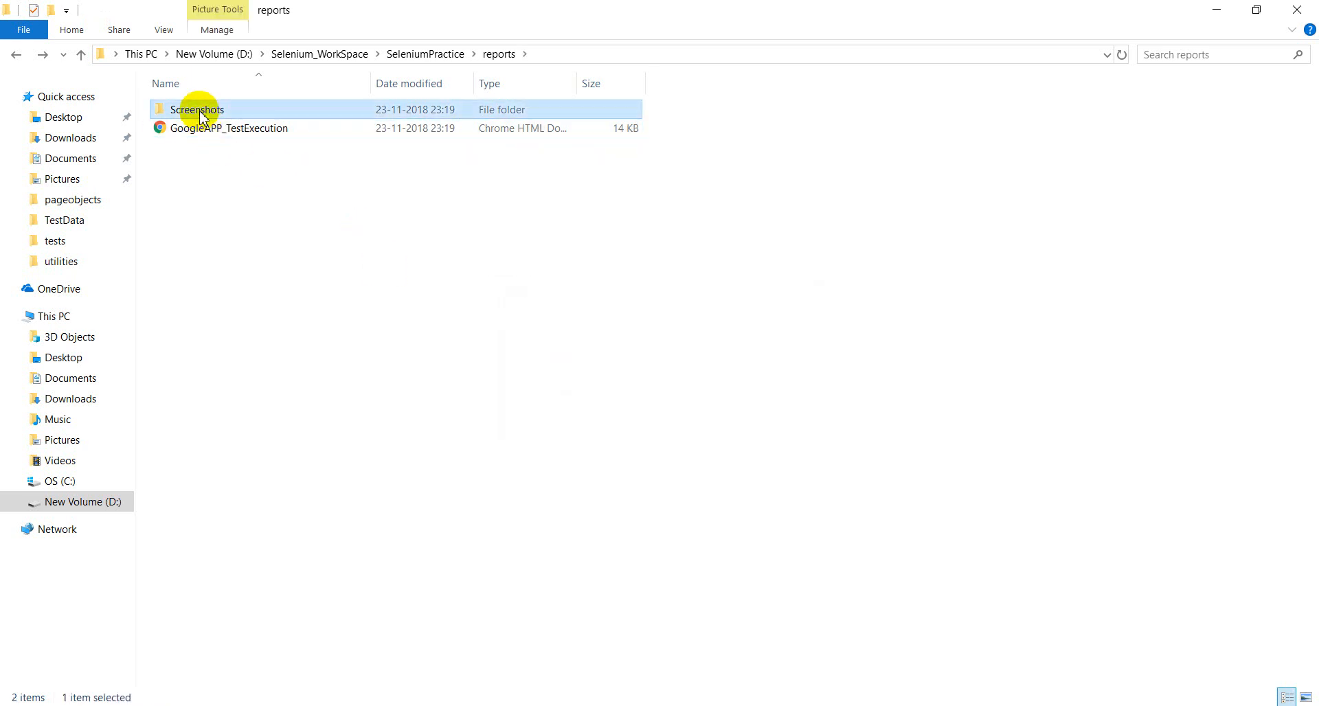
double_click(197, 109)
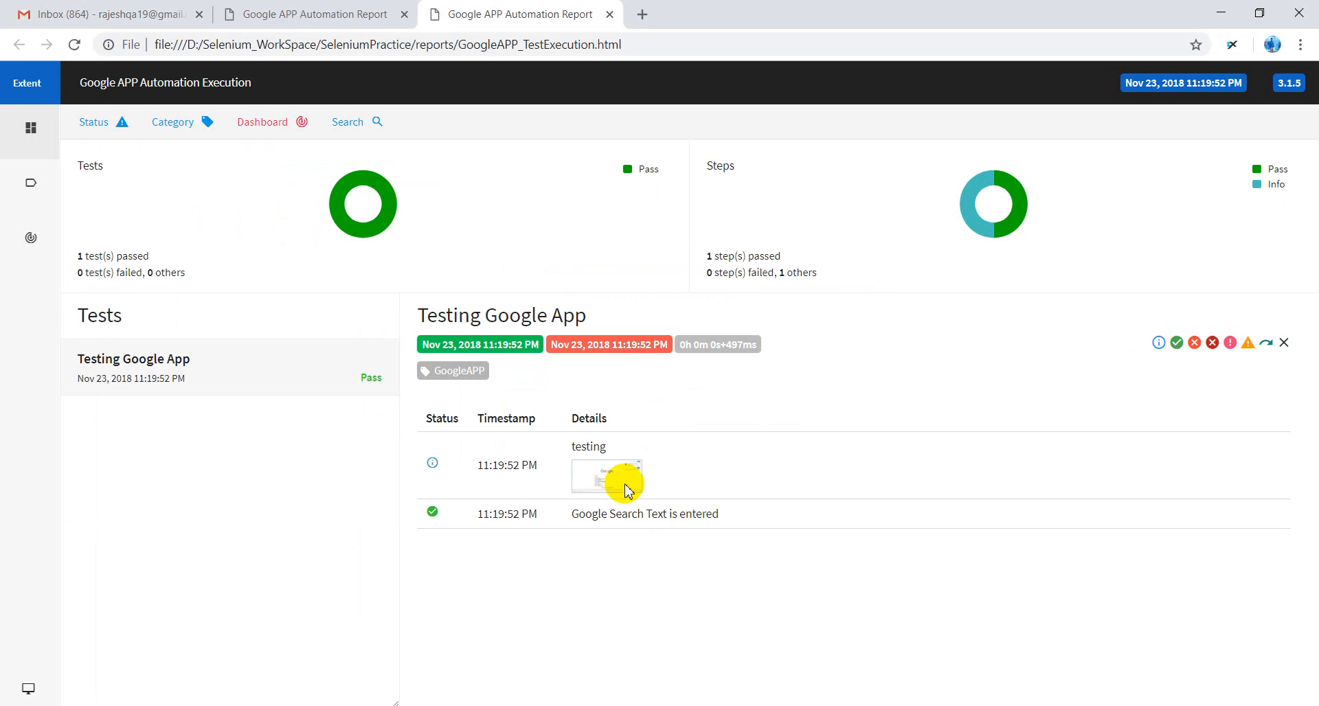
Open the testing step's screenshot thumbnail in GoogleAPP_TestExecution.html.
left_click(606, 474)
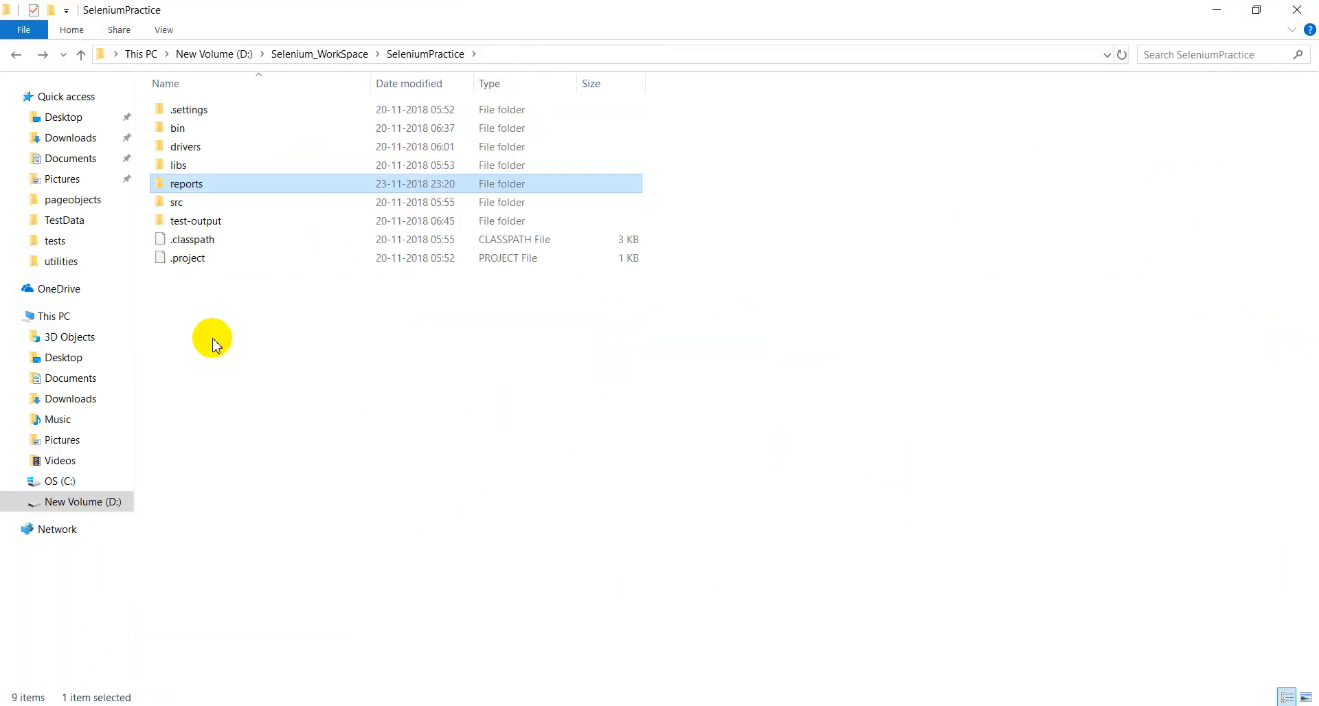
Bring up the context menu for the SeleniumPractice reports folder.
right_click(187, 184)
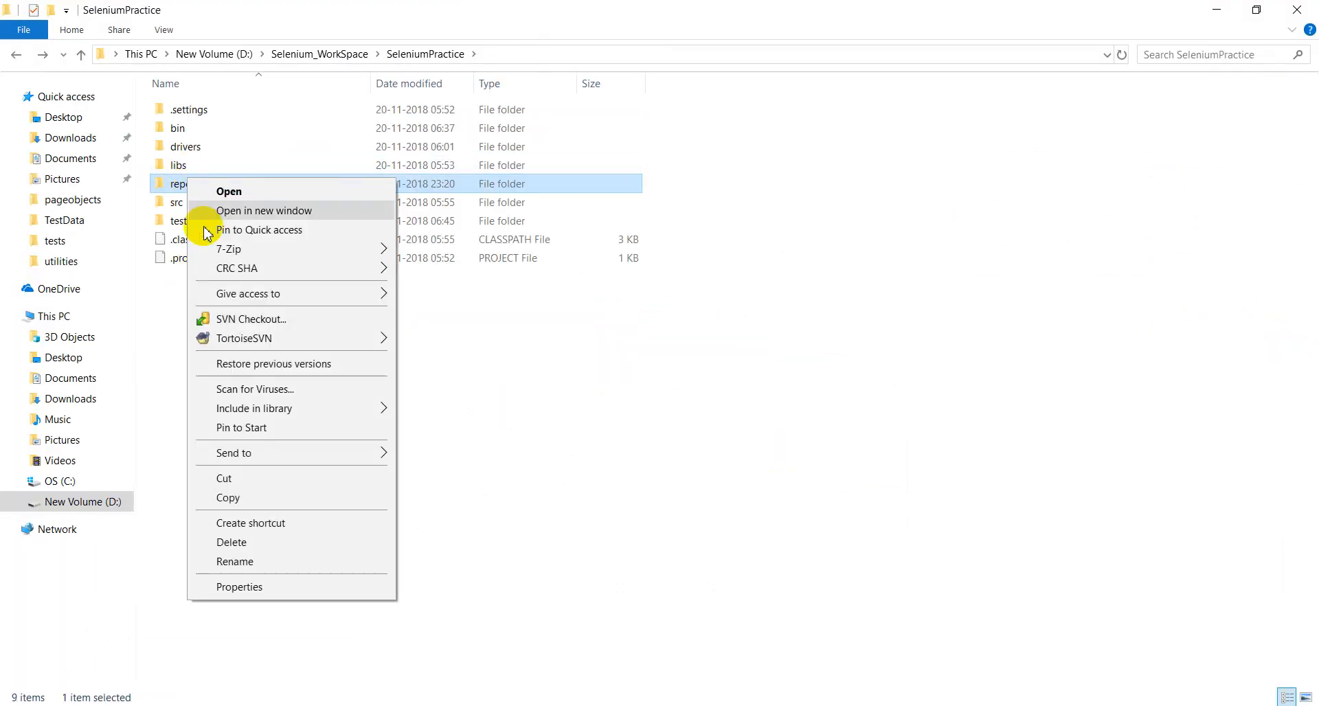
mouse_move(247, 498)
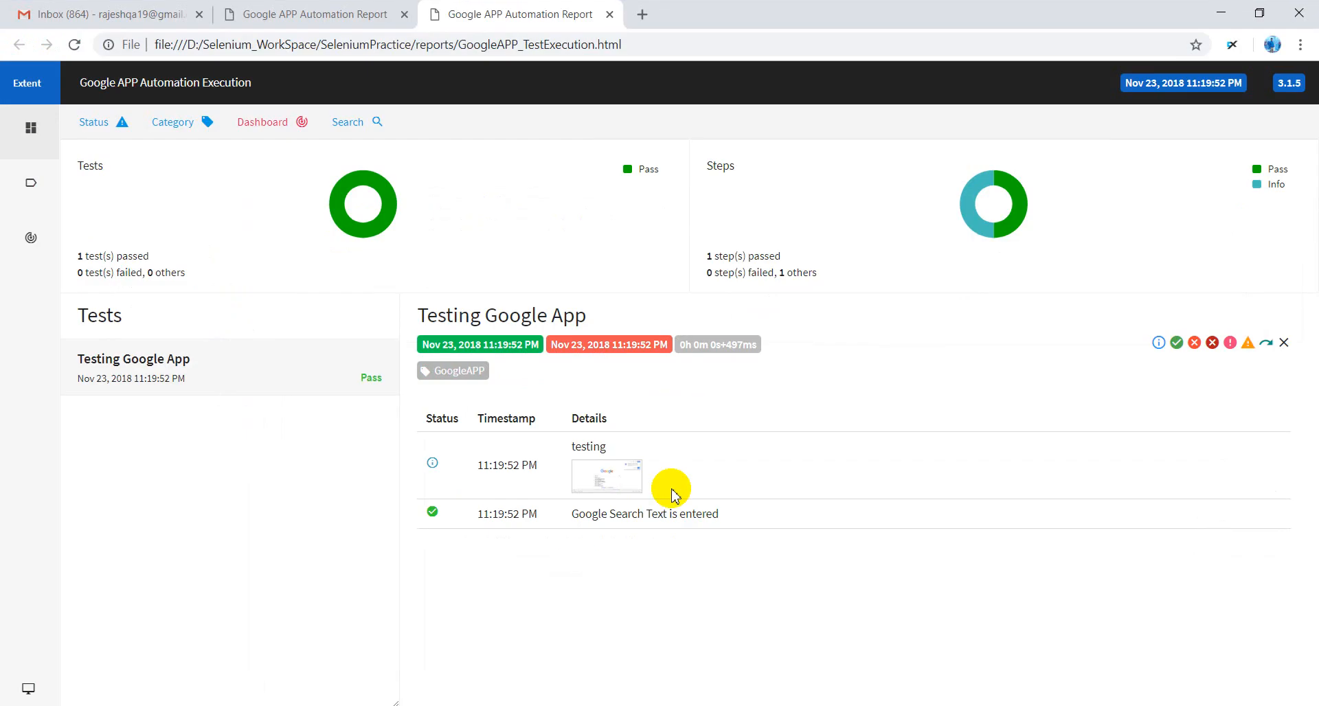
Open DevTools on the report to inspect the screenshot's ../reports/Screenshots/GoogleTesting.png source.
key("F12")
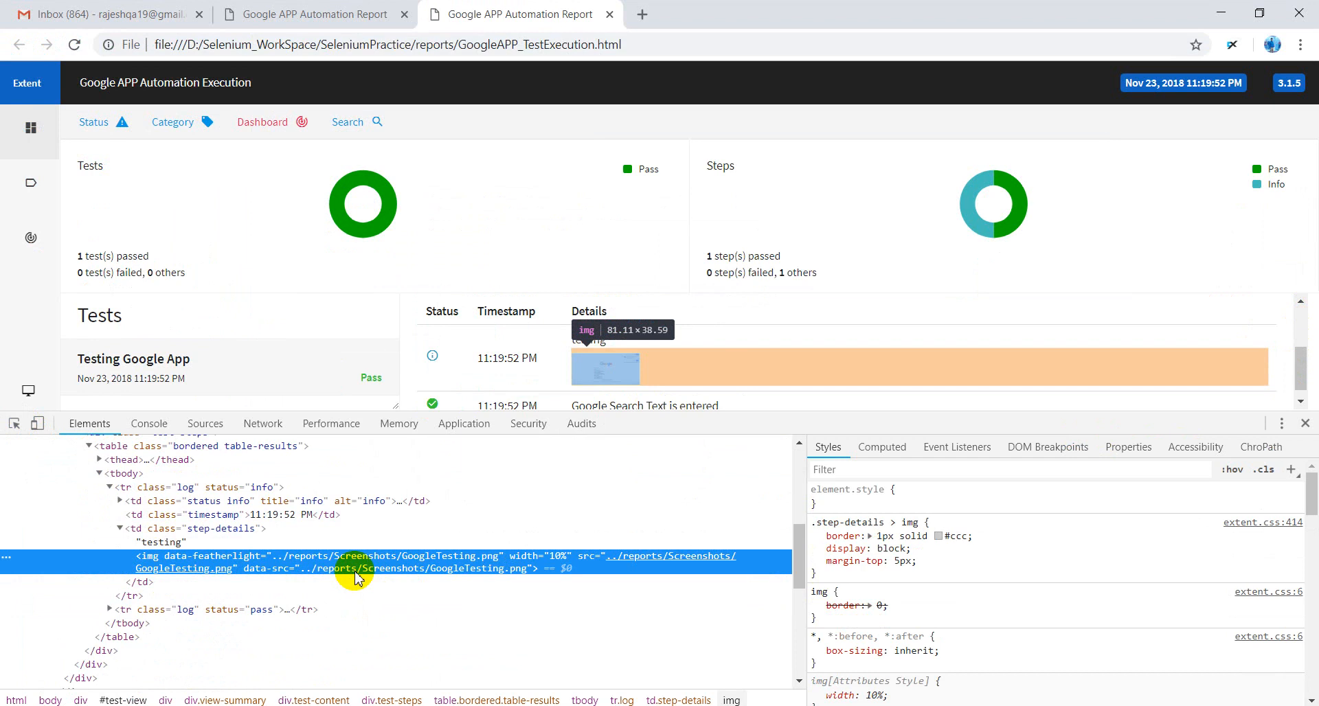
mouse_move(379, 564)
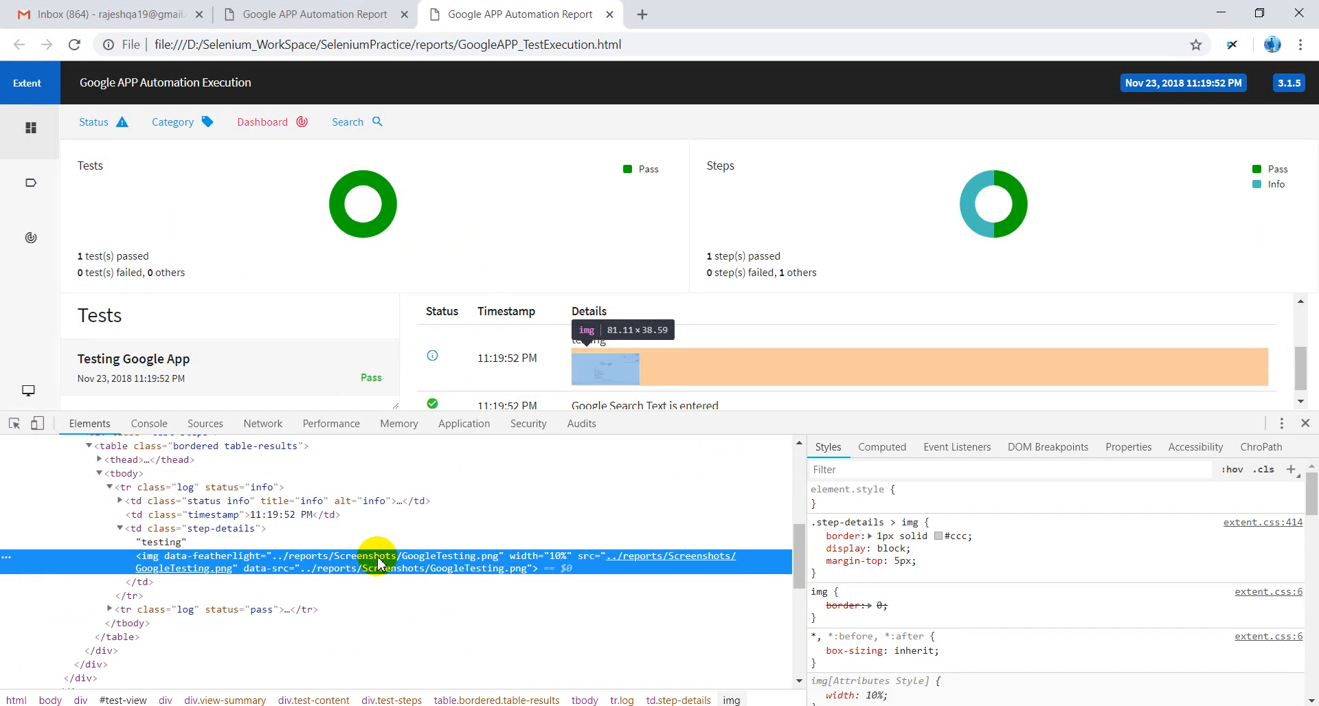
mouse_move(641, 556)
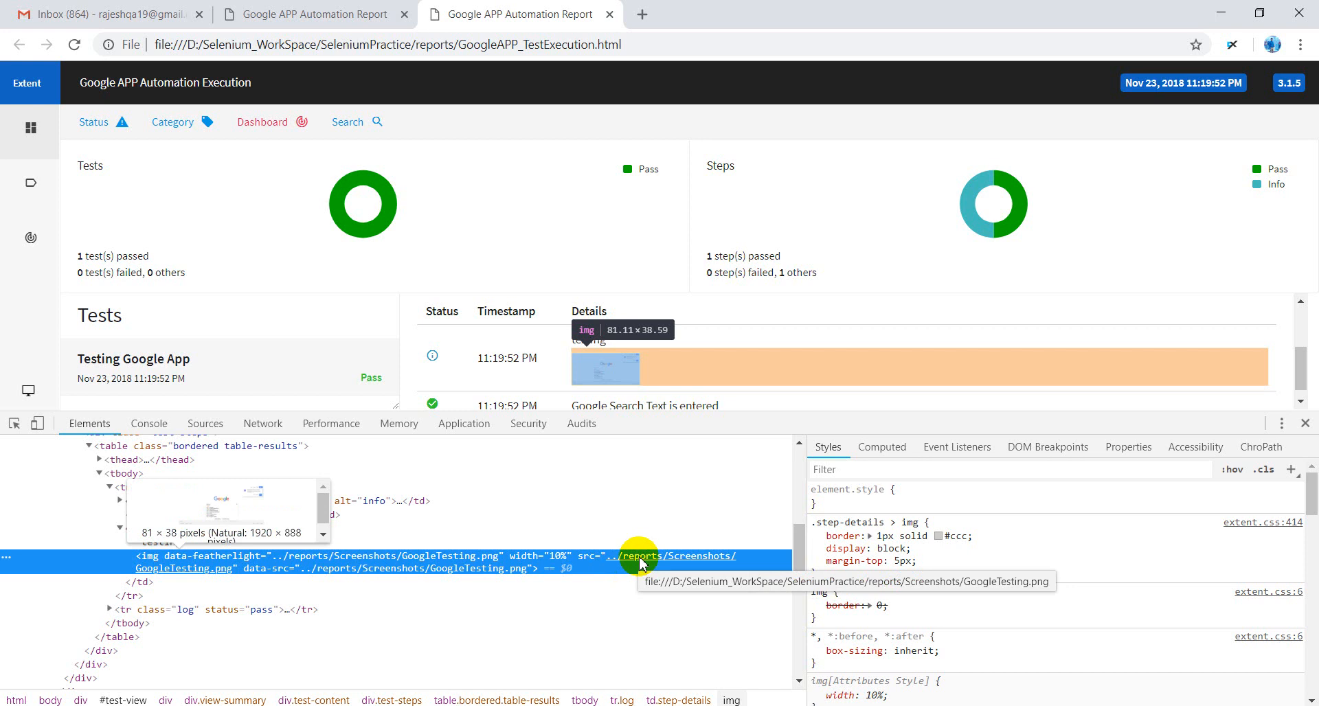
mouse_move(941, 256)
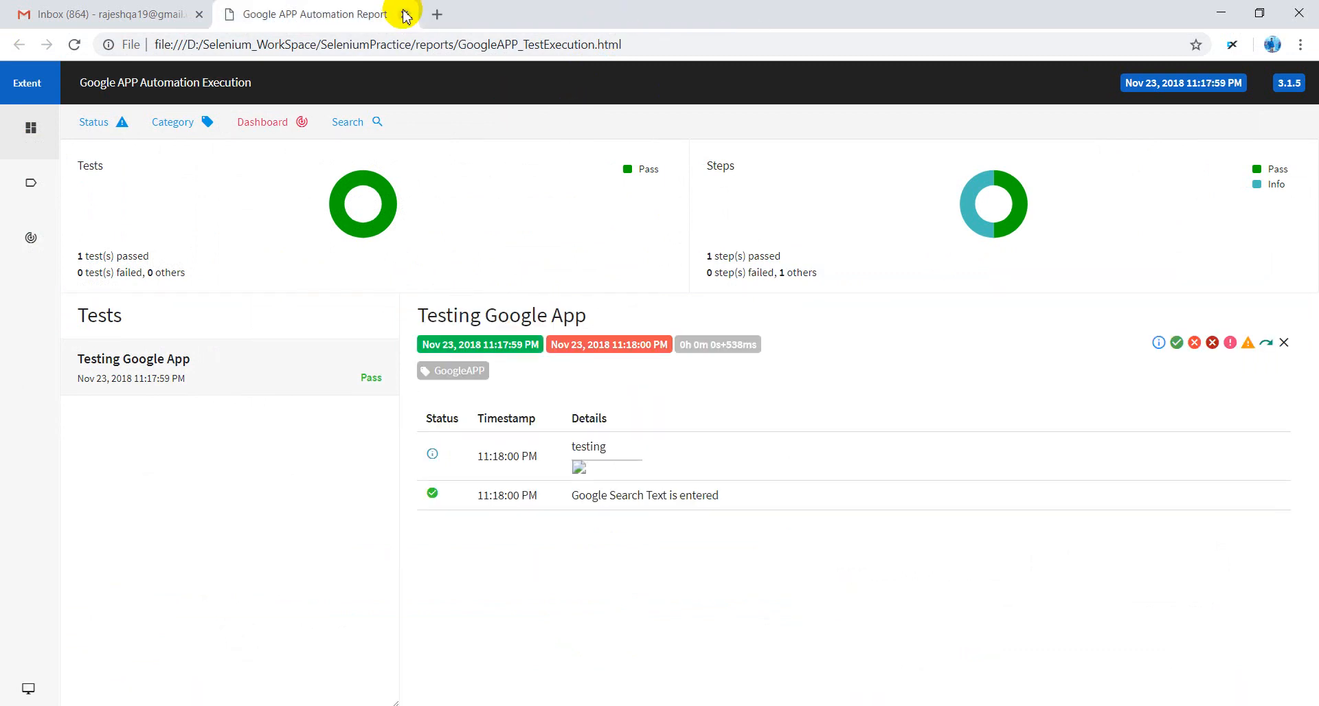
Close the old report tab and open GoogleAPP_TestExecution from the desktop reports folder.
left_click(105, 14)
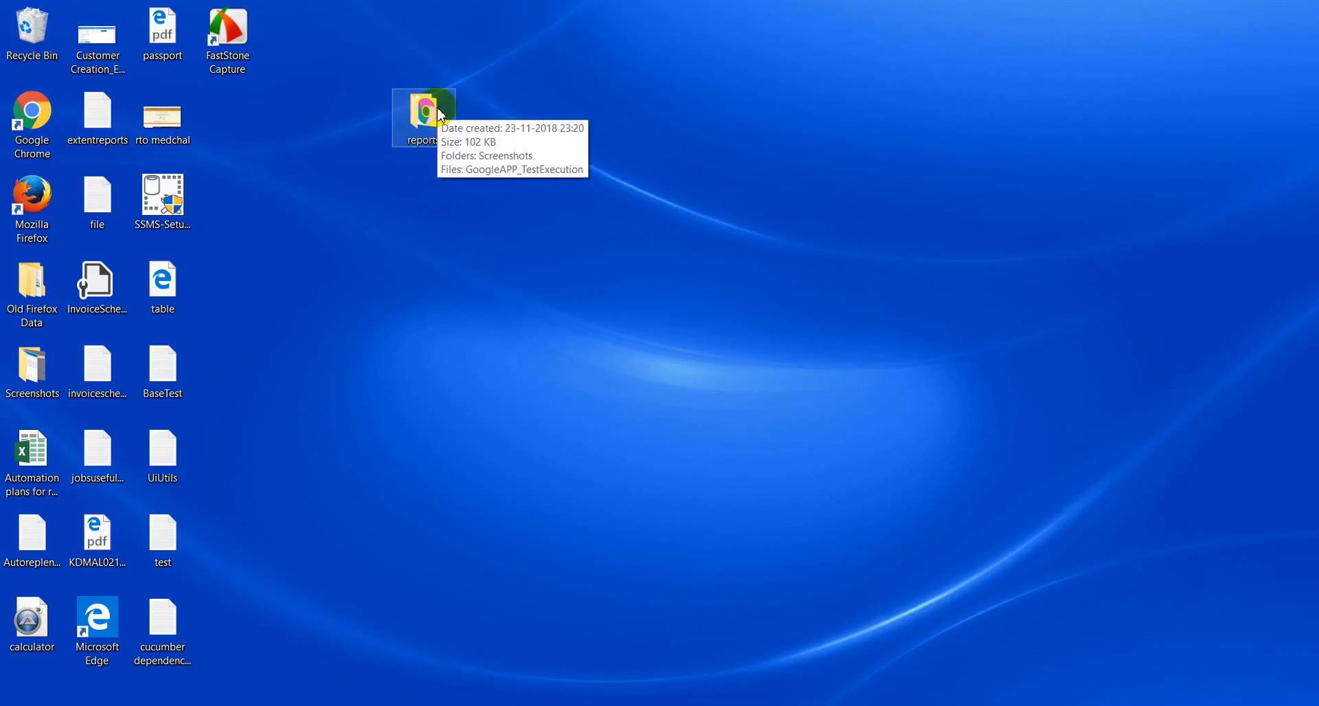
double_click(424, 110)
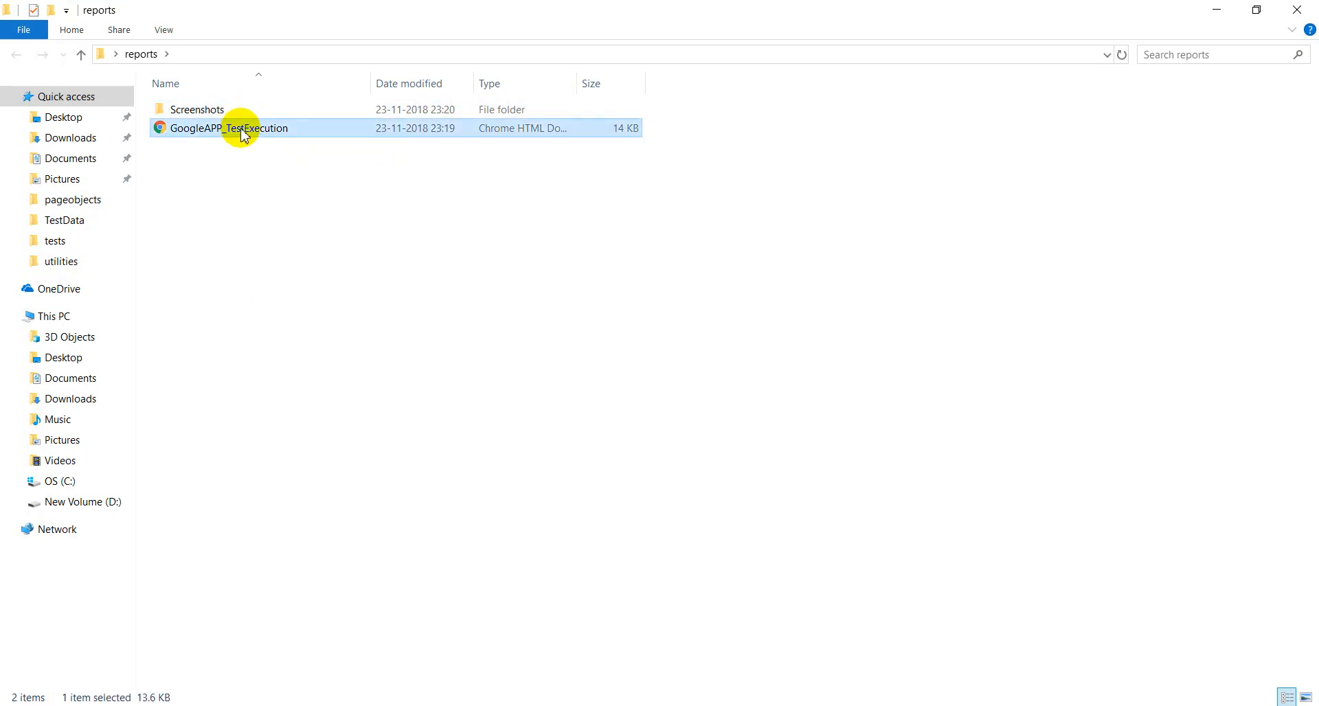
double_click(228, 128)
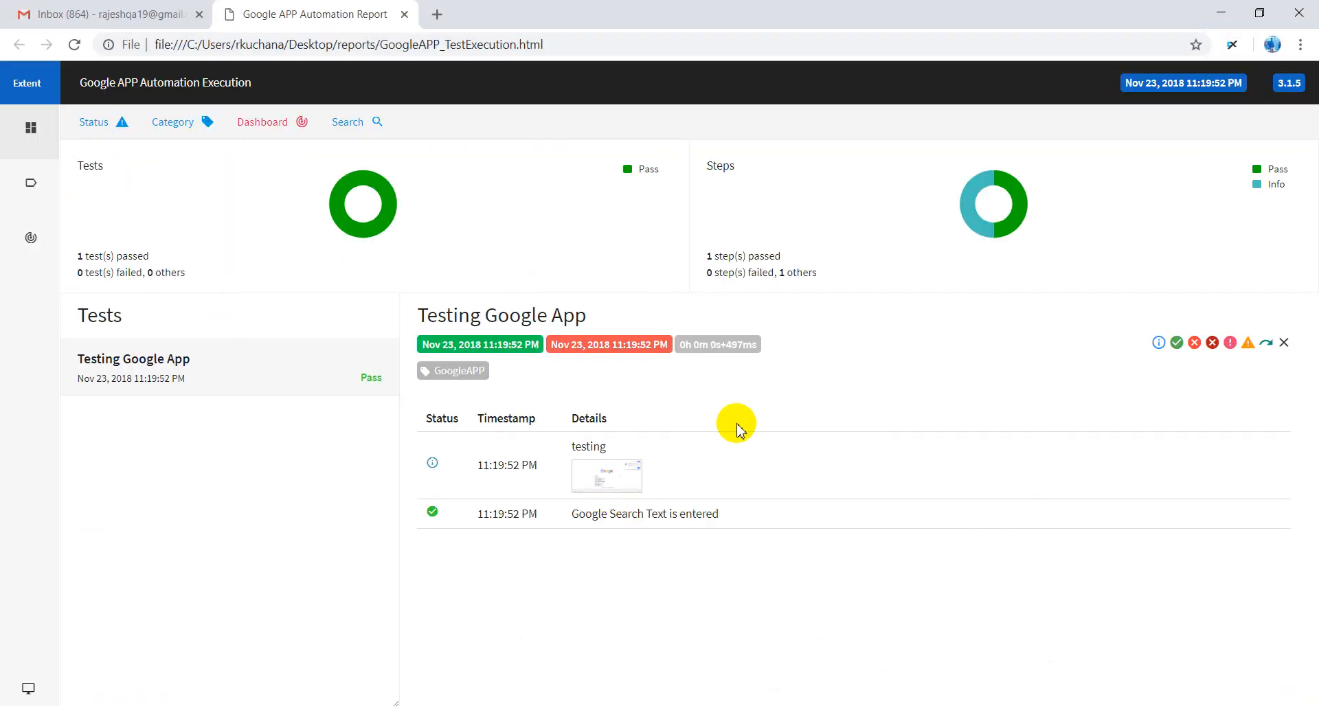
Check the desktop report's screenshot thumbnail and open DevTools on that page.
left_click(607, 476)
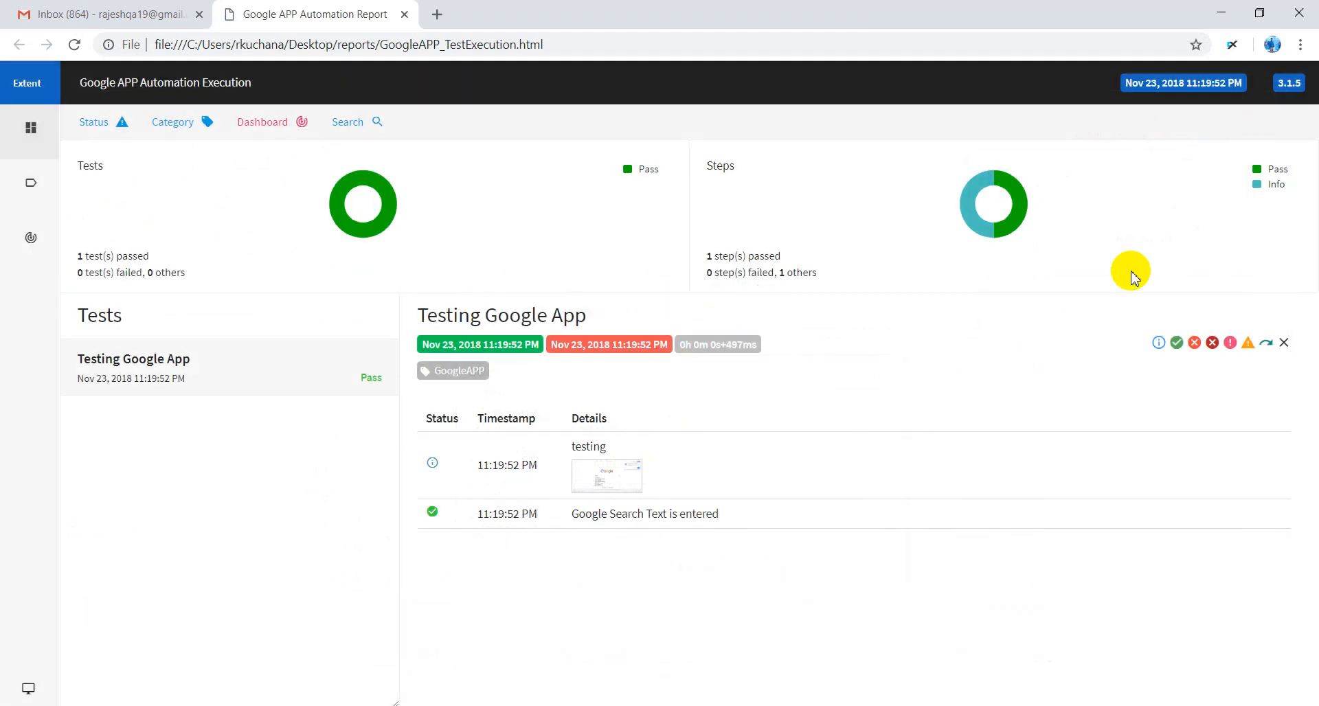
key("F12")
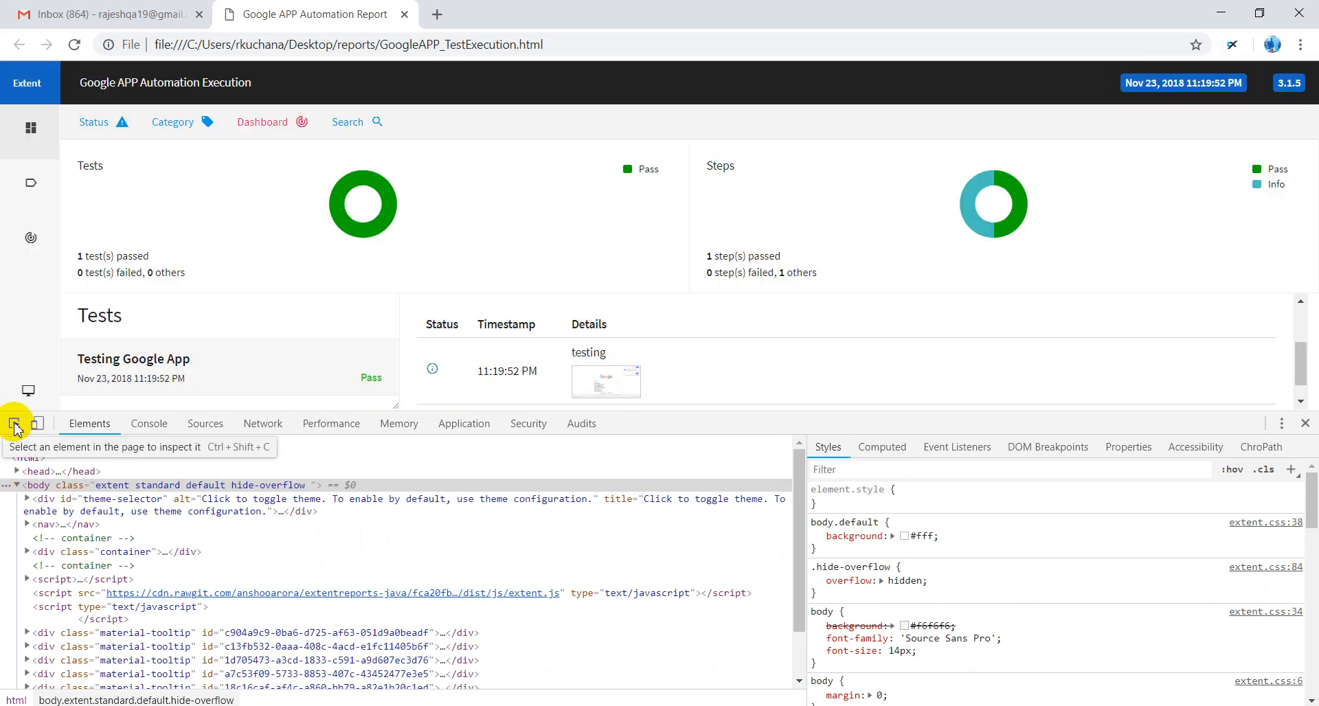
mouse_move(236, 408)
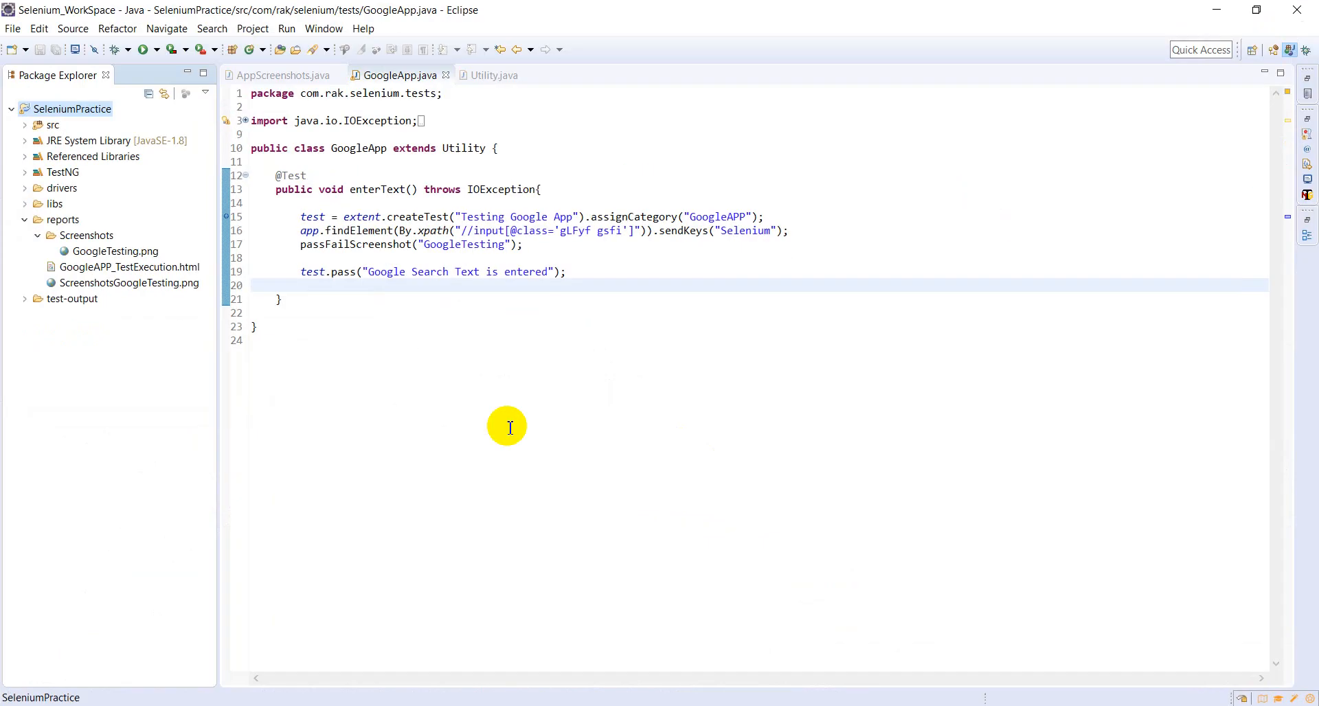
mouse_move(453, 87)
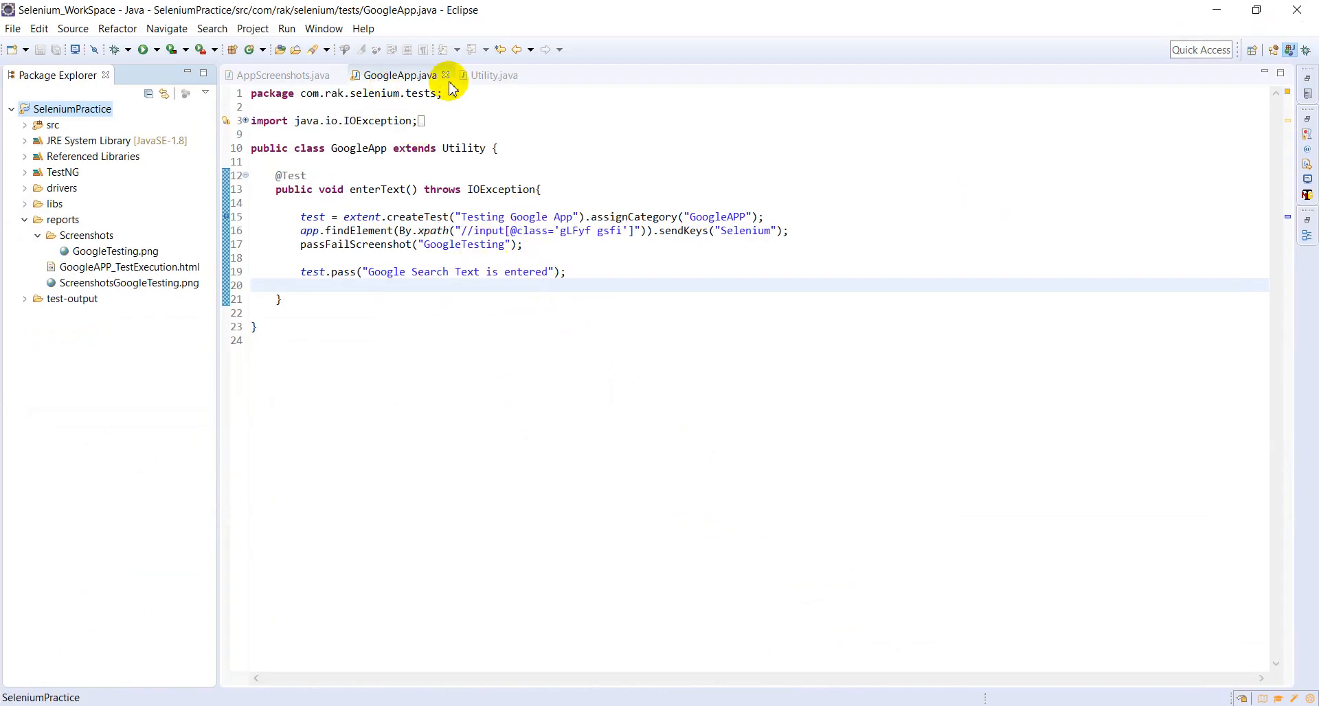
Review the screenshot path code in AppScreenshots, Utility and the GoogleApp test classes.
left_click(285, 75)
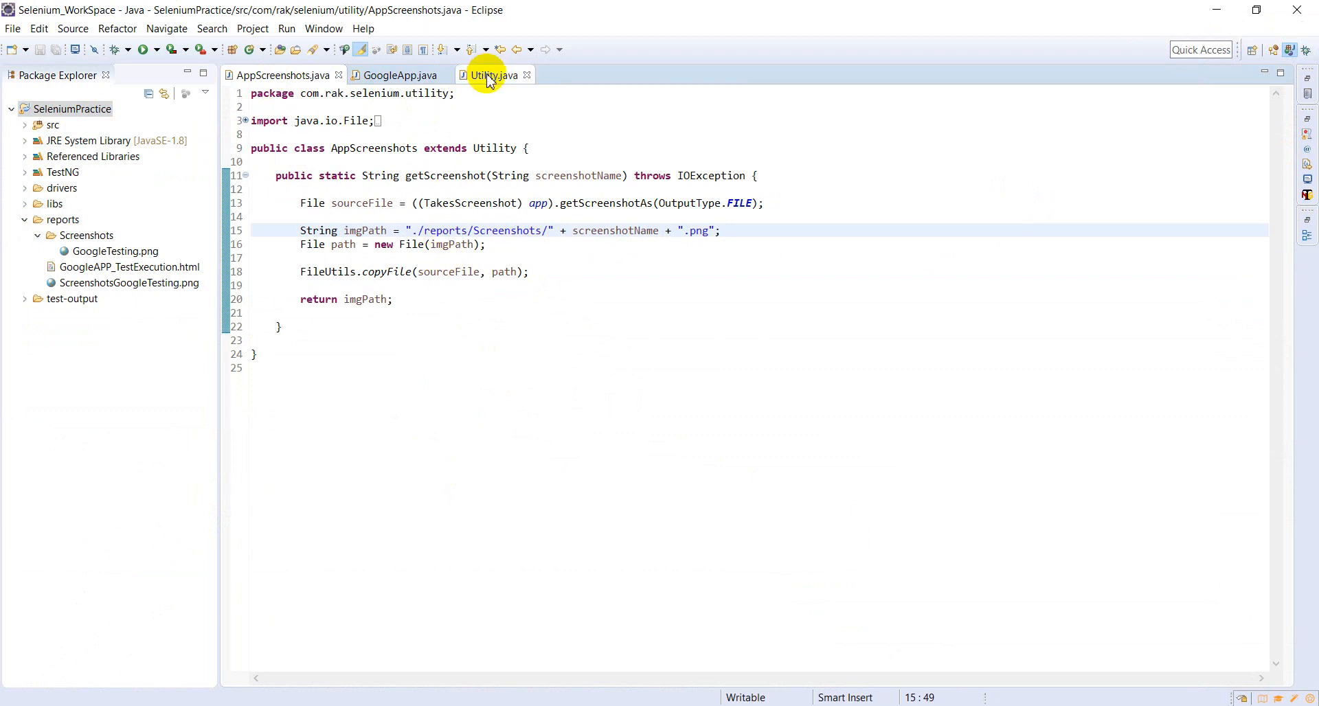
left_click(495, 75)
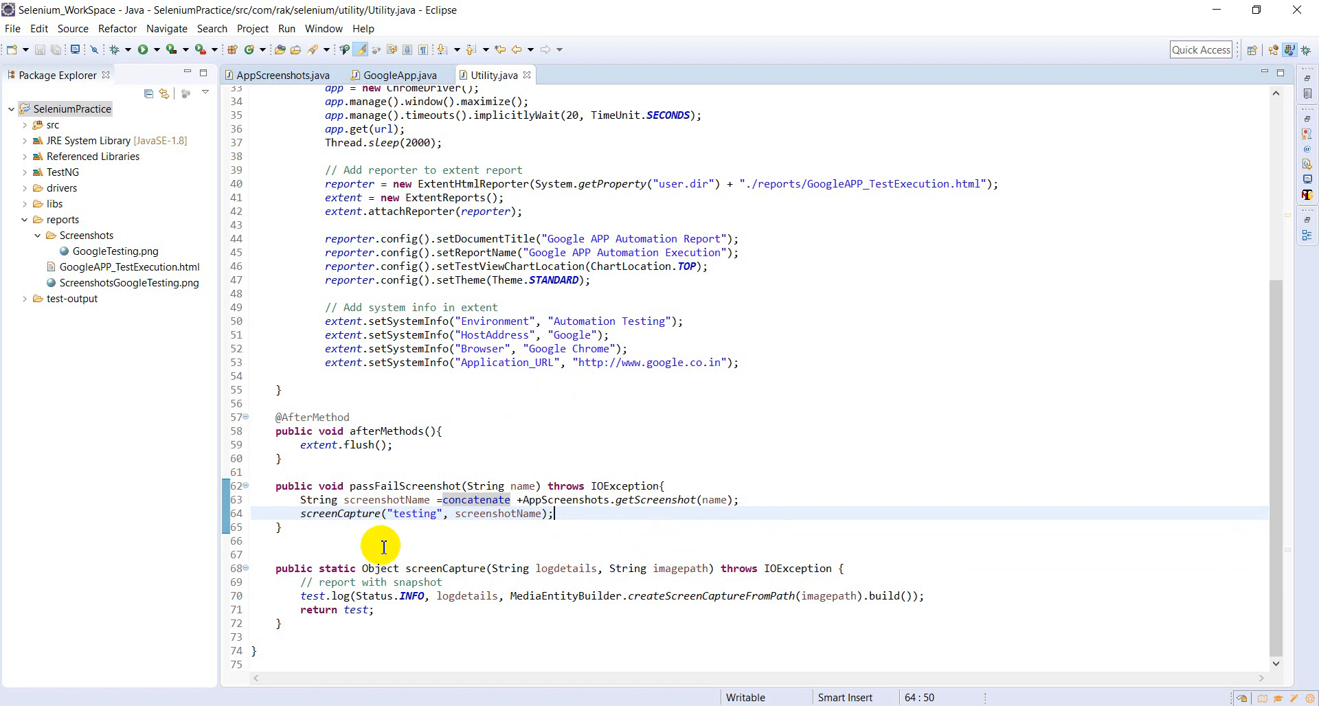
mouse_move(402, 75)
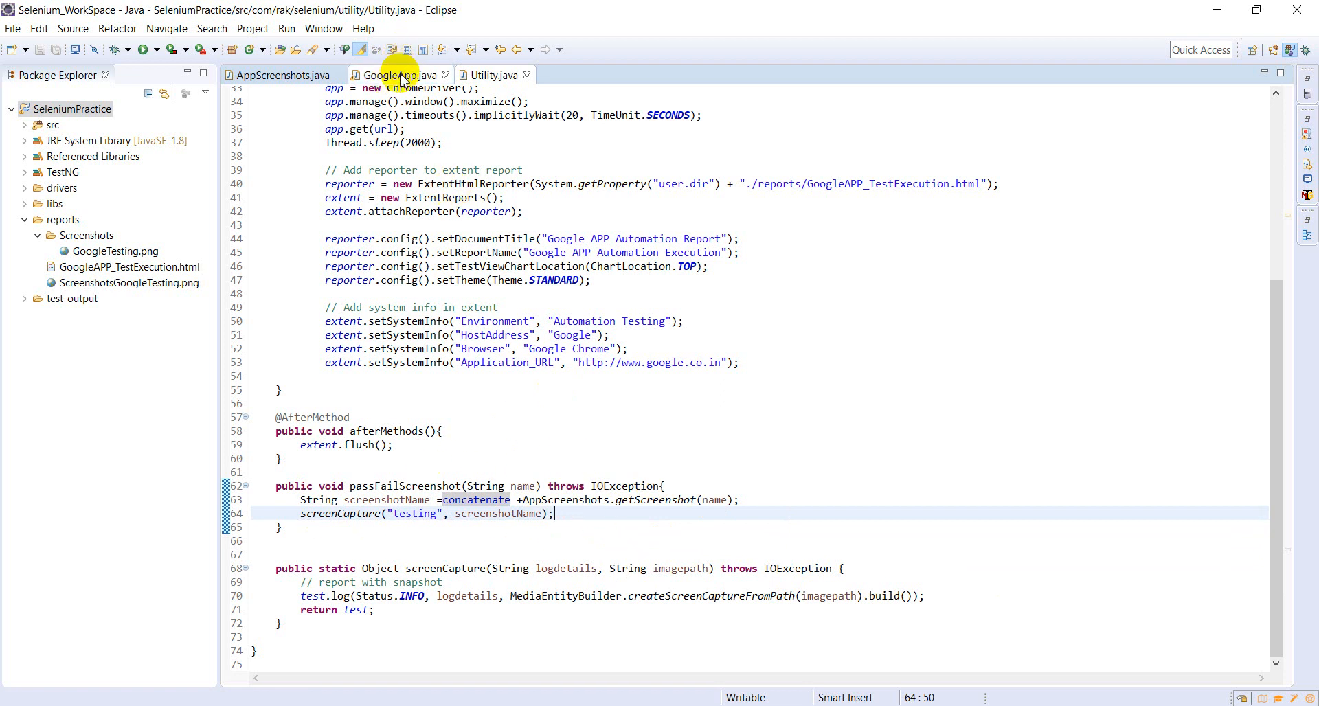
left_click(397, 75)
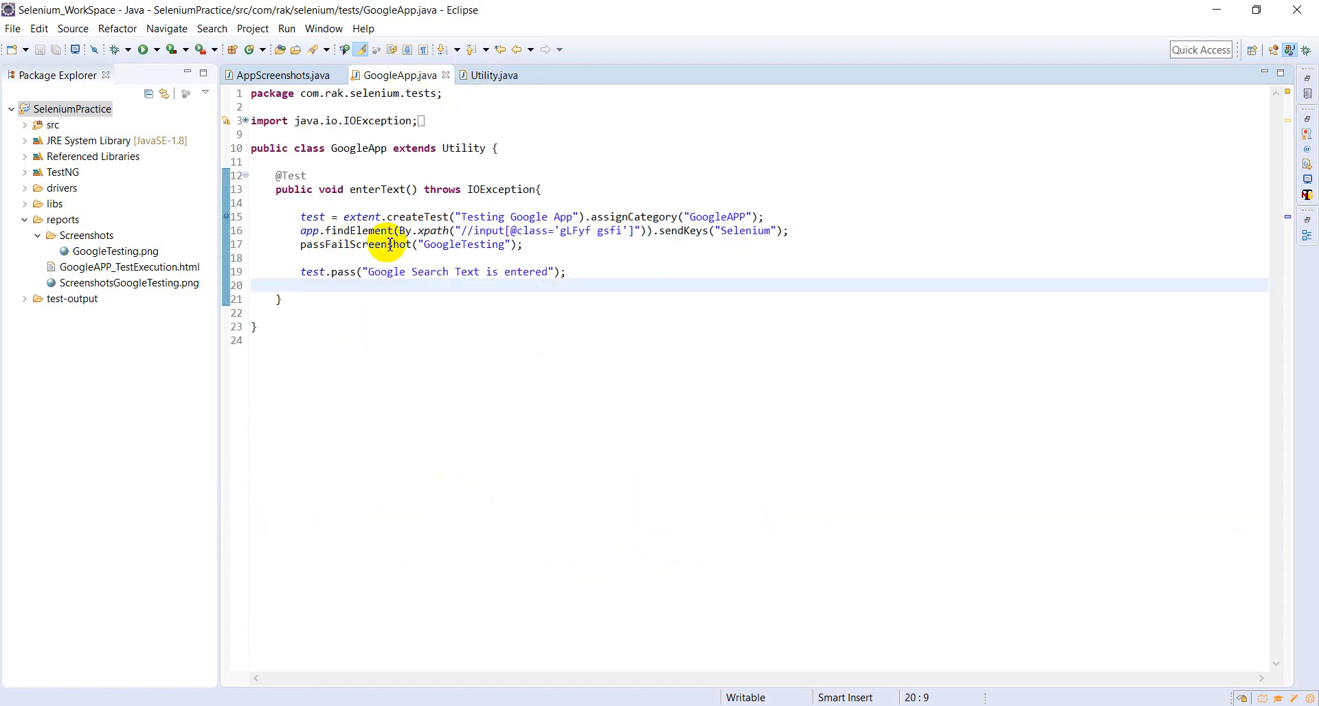
left_click(492, 75)
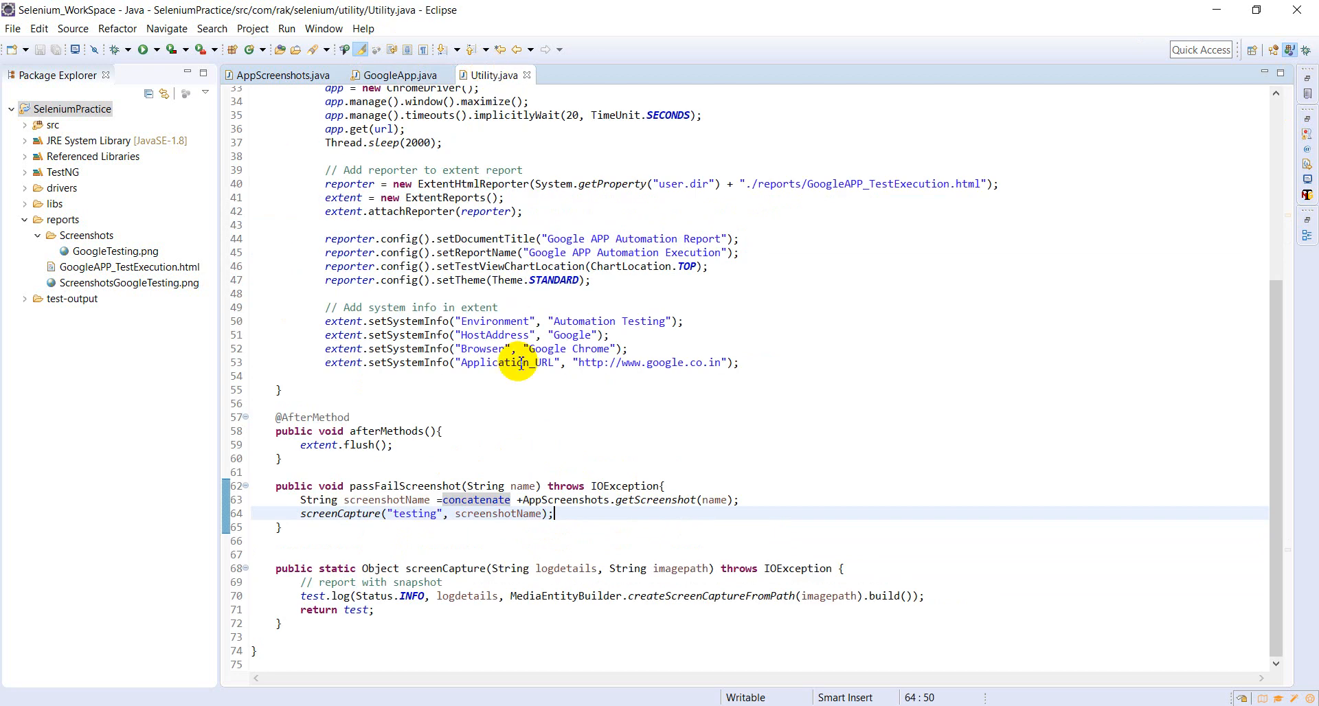
mouse_move(337, 398)
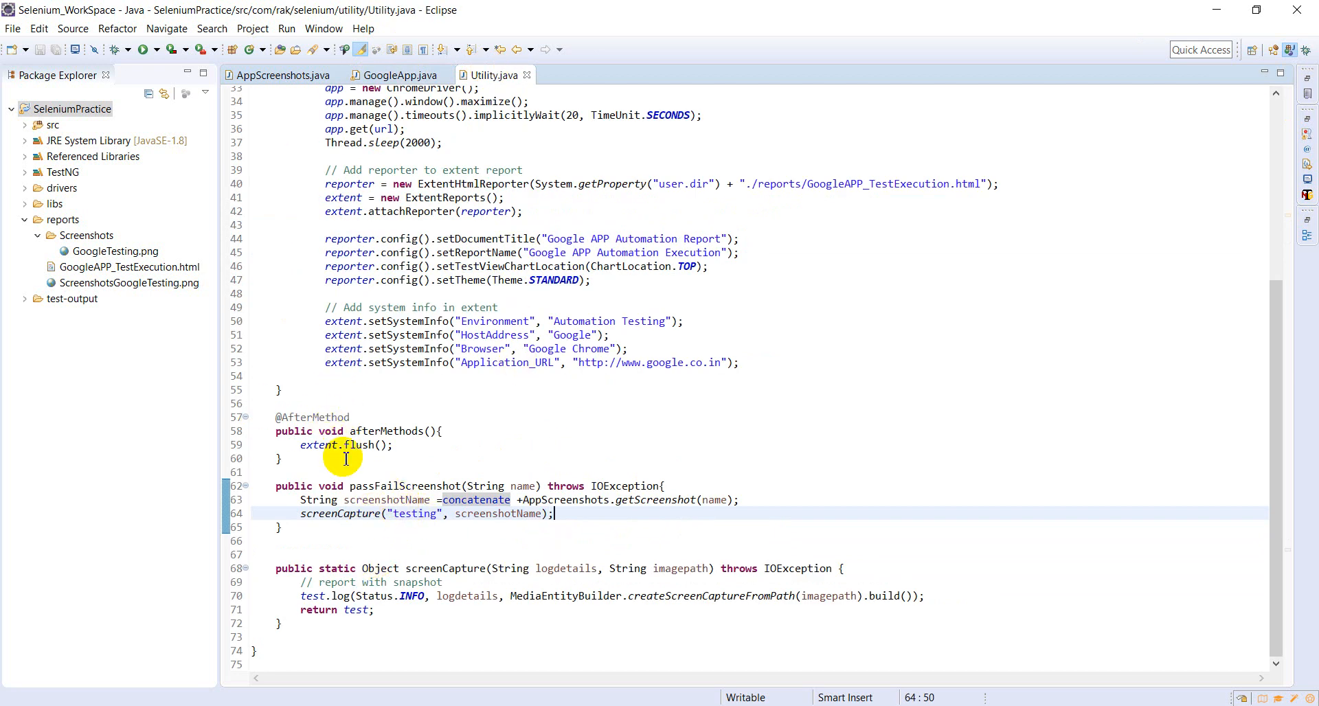
left_click(474, 431)
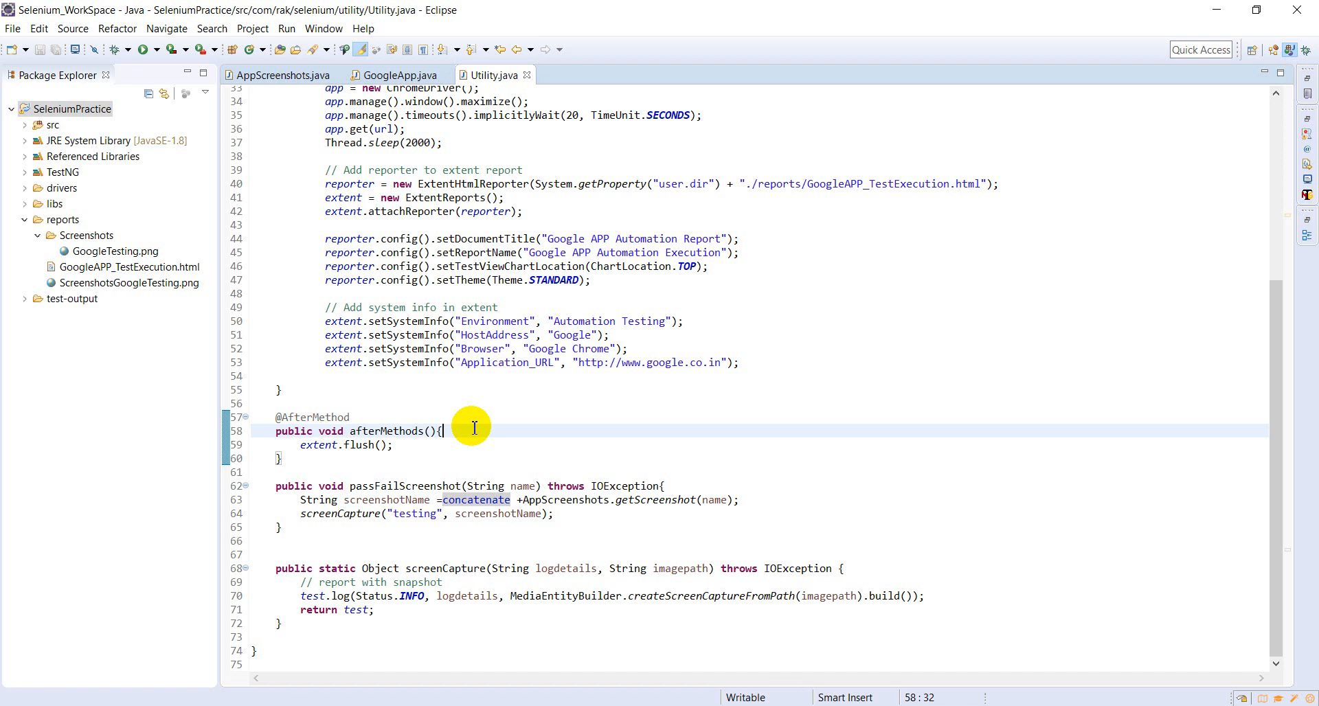
Check the reports folder contents and delete the stray ScreenshotsGoogleTesting.png.
left_click(63, 220)
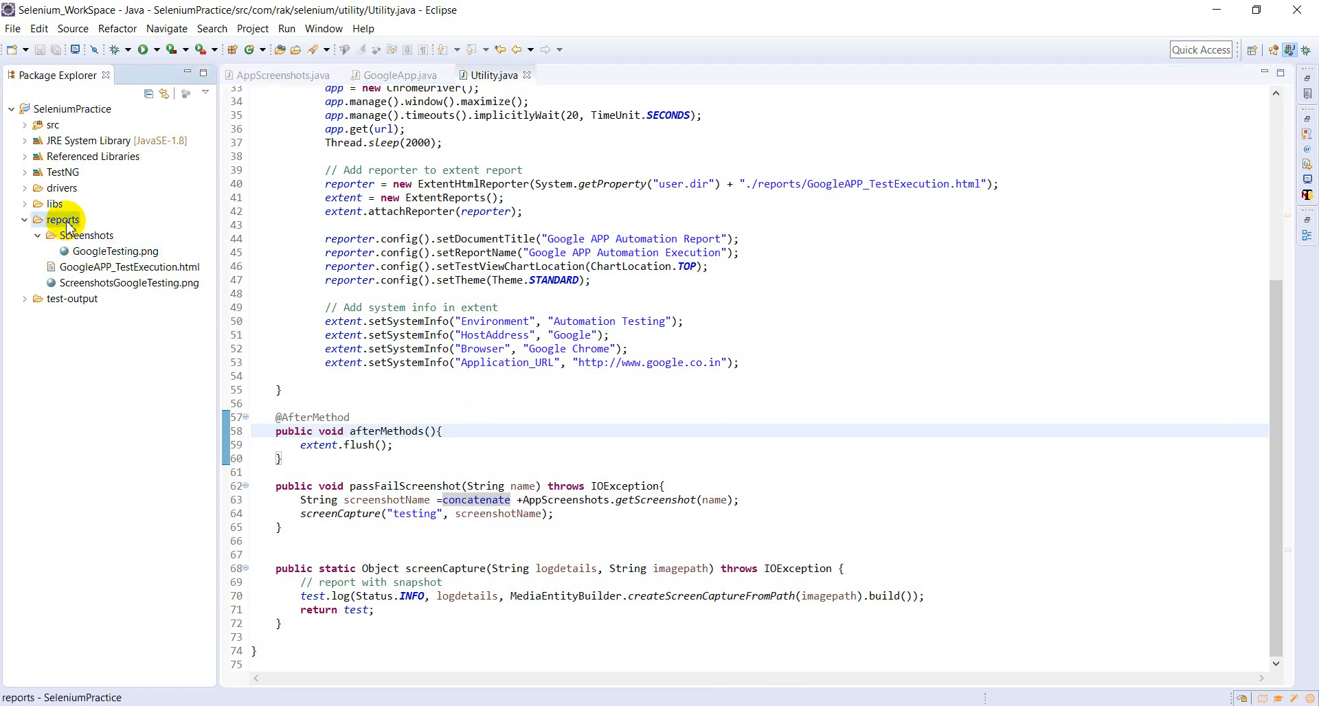
left_click(85, 235)
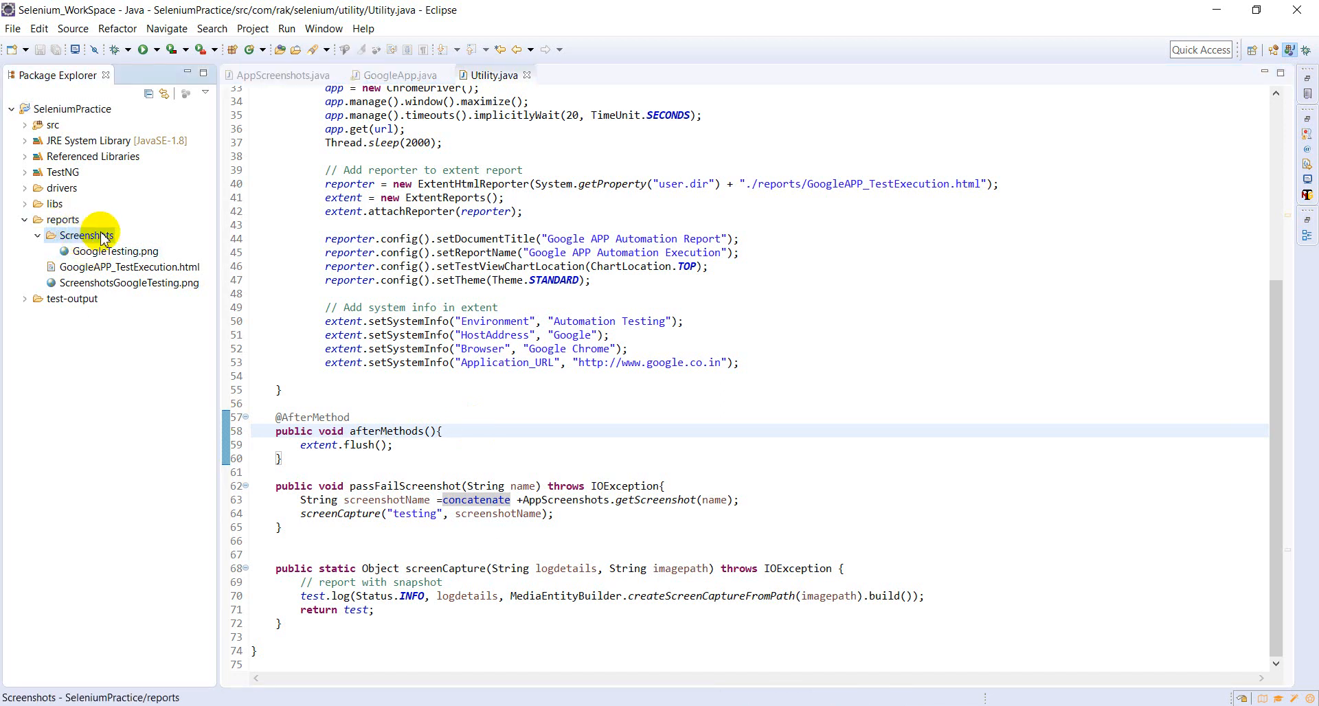
left_click(128, 266)
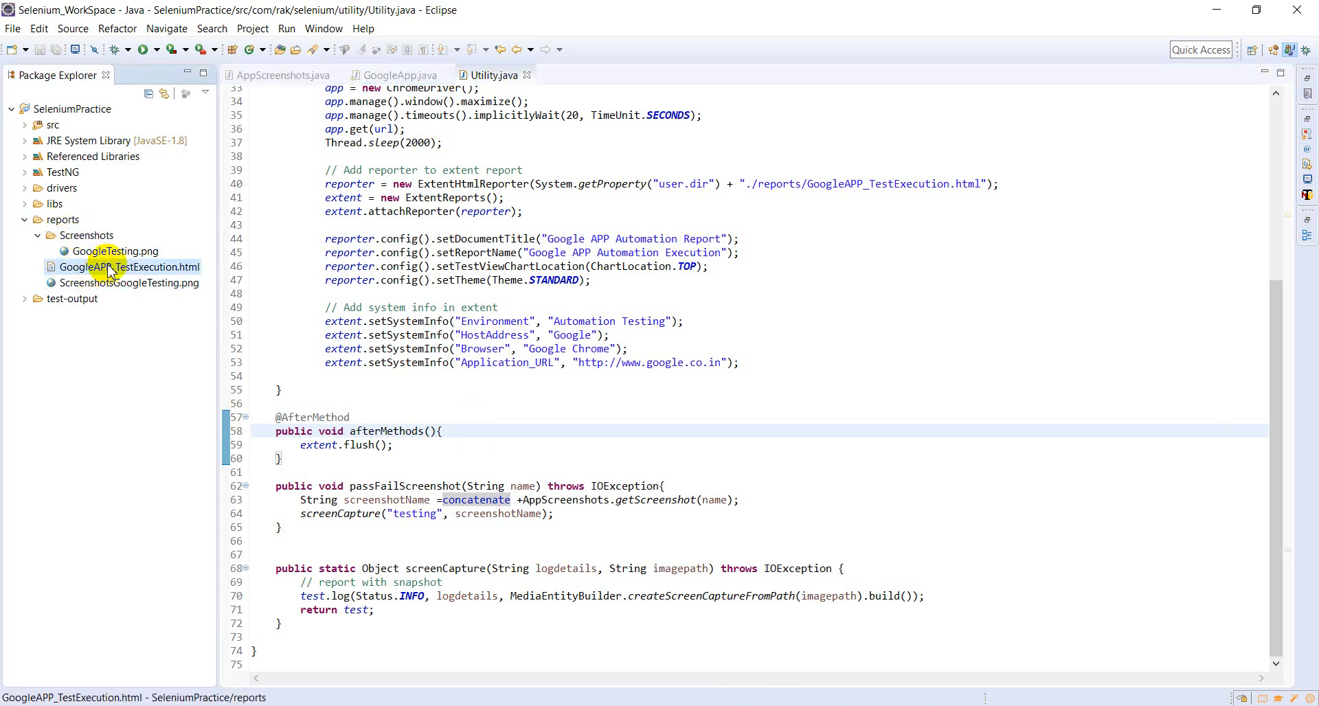
right_click(71, 109)
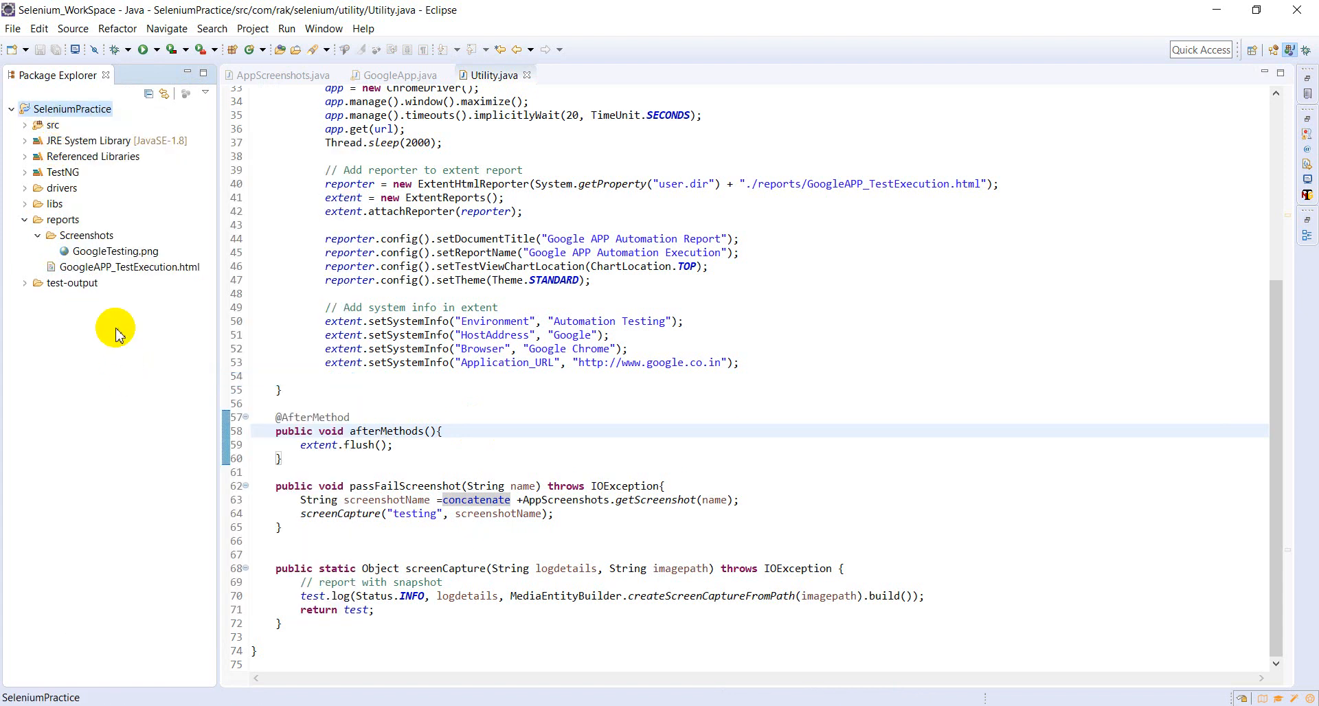
left_click(129, 266)
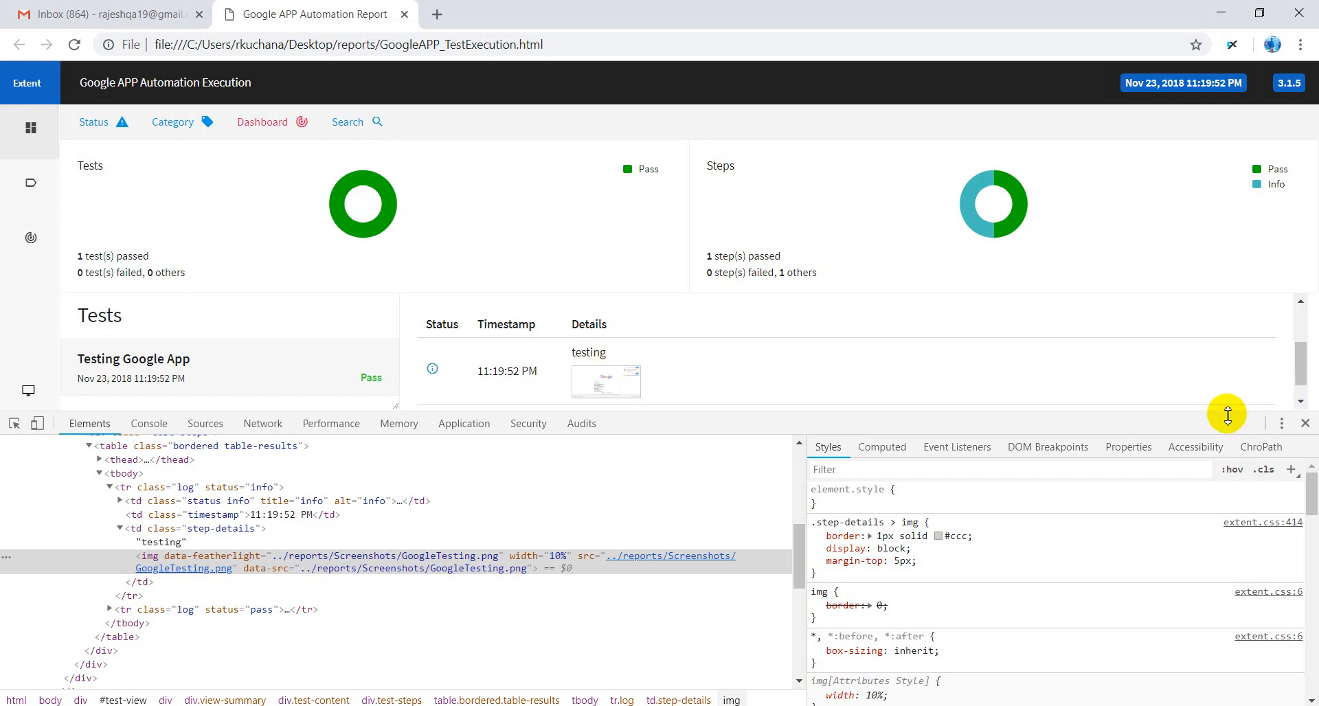
mouse_move(1136, 414)
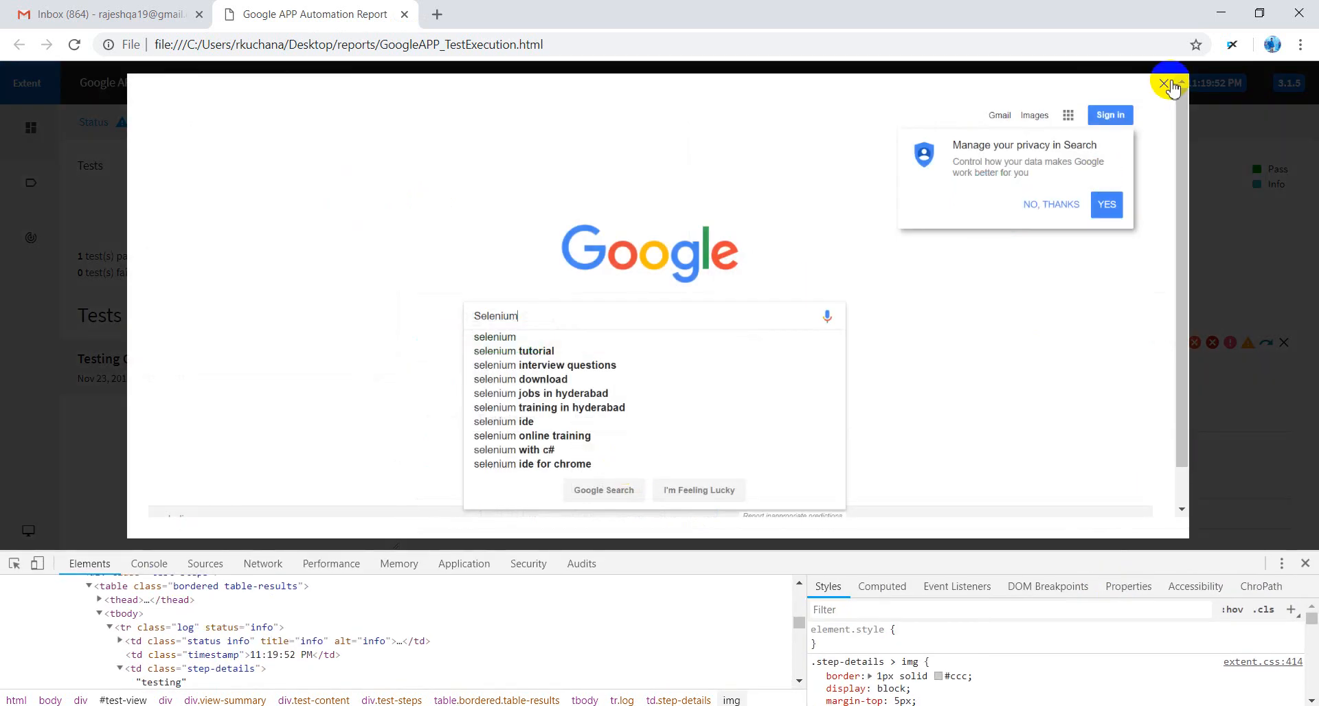
left_click(1166, 84)
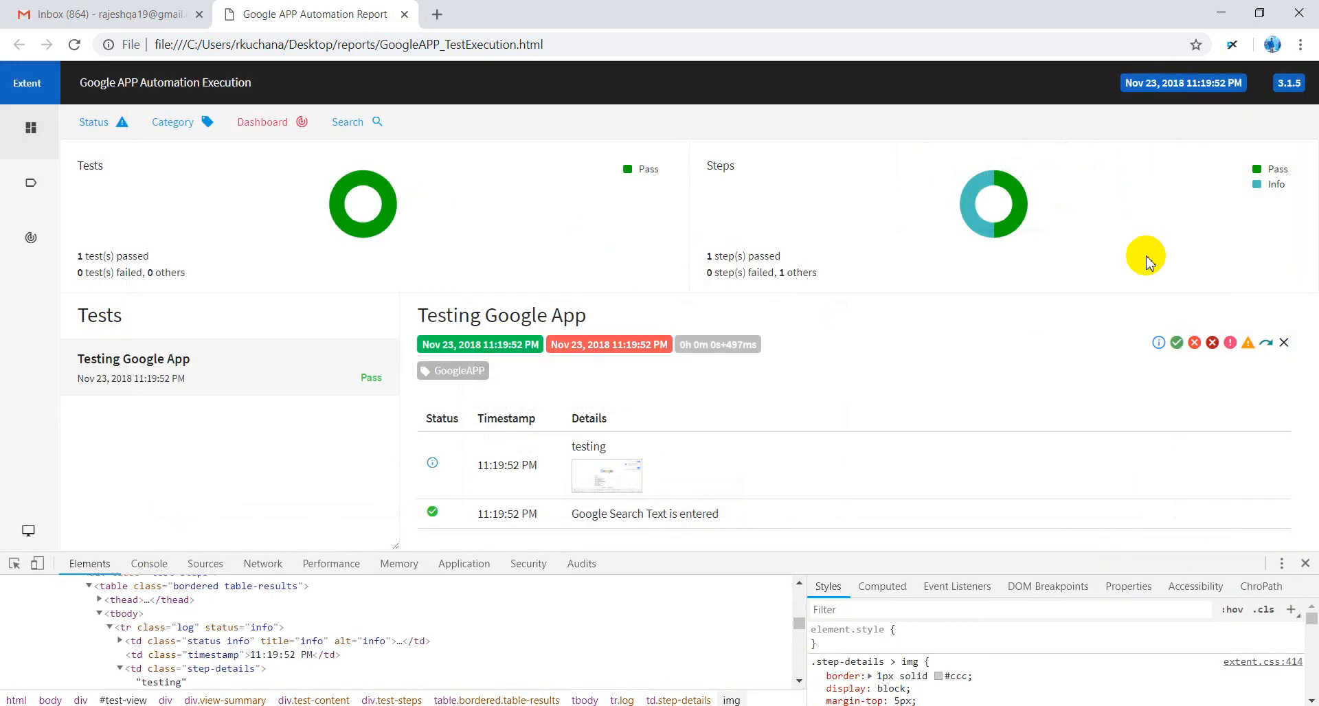
mouse_move(875, 418)
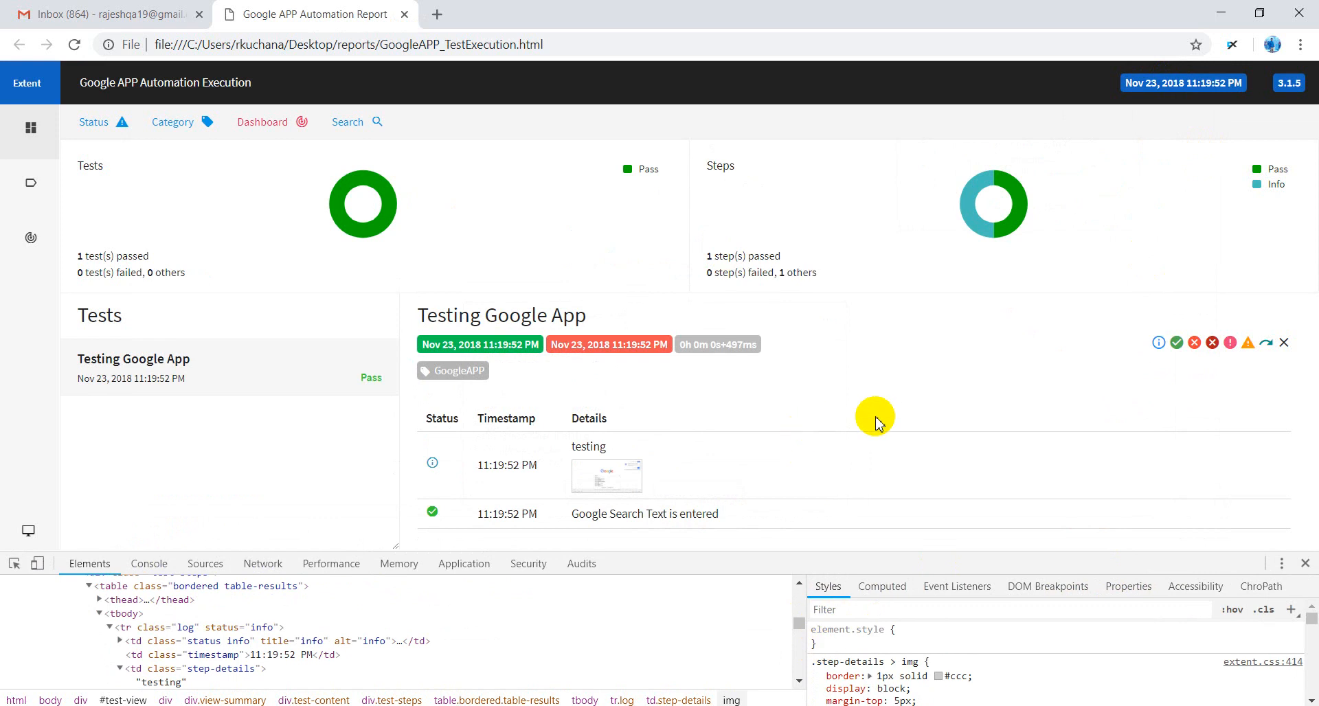